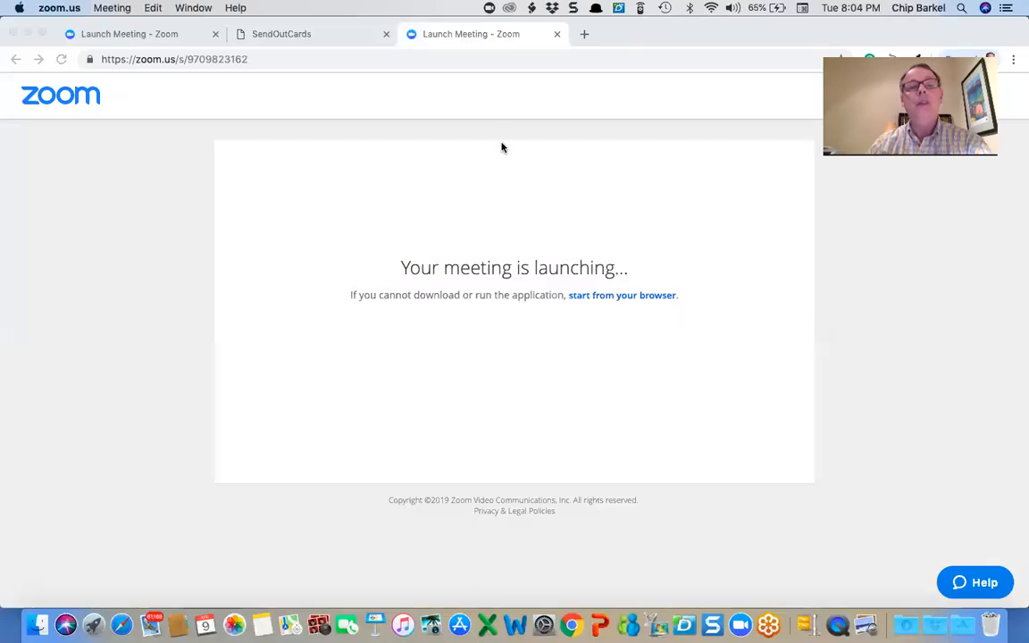
- Switch from the Zoom launch page to the SendOutCards home tab
left_click(282, 34)
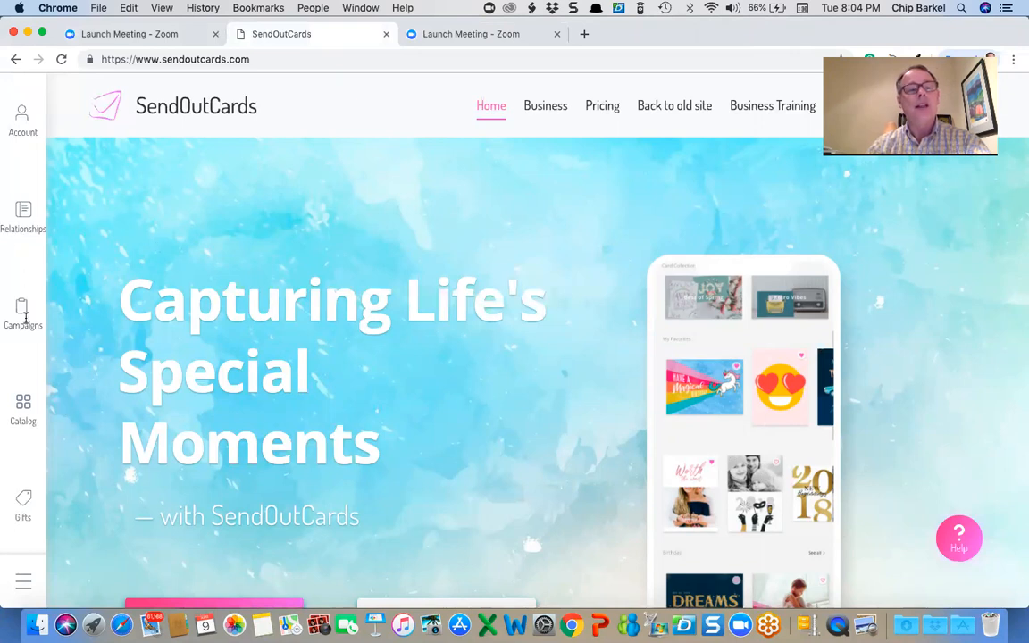
- Create a new campaign named 'Easter April 21 2019' under My Campaigns
left_click(22, 313)
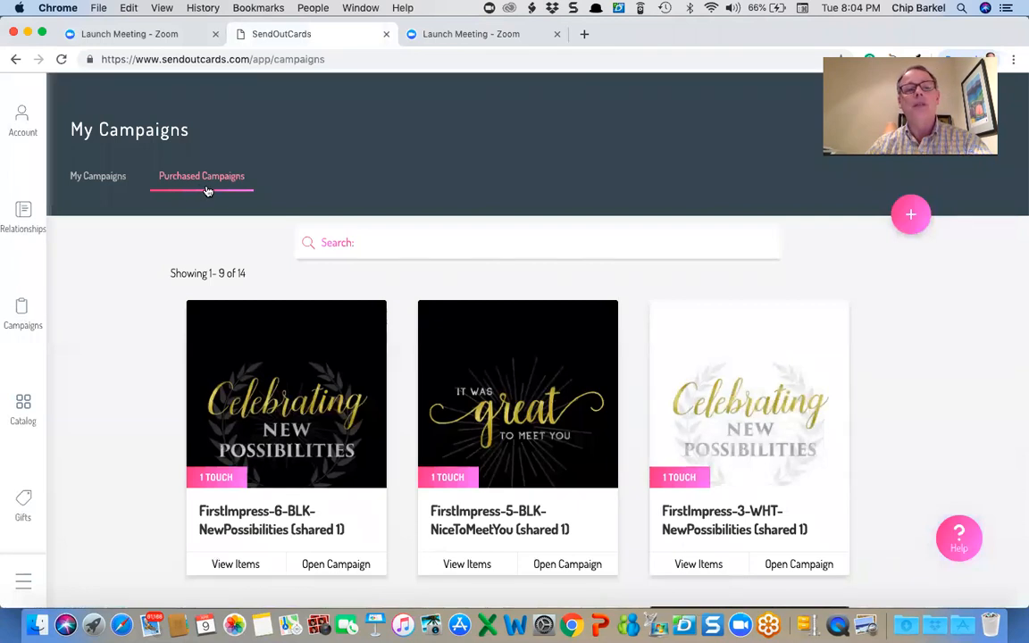
left_click(96, 177)
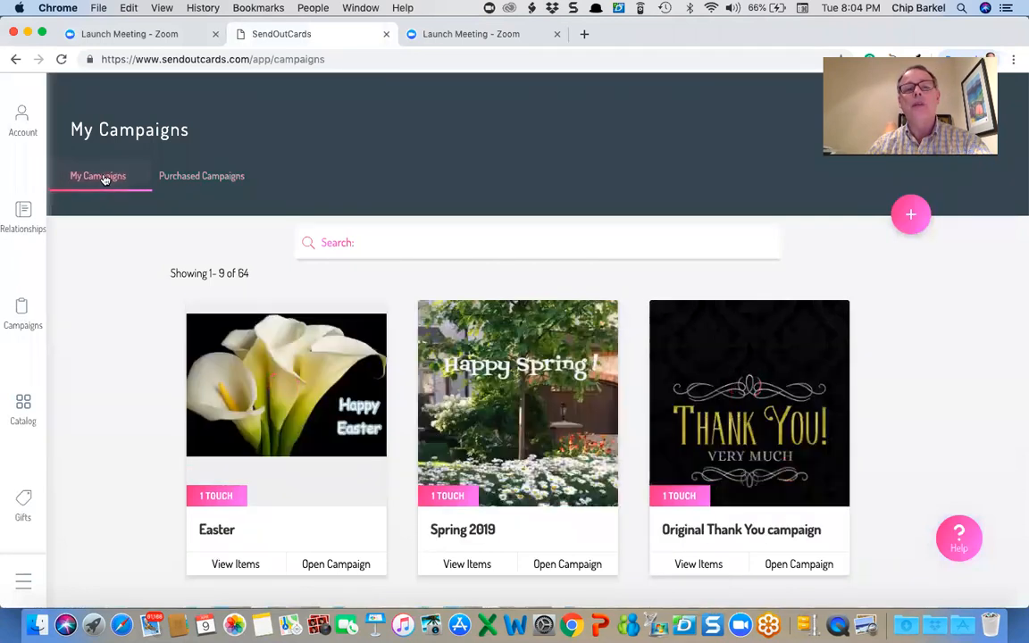
mouse_move(297, 231)
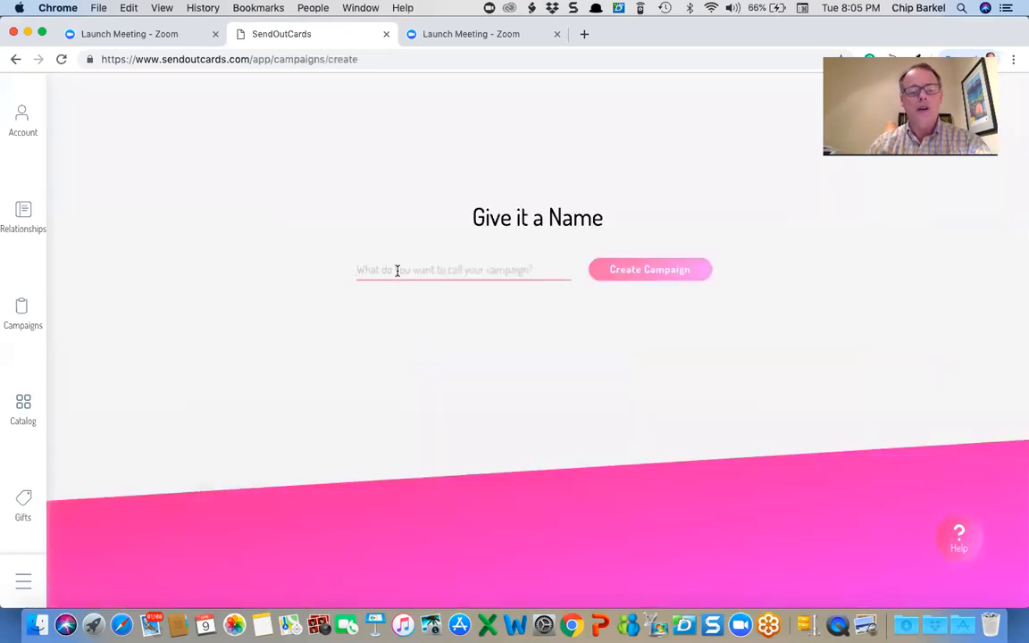
type("Easter")
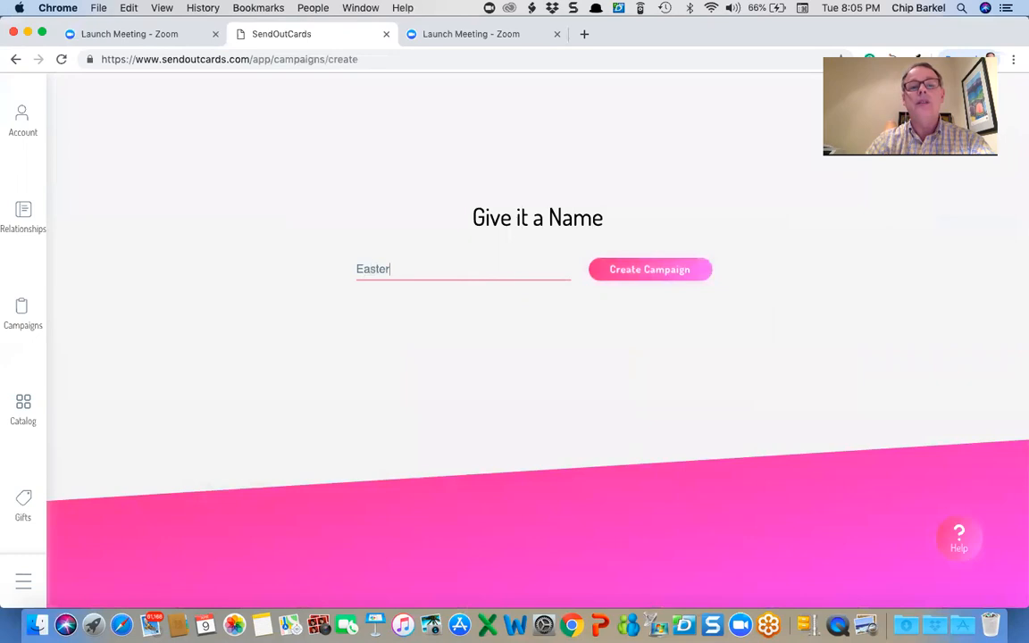
type("Ap")
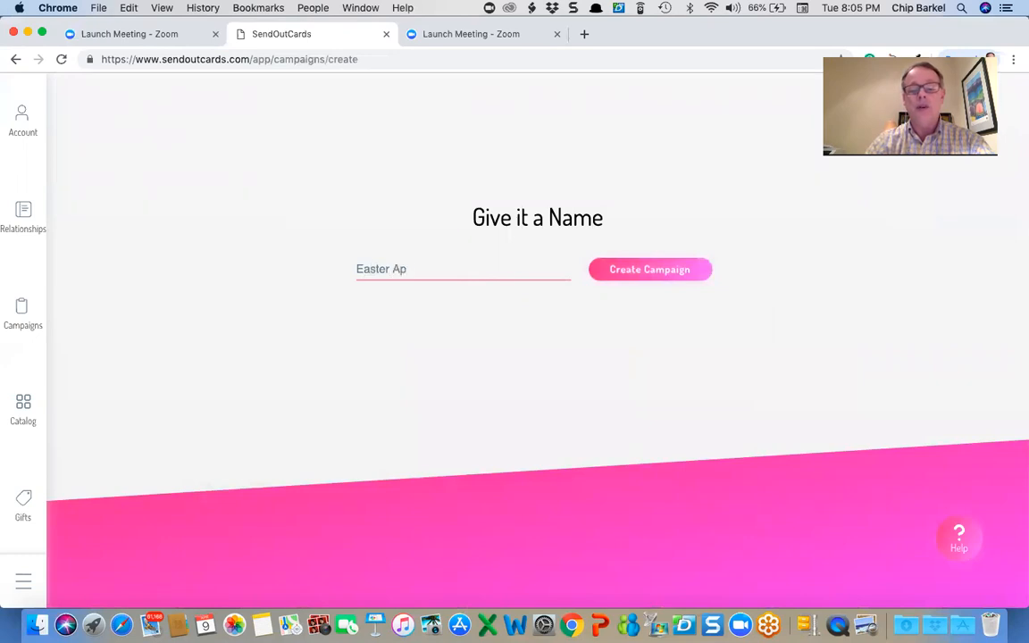
type("ril 21 20")
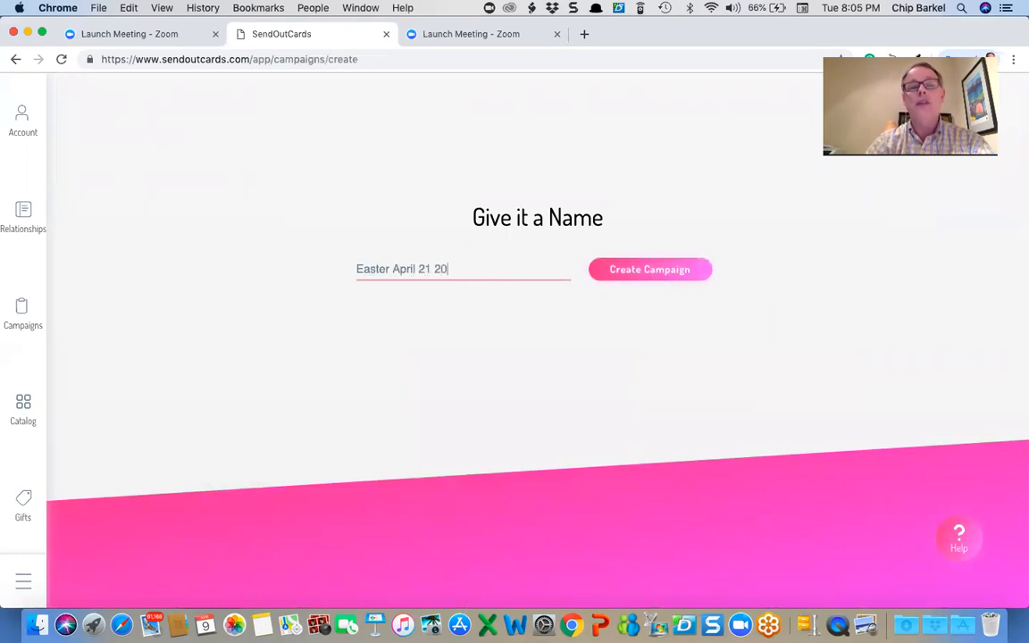
type("19")
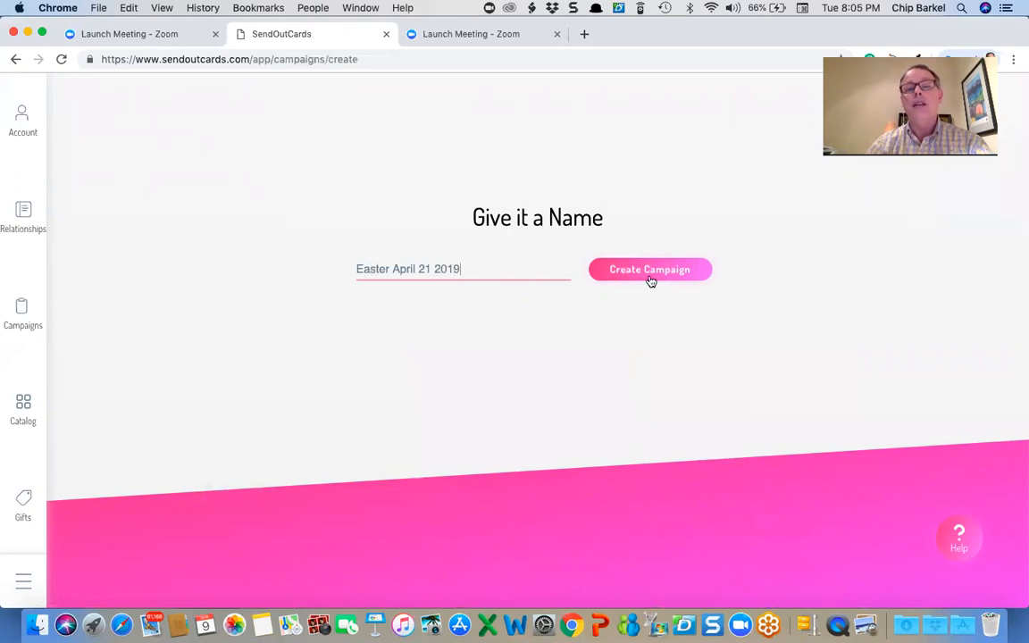
left_click(651, 268)
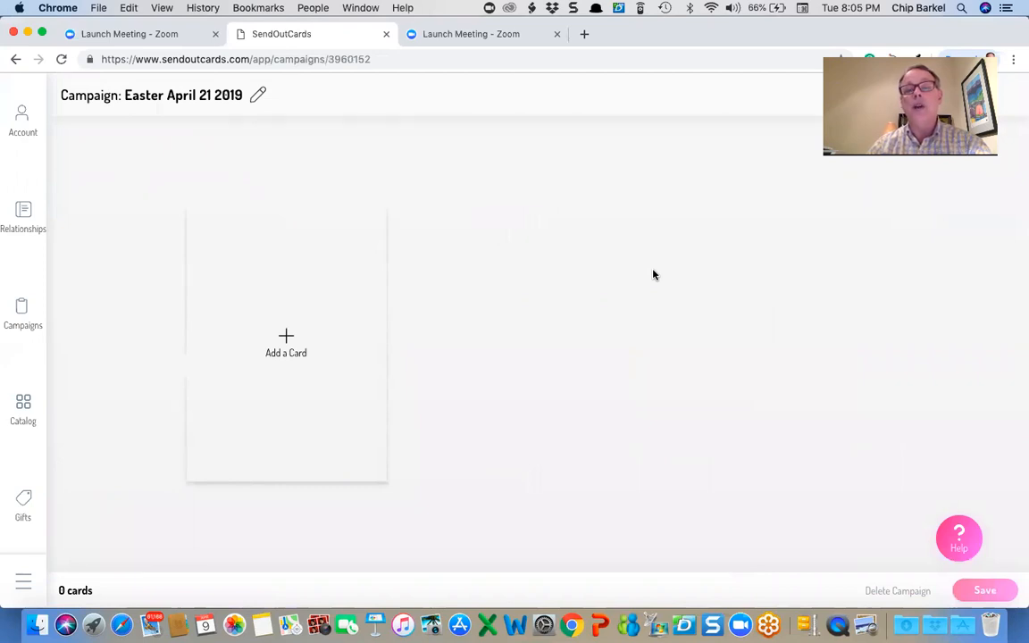
mouse_move(286, 348)
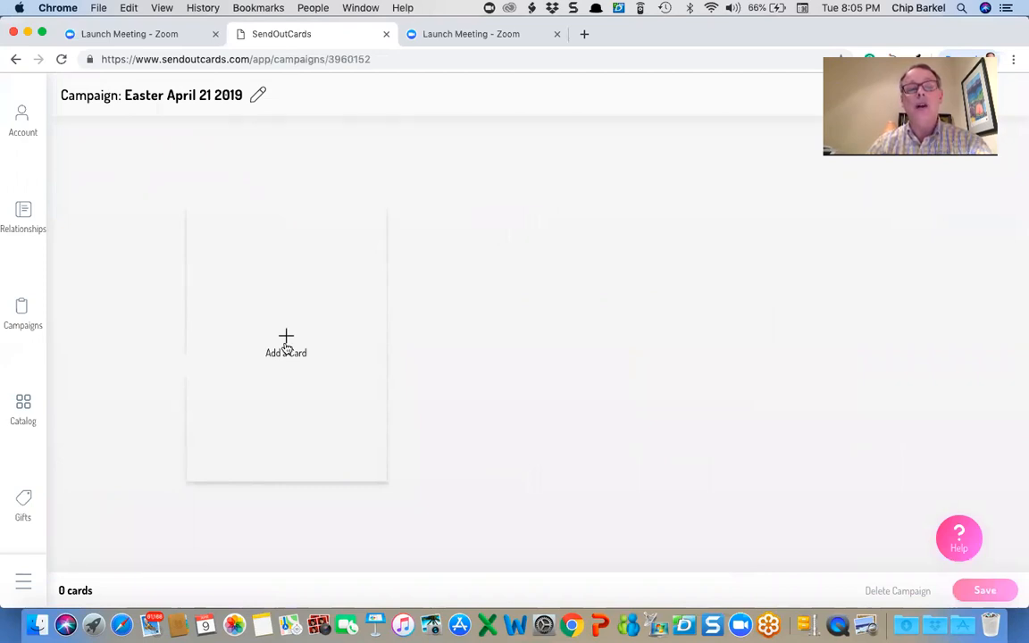
- Add a card to the campaign using the Build Your Own blank photo card
left_click(286, 343)
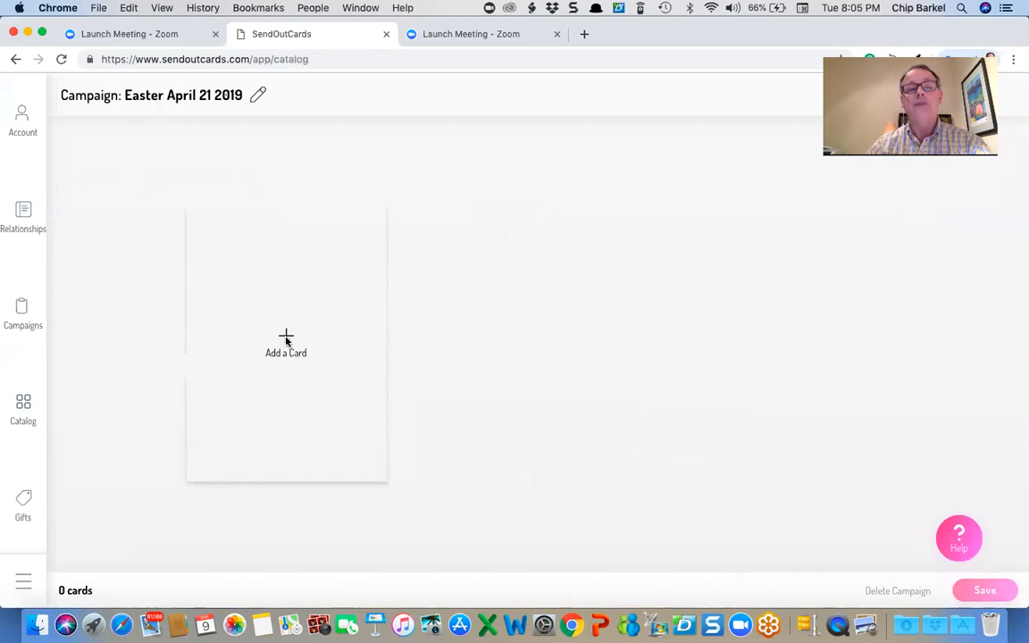
left_click(286, 343)
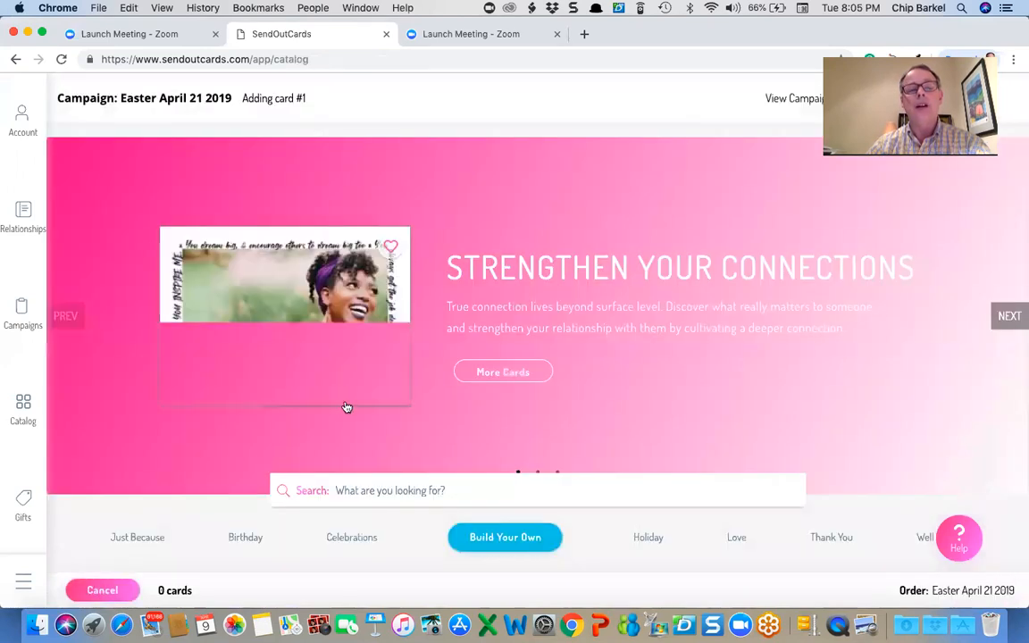
scroll("down", 3)
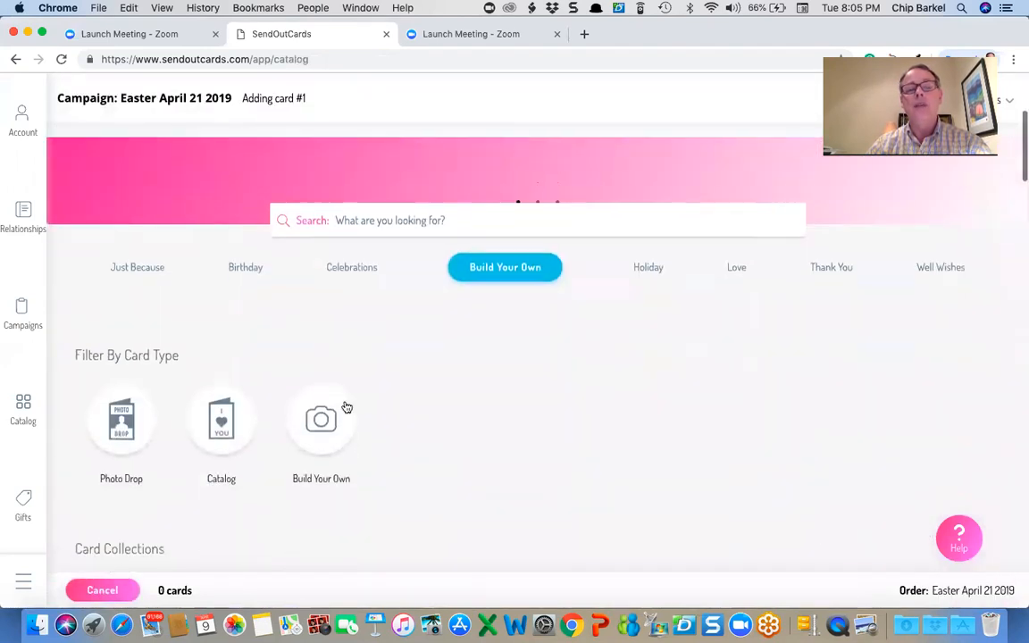
scroll("down", 3)
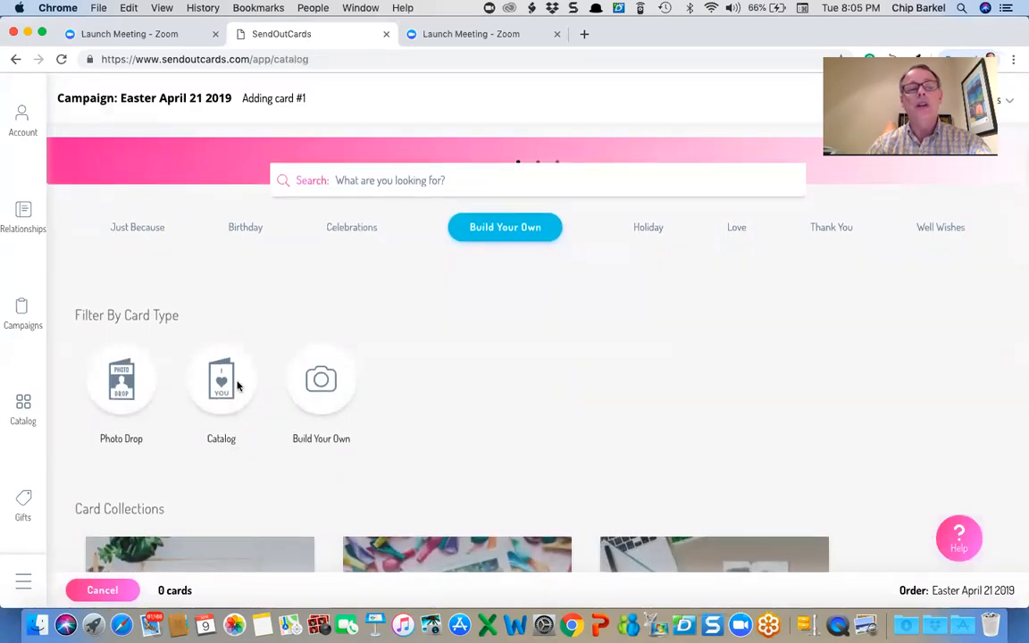
mouse_move(264, 392)
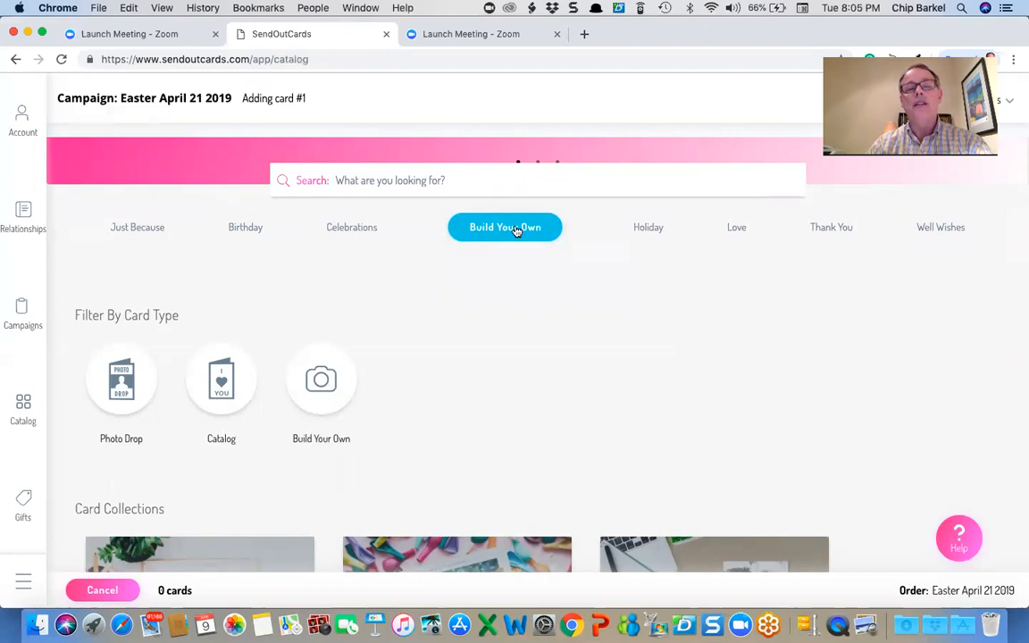
left_click(504, 227)
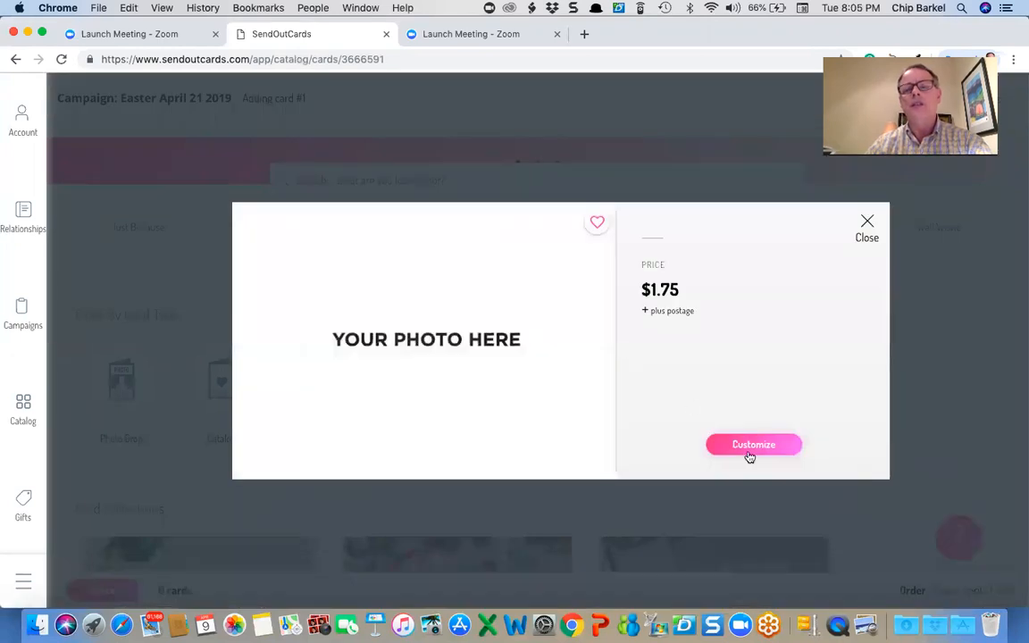
left_click(754, 443)
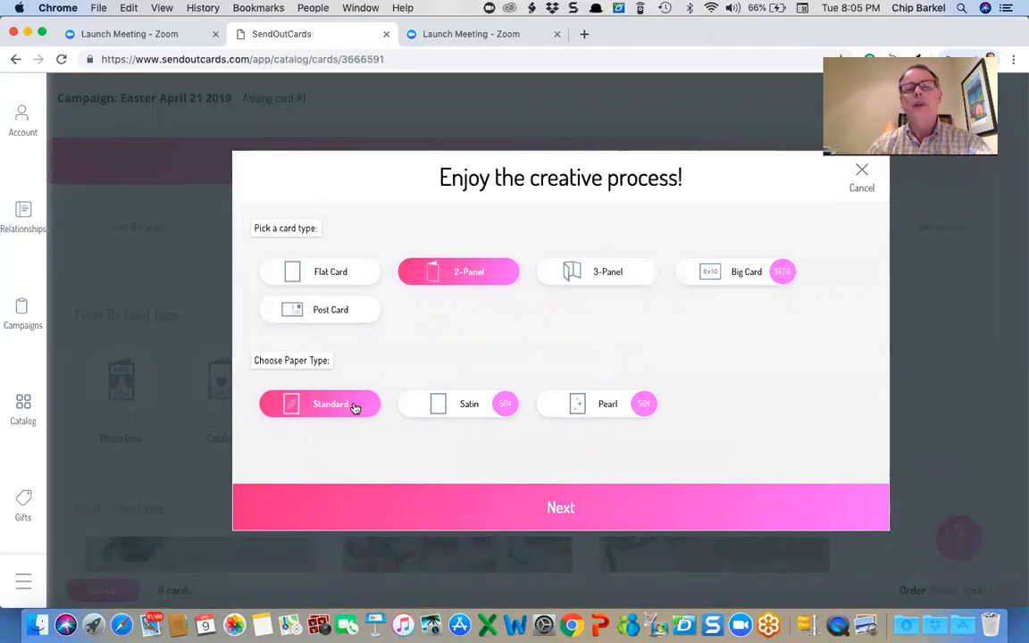
mouse_move(586, 276)
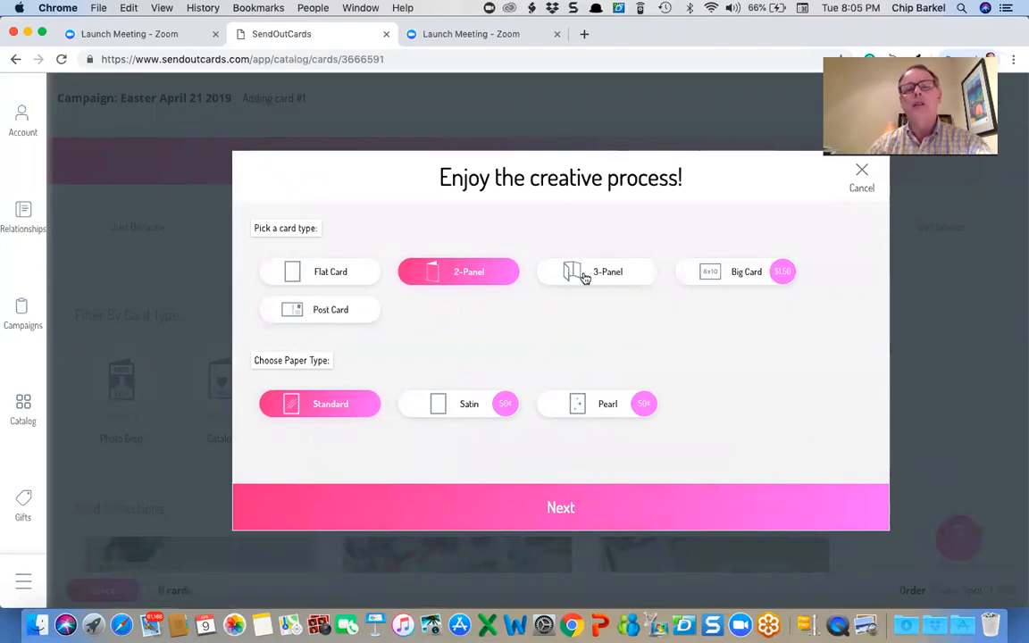
mouse_move(393, 343)
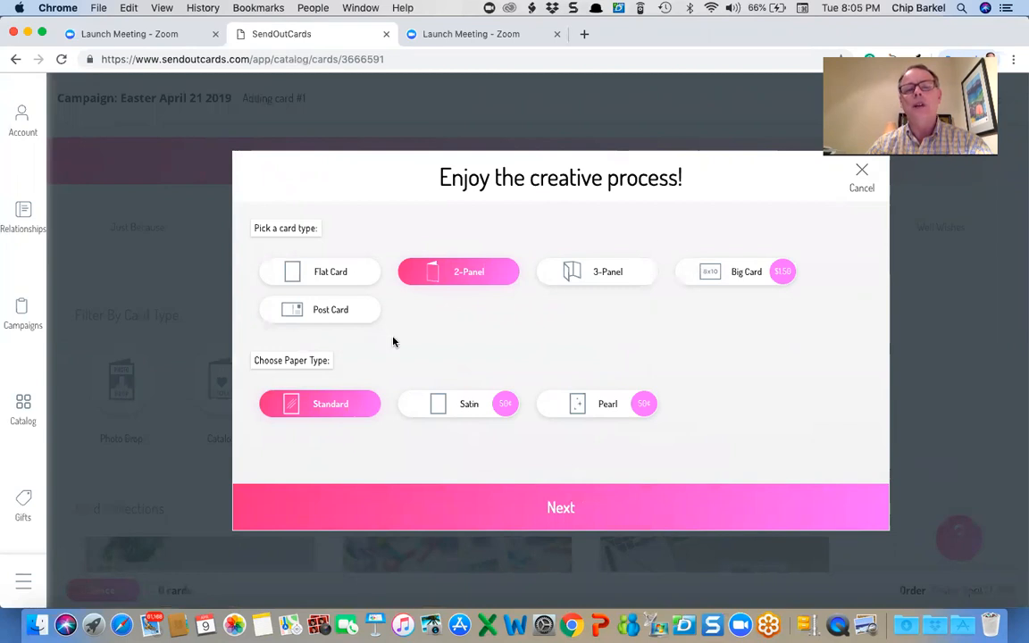
- Choose a 2-panel card on standard paper and continue to the front editor
left_click(561, 507)
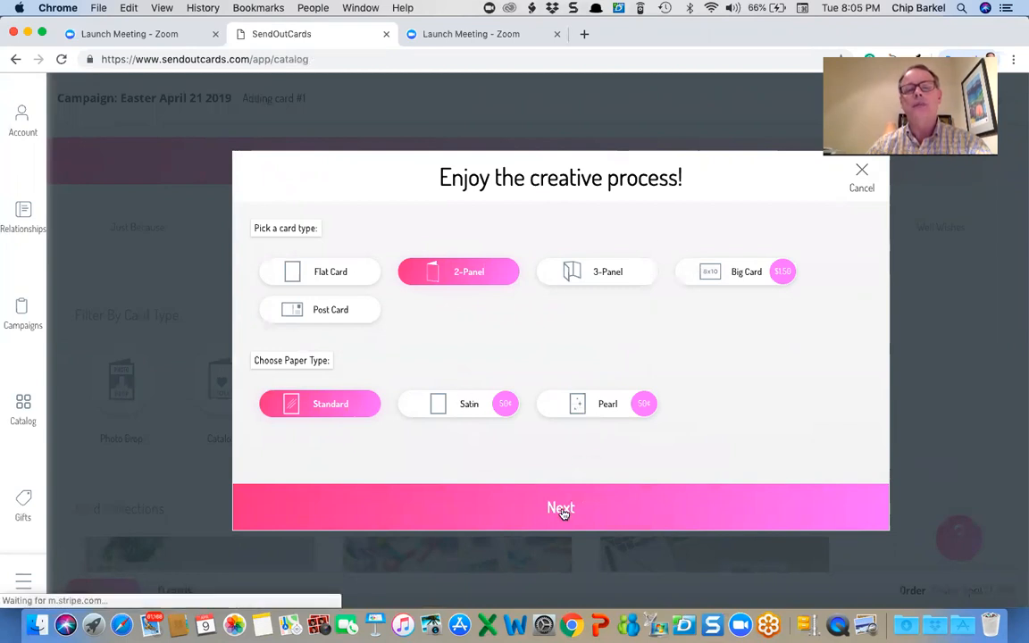
left_click(561, 508)
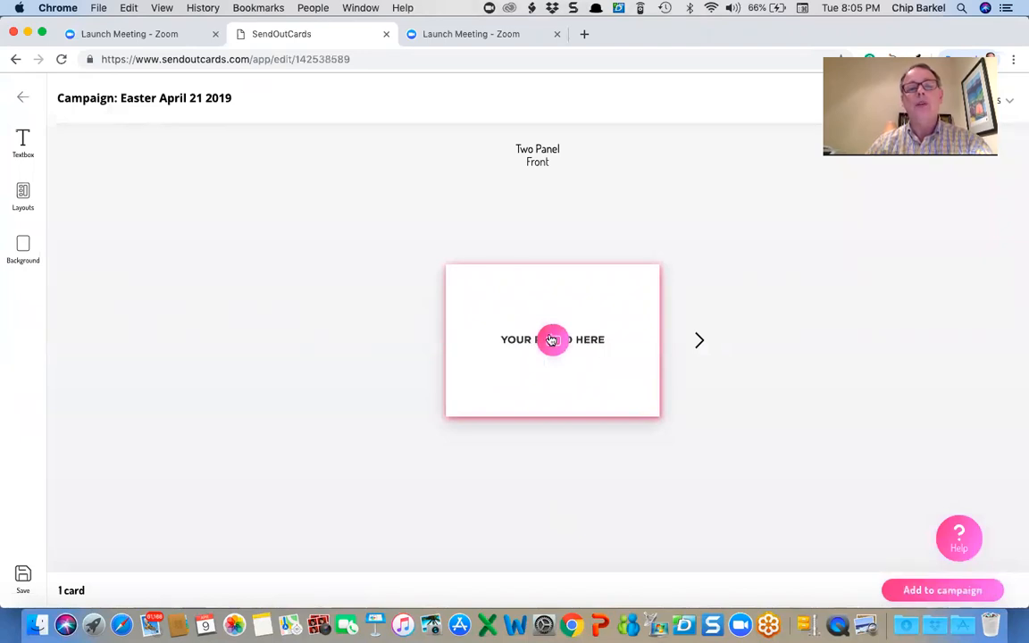
- Place the calla lily Happy Easter photo from My Images on the card front
left_click(552, 340)
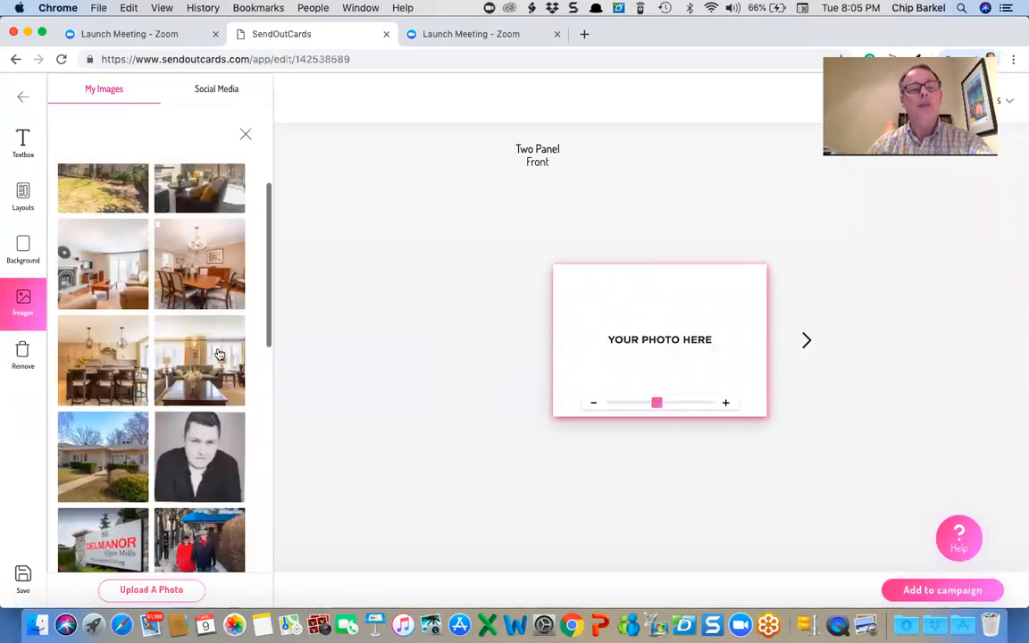
scroll("down", 3)
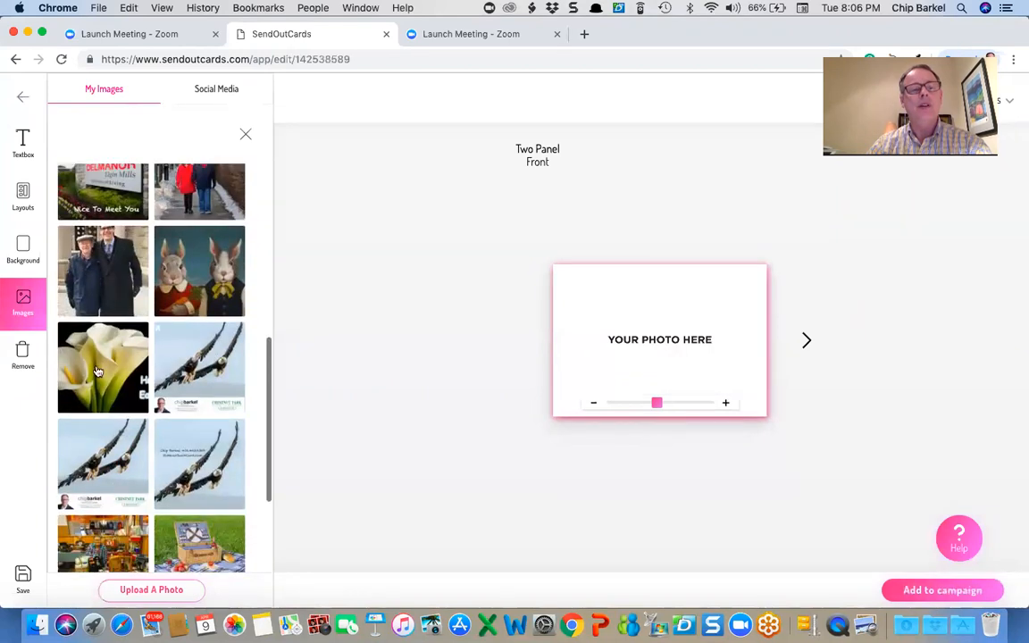
left_click(103, 368)
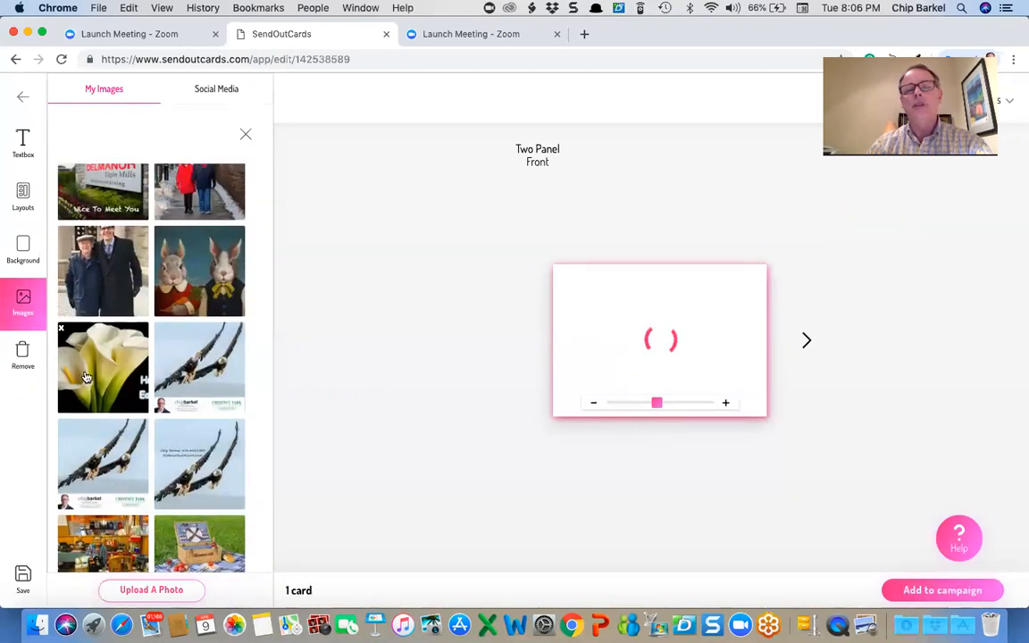
left_click(102, 368)
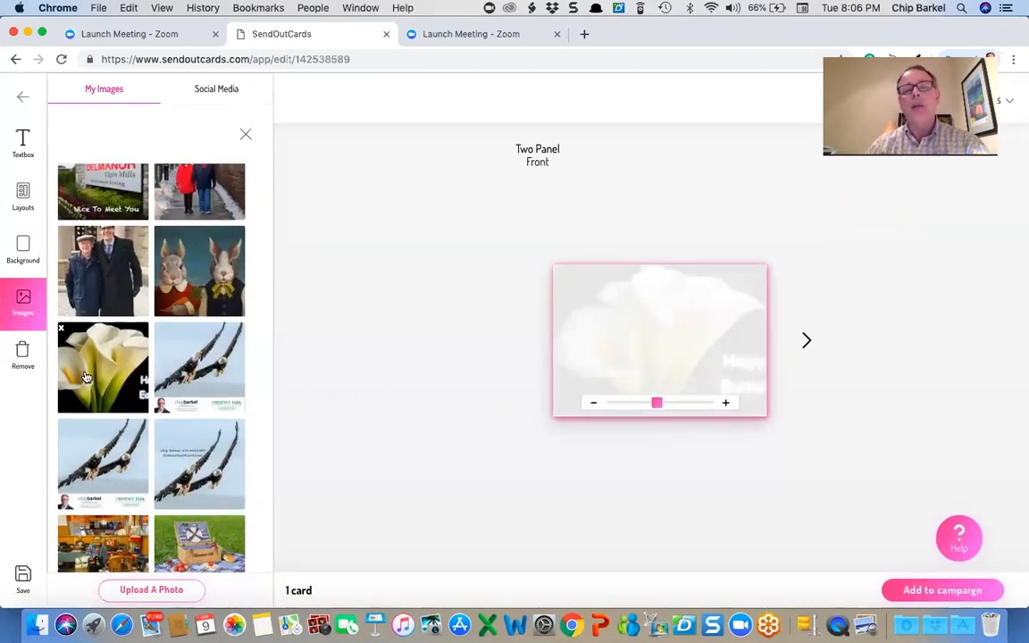
left_click(104, 366)
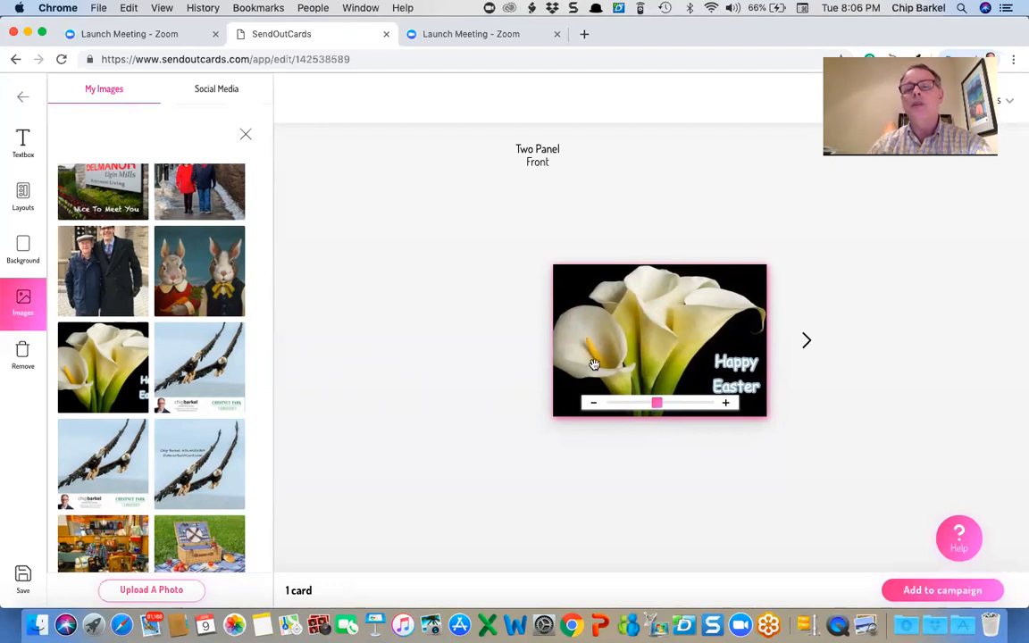
mouse_move(630, 361)
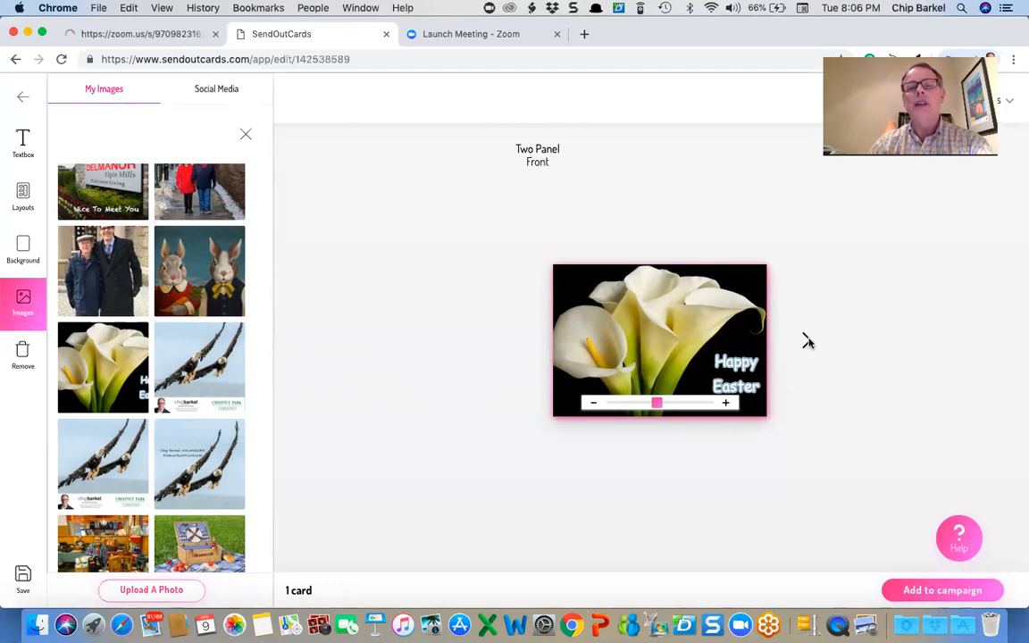
- Give the inside top panel a single-photo layout holding the two-rabbit portrait
left_click(246, 134)
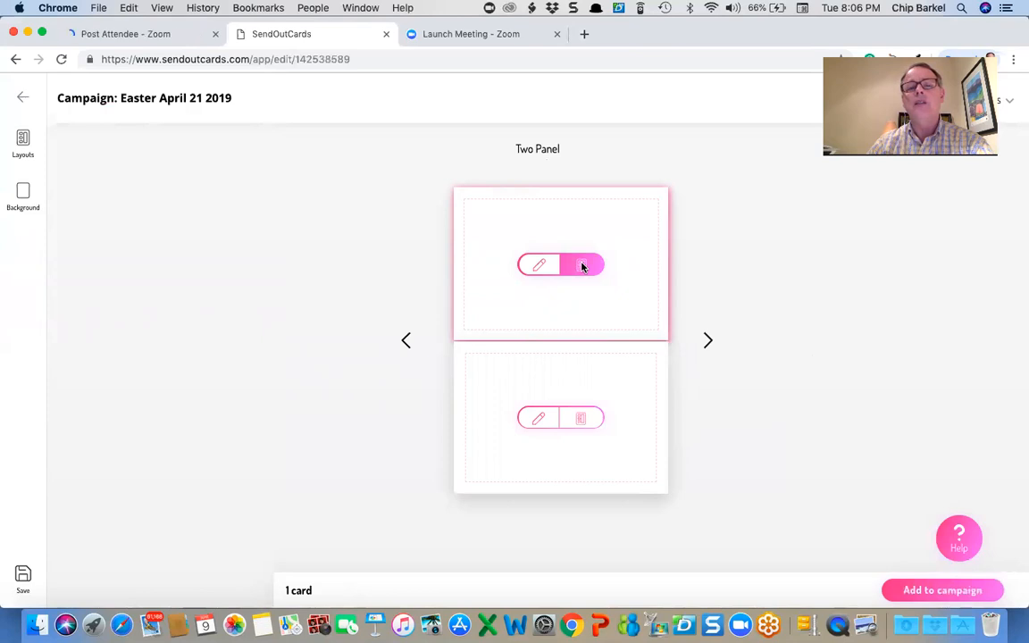
left_click(22, 143)
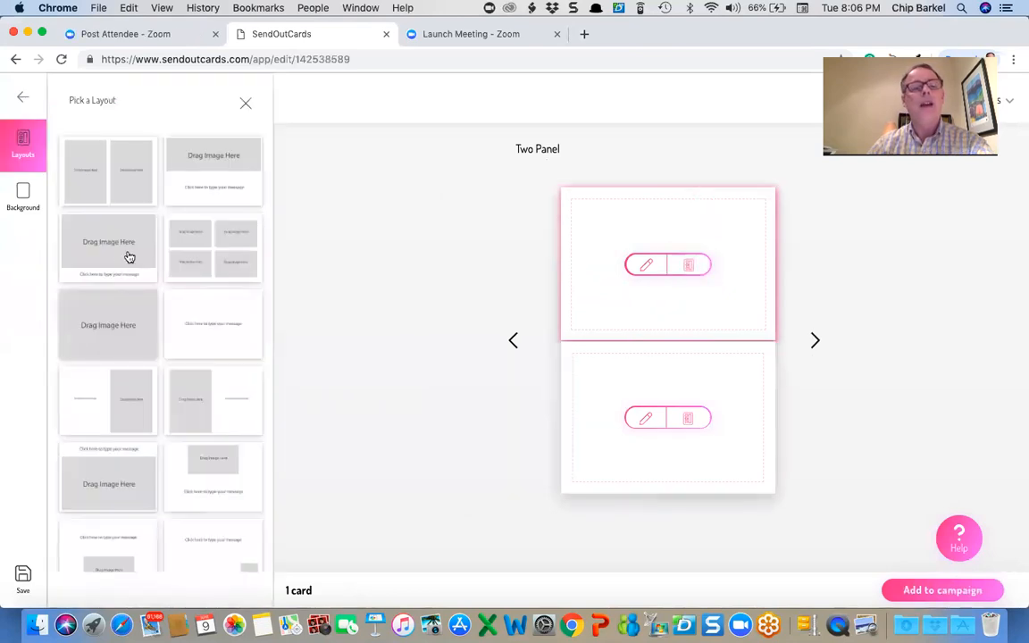
mouse_move(118, 341)
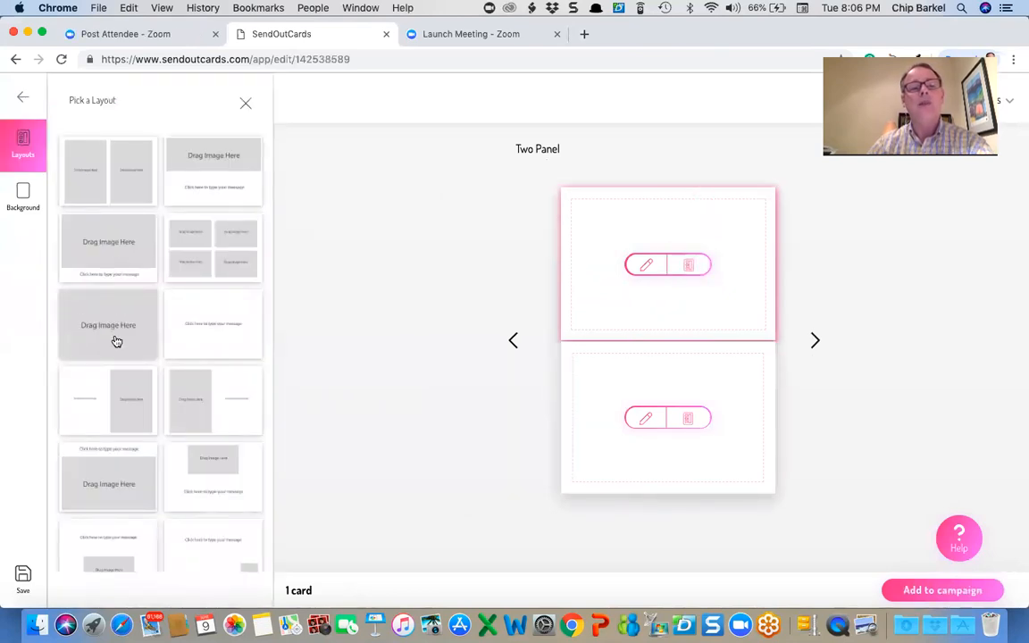
left_click(668, 264)
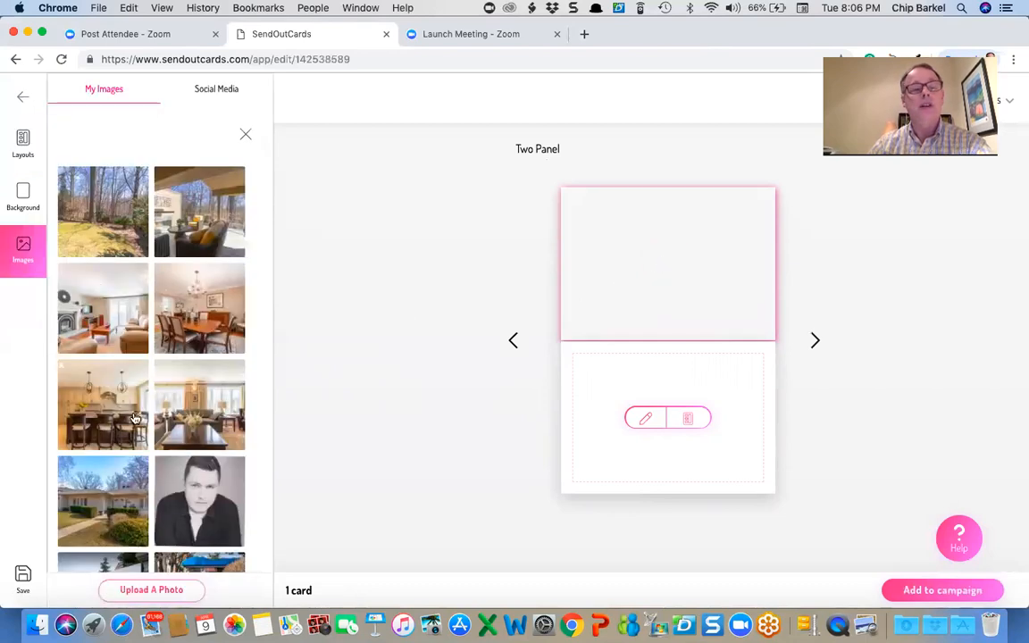
scroll("down", 3)
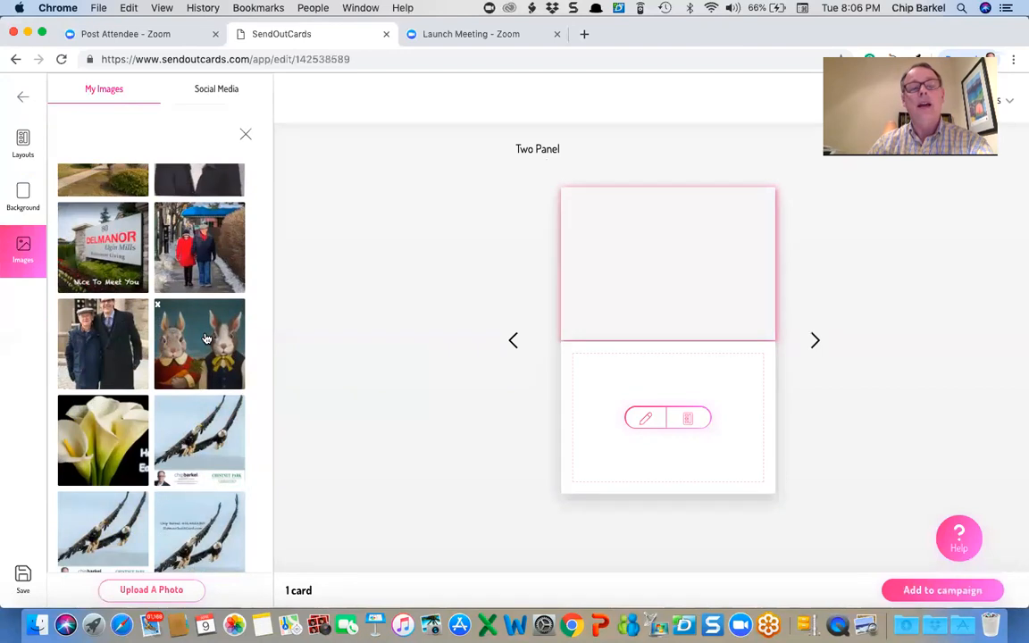
left_click(200, 343)
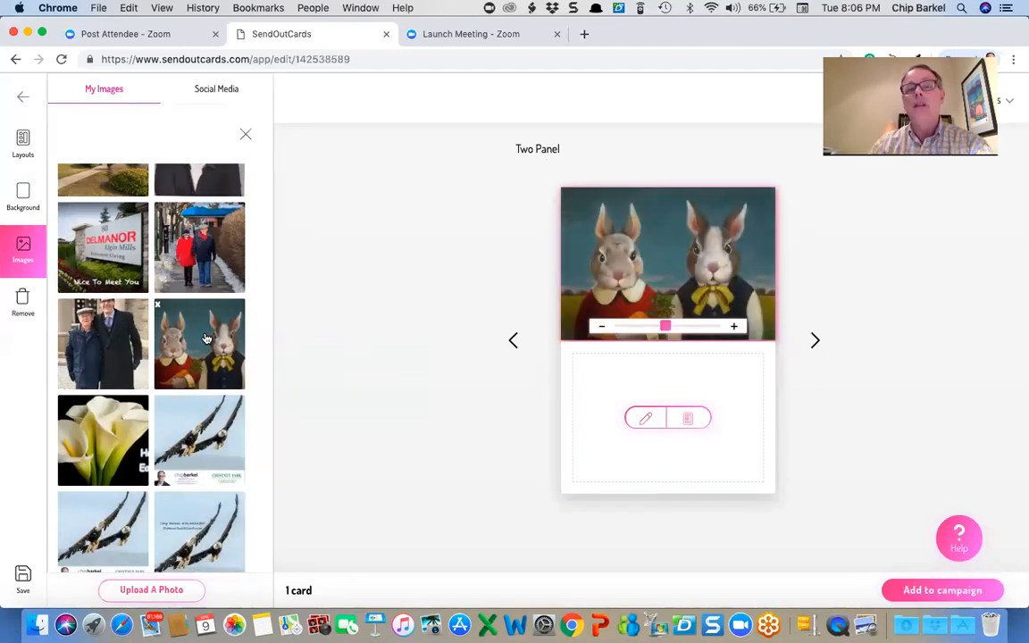
mouse_move(777, 311)
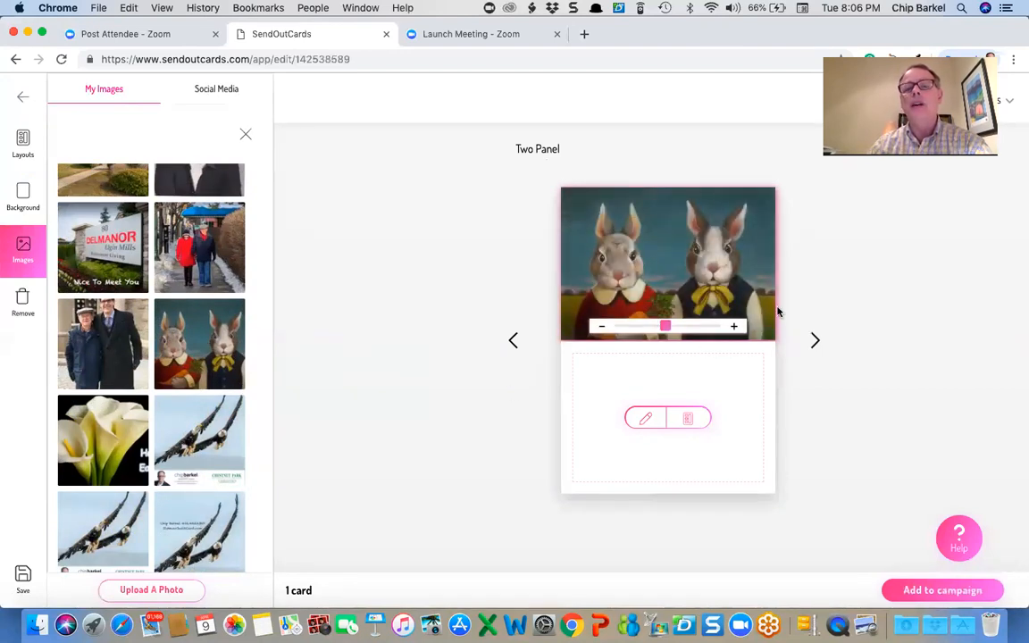
mouse_move(812, 339)
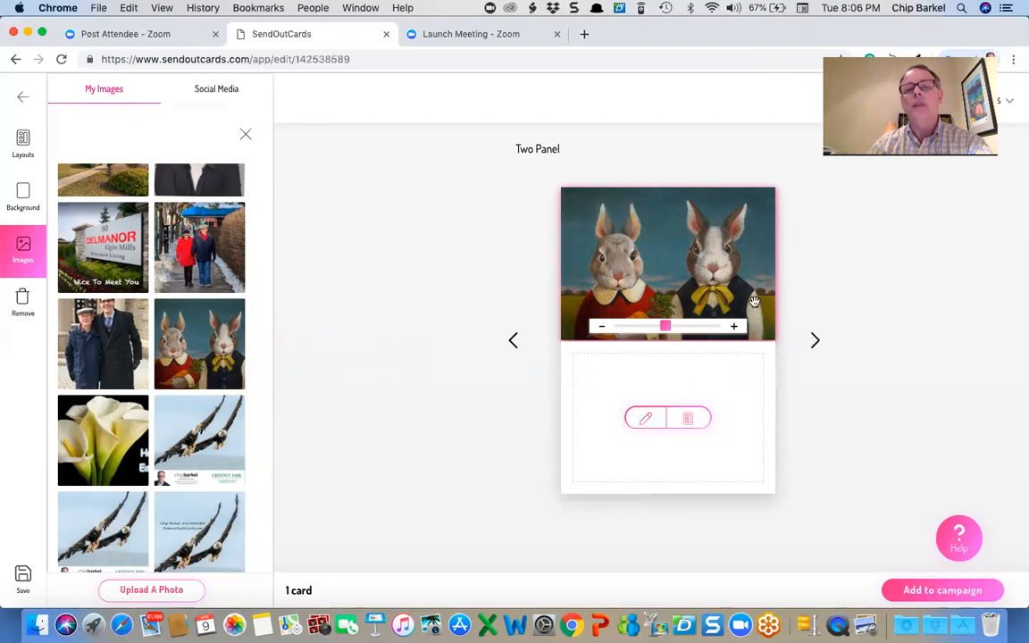
mouse_move(768, 307)
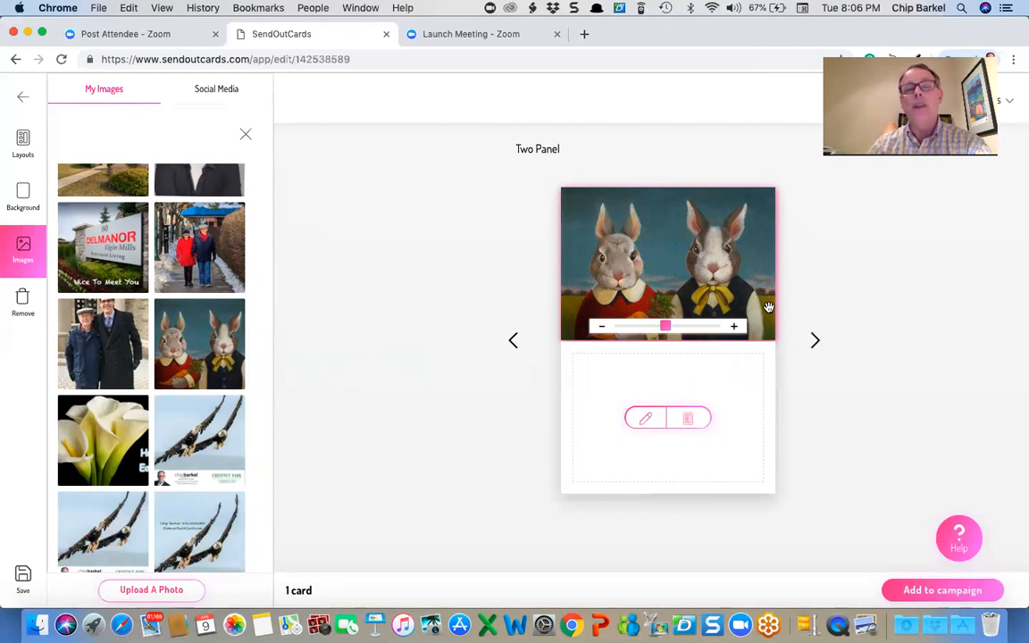
mouse_move(722, 268)
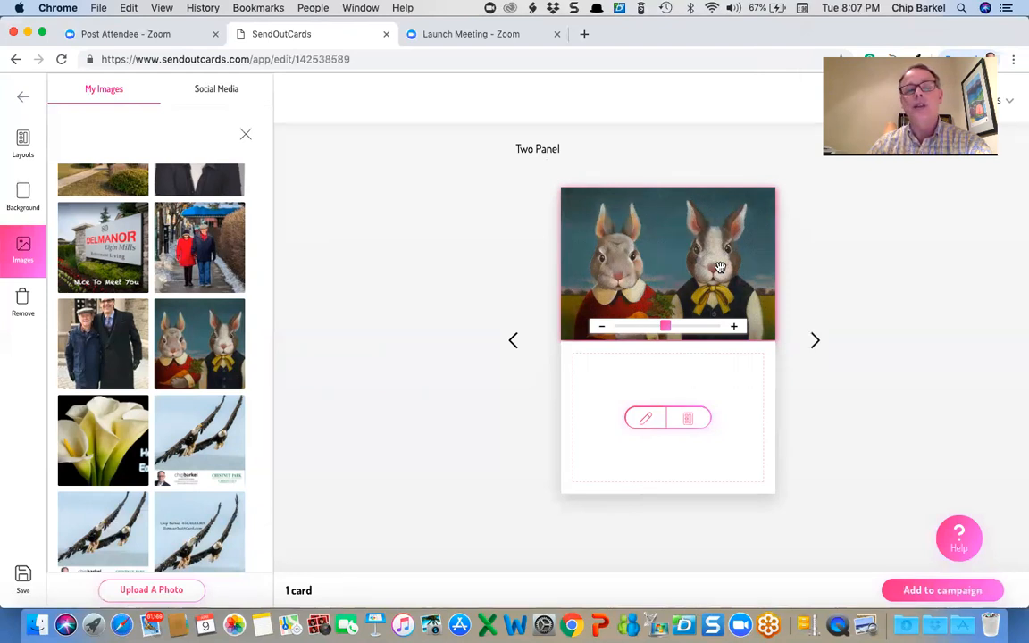
mouse_move(633, 357)
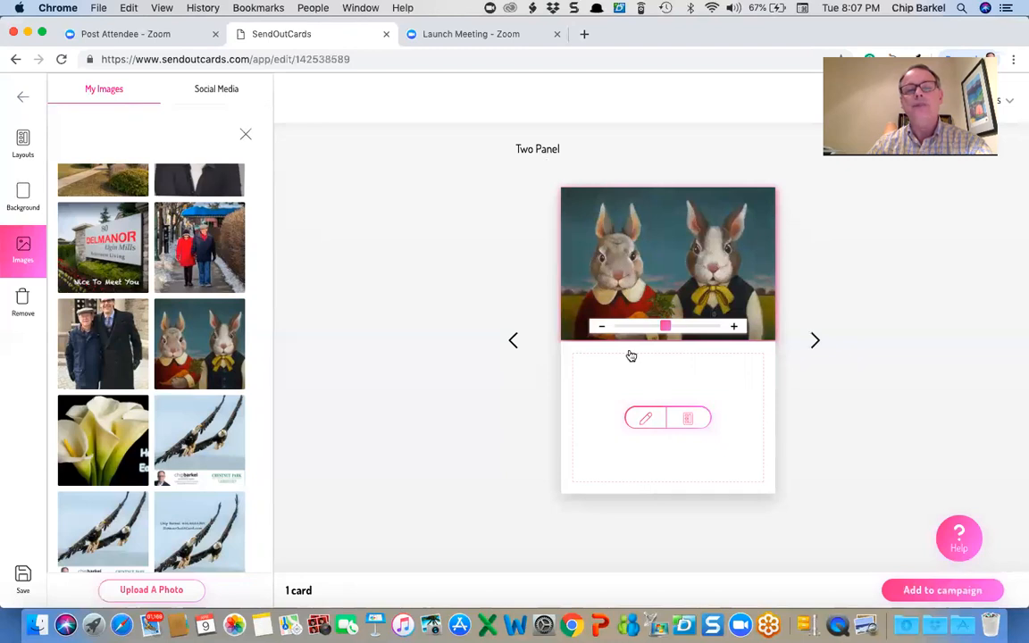
mouse_move(572, 494)
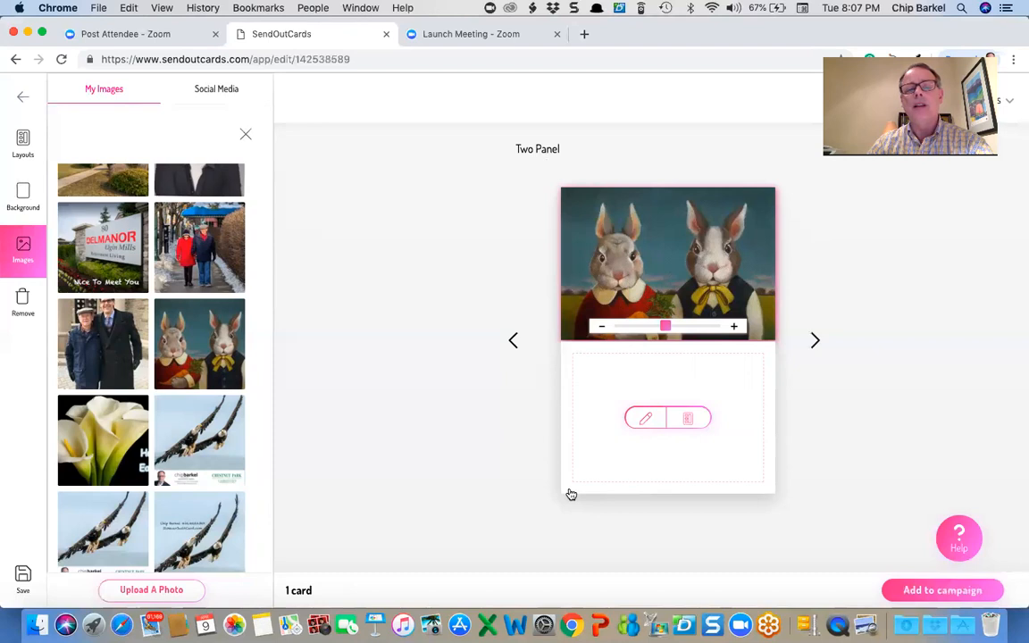
- Set the bottom inside panel's background to a light blue from More Colors
left_click(22, 143)
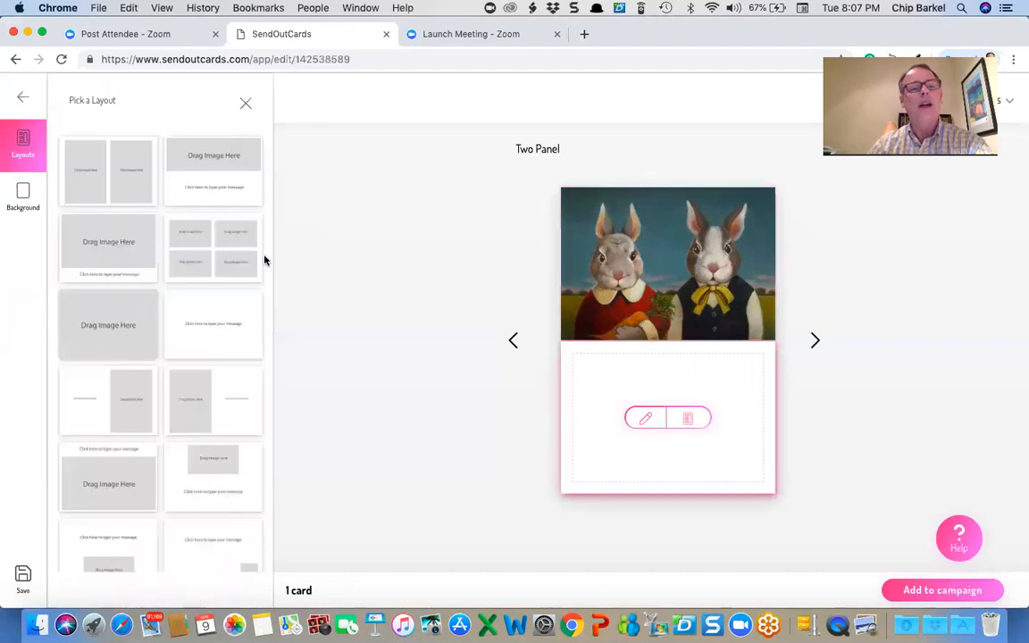
left_click(22, 196)
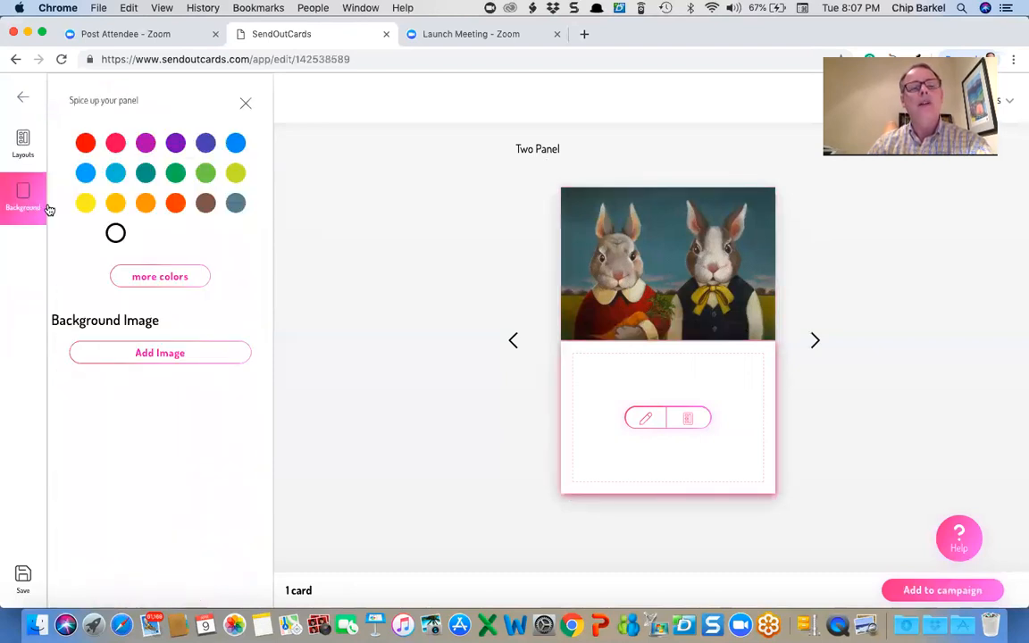
left_click(161, 275)
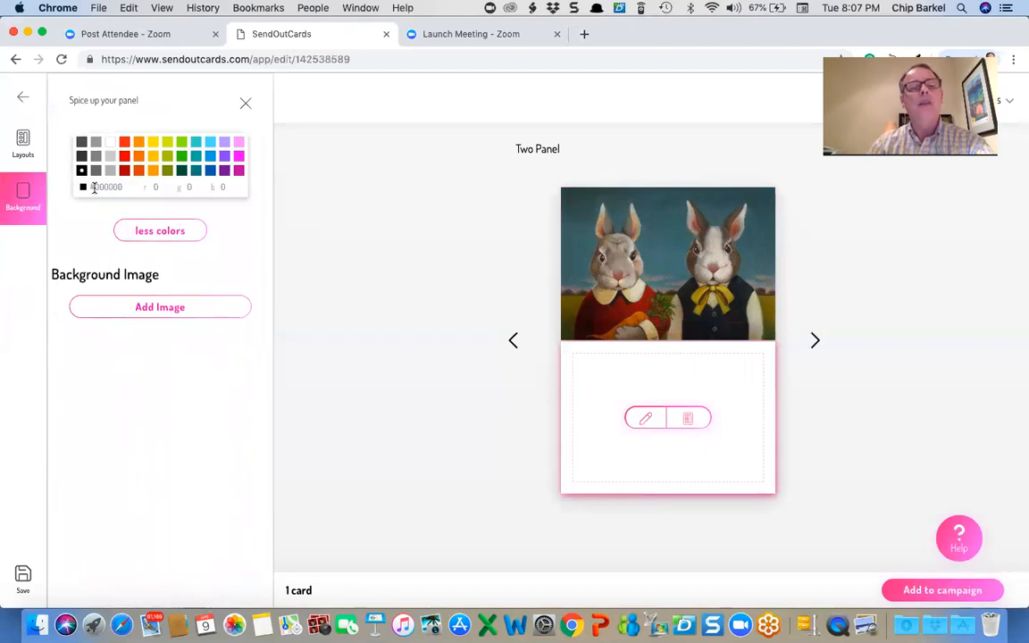
triple_click(105, 188)
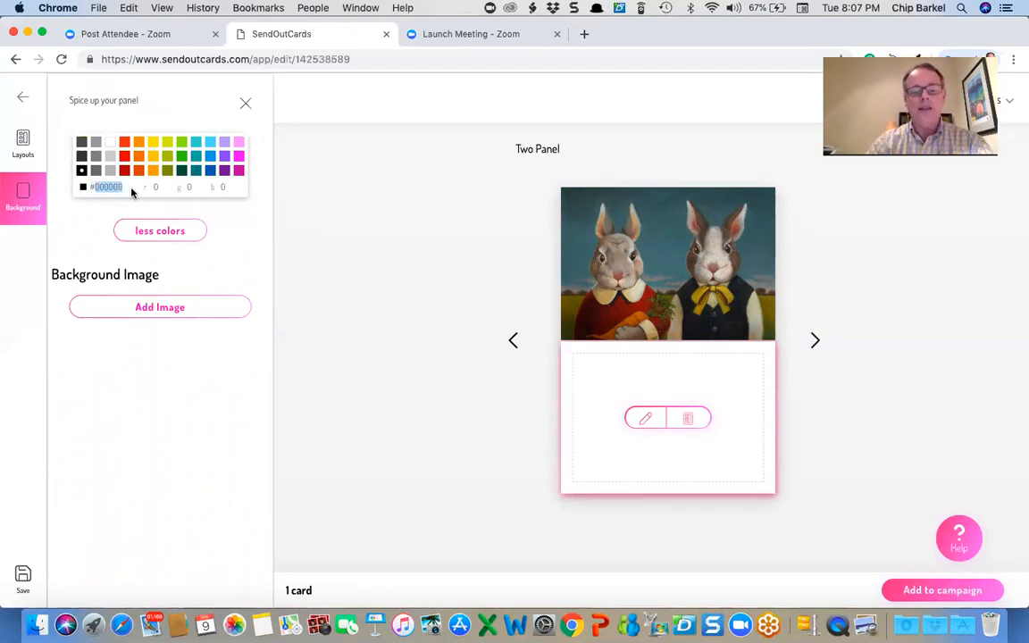
left_click(240, 143)
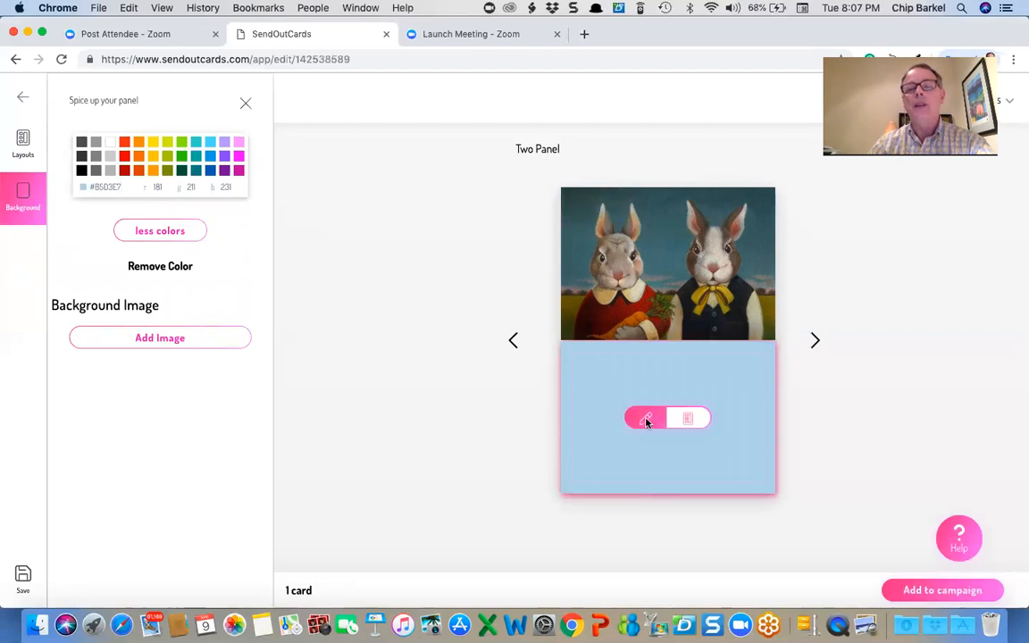
- Write 'Happy Easter, Wishing an Easter Season full of Joy and Blessings, All the Best, Chip' on the blue panel
left_click(668, 419)
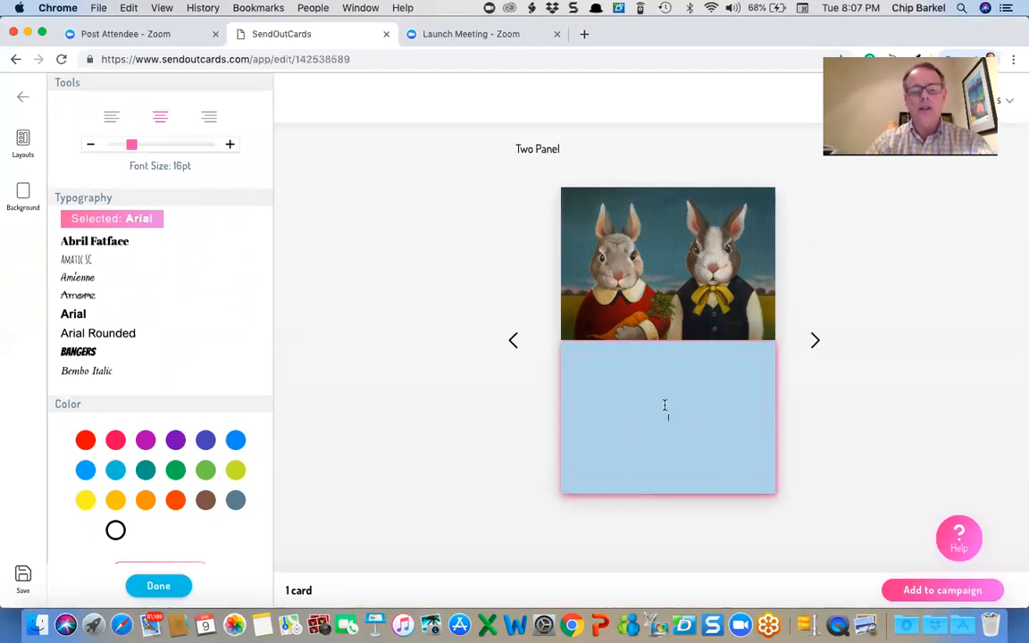
type("Happy Easter")
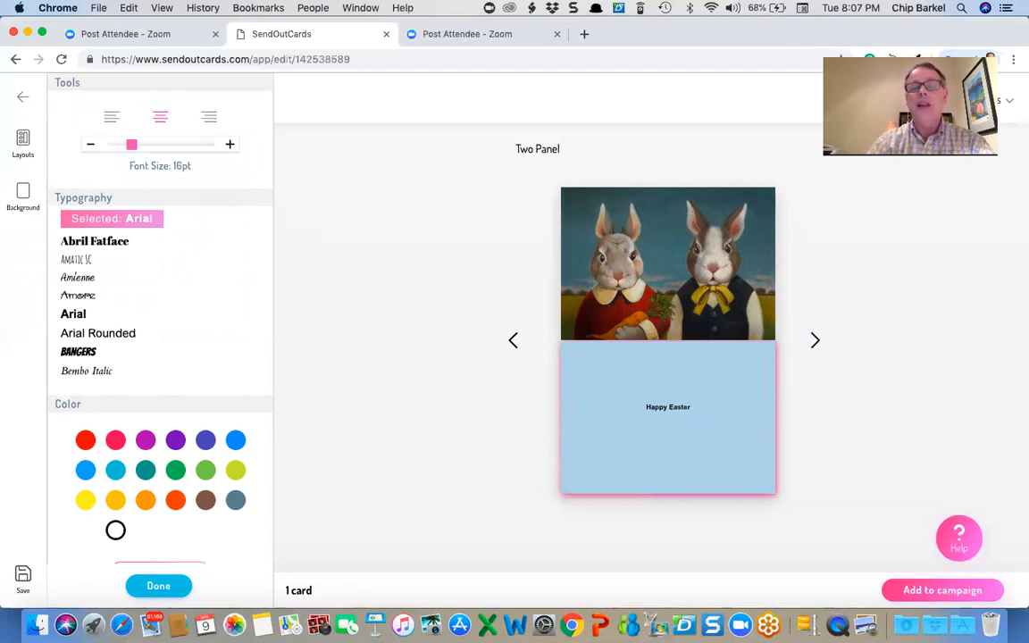
type("Wishing")
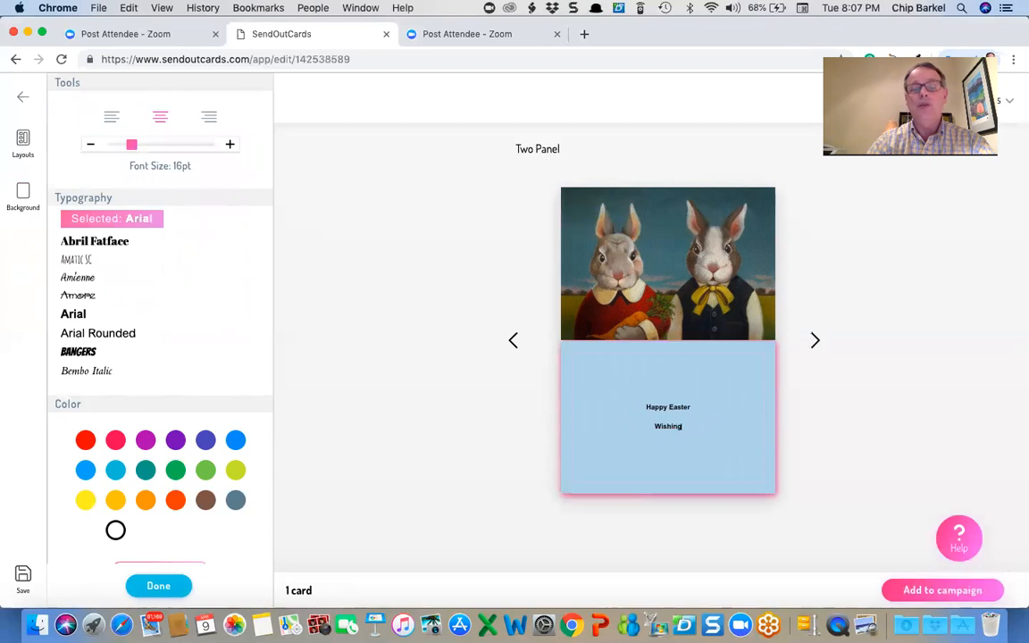
type("an Easter")
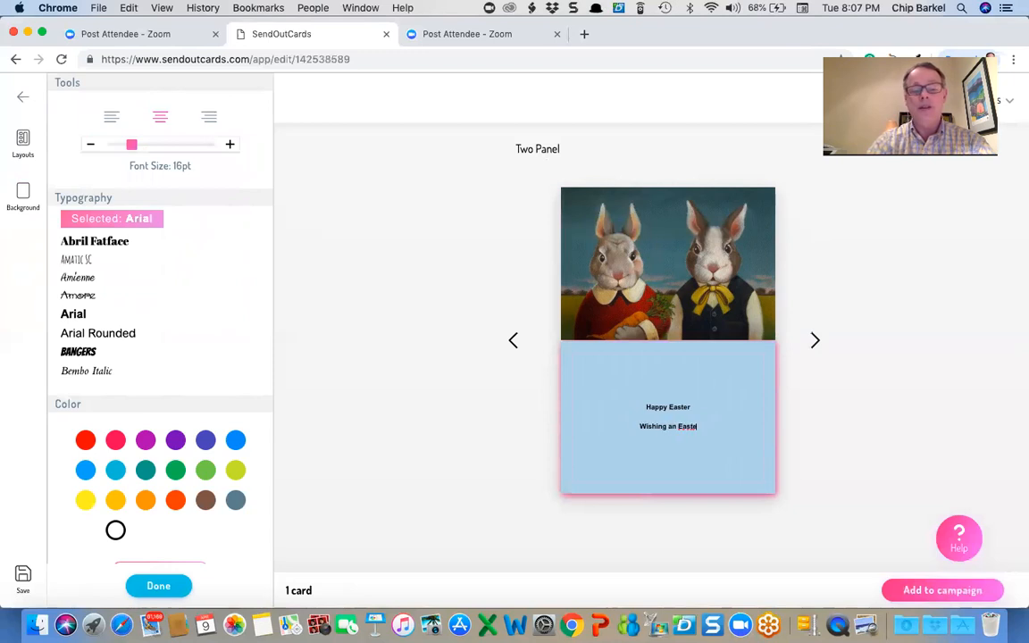
type("Season")
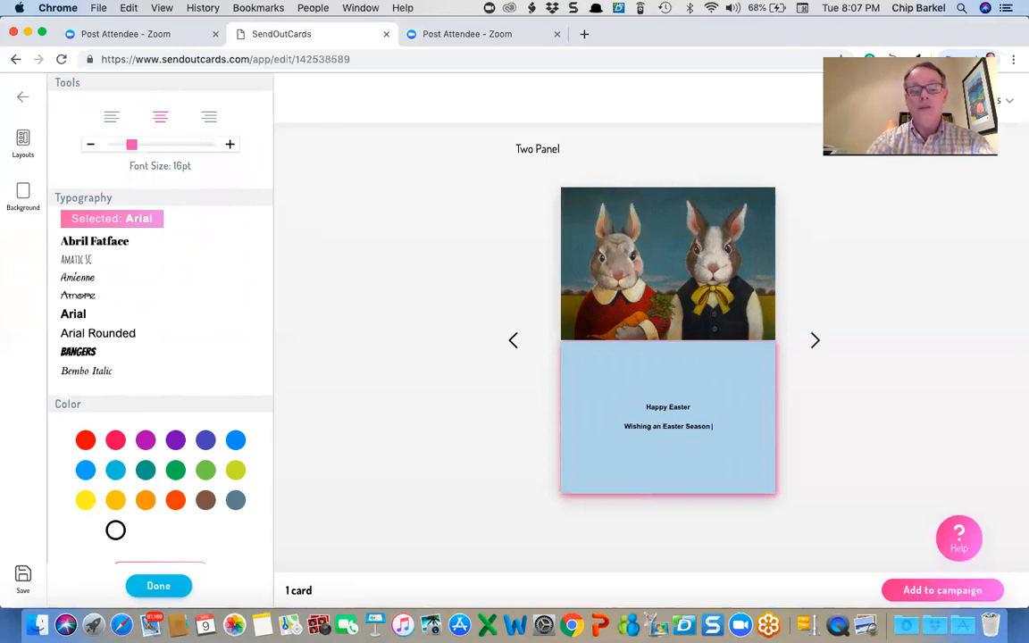
type("full of")
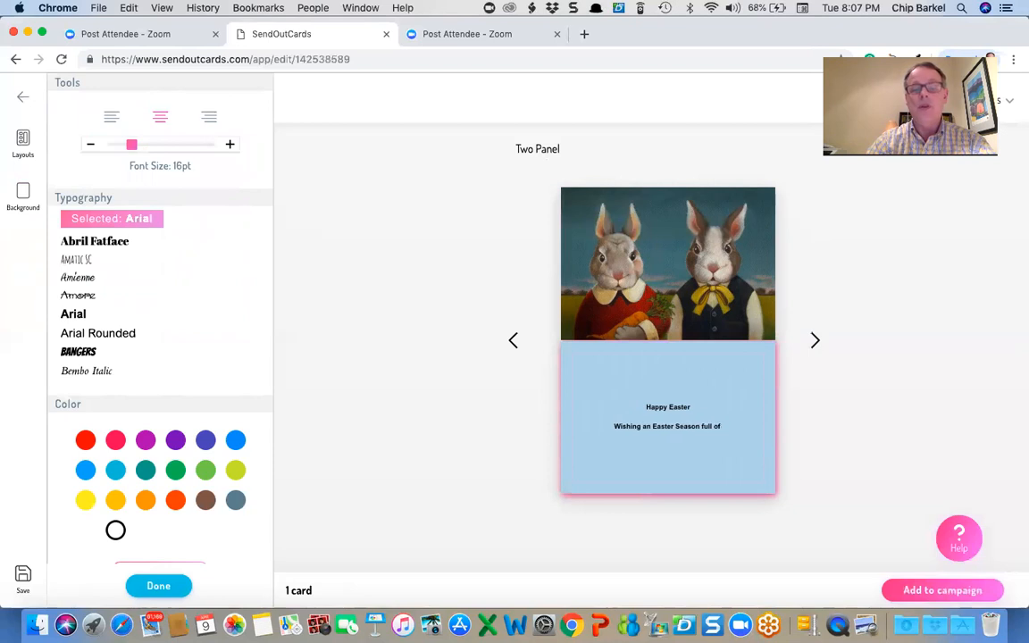
type("Joy a")
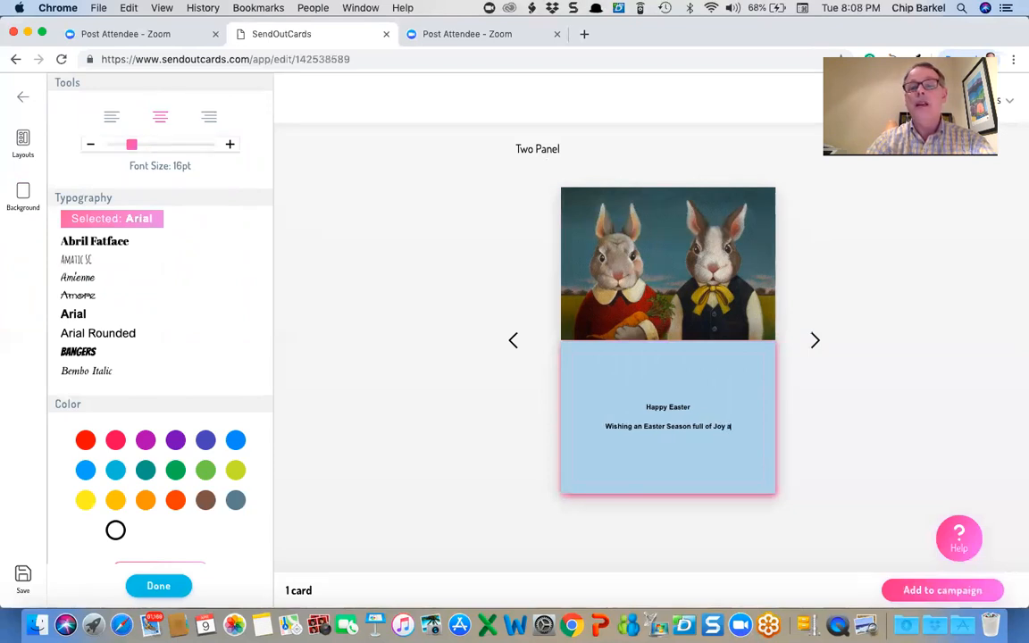
type("and Blessings.")
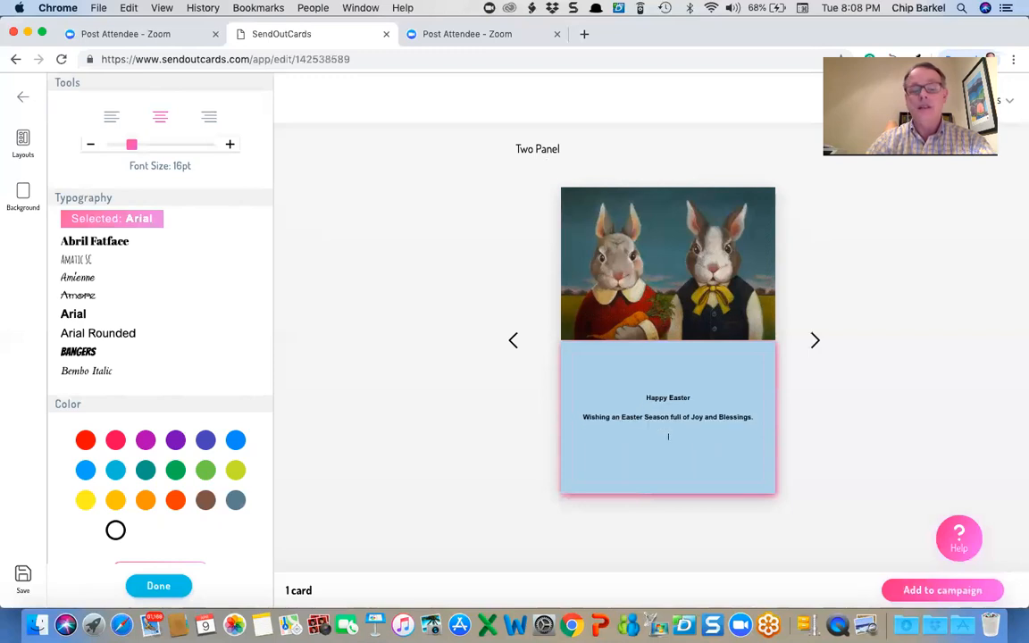
type("All the b")
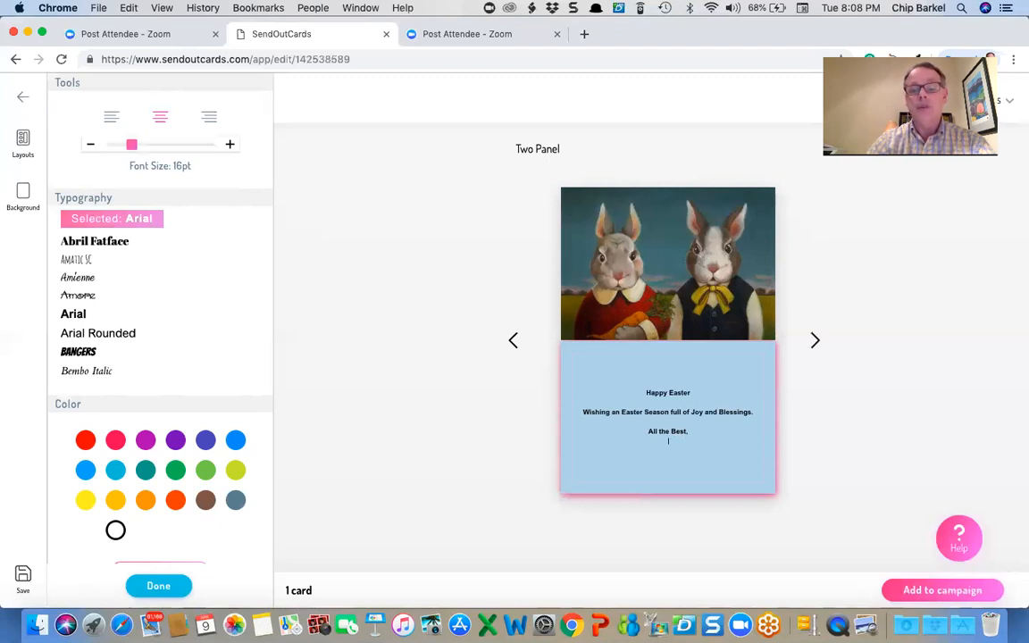
type("Chip")
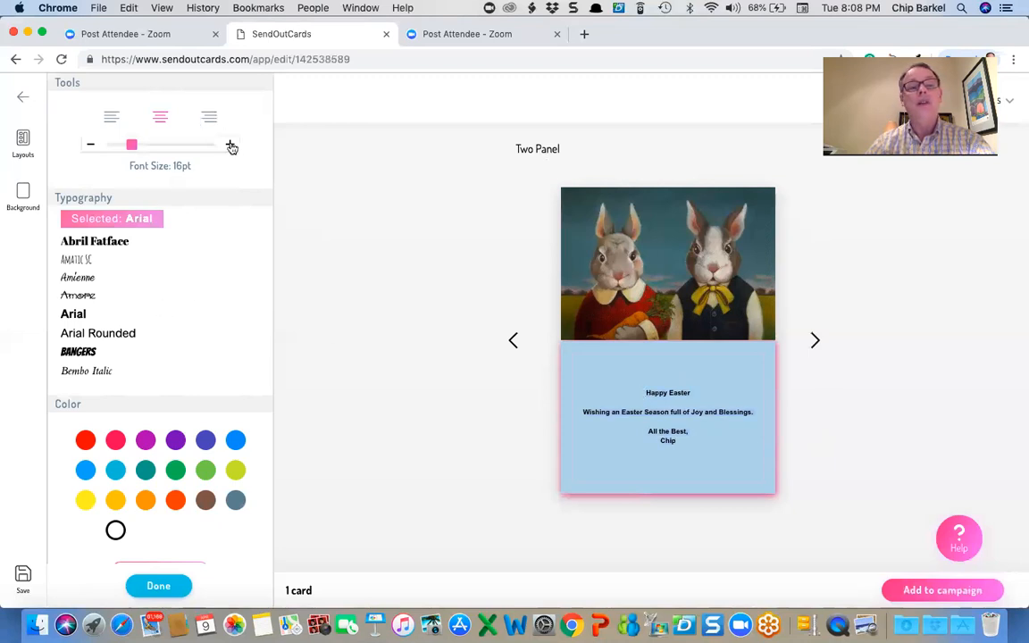
- Set the greeting in the Kranky font at 22pt and one step larger
left_click_drag(132, 145, 150, 145)
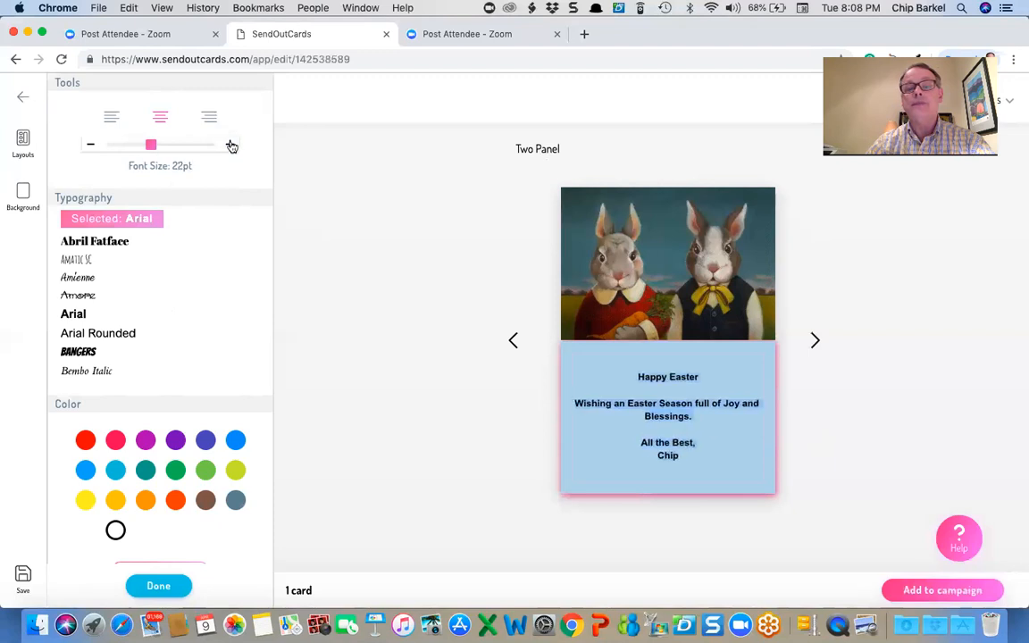
scroll("down", 3)
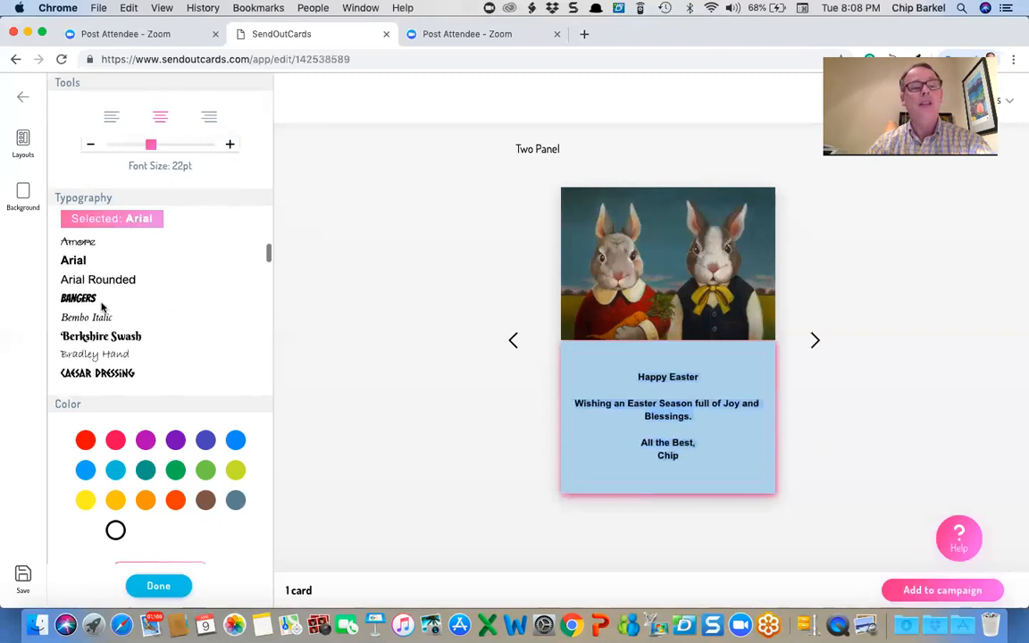
scroll("down", 3)
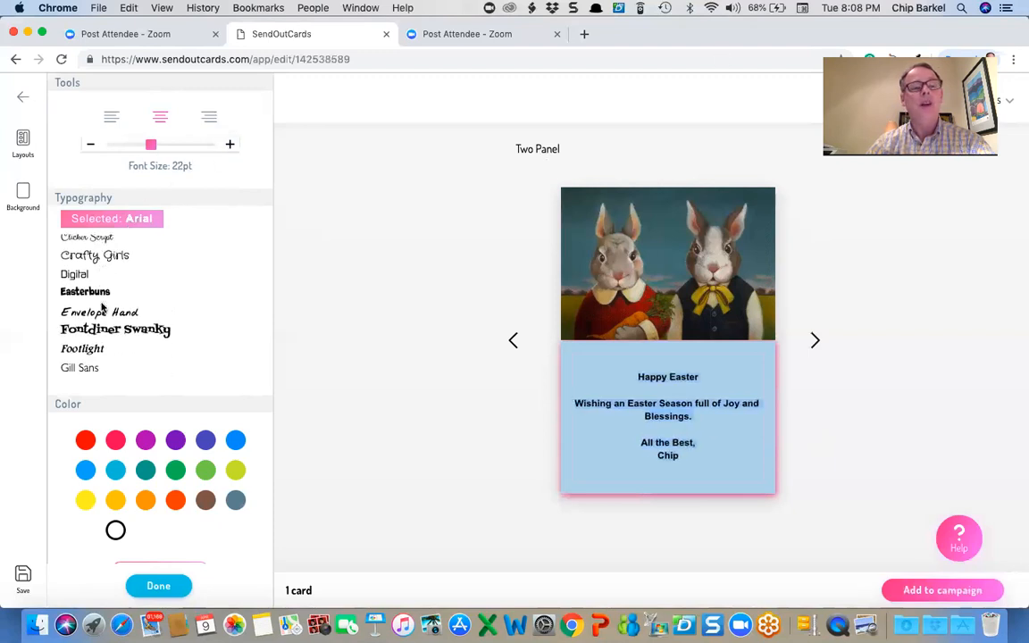
scroll("down", 3)
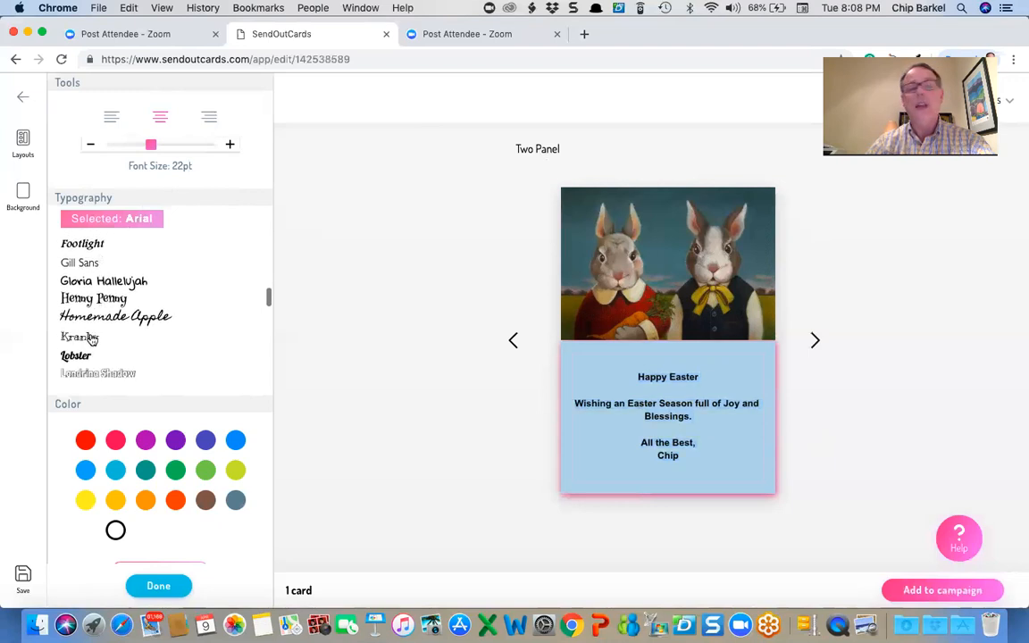
left_click(78, 336)
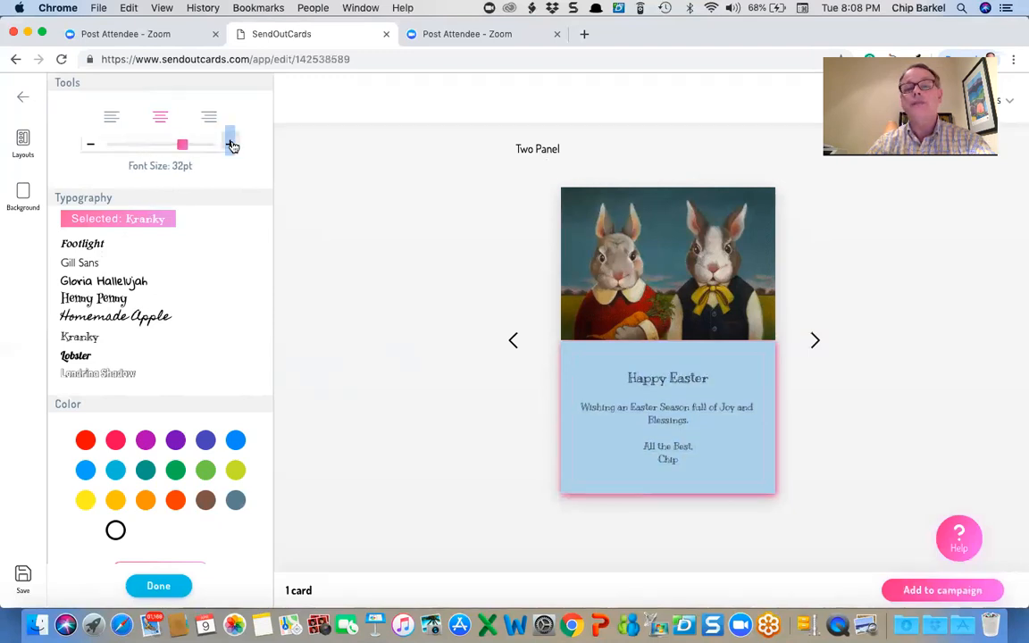
left_click(233, 145)
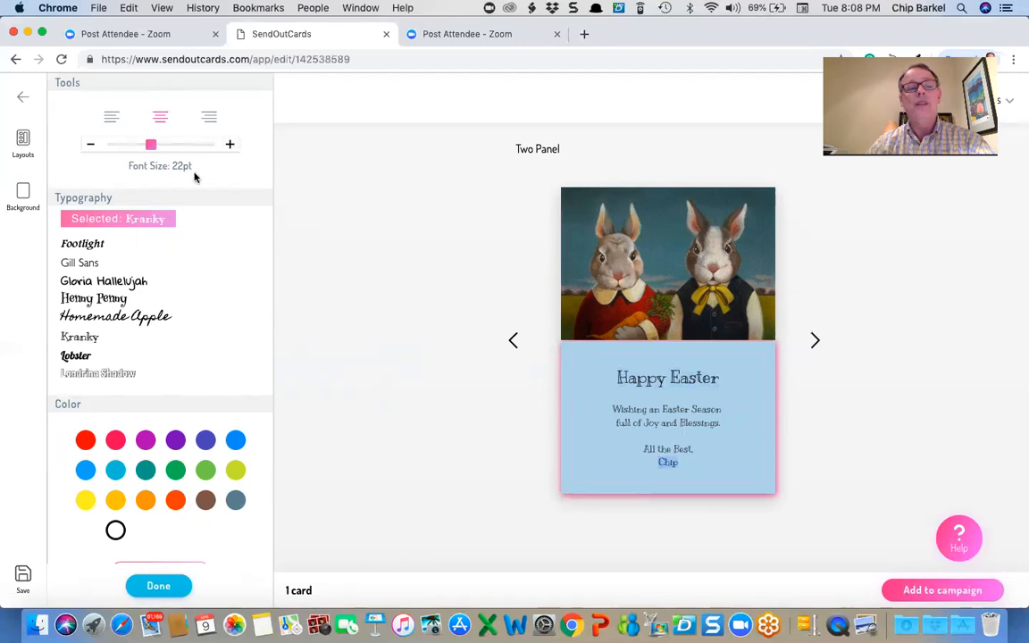
- Colour the signature blue and make it a step larger
scroll("up", 3)
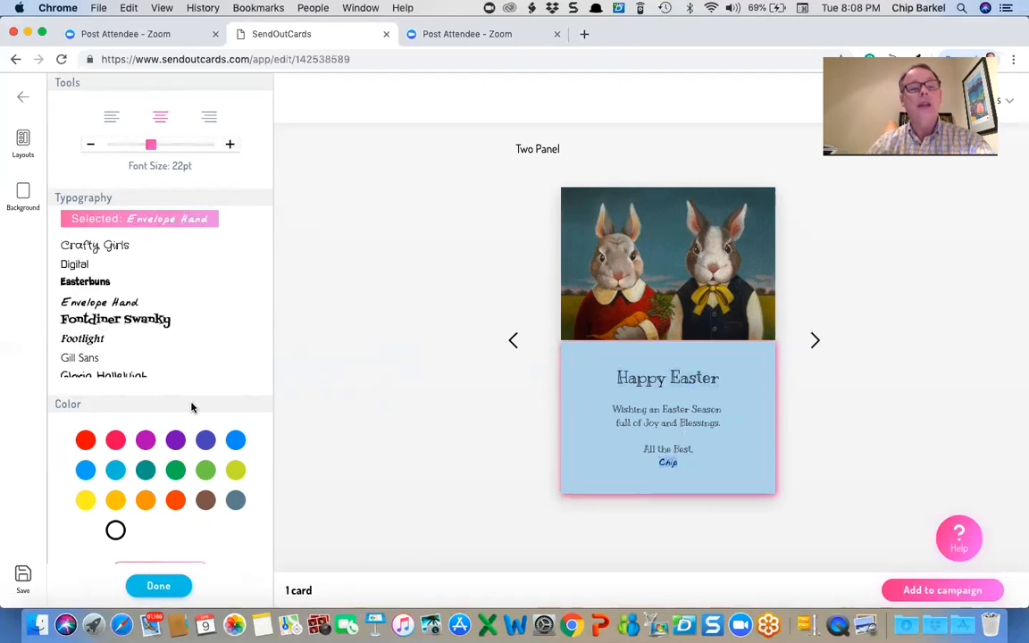
left_click(114, 529)
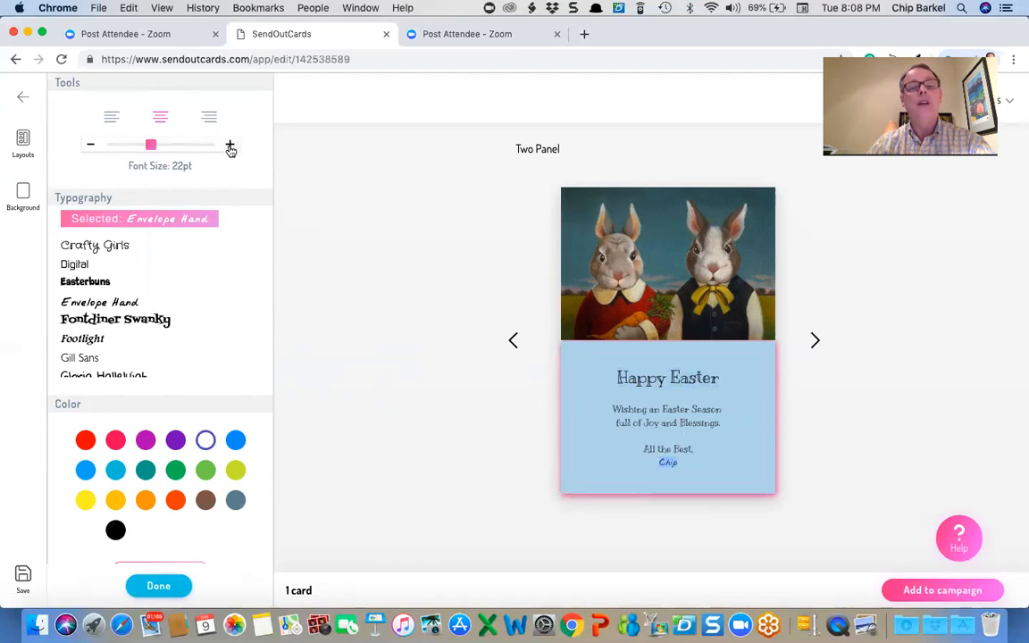
left_click(231, 146)
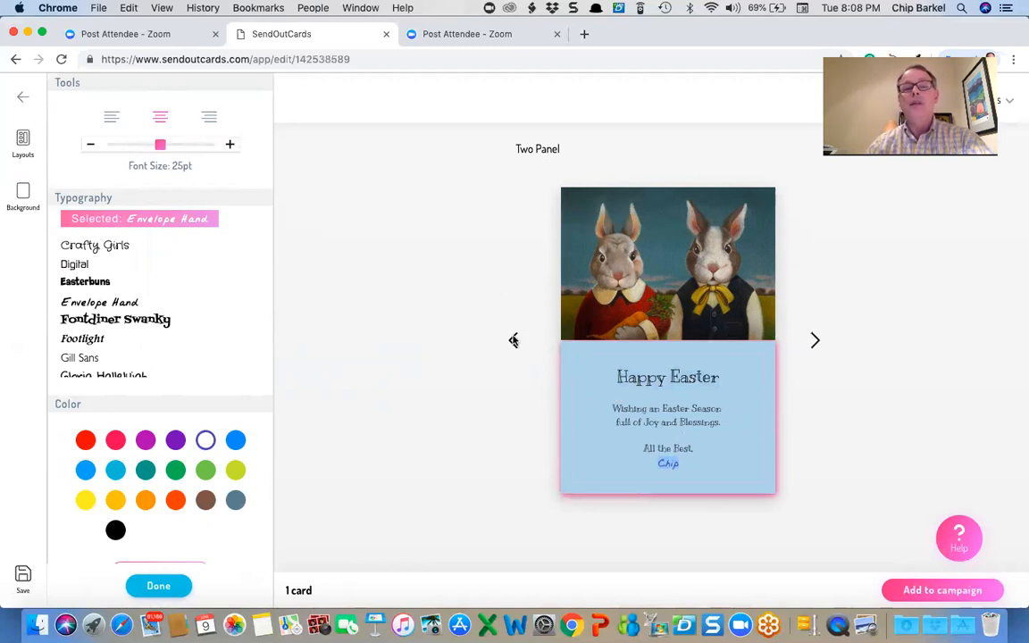
- Return to the inside panel and insert 'you' so the line reads 'Wishing you an Easter Season...'
left_click(157, 586)
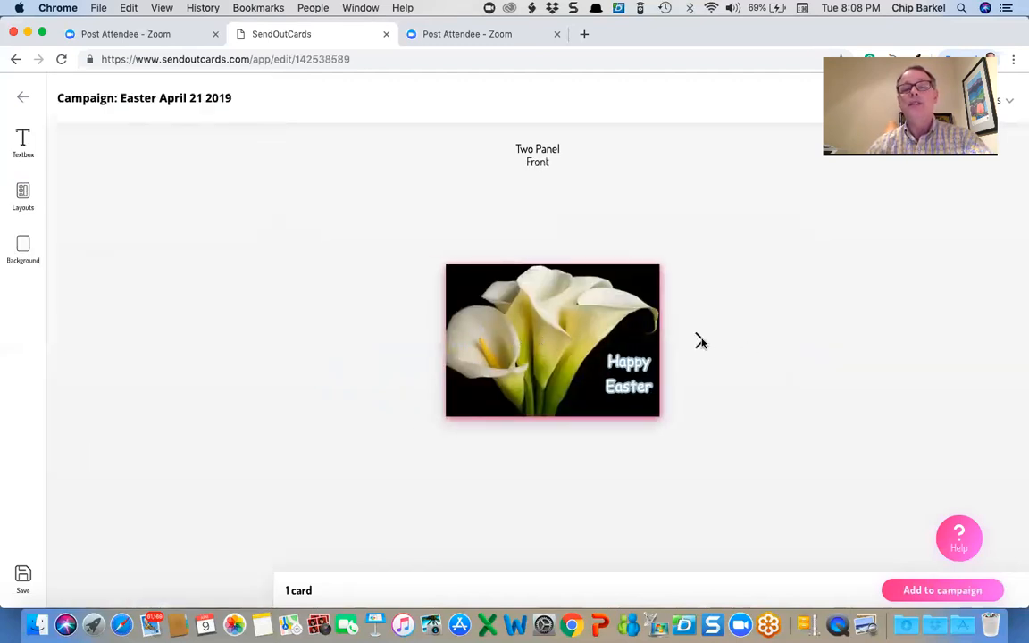
left_click(707, 340)
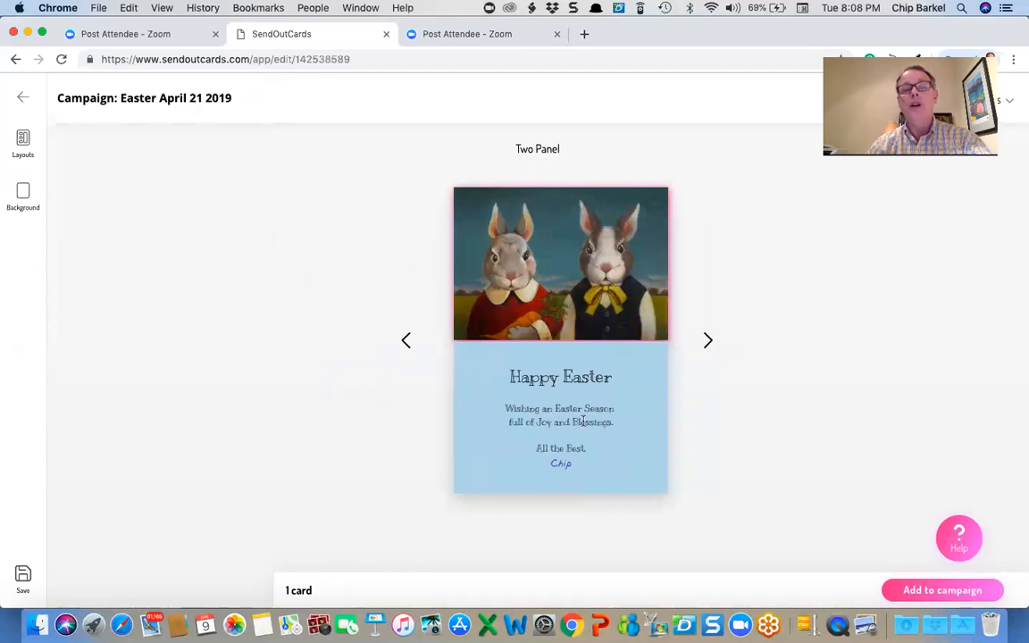
left_click(561, 414)
type(" you")
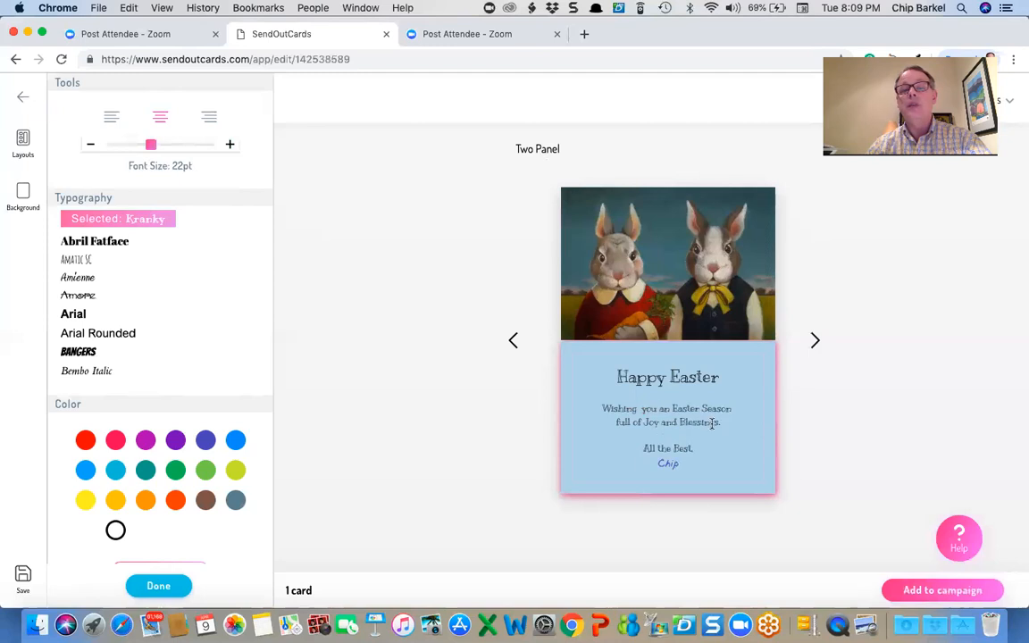
mouse_move(837, 346)
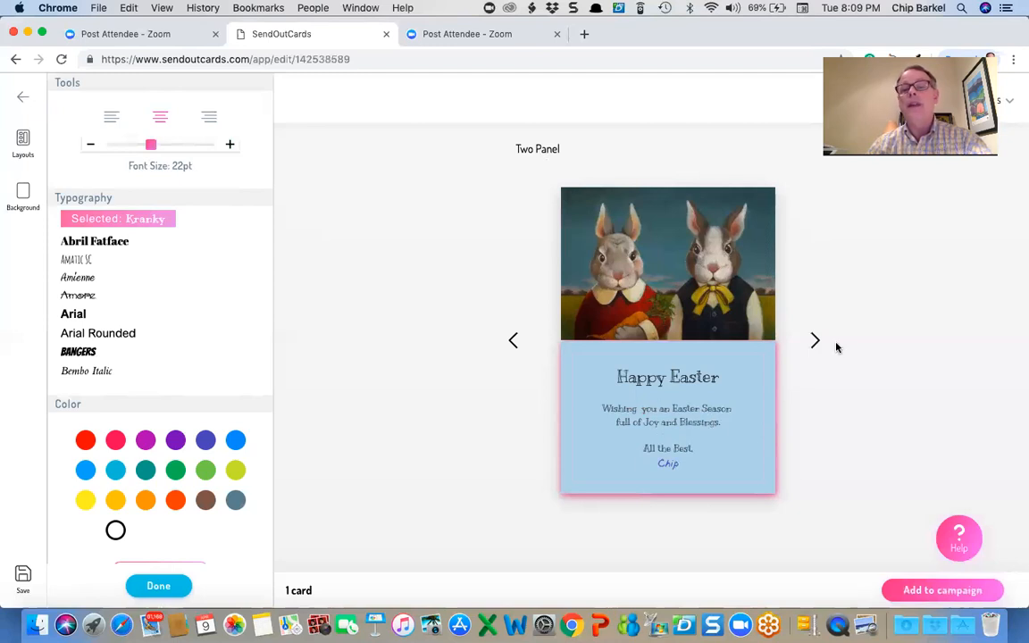
- Apply the saved two-eagles layout with contact block to the back panel
left_click(158, 586)
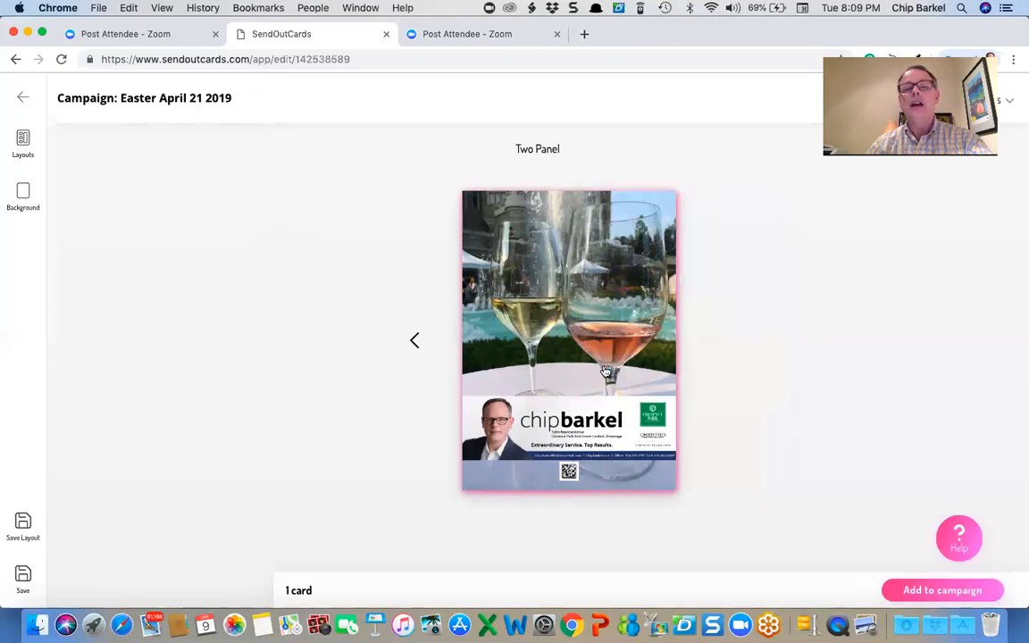
mouse_move(599, 343)
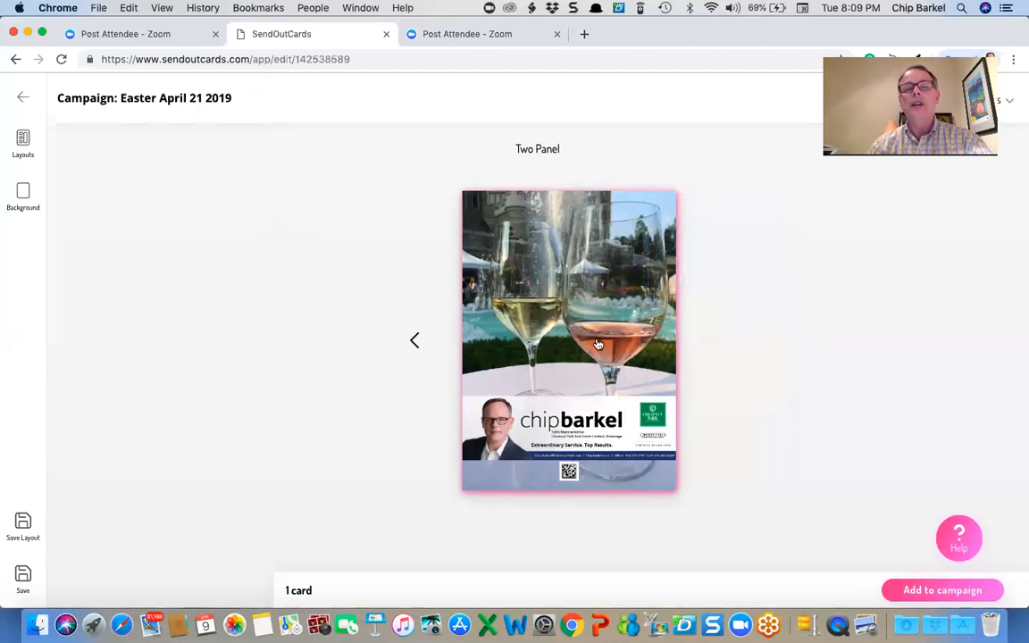
left_click(21, 247)
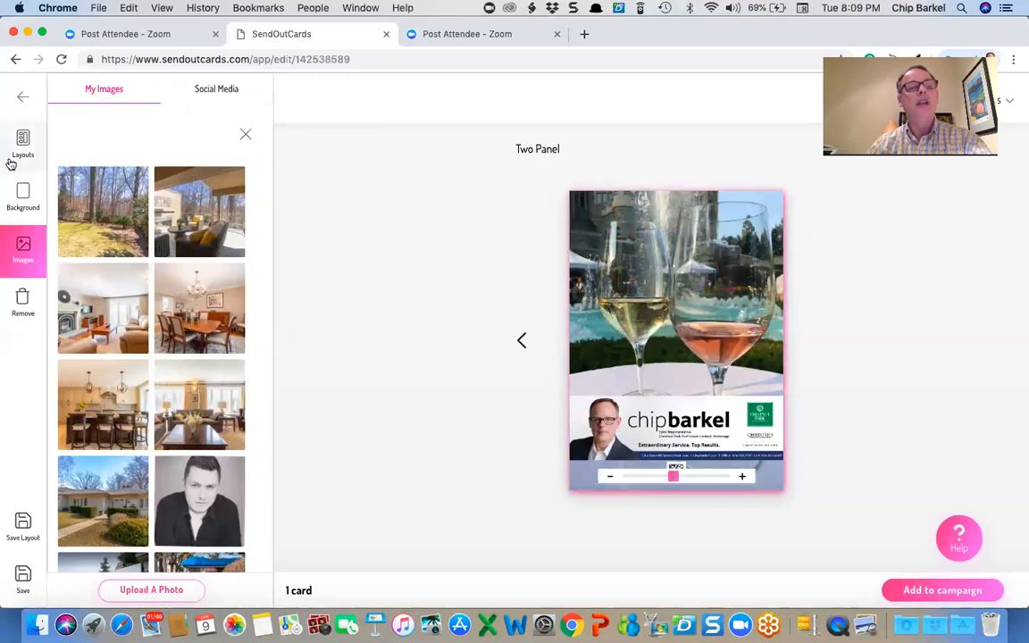
left_click(22, 143)
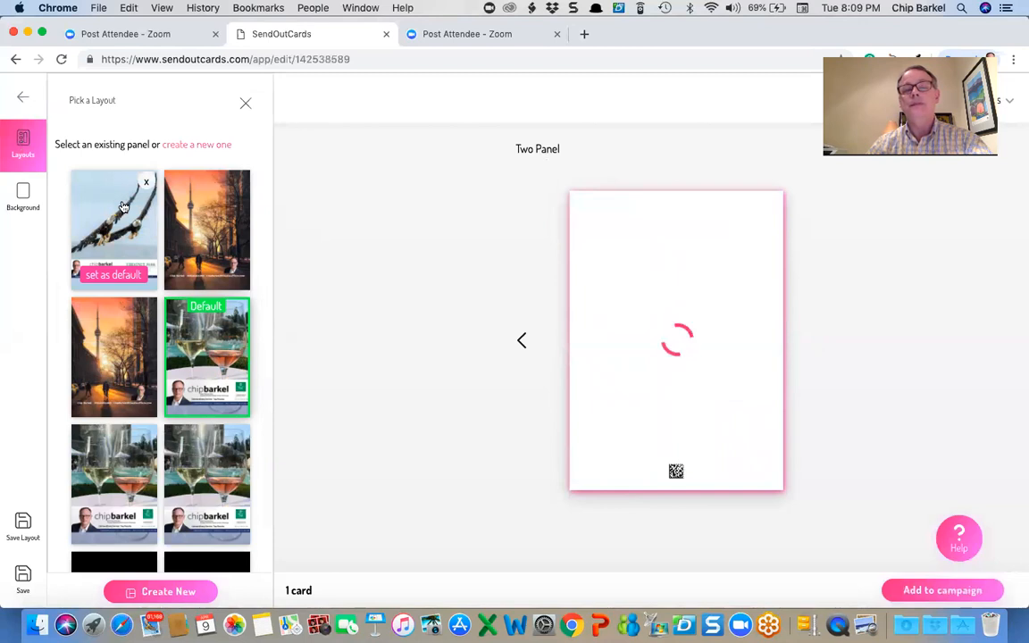
left_click(114, 229)
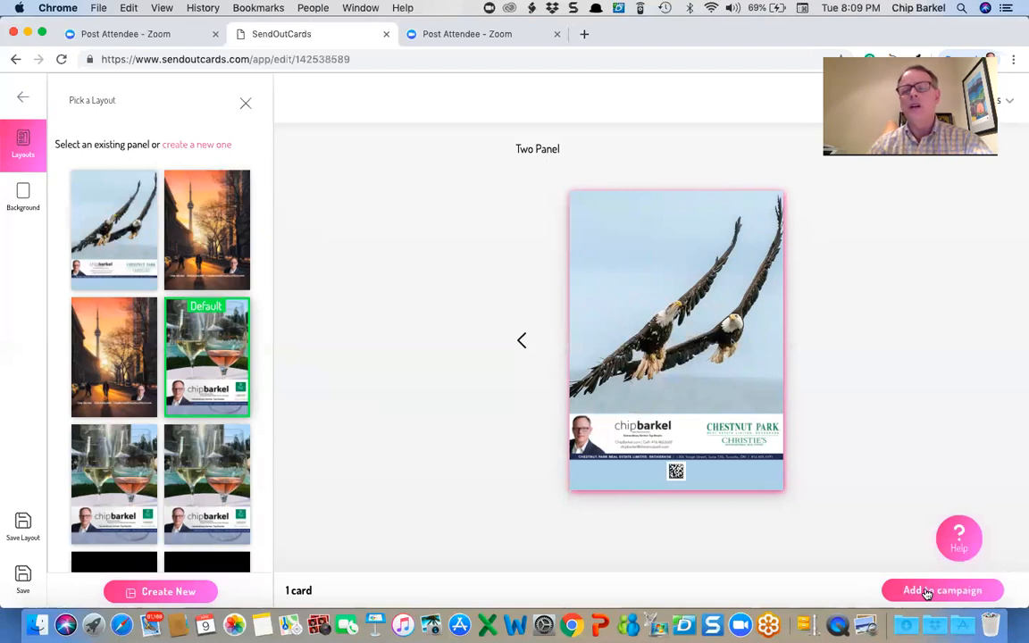
mouse_move(808, 518)
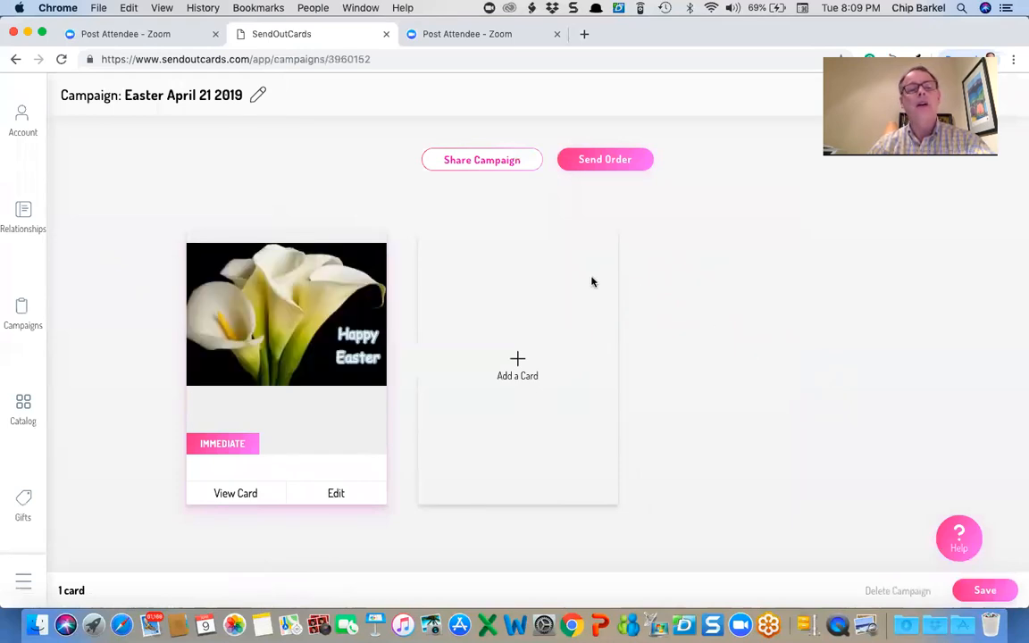
mouse_move(779, 184)
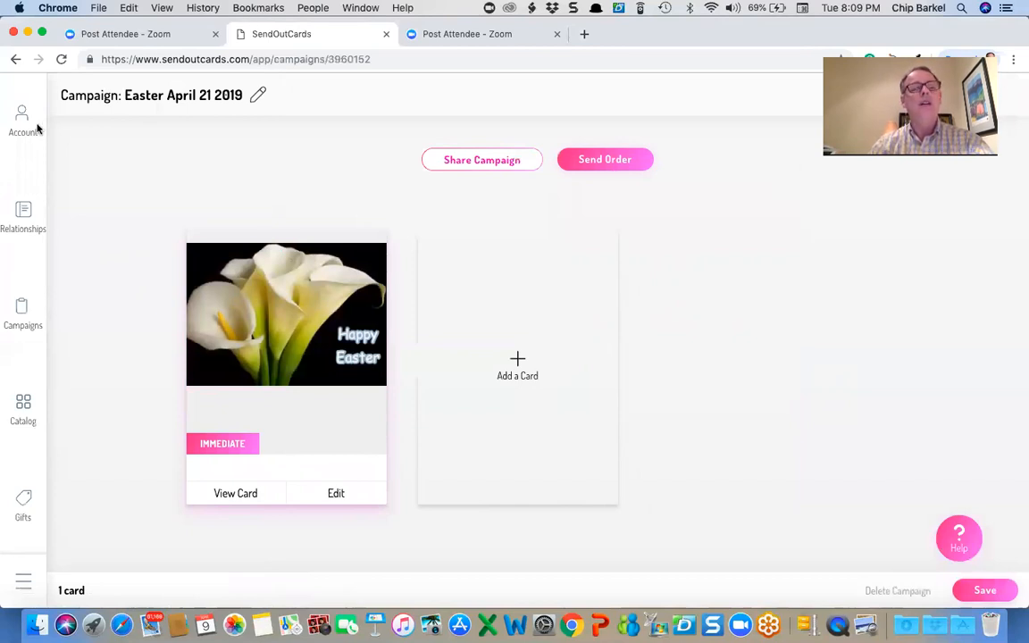
- Leave the campaign for the home page and head to the Campaigns section
left_click(22, 116)
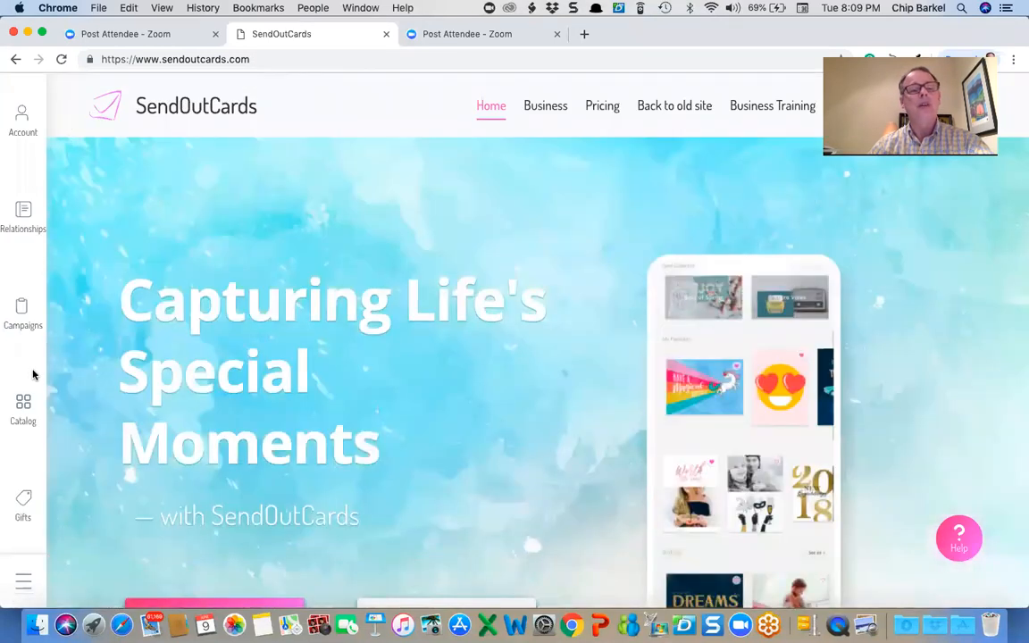
left_click(22, 313)
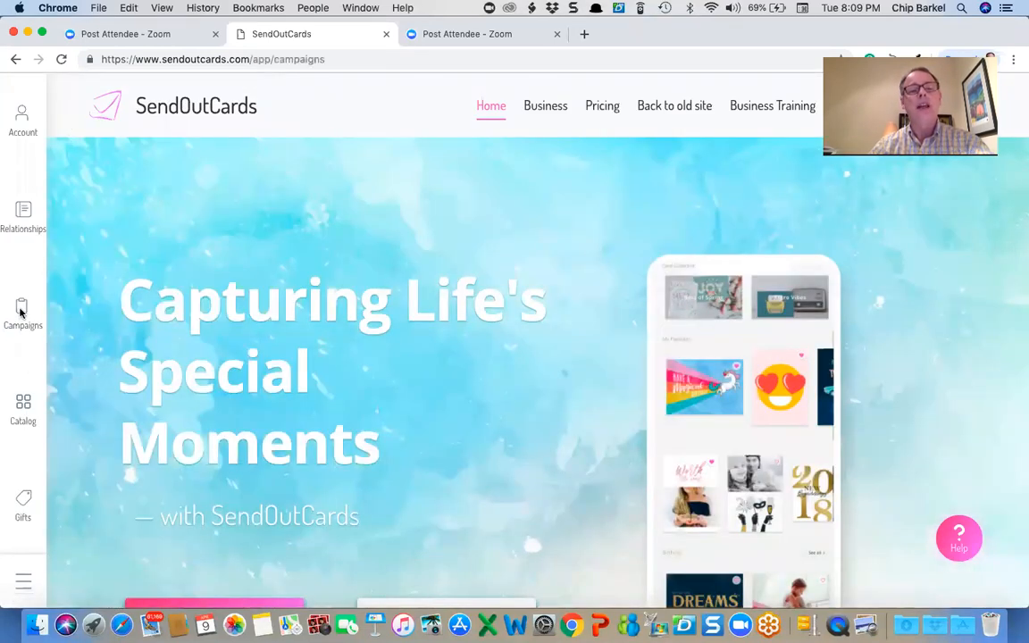
- Show my own campaigns instead of purchased ones in the Campaigns section
left_click(22, 312)
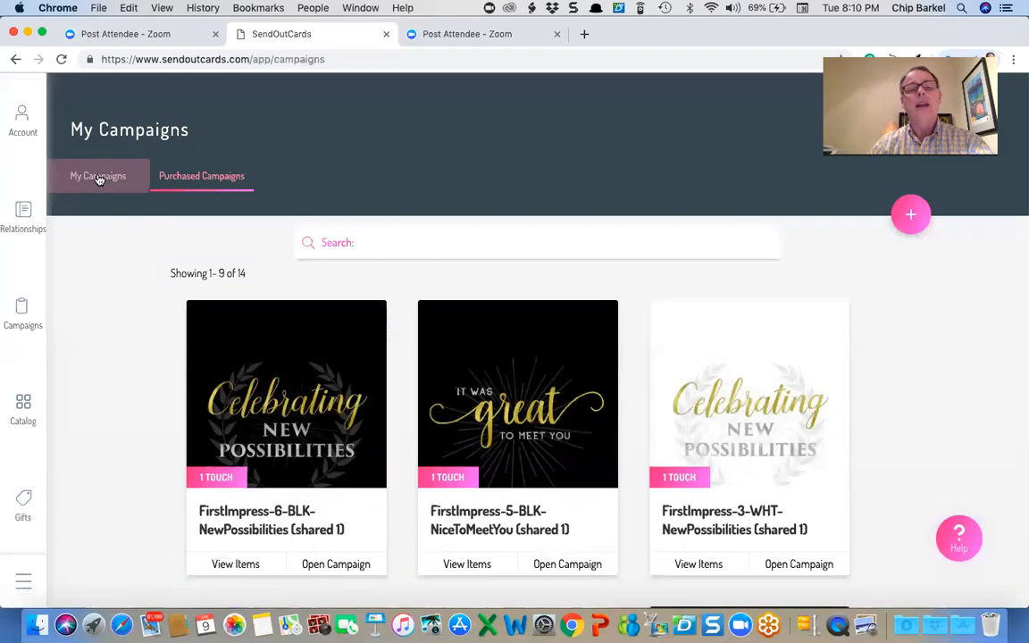
left_click(96, 177)
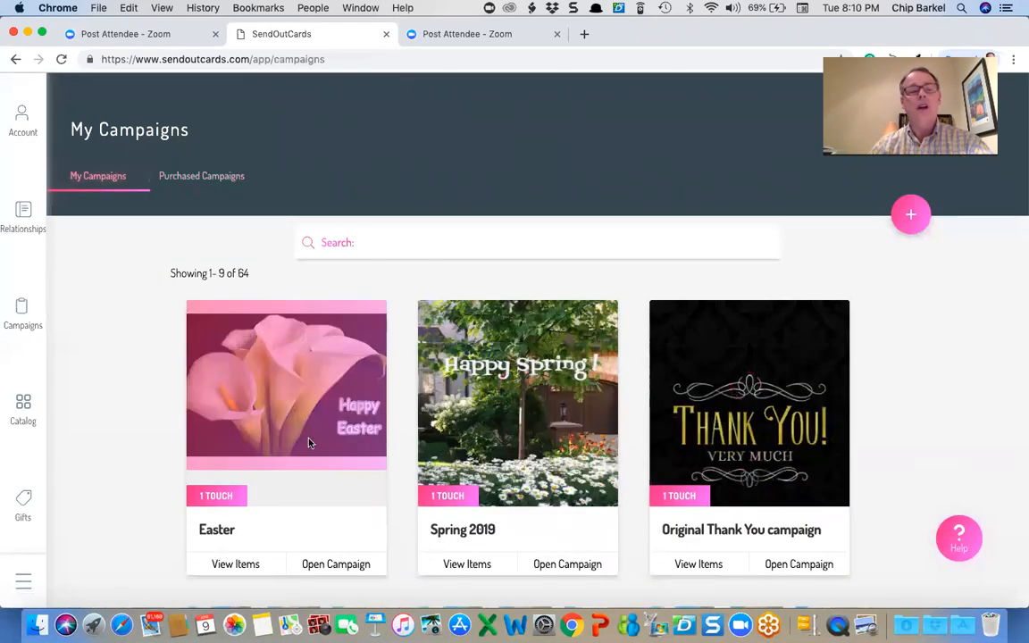
scroll("down", 3)
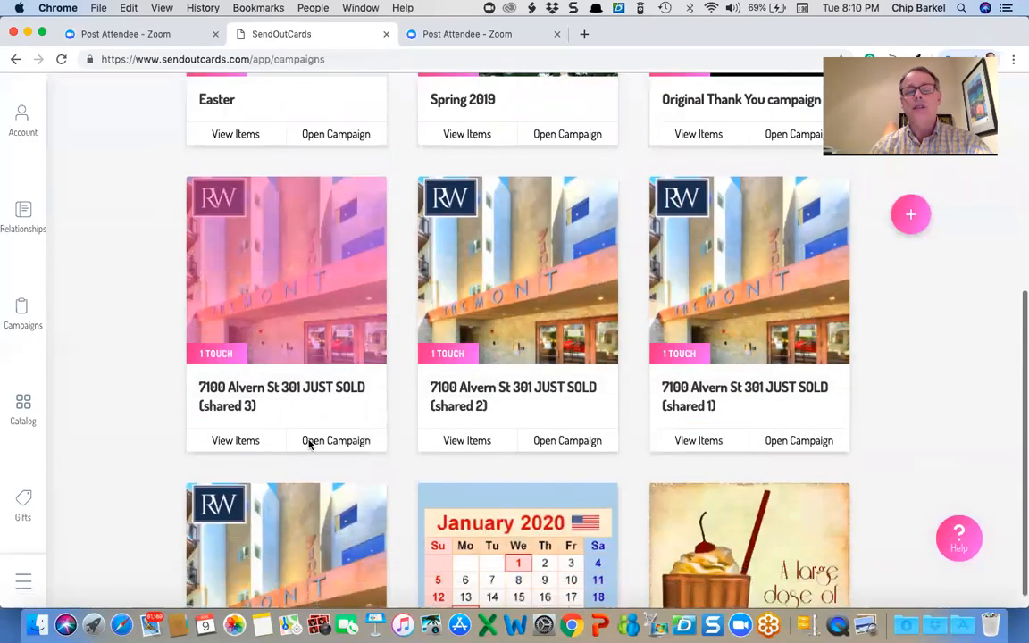
scroll("up", 3)
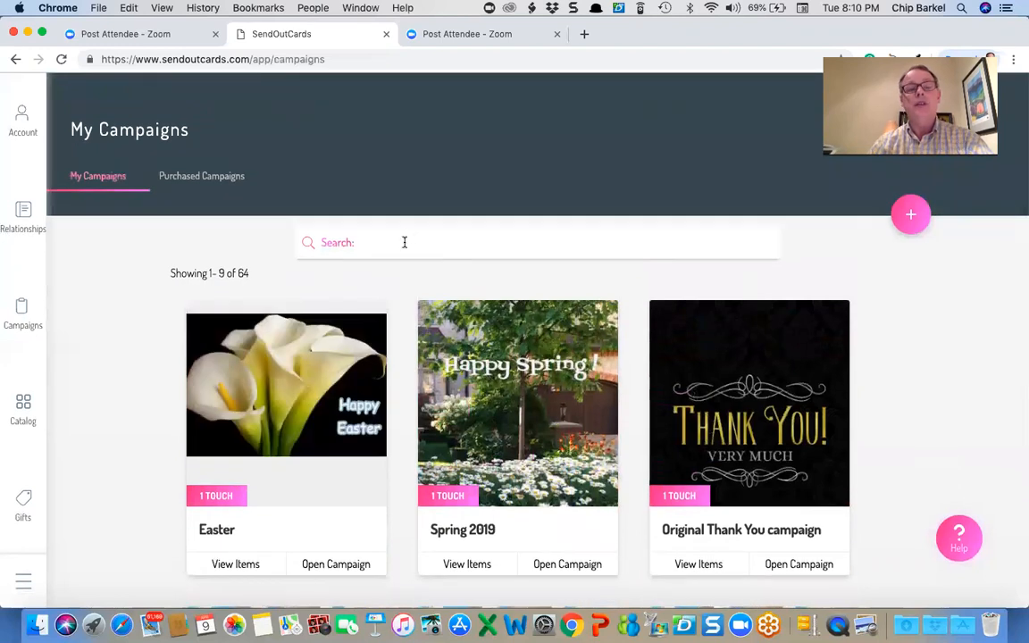
- Search the campaigns for 'Easter' and reopen Easter April 21 2019
type("Easter")
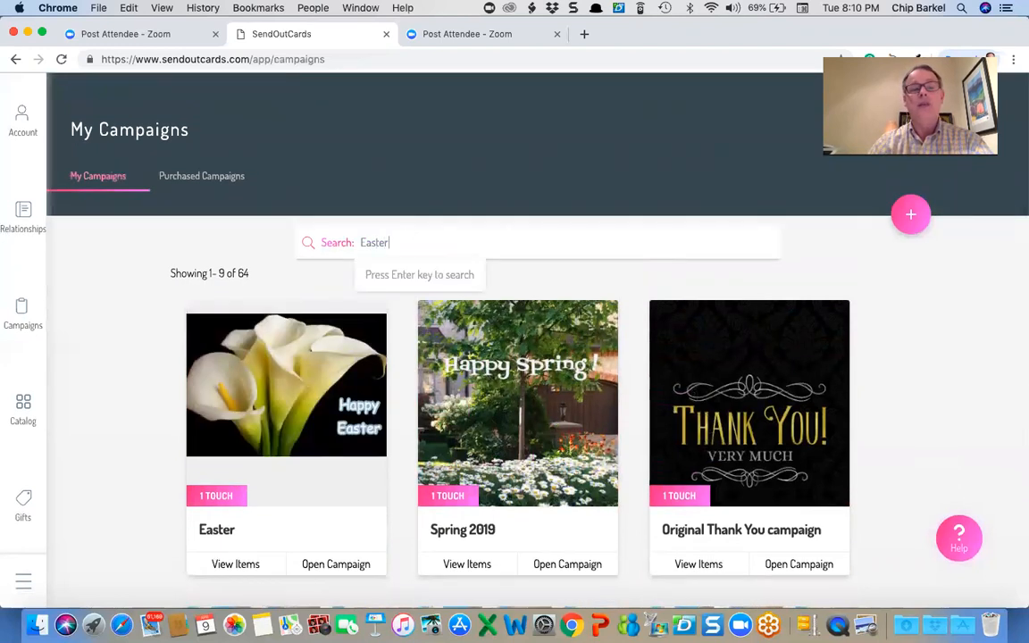
key("Return")
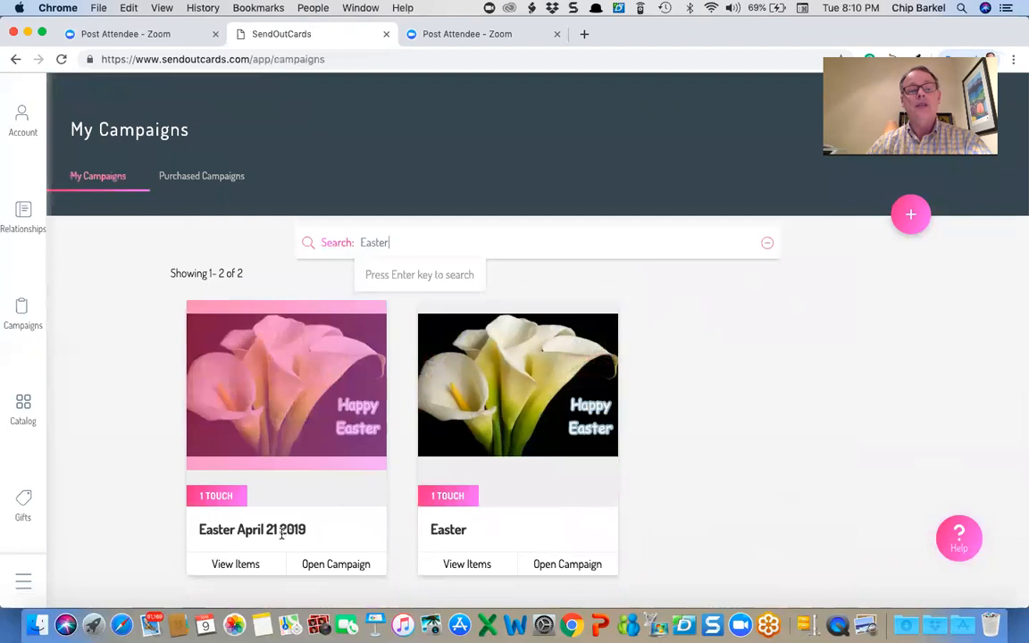
mouse_move(315, 529)
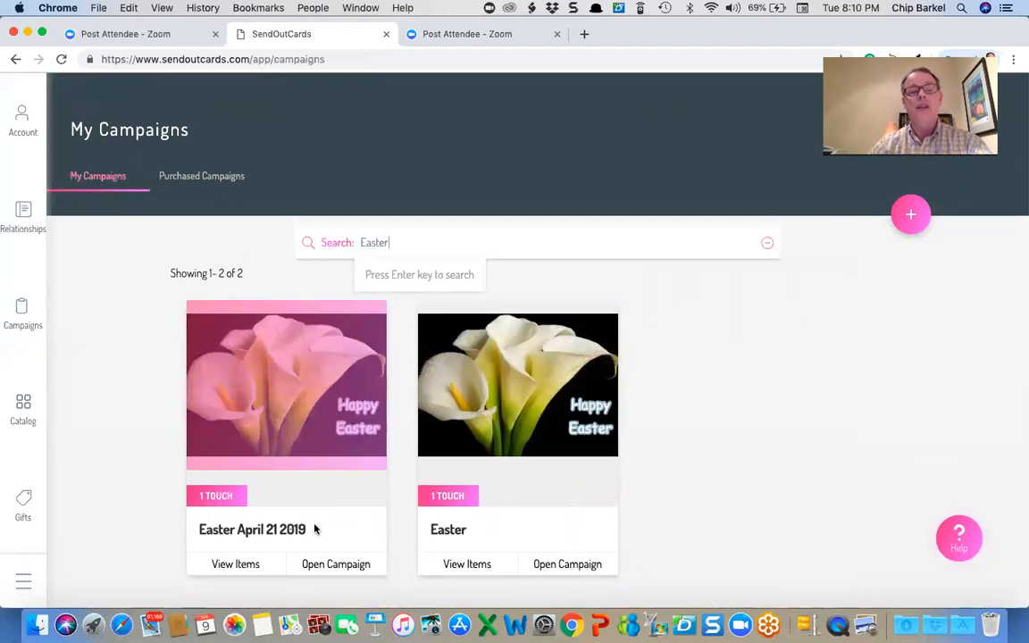
mouse_move(336, 568)
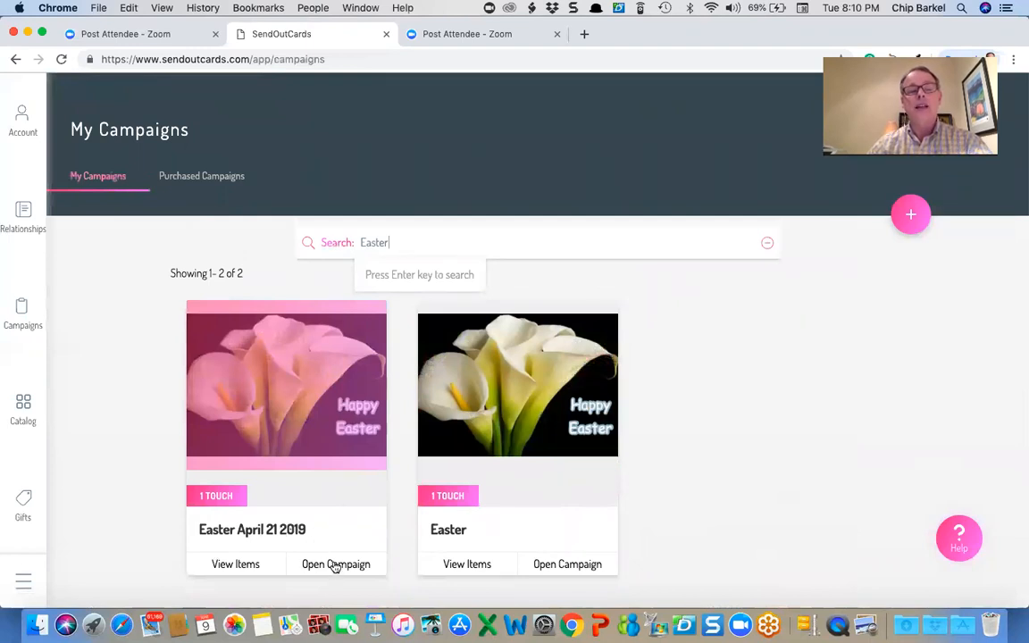
left_click(336, 565)
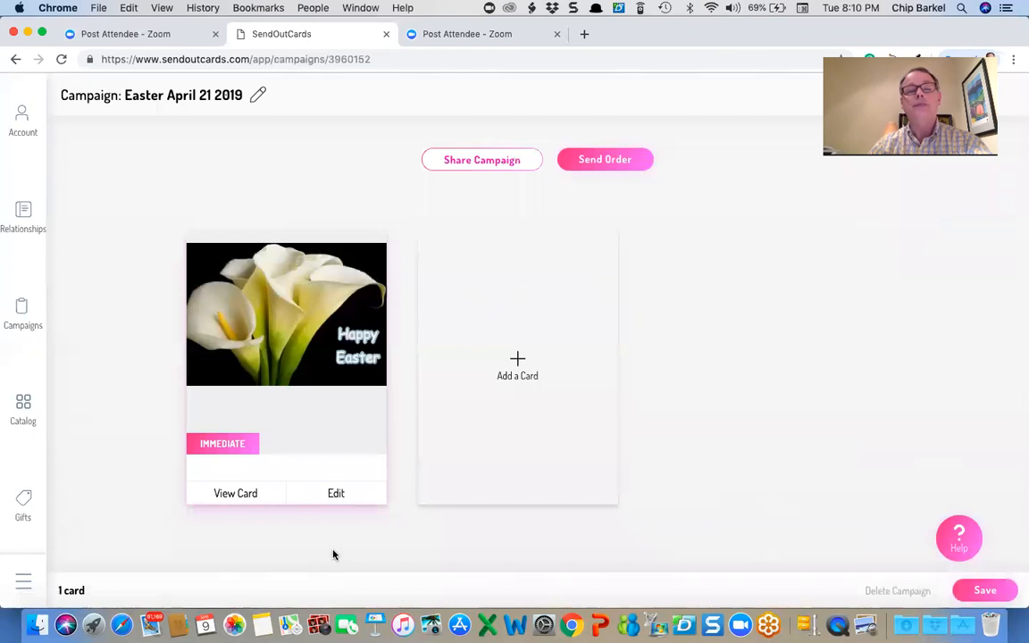
- Create an order from the campaign using the Happy Easter calla lily card at $0.99
left_click(604, 159)
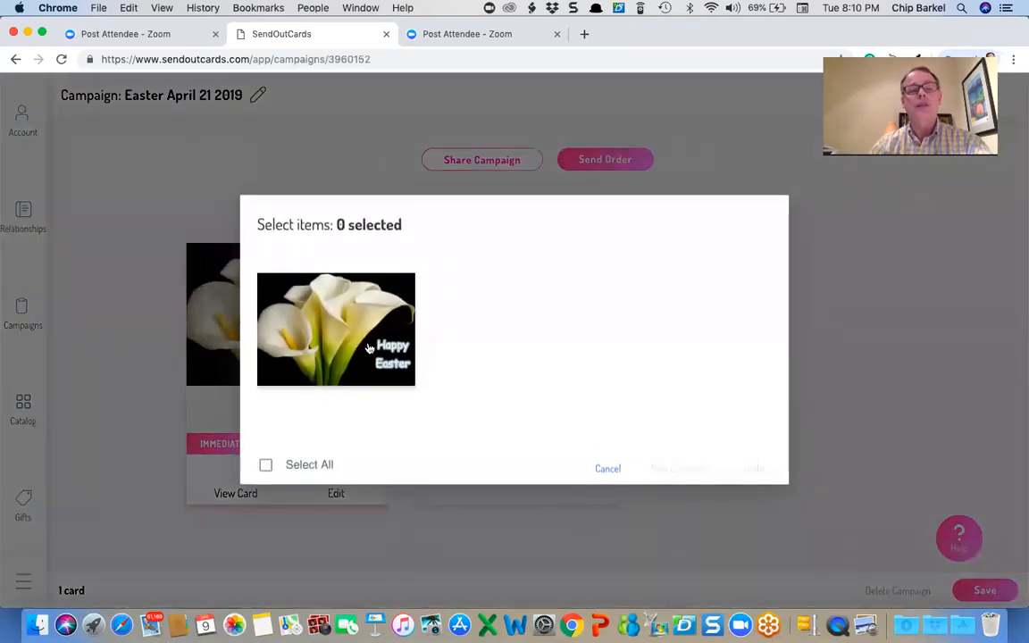
left_click(336, 329)
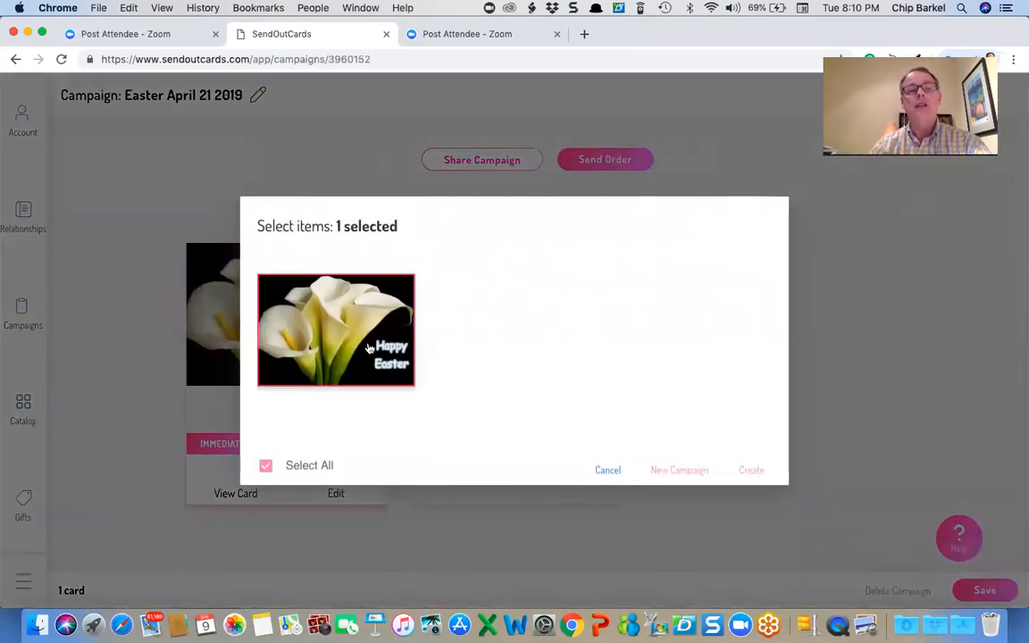
left_click(751, 470)
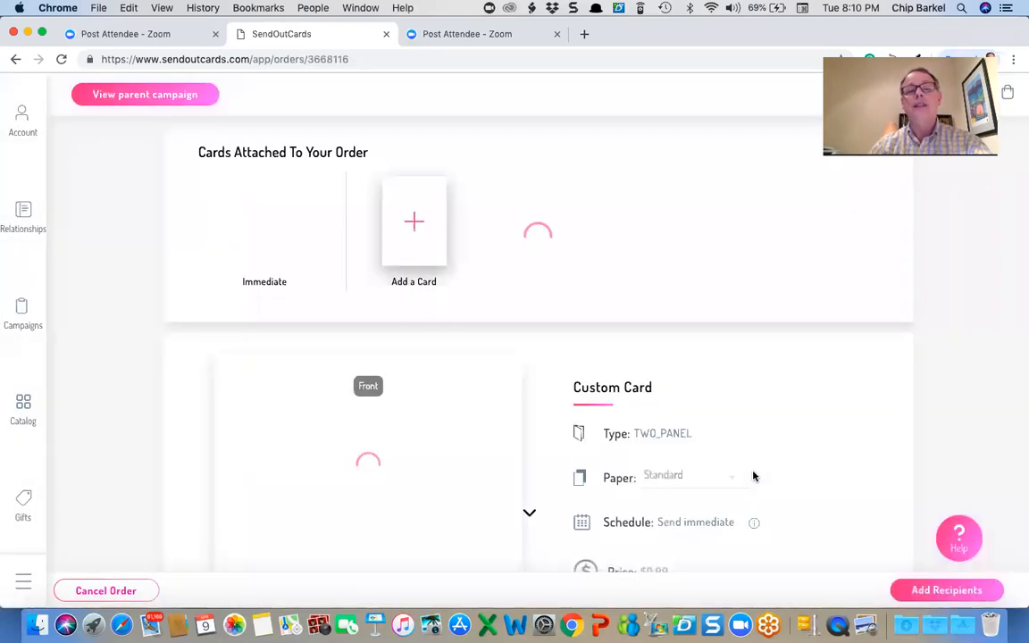
mouse_move(726, 459)
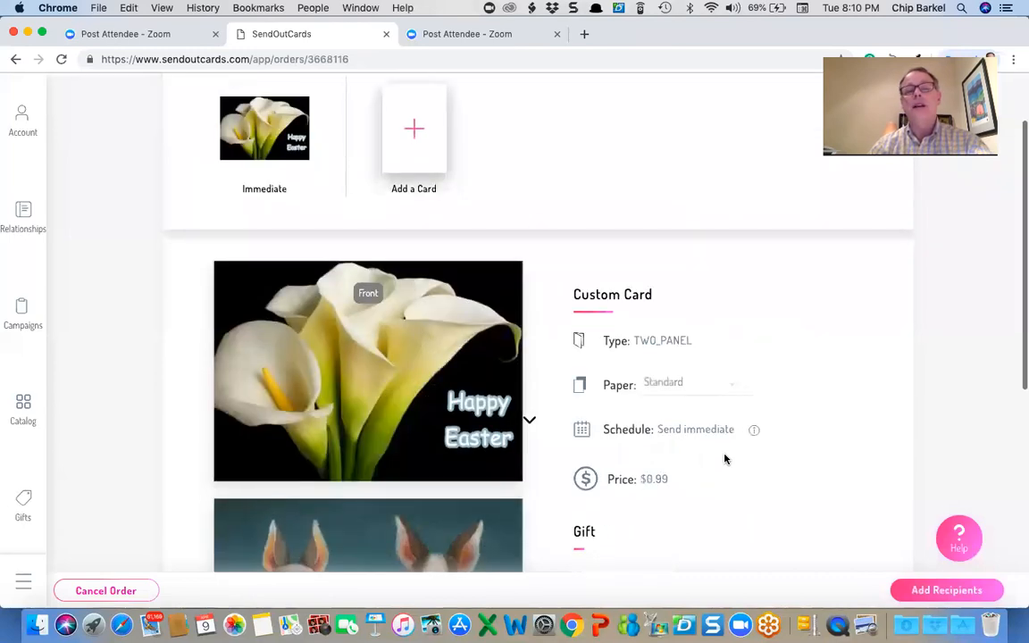
scroll("down", 3)
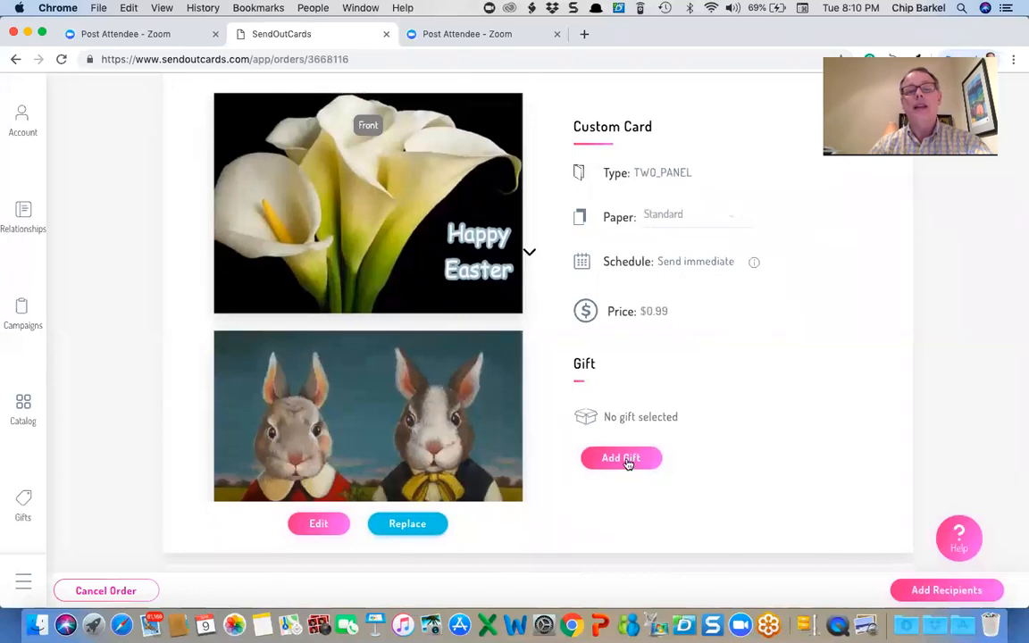
- Search the gift store for 'brownies' from the order's Add Gift option
left_click(622, 458)
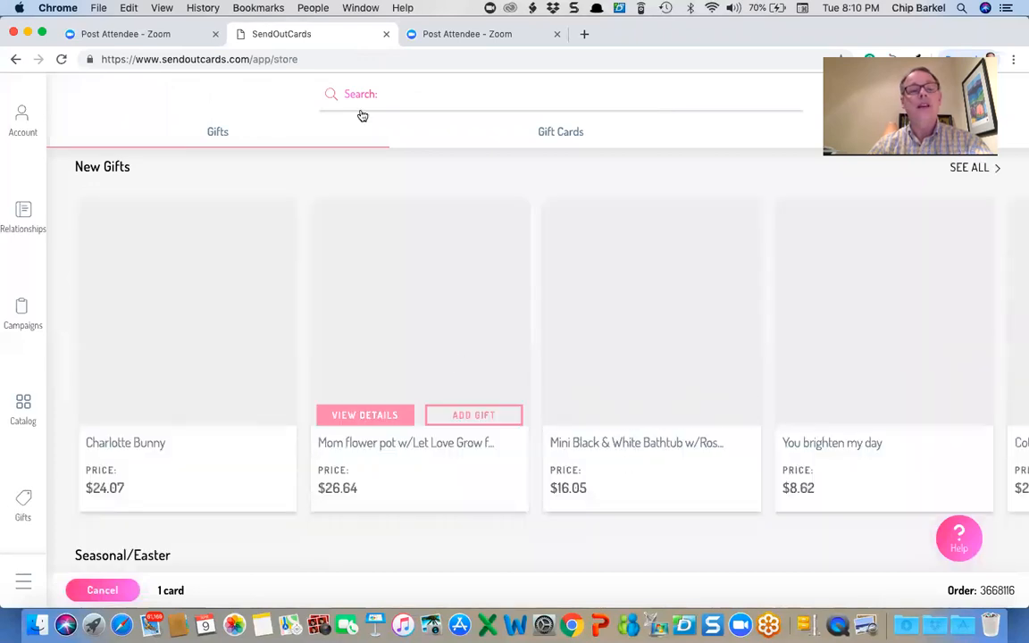
mouse_move(361, 133)
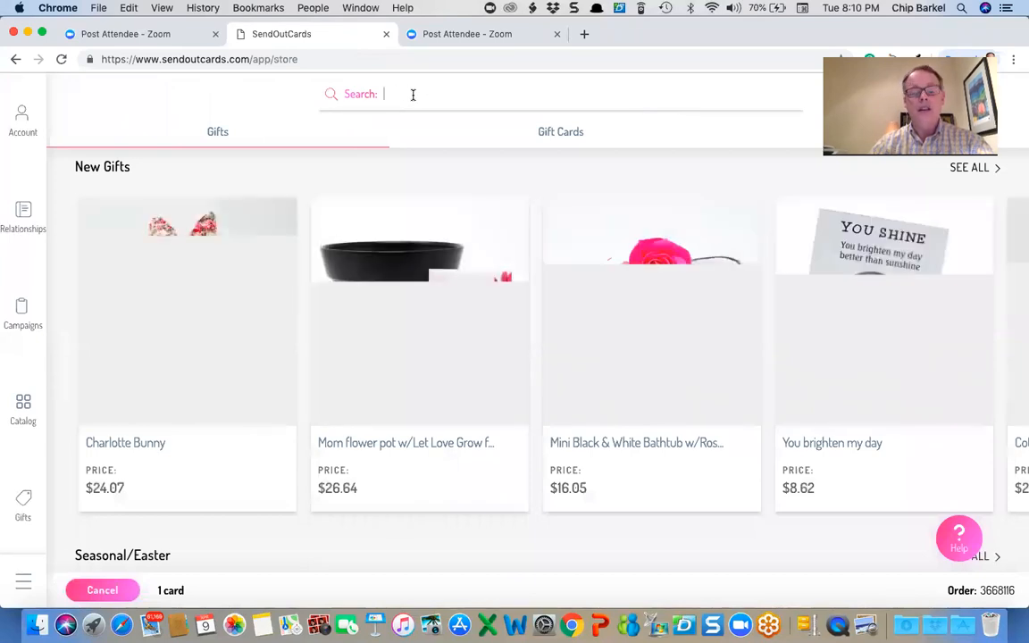
type("b")
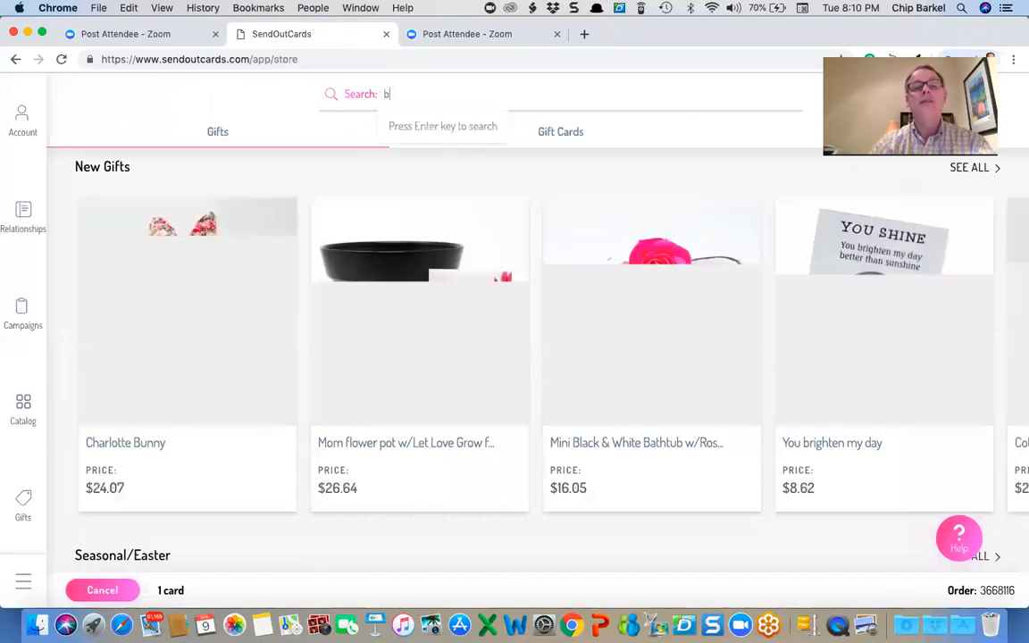
type("rownies")
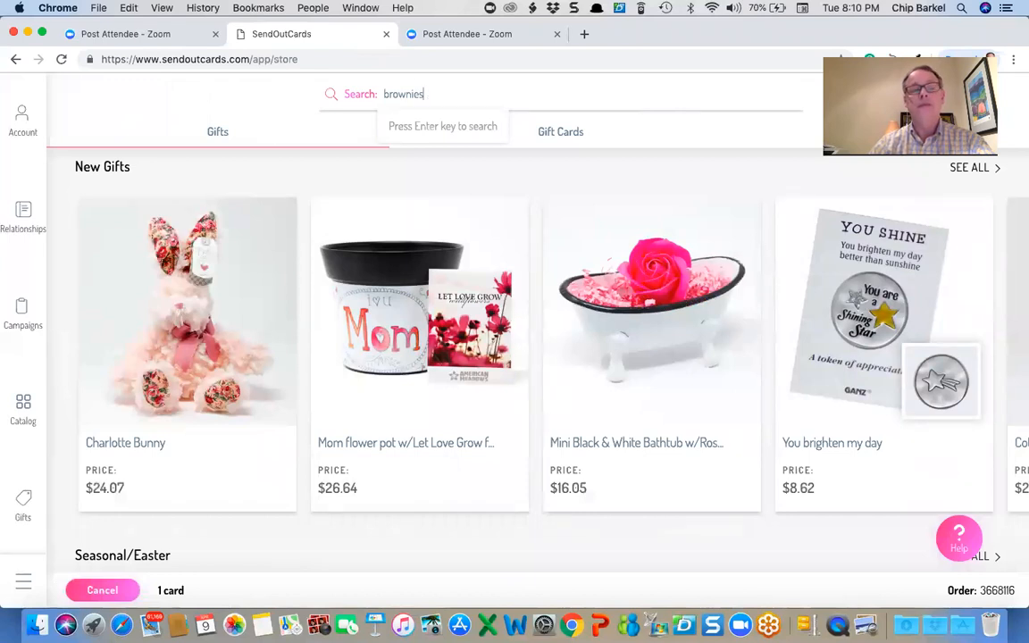
key("Return")
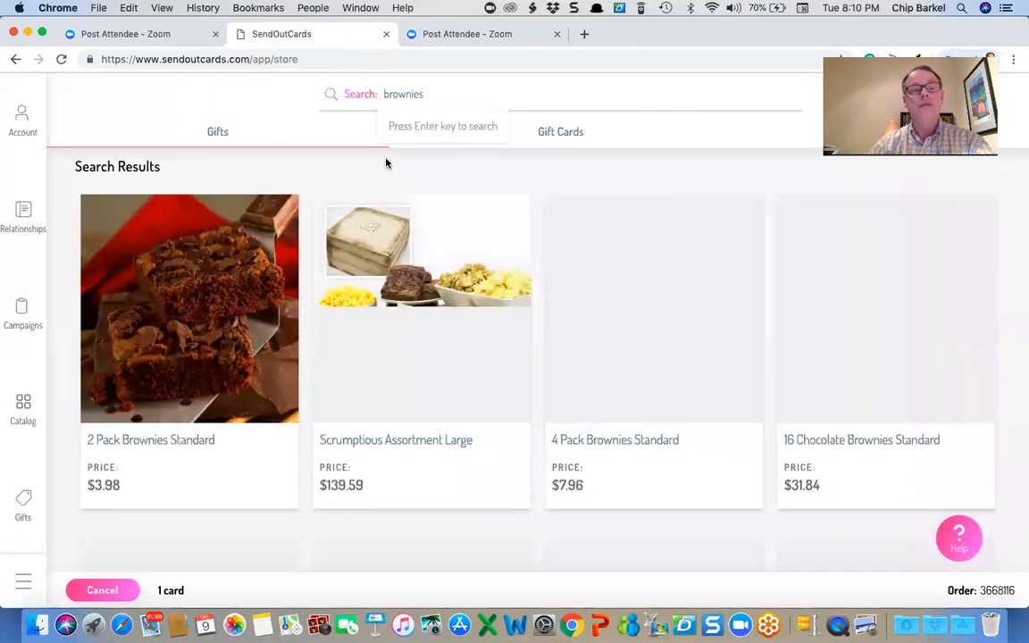
- Attach 4 Pack Brownies Standard as the order's gift
scroll("down", 3)
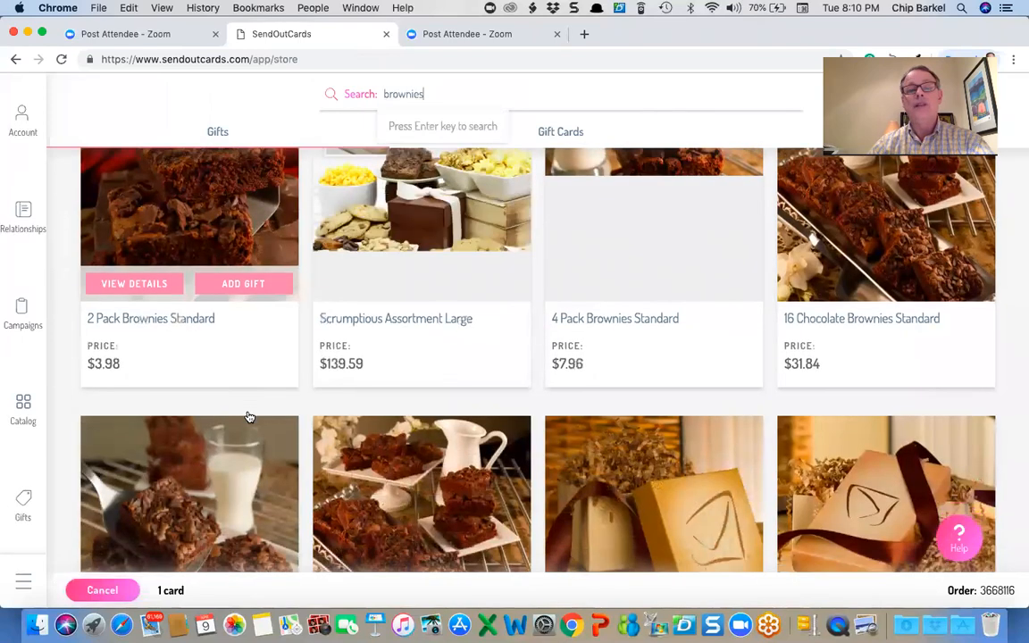
scroll("down", 3)
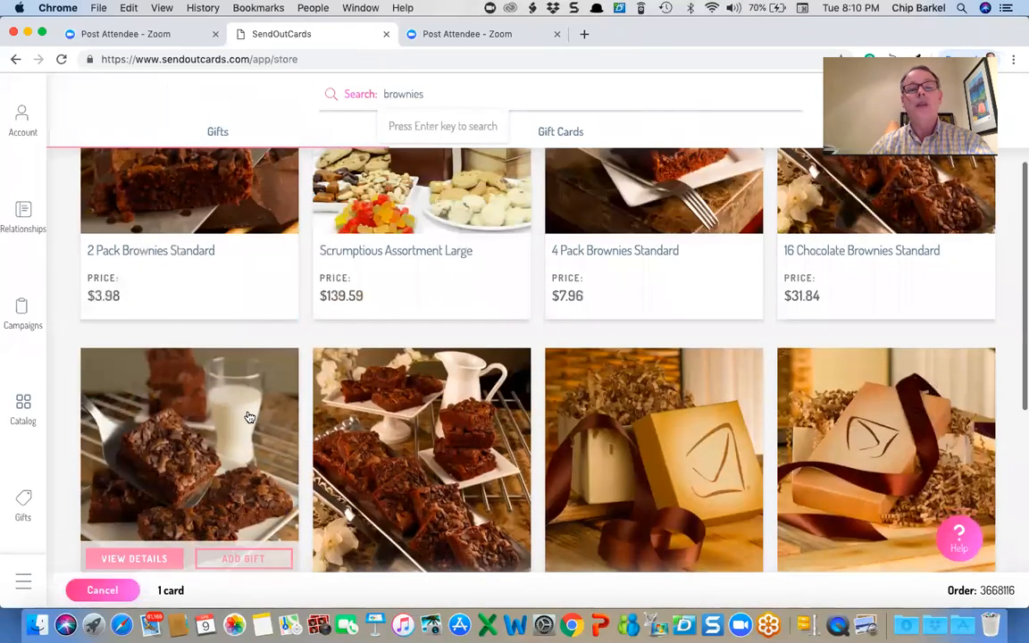
scroll("down", 3)
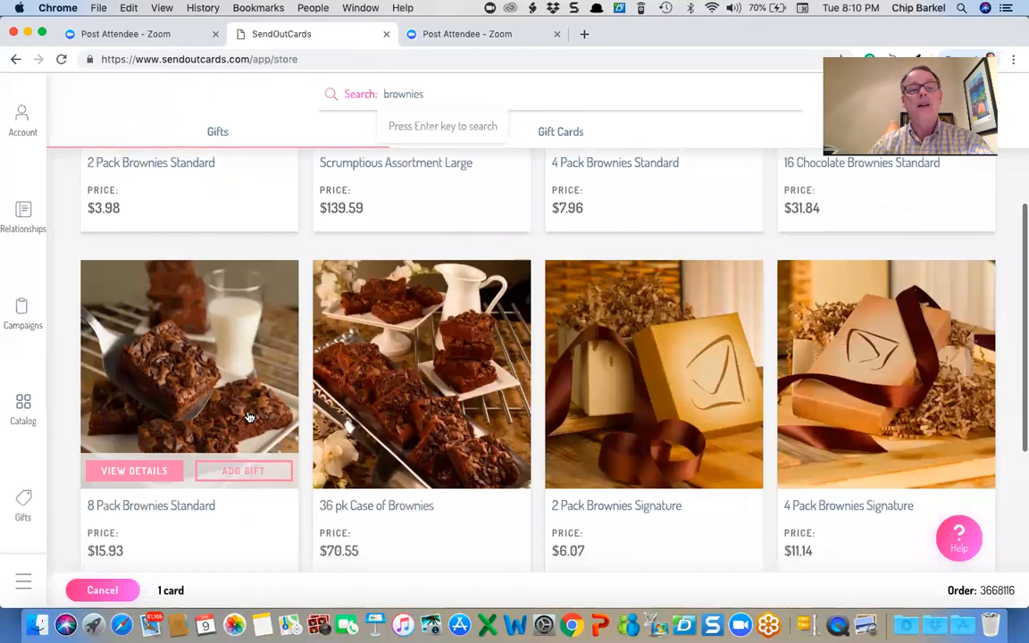
scroll("up", 3)
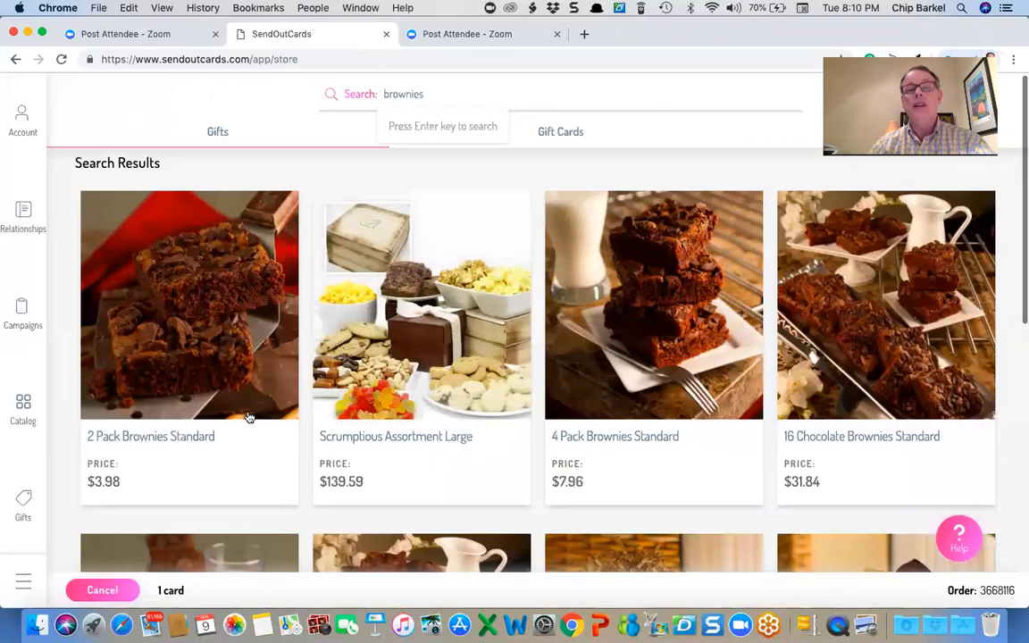
mouse_move(654, 303)
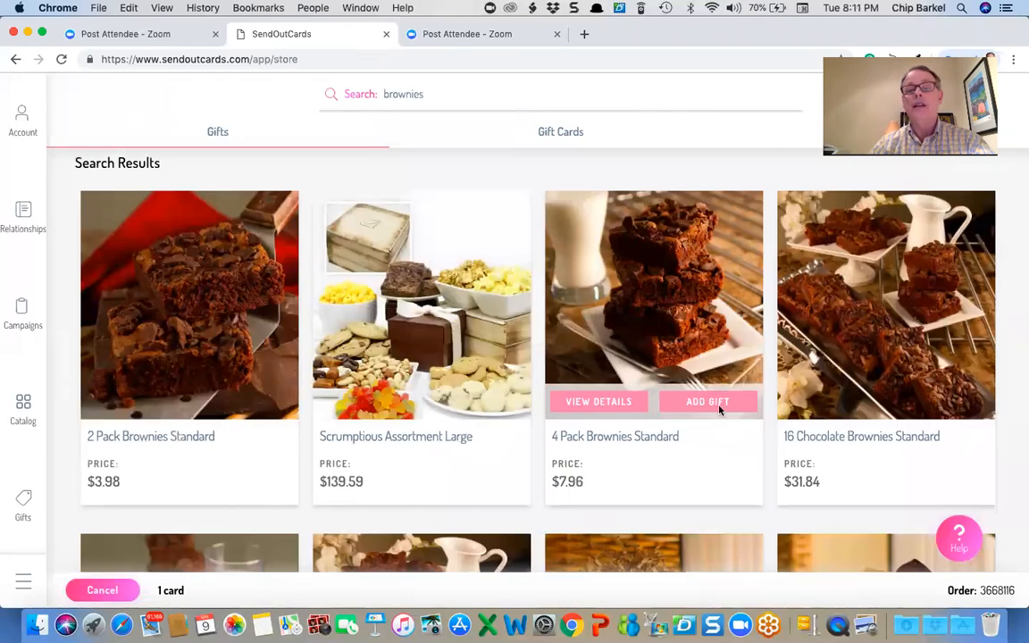
left_click(708, 400)
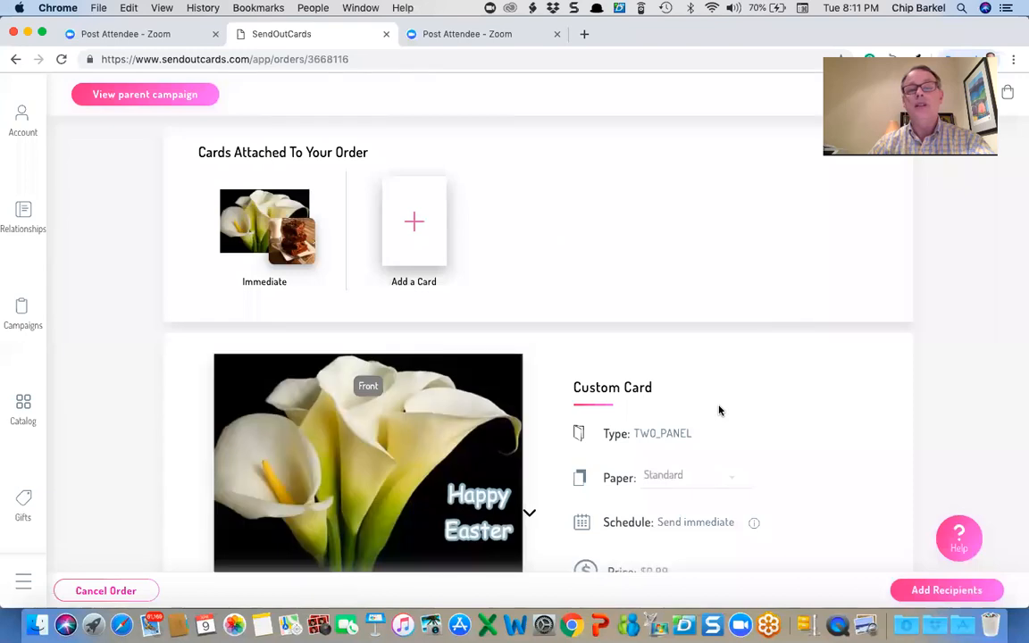
- Edit the ordered card and start a names line above the inside-panel greeting
scroll("down", 3)
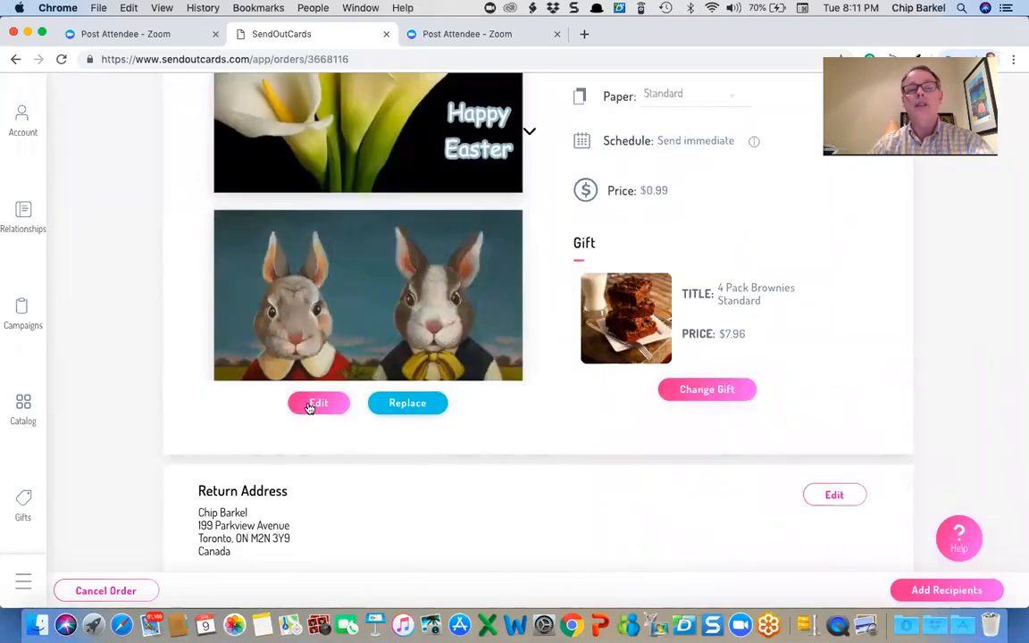
left_click(318, 404)
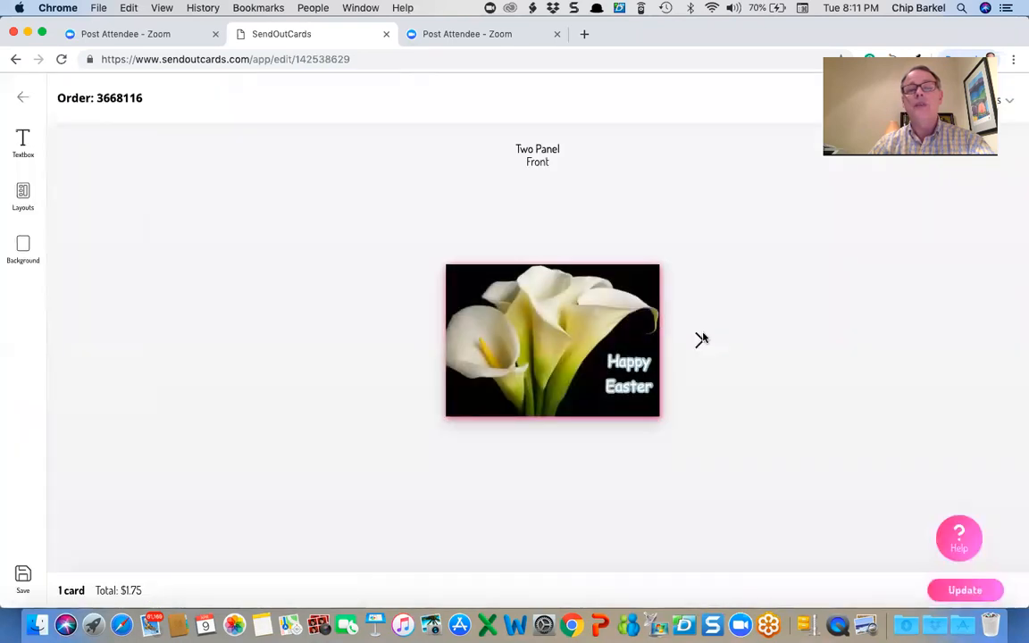
left_click(707, 340)
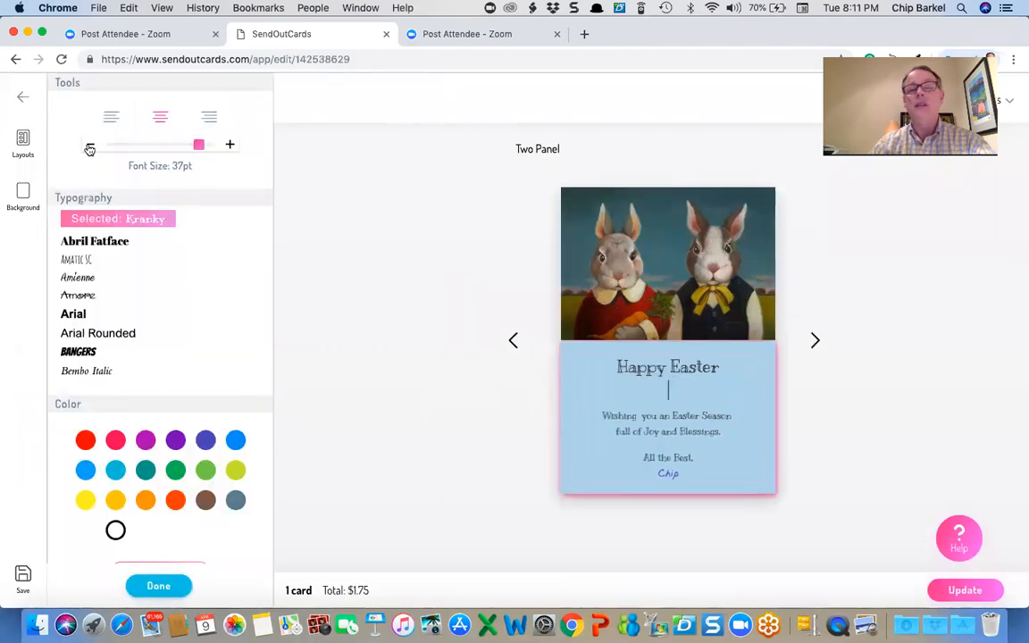
left_click(89, 143)
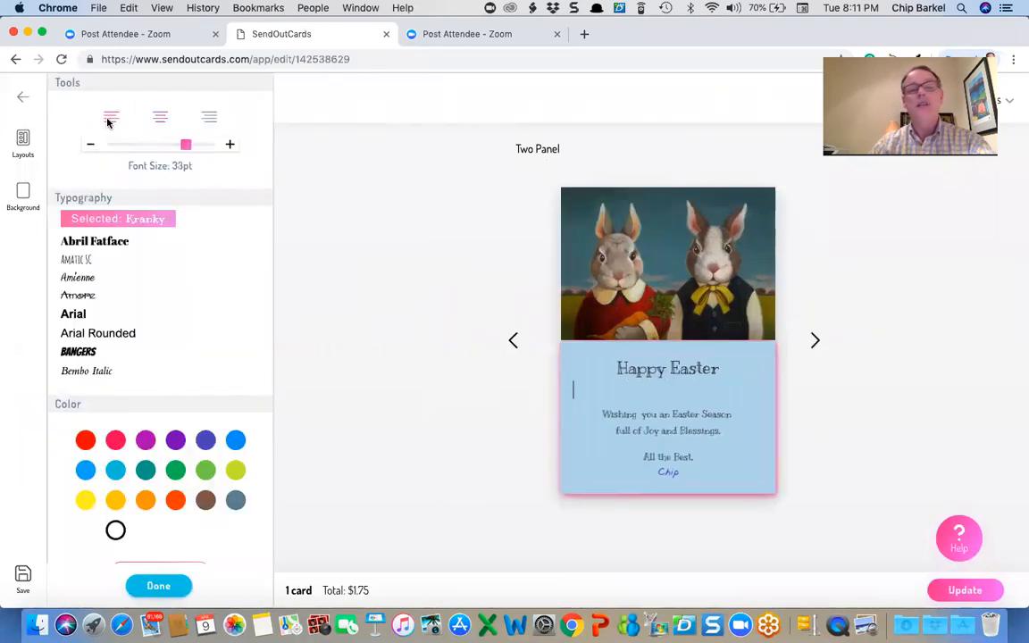
- Write the names line addressing Tommy, Eric, Tyler, Scotty, Colton & Toby
type("Tommy,")
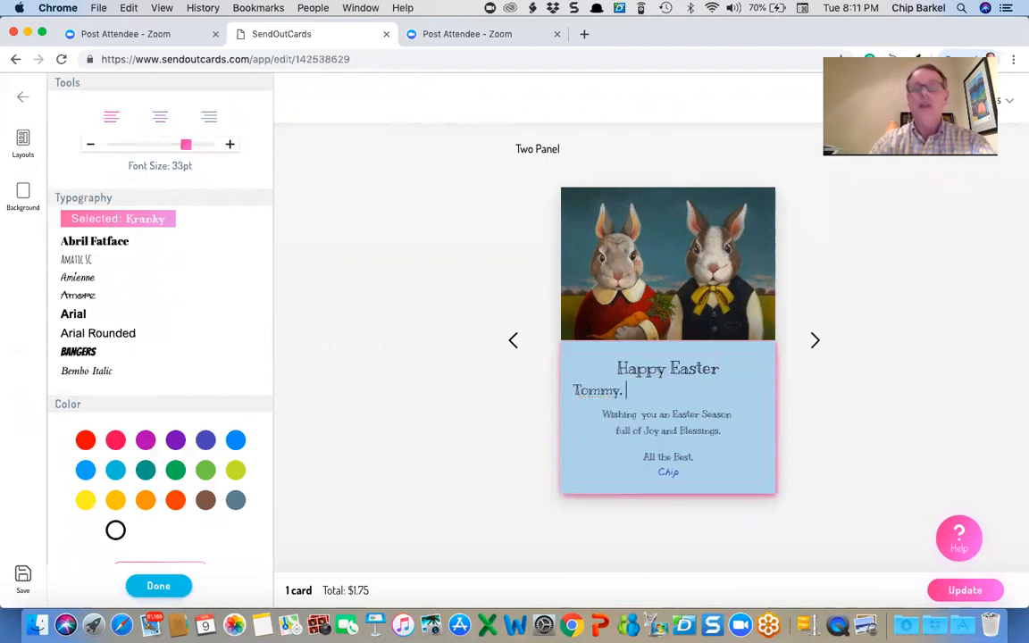
type("Eri")
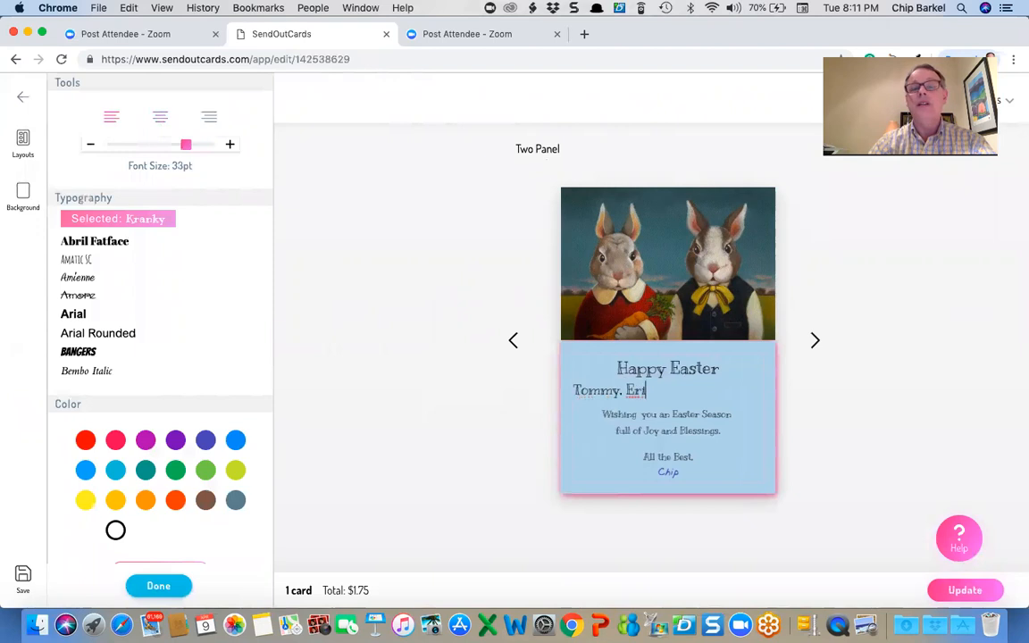
type("c")
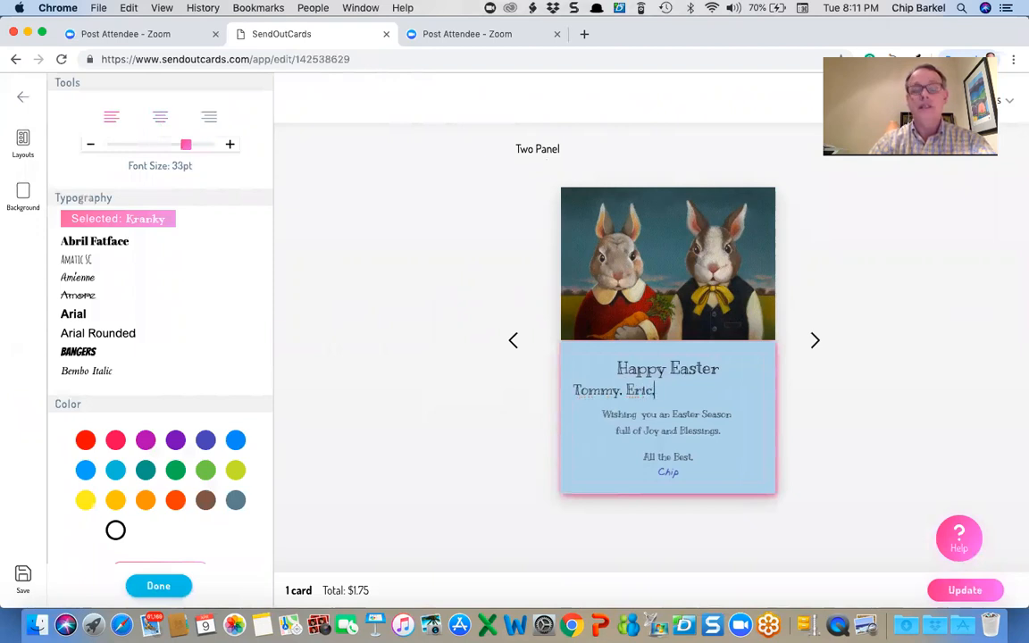
type("Tyler,")
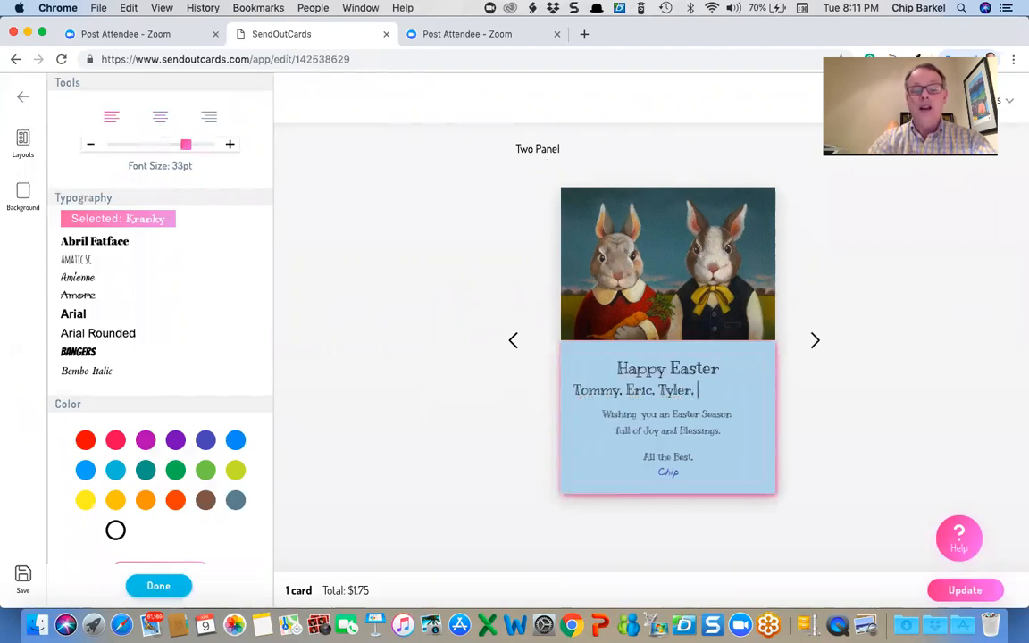
type("Scotty,")
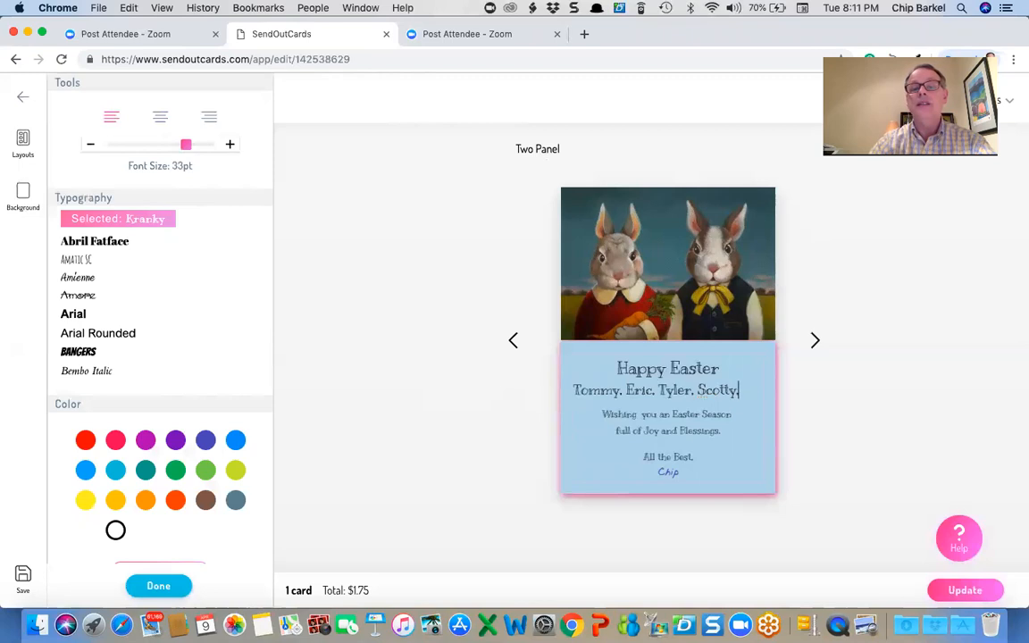
type("Colton")
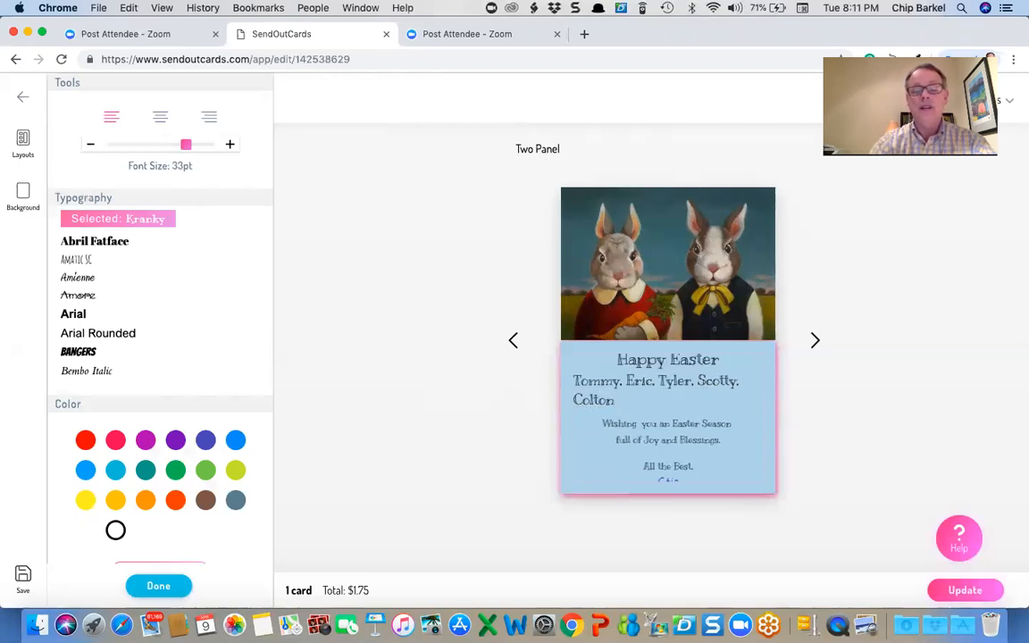
type("& Toy")
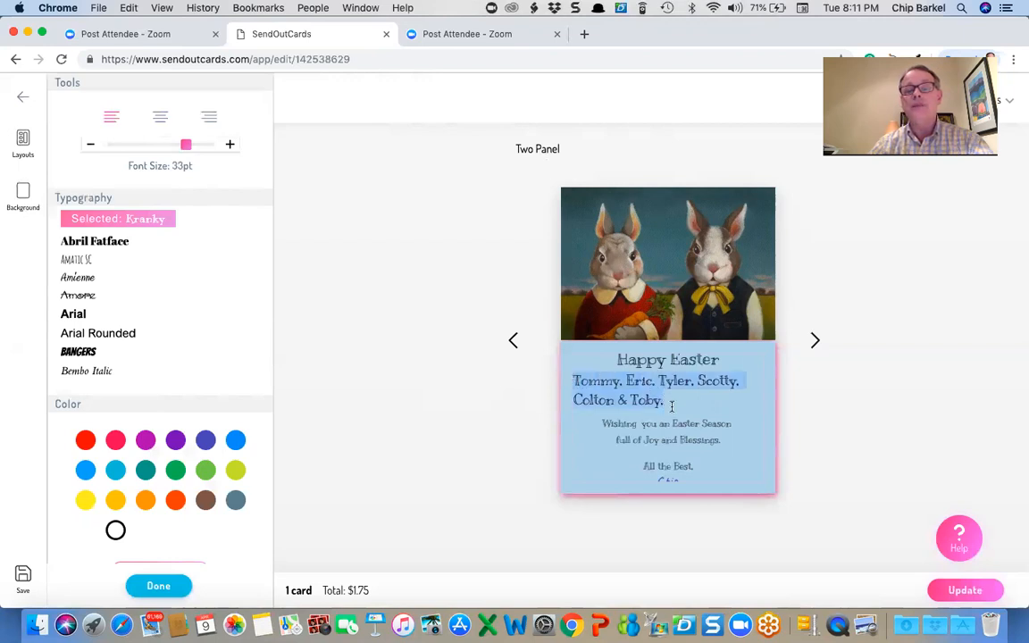
mouse_move(88, 140)
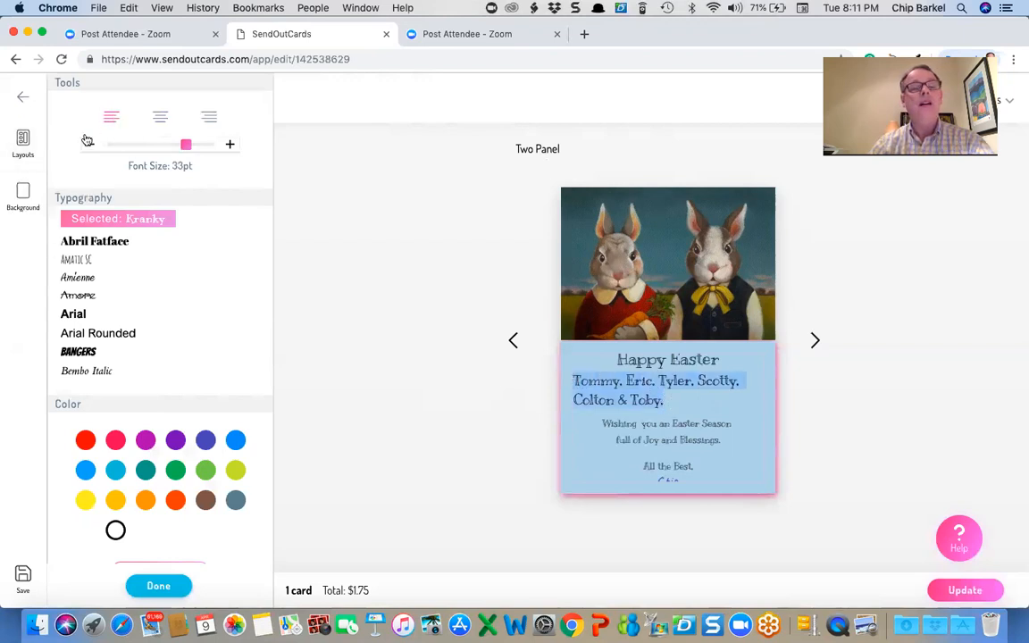
- Resize the names line so it fits above the greeting message
left_click_drag(186, 143, 166, 143)
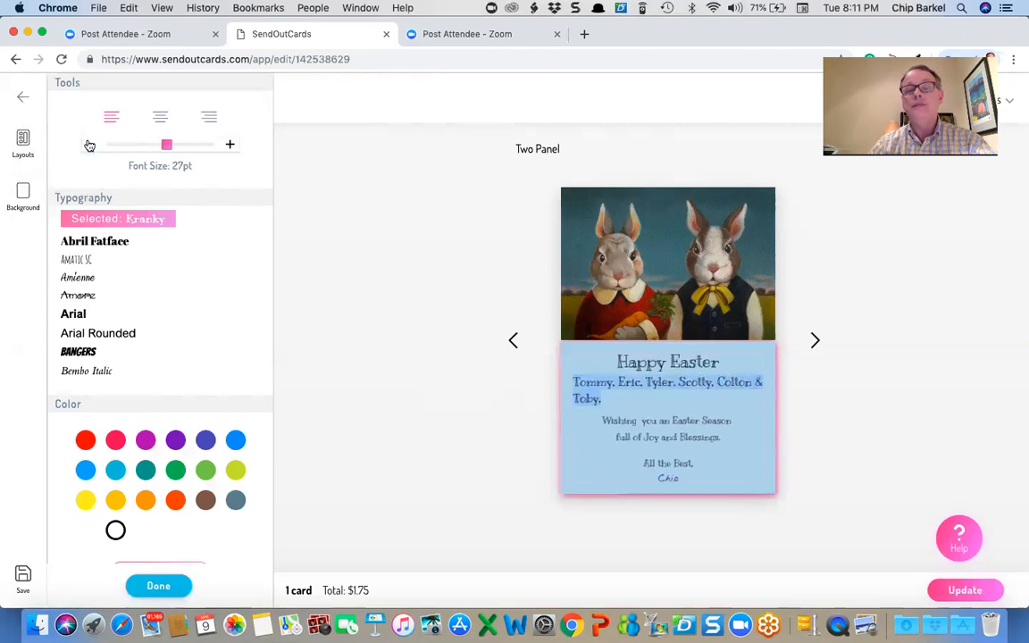
left_click_drag(166, 145, 154, 145)
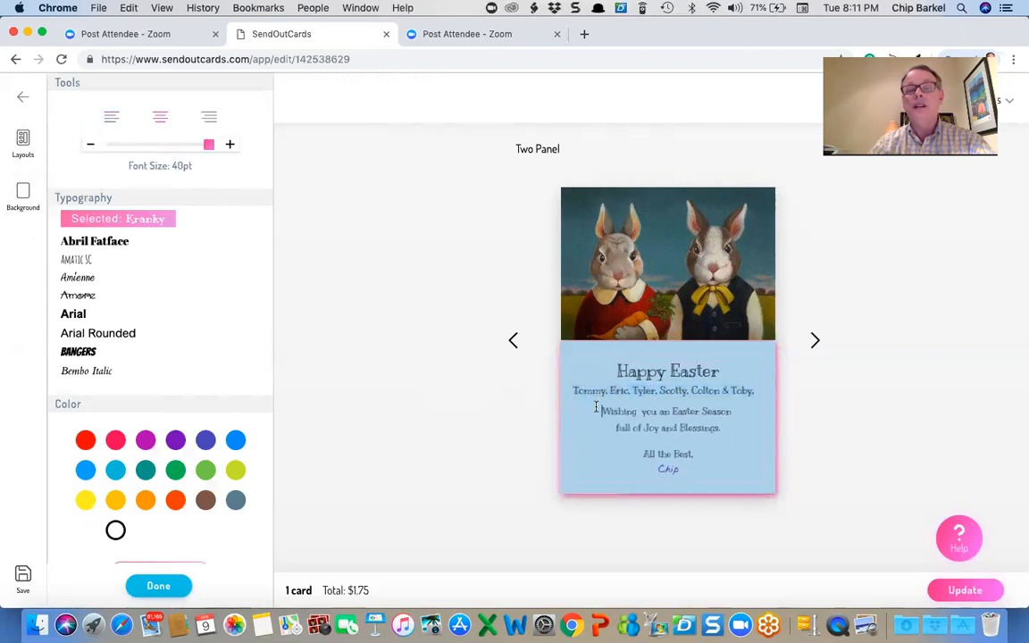
left_click_drag(207, 143, 153, 143)
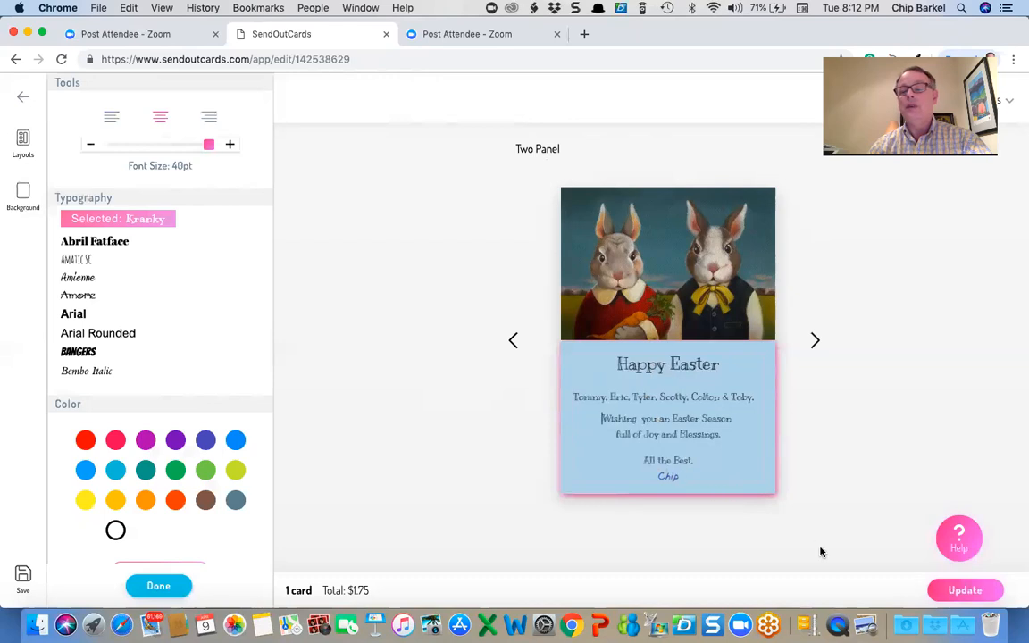
- Update the card edits back to the order and go to add recipients
left_click(965, 590)
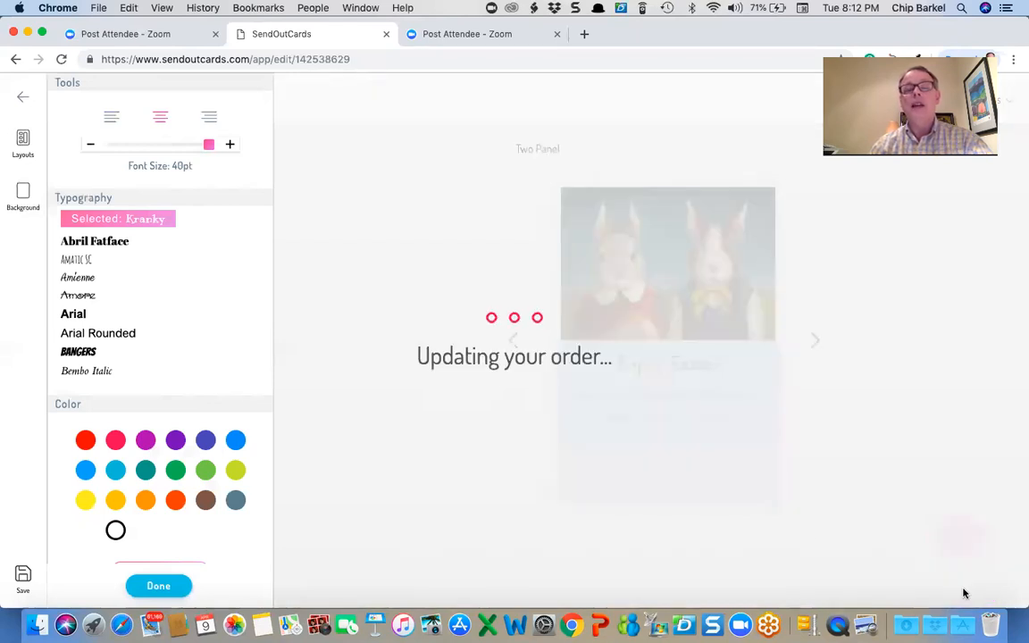
left_click(157, 586)
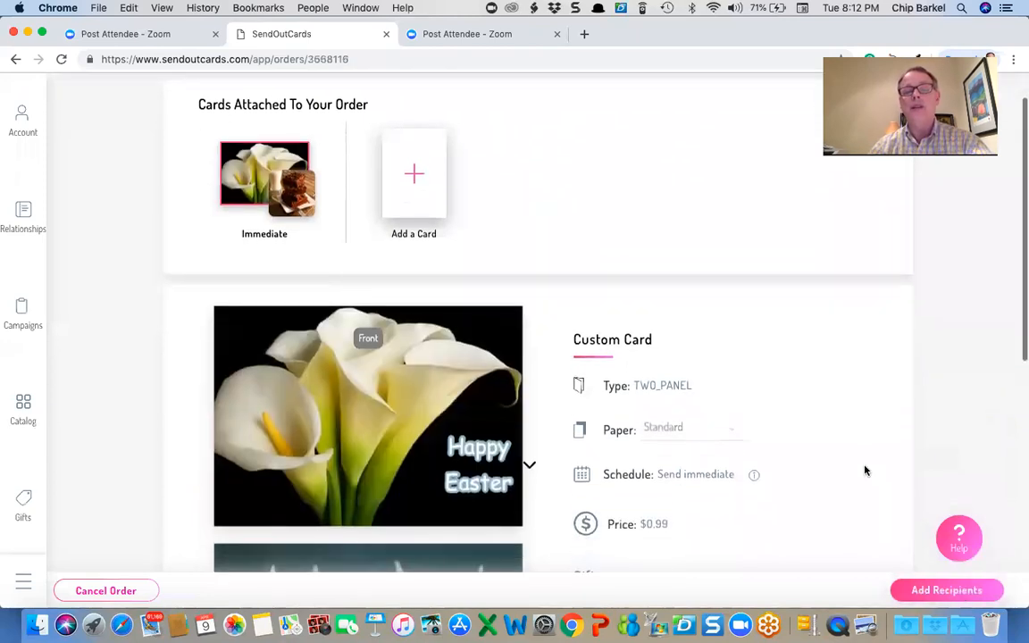
scroll("down", 3)
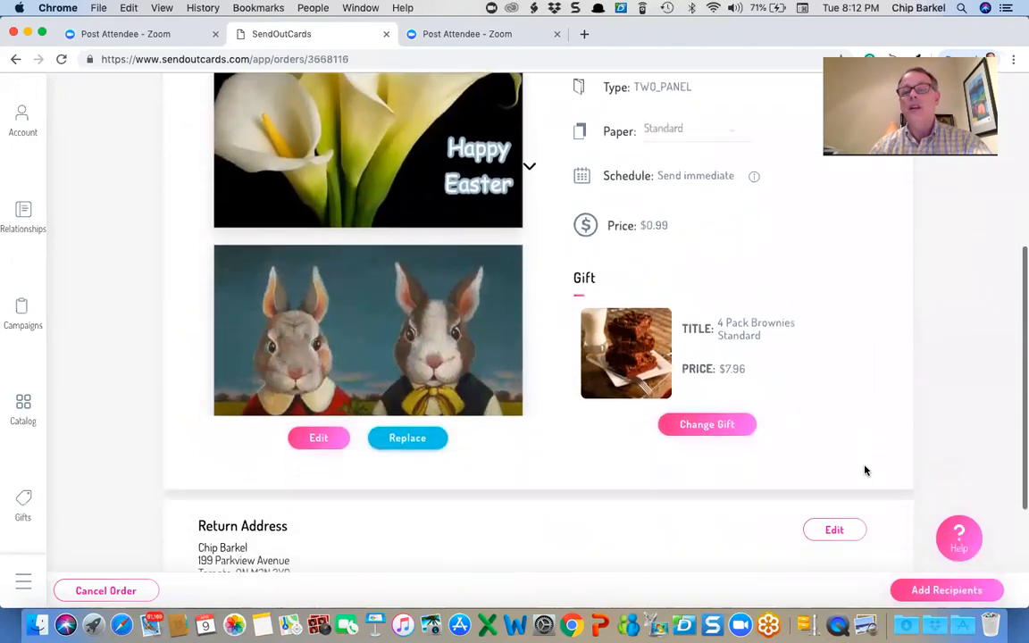
left_click(947, 590)
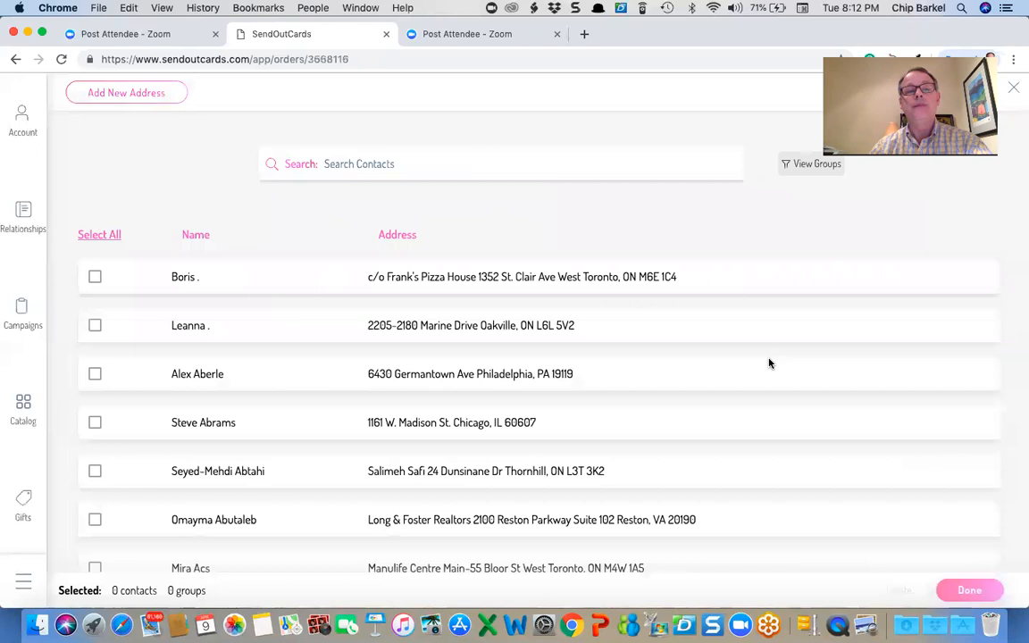
type("branst")
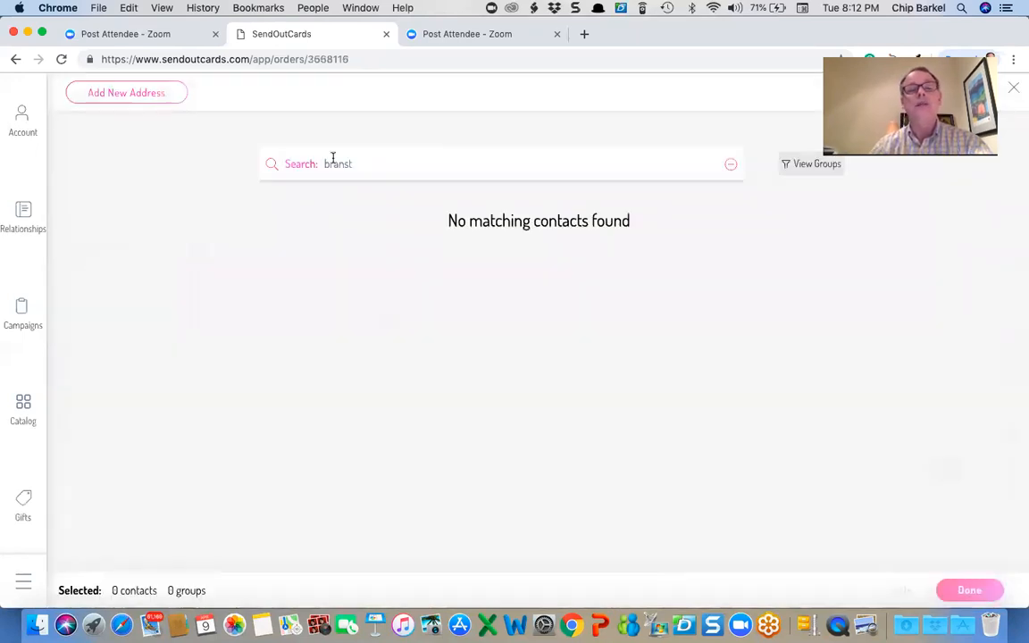
key("Backspace")
type("d")
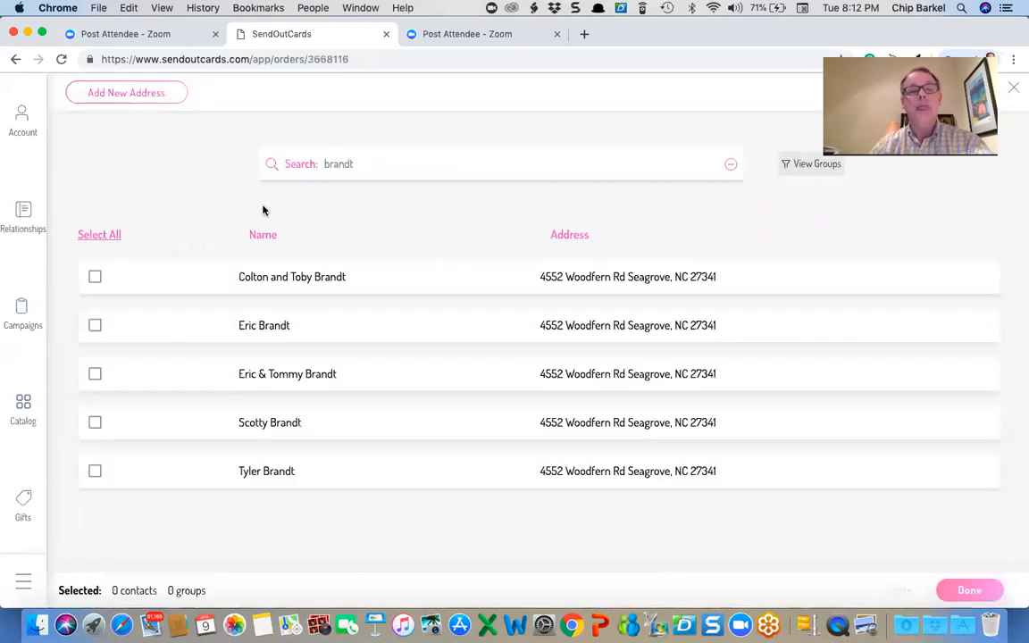
left_click(95, 374)
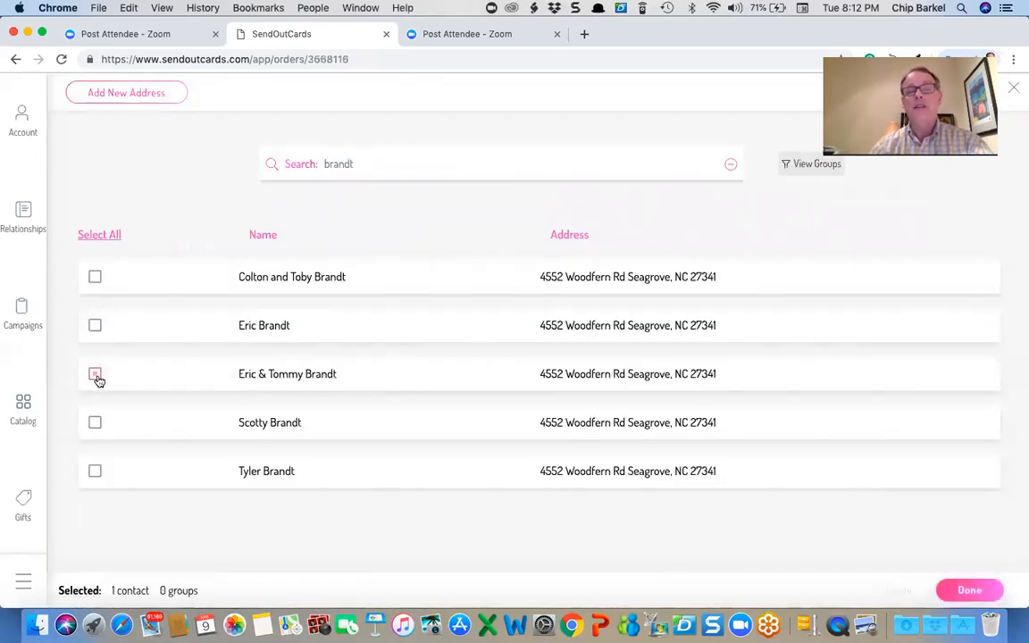
left_click(968, 589)
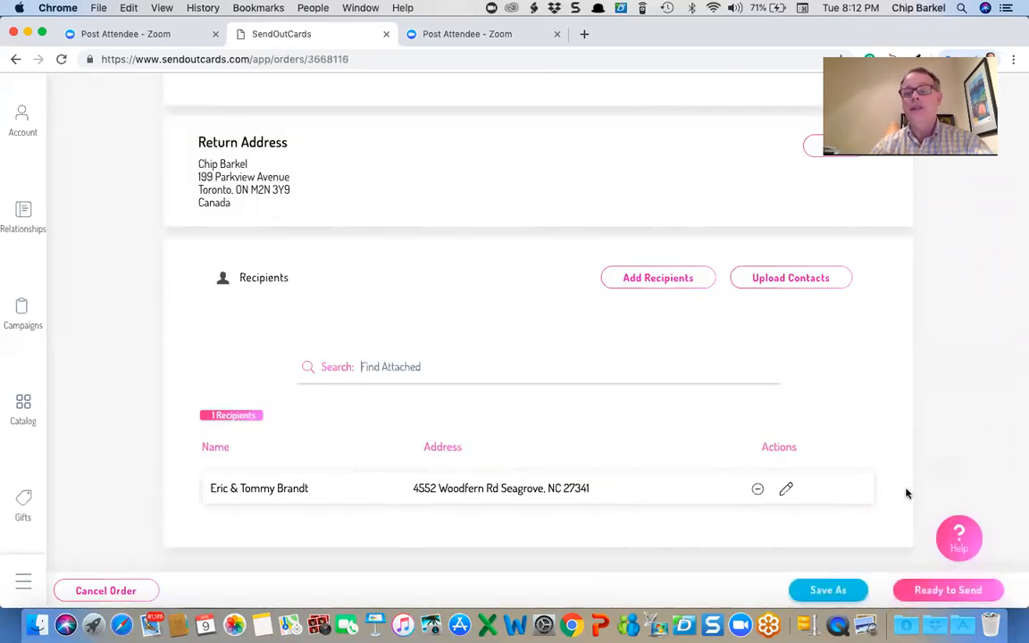
- Check out and send the one-recipient $19.34 order, dismissing the congratulations message
left_click(948, 589)
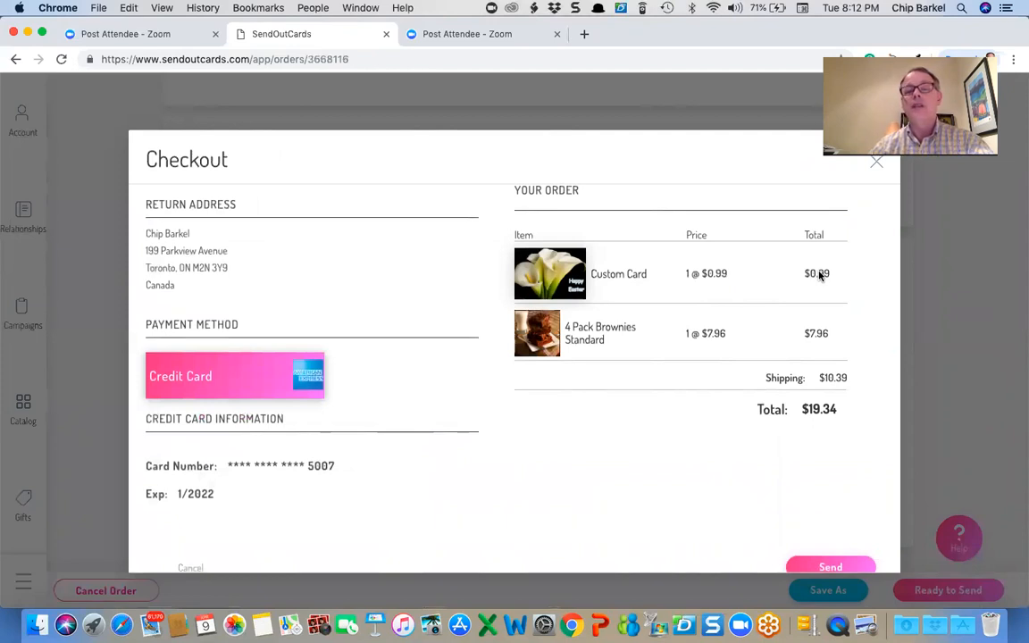
mouse_move(732, 348)
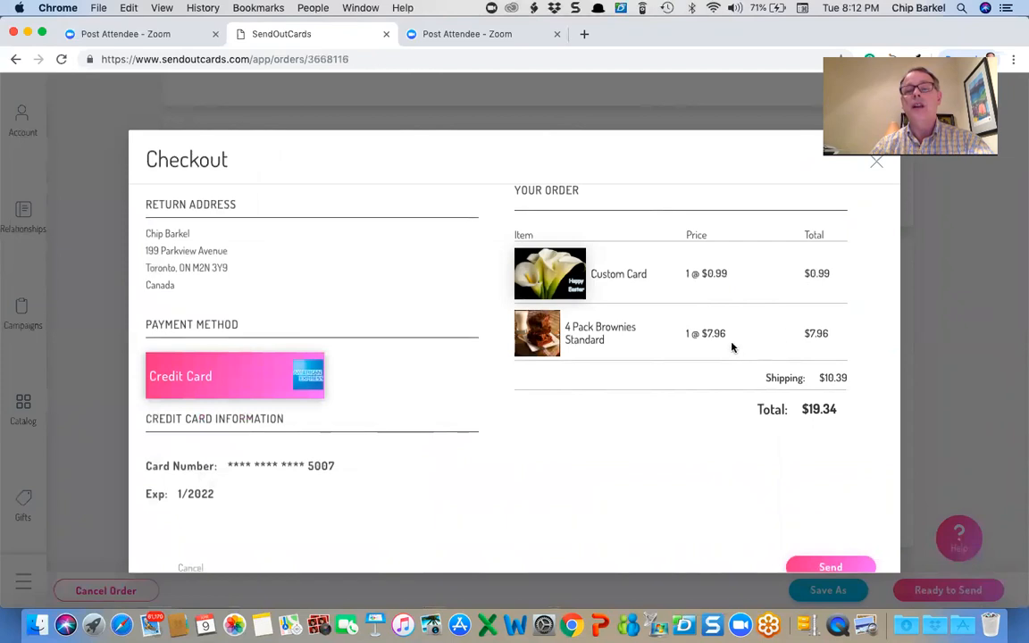
mouse_move(815, 397)
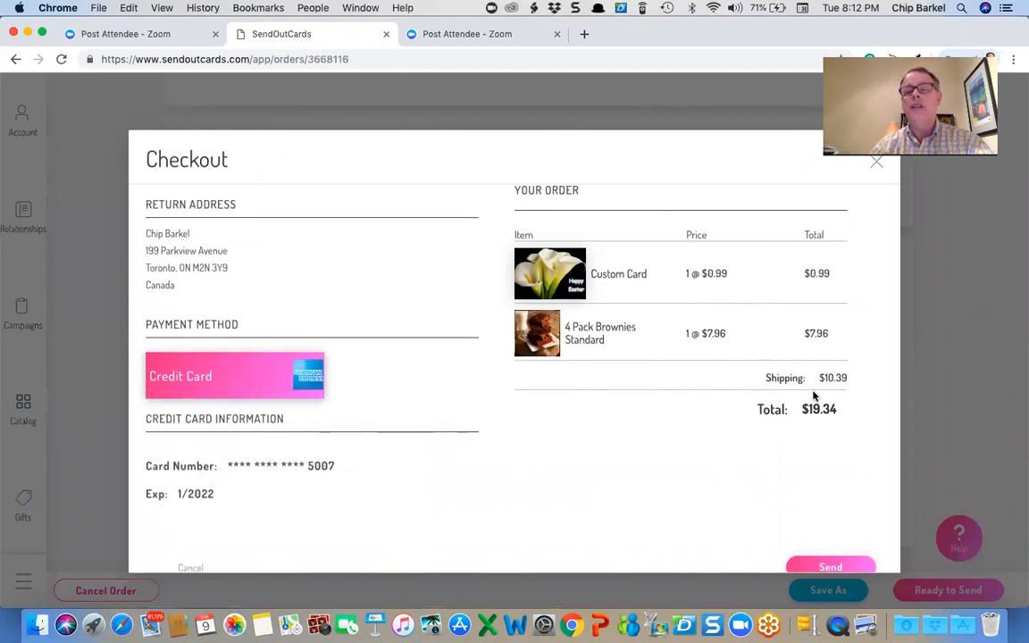
left_click(829, 568)
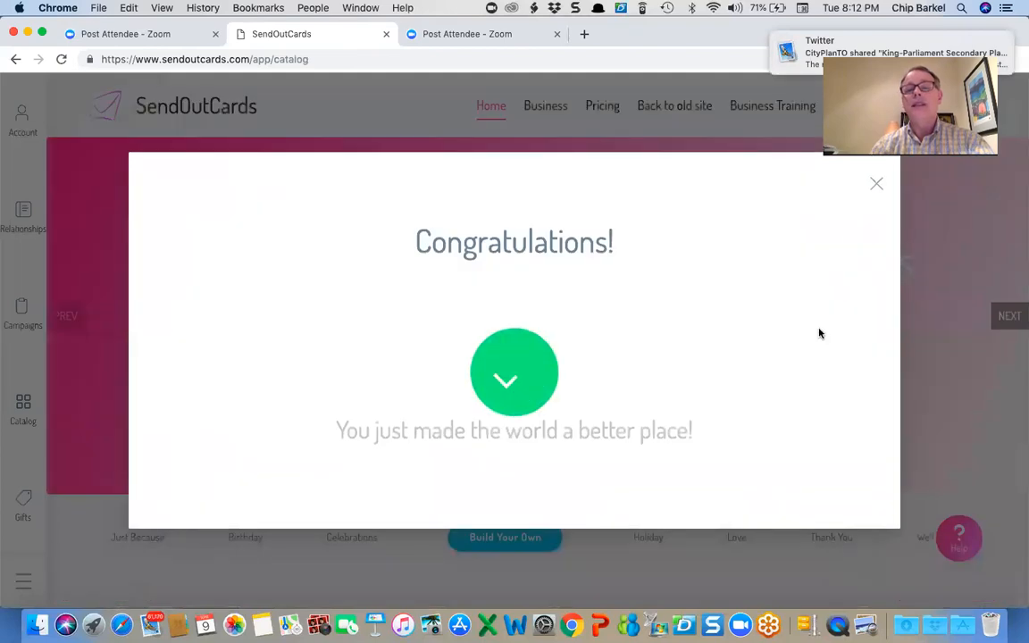
left_click(875, 182)
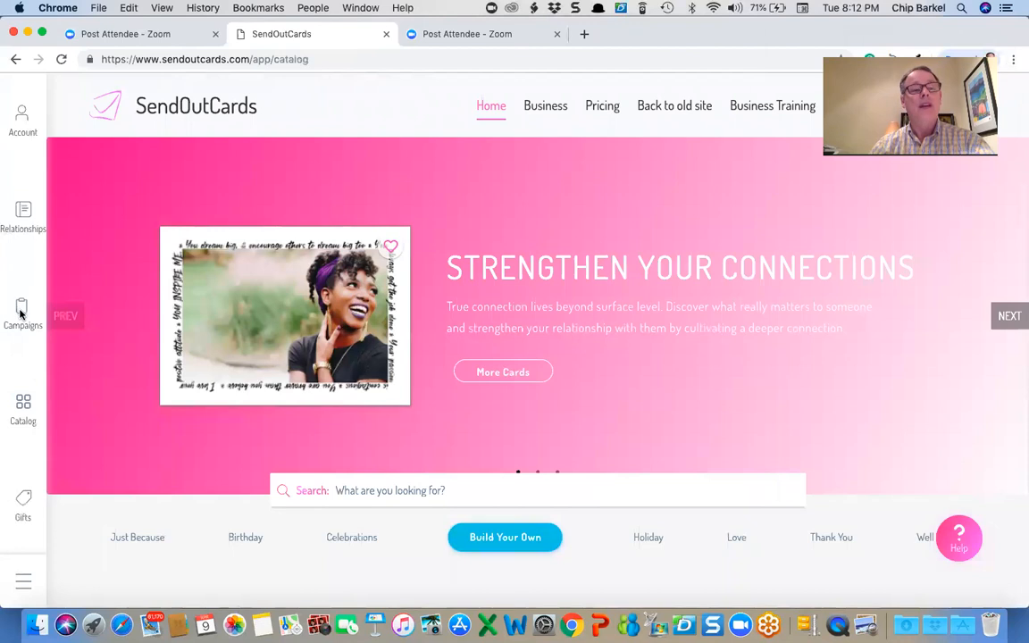
- Reopen the Easter campaign, backing out of adding a second card
left_click(22, 312)
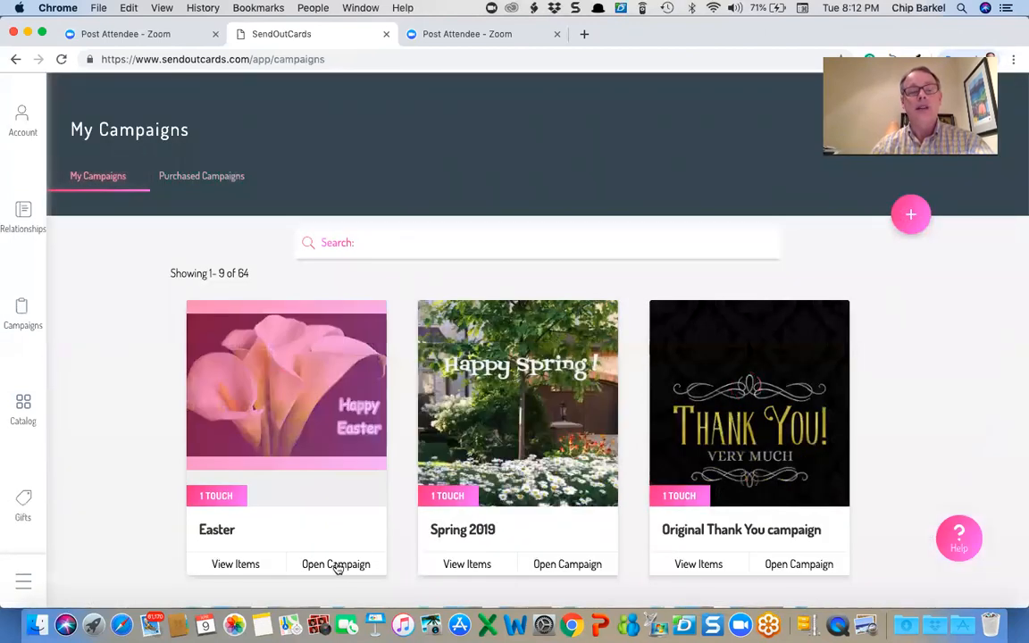
left_click(336, 564)
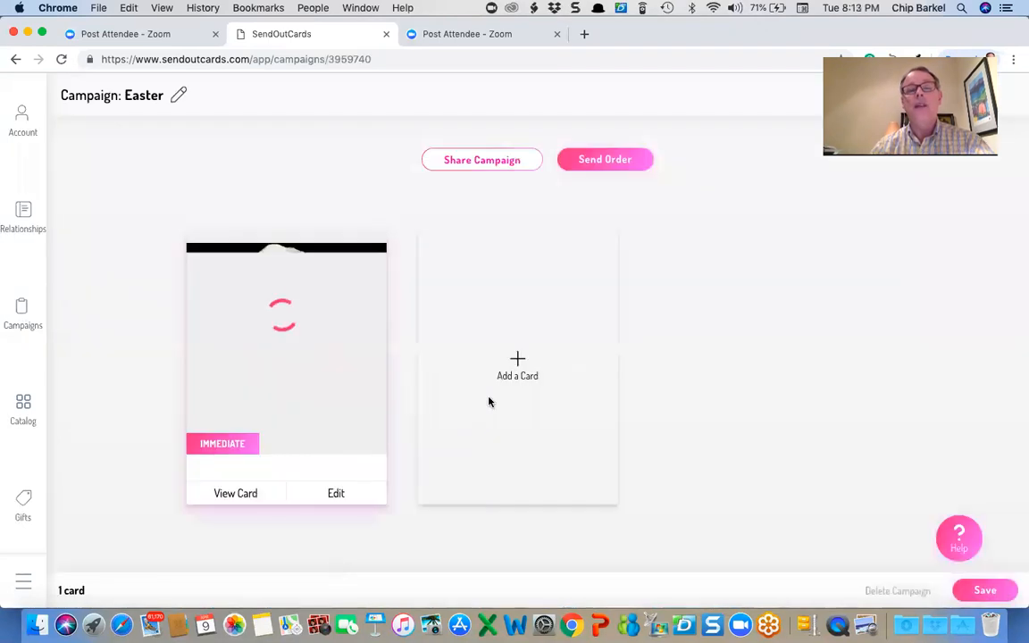
left_click(518, 367)
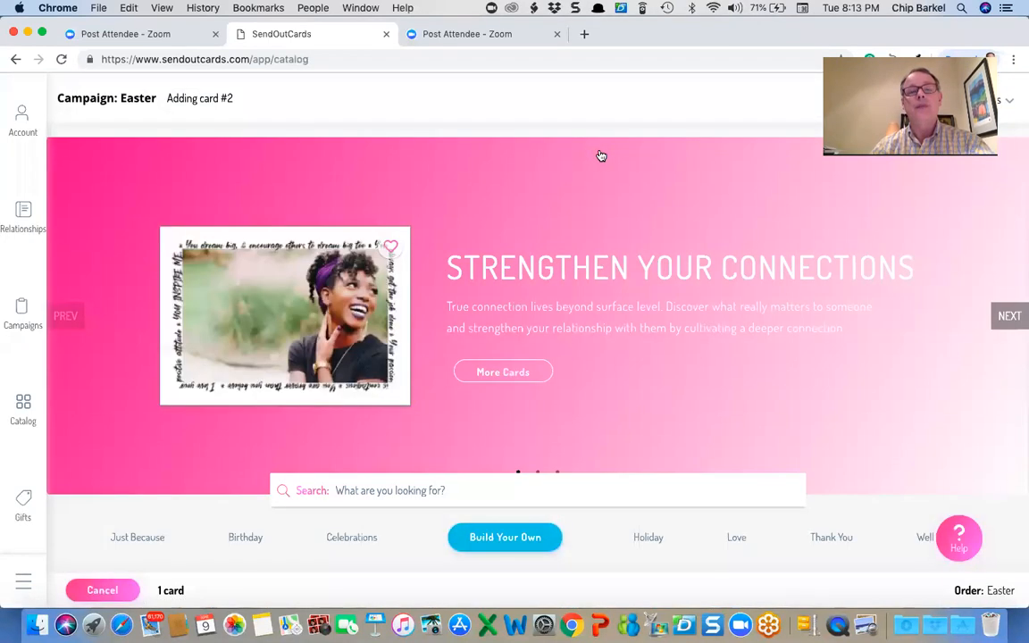
scroll("down", 3)
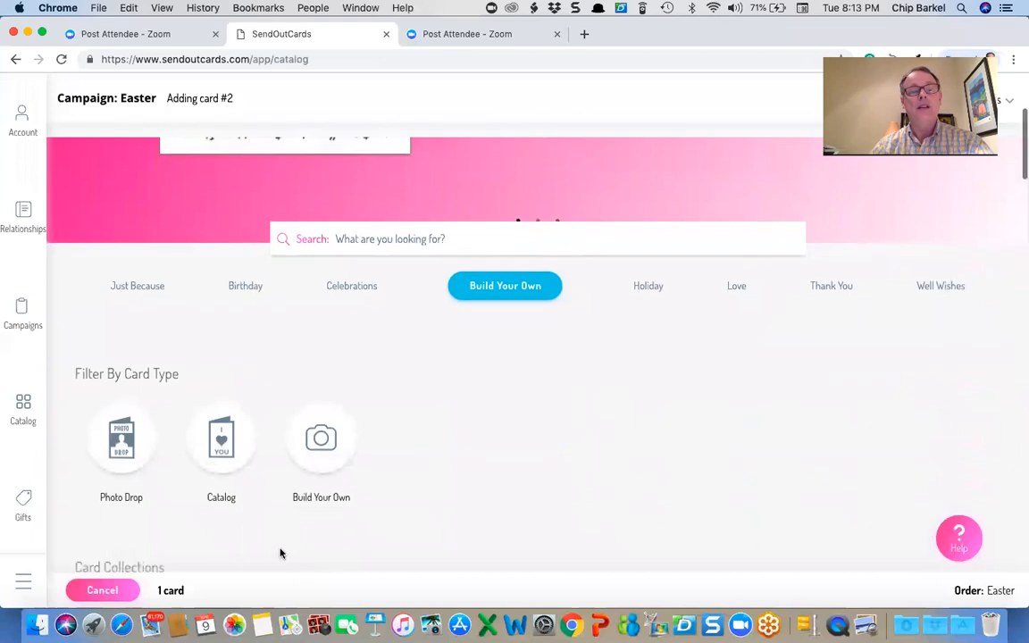
left_click(101, 590)
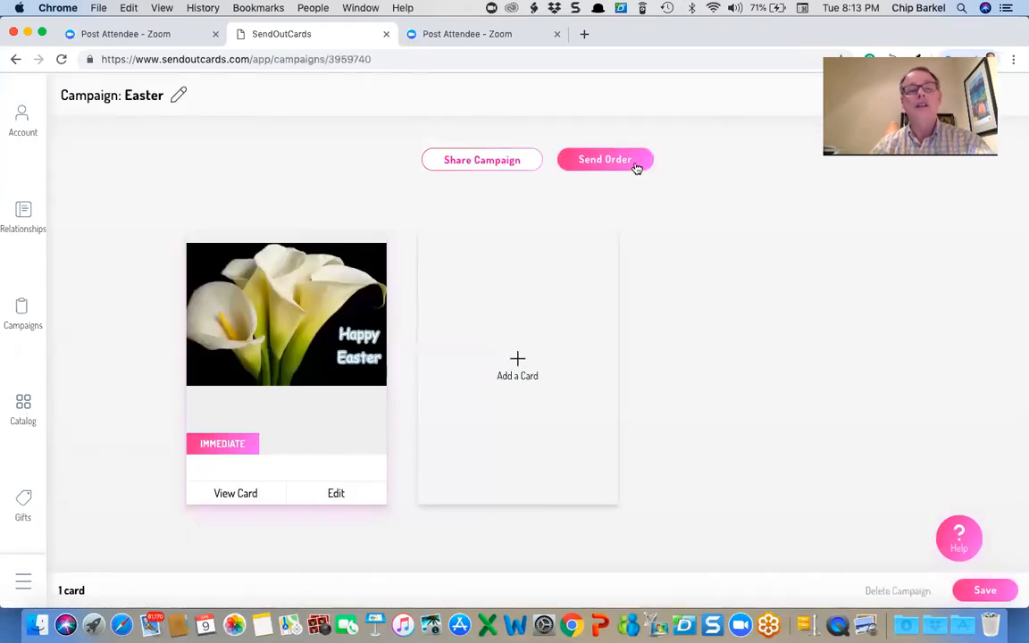
- Start a new order from the Easter campaign with its calla lily card
left_click(604, 159)
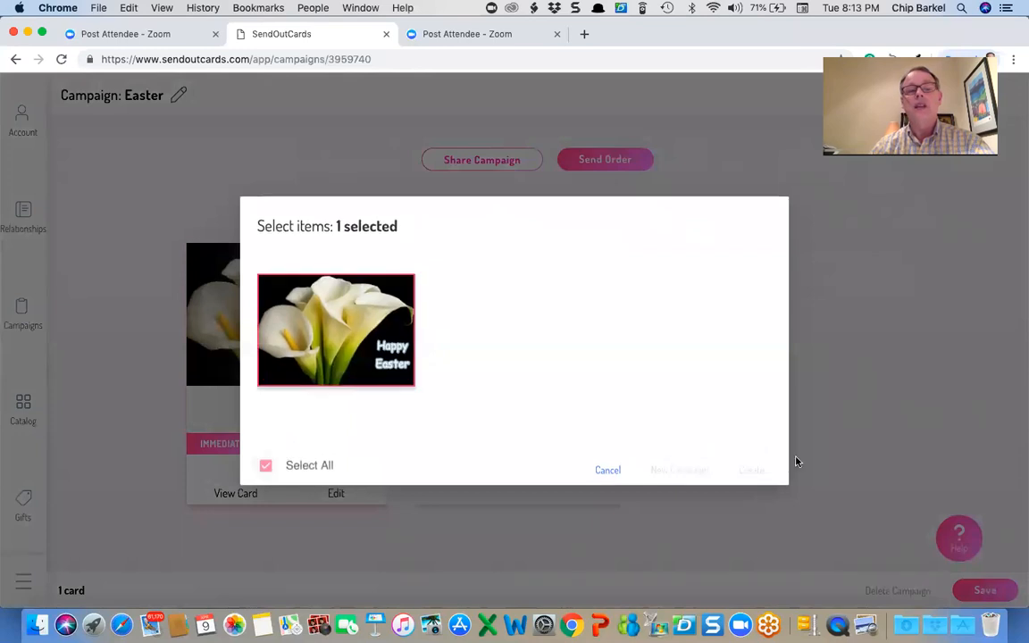
left_click(751, 470)
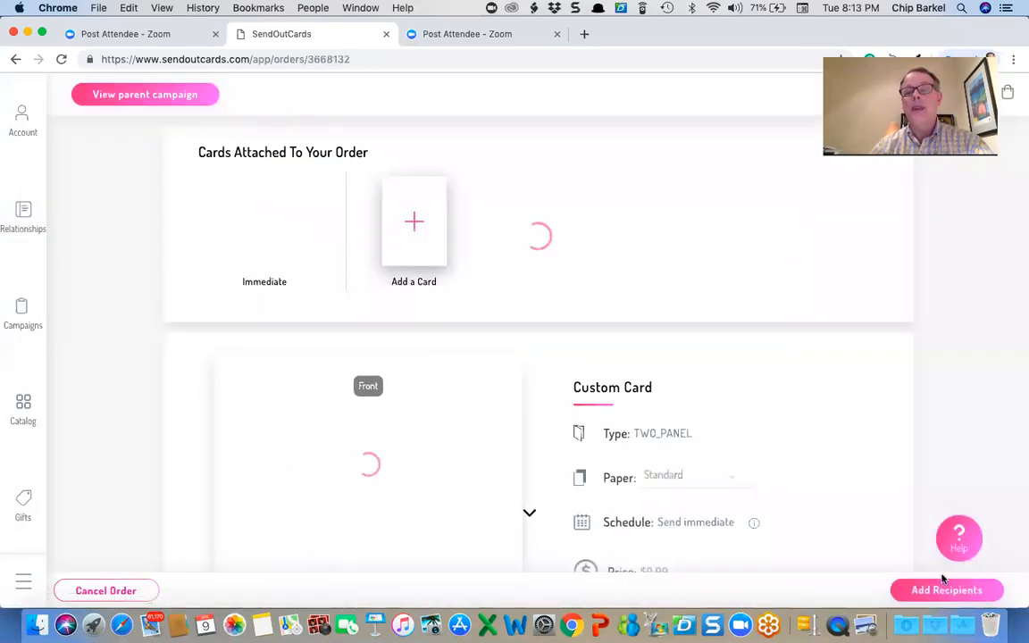
- Find the Easter group among contact groups and attach it as the order's recipients
left_click(947, 590)
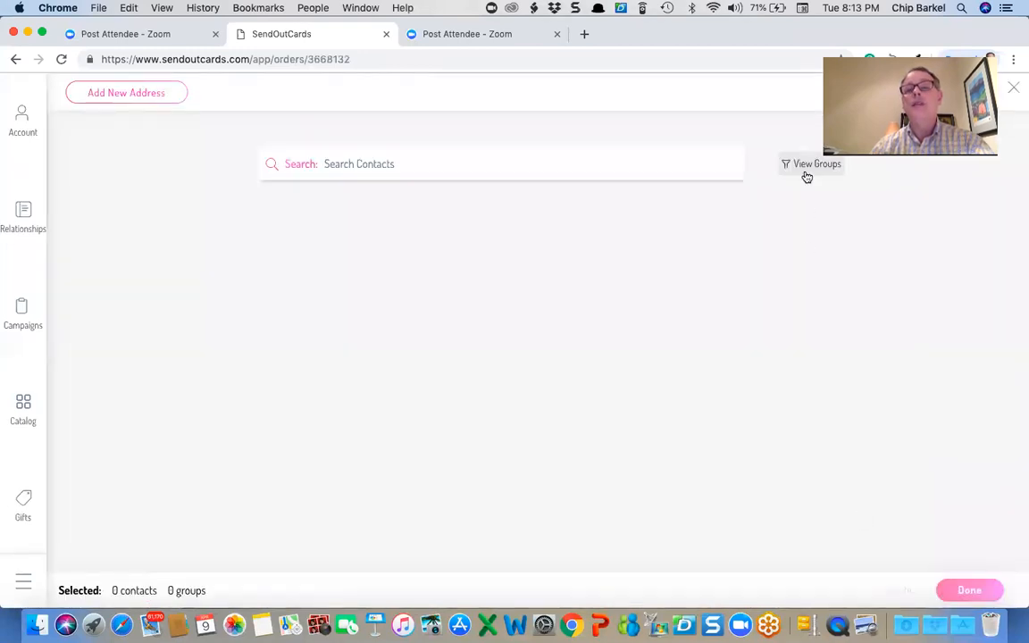
left_click(811, 165)
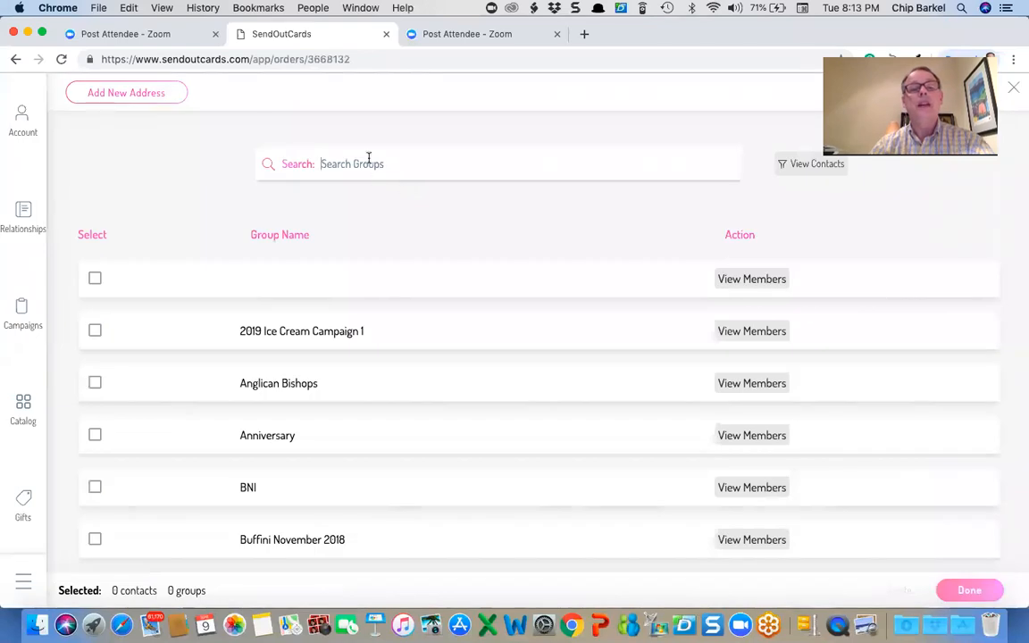
type("Easter")
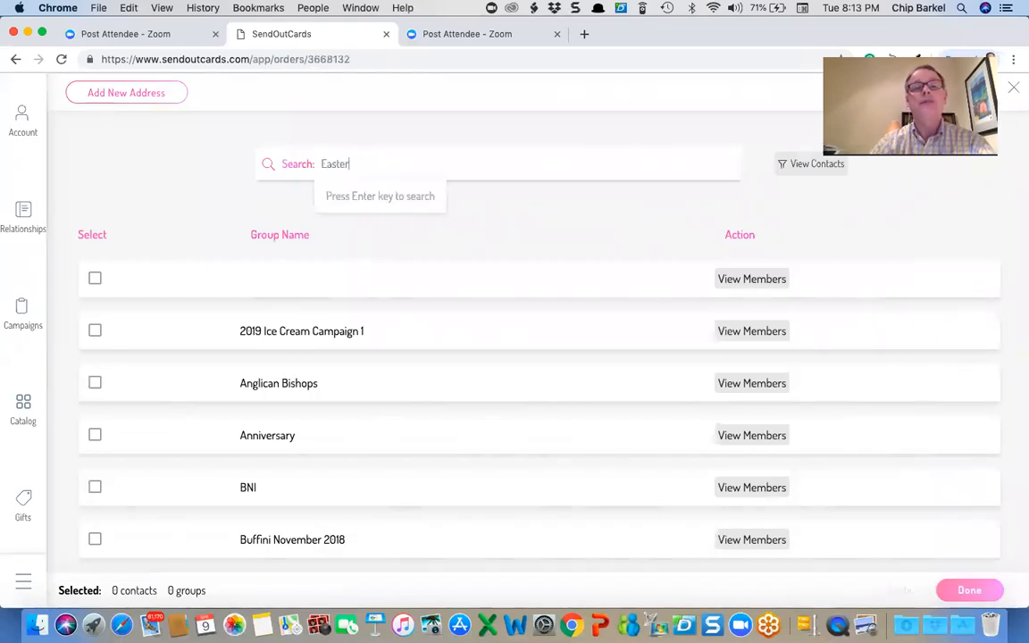
key("Return")
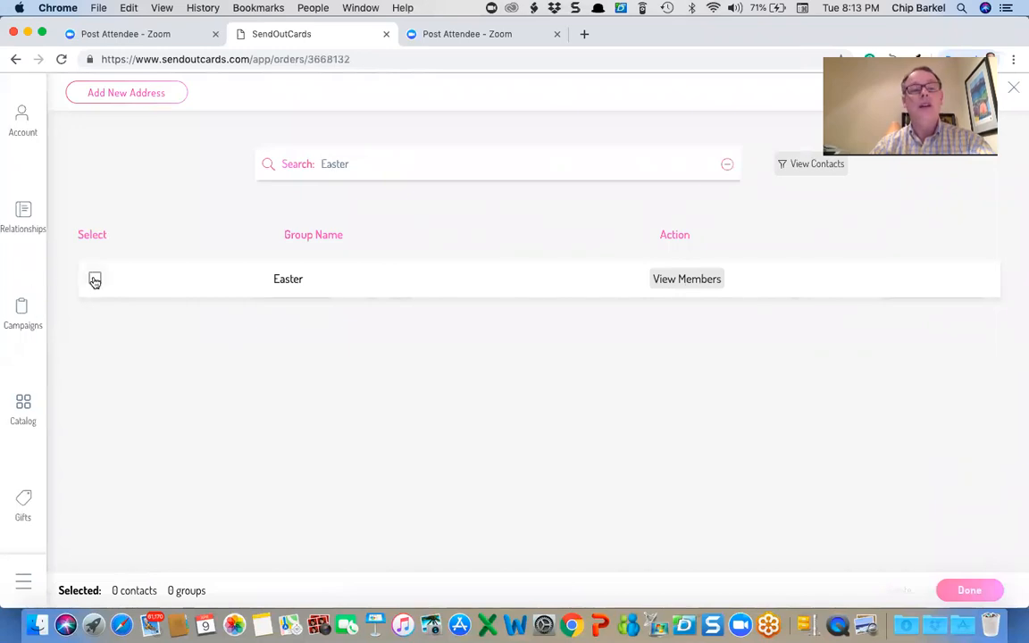
left_click(95, 278)
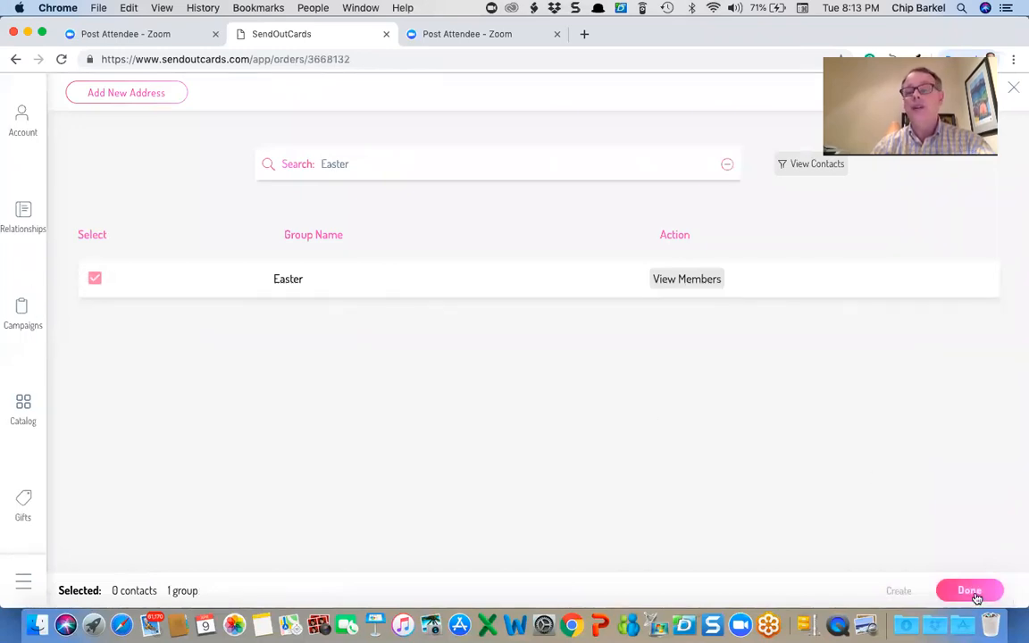
left_click(969, 590)
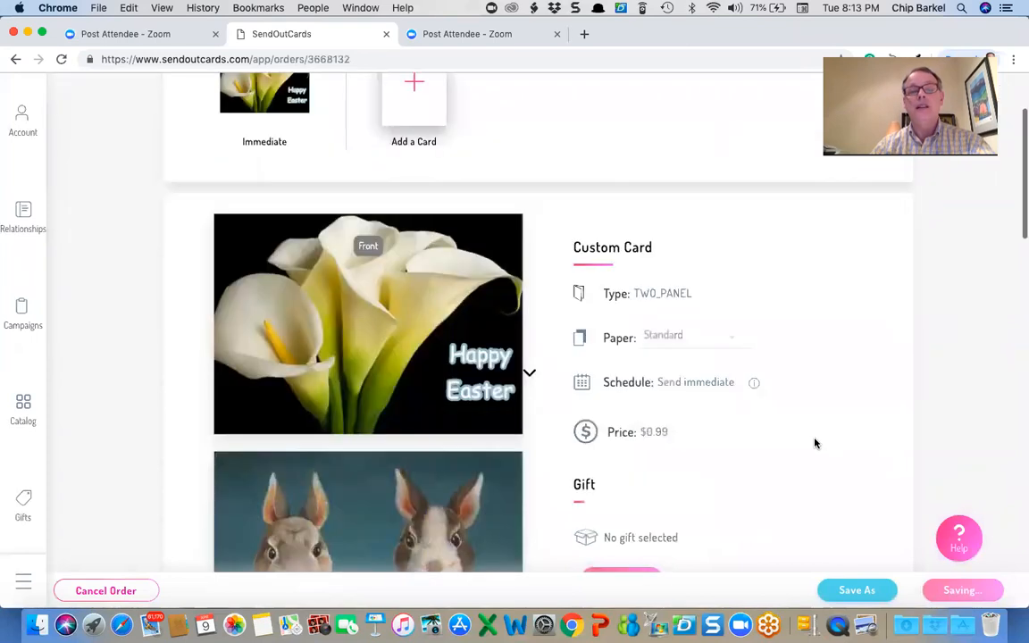
scroll("down", 3)
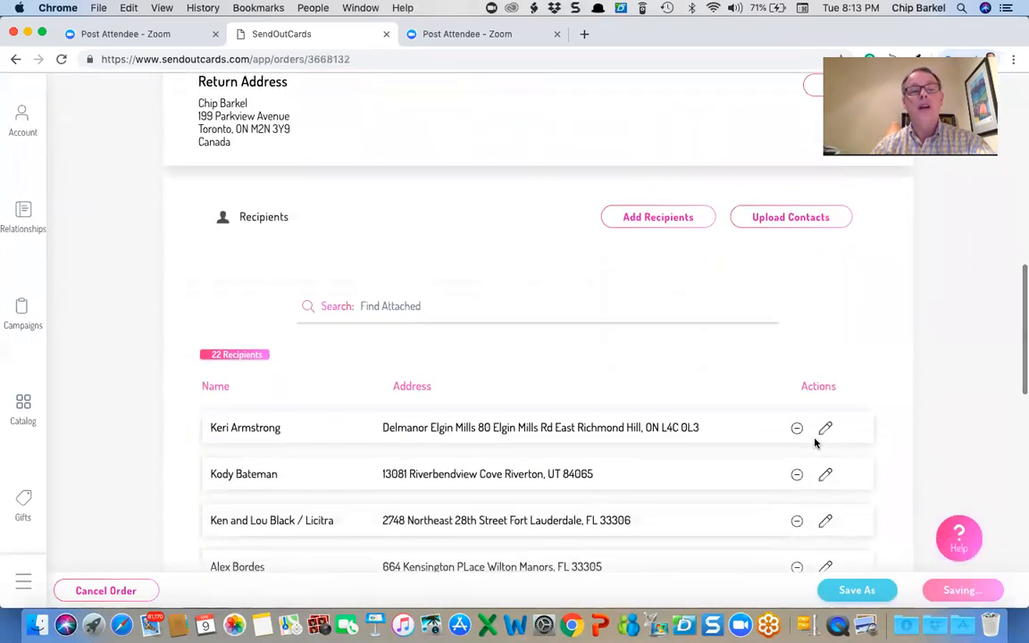
scroll("up", 3)
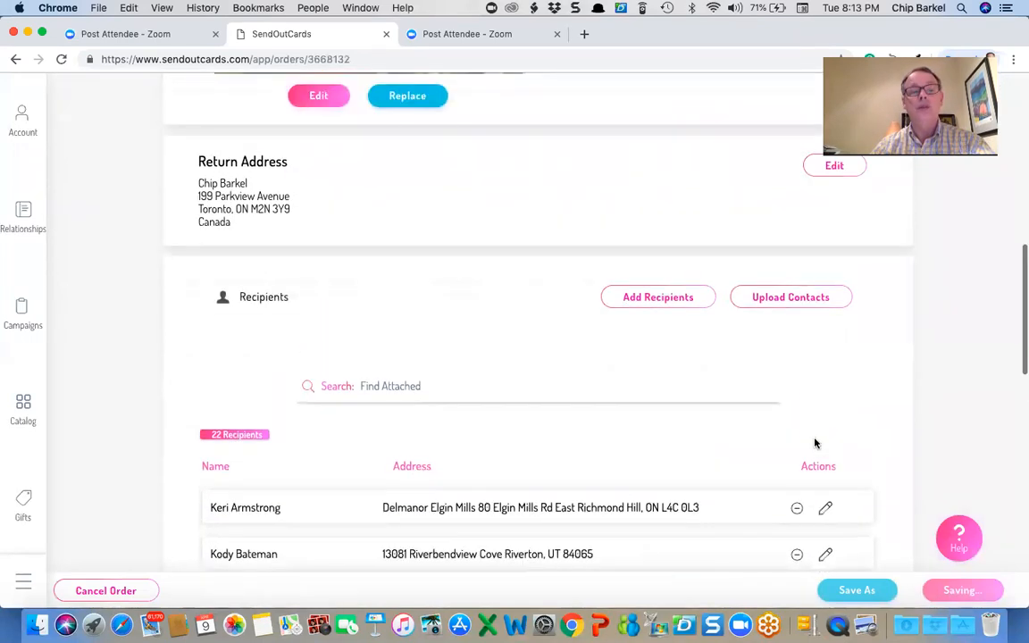
scroll("down", 3)
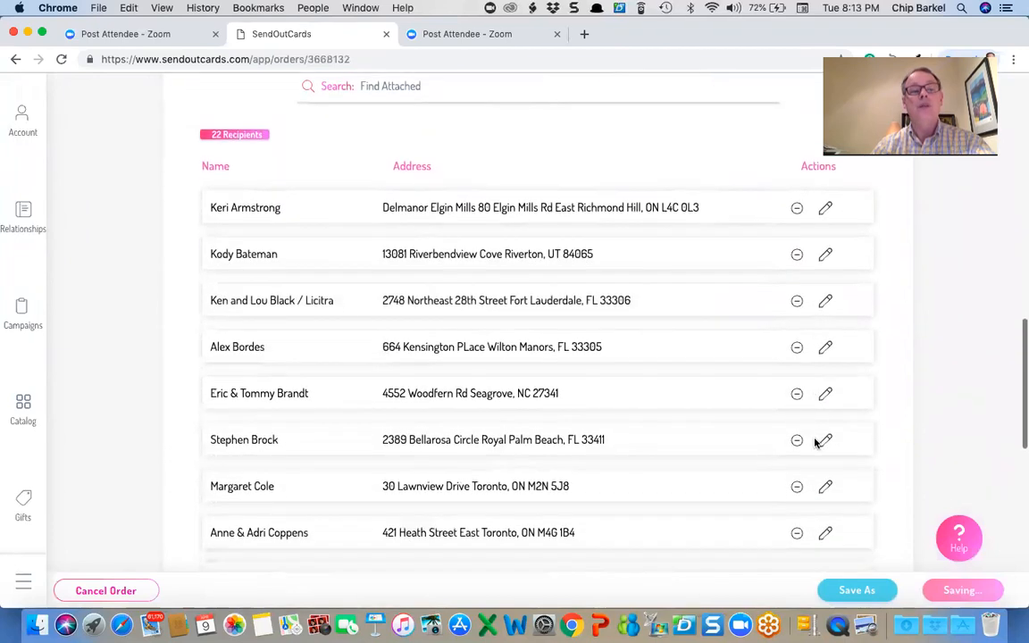
scroll("down", 3)
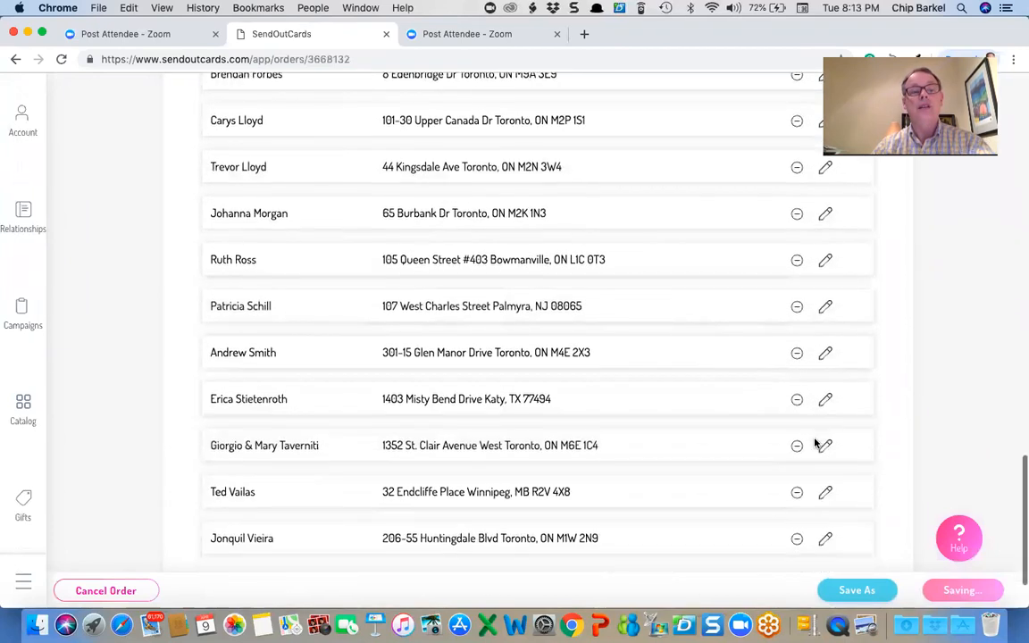
scroll("down", 3)
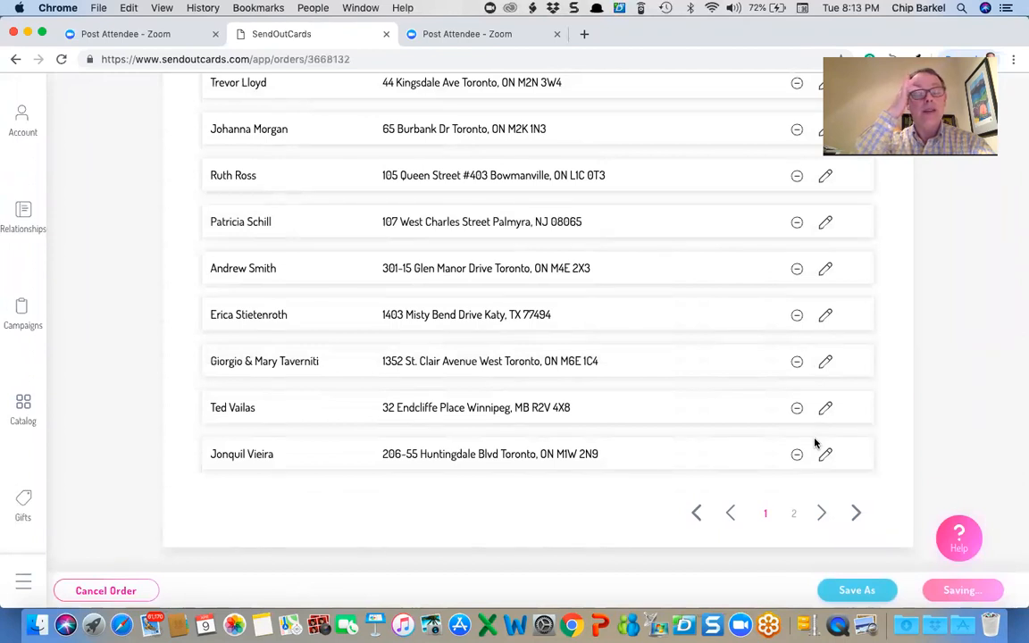
mouse_move(797, 468)
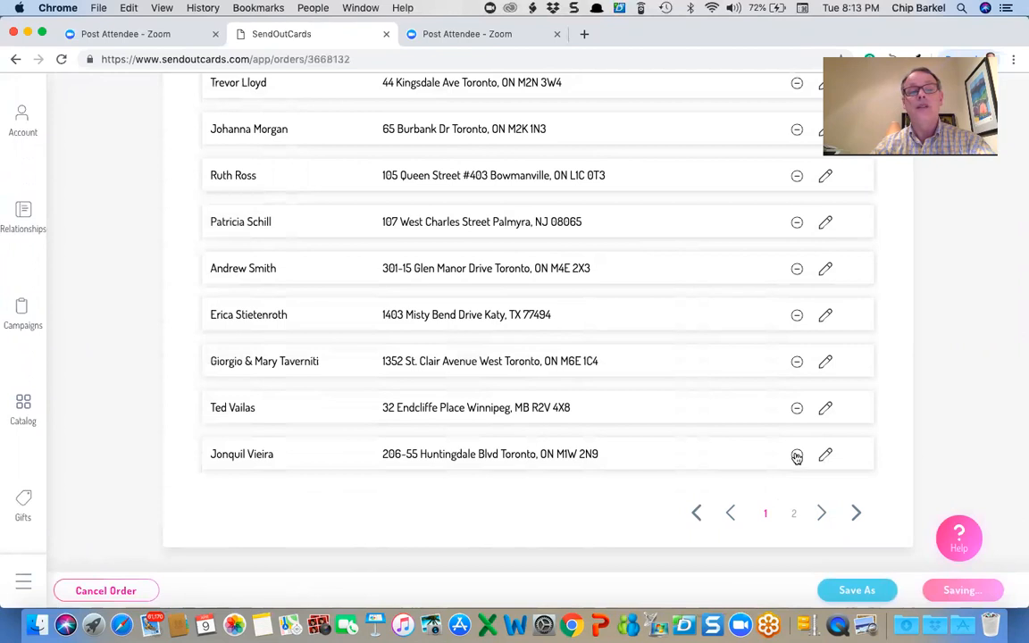
mouse_move(599, 430)
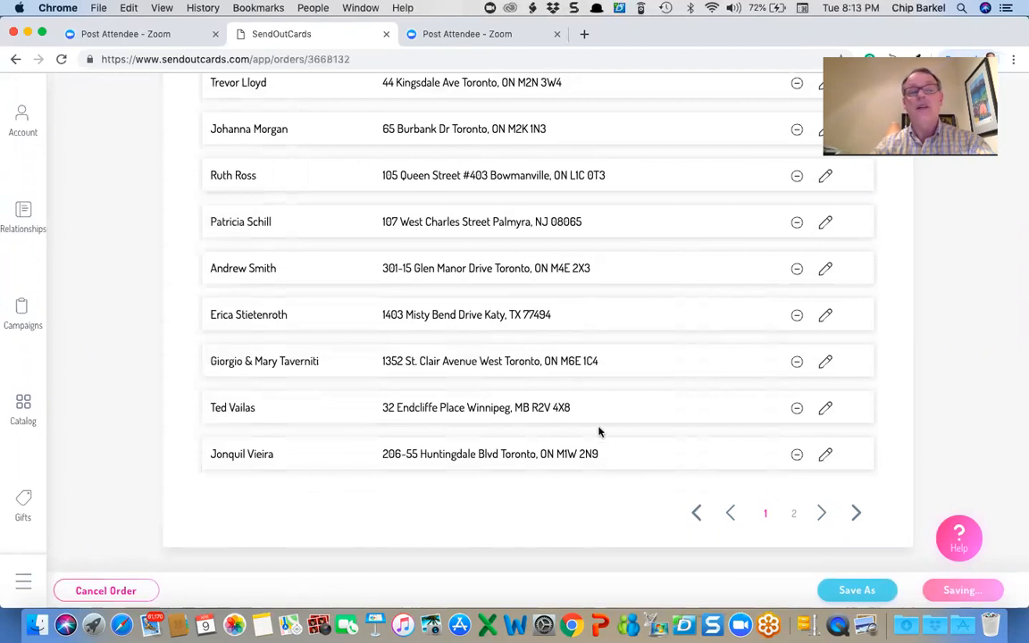
scroll("up", 3)
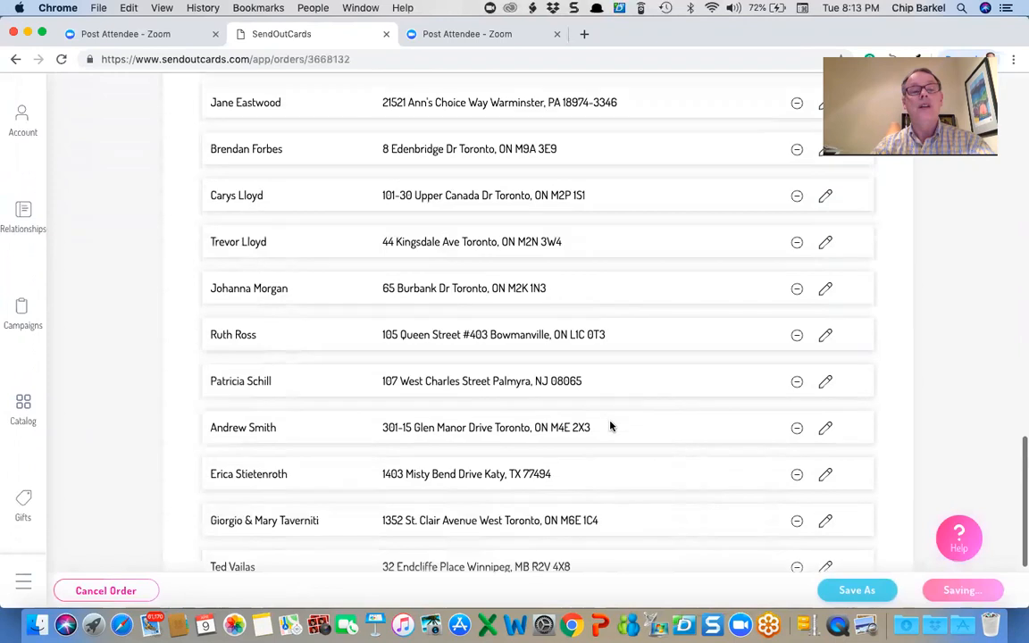
scroll("up", 3)
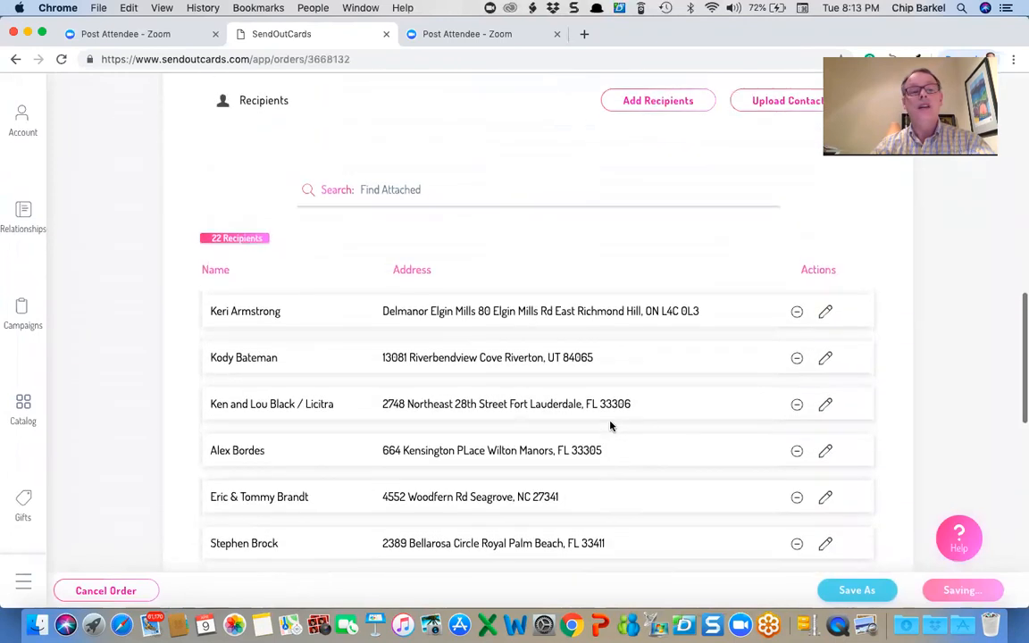
scroll("down", 3)
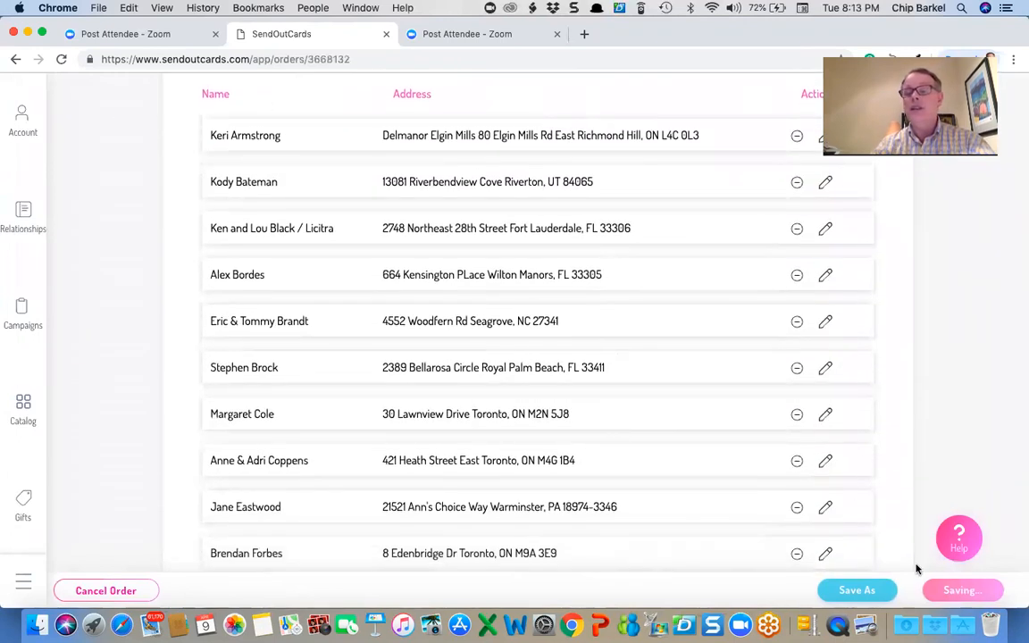
scroll("down", 3)
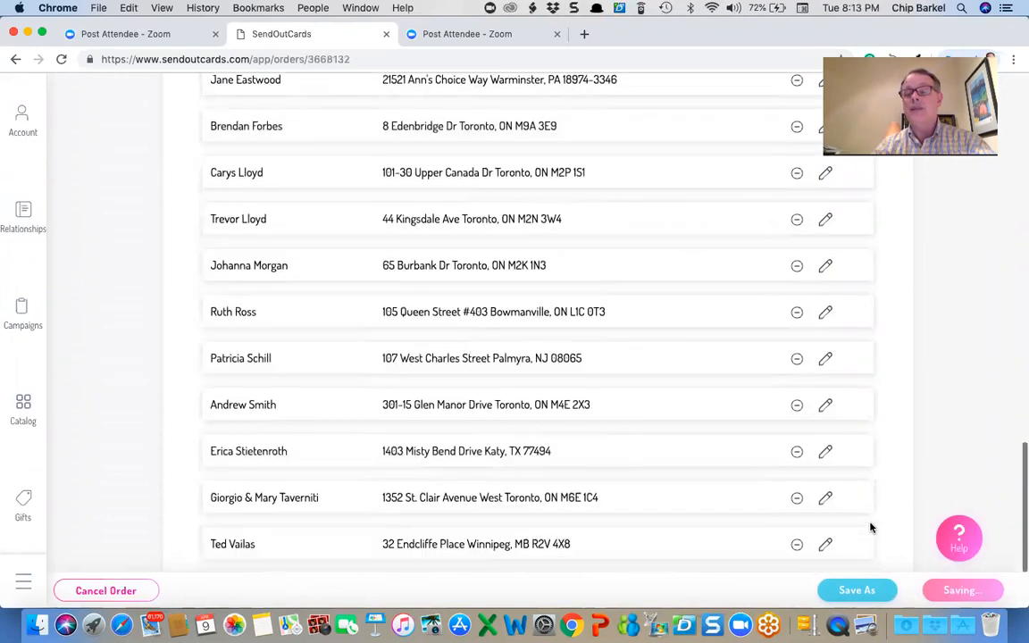
scroll("down", 3)
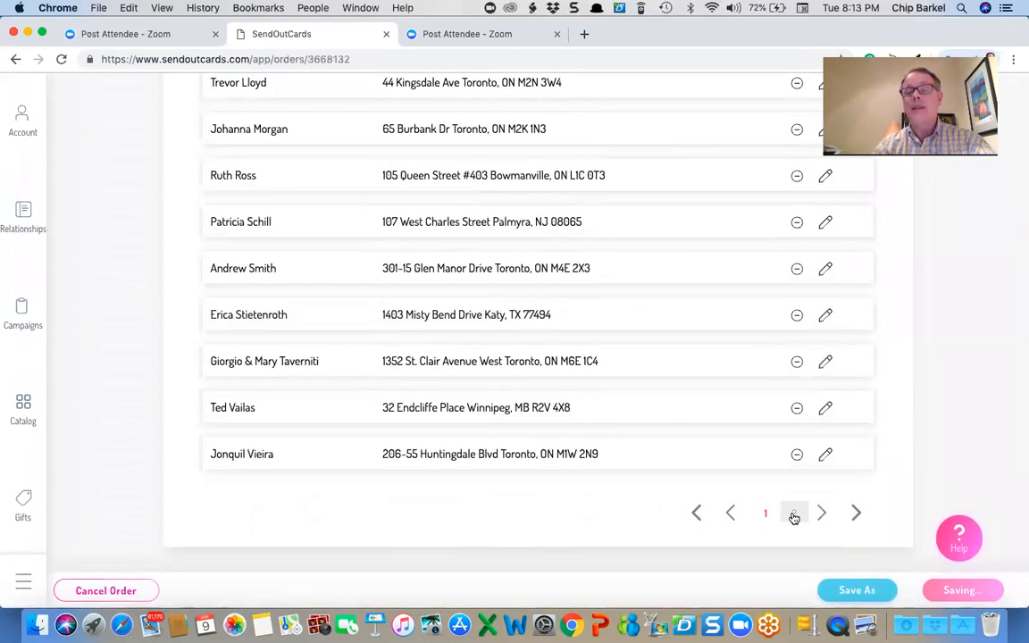
left_click(822, 513)
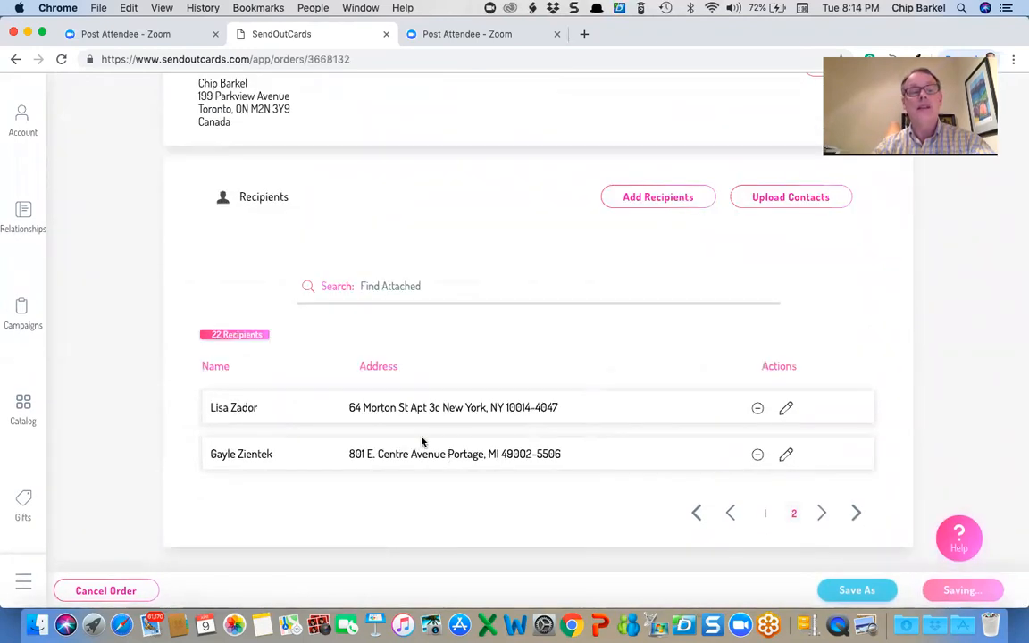
left_click(765, 513)
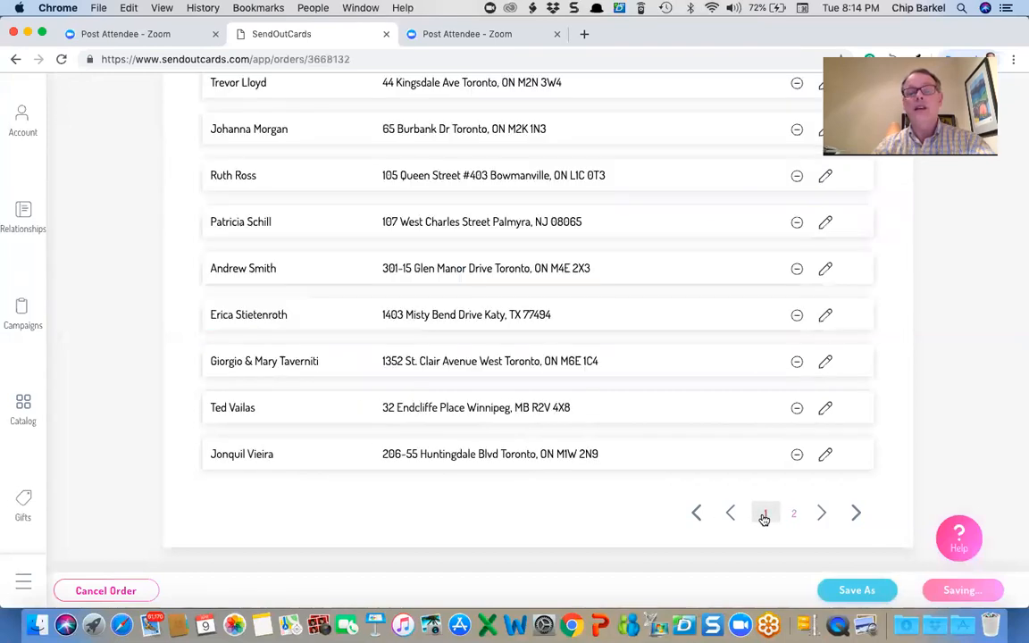
scroll("up", 3)
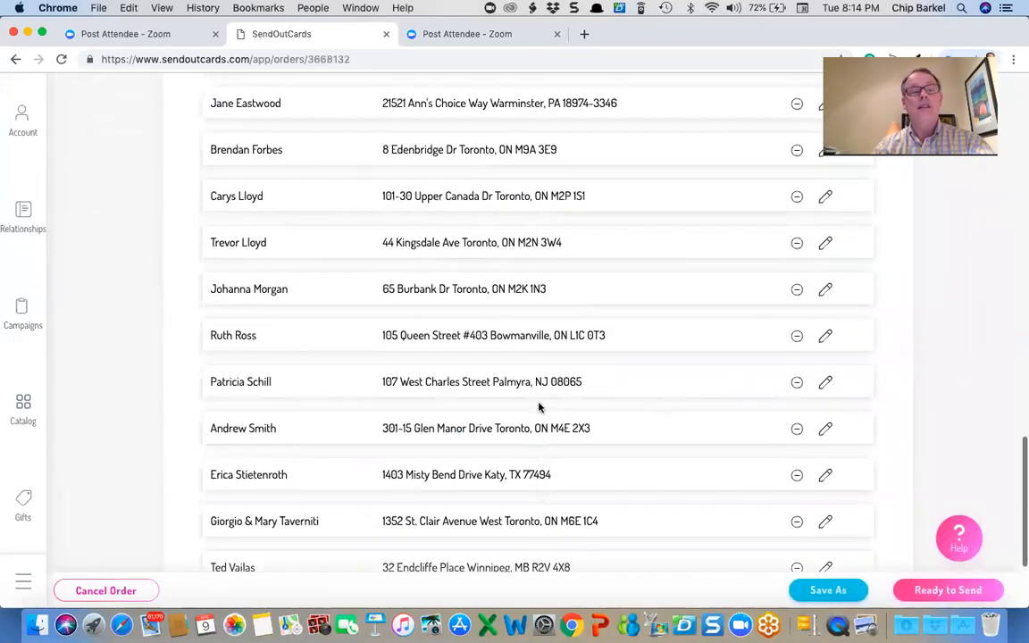
scroll("up", 3)
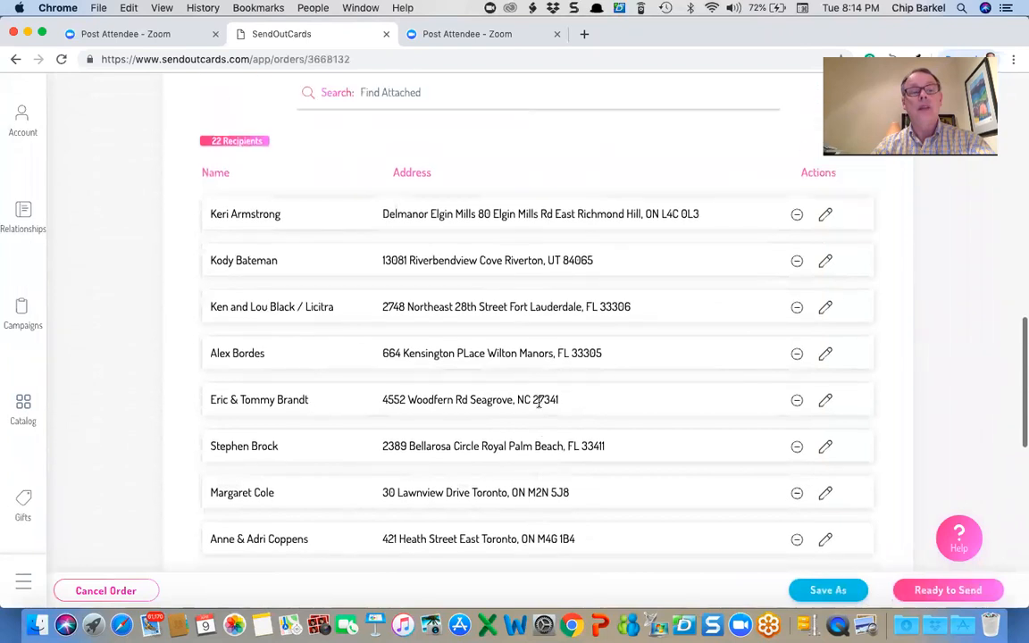
scroll("up", 3)
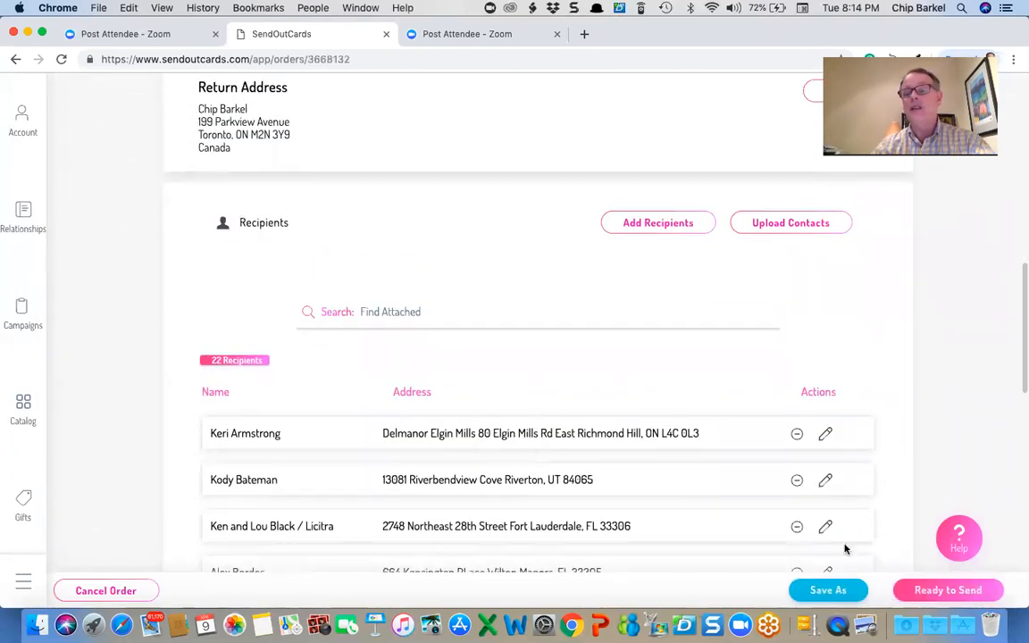
- Bring up the checkout summary for 22 custom cards totalling $37.72 with shipping
left_click(947, 589)
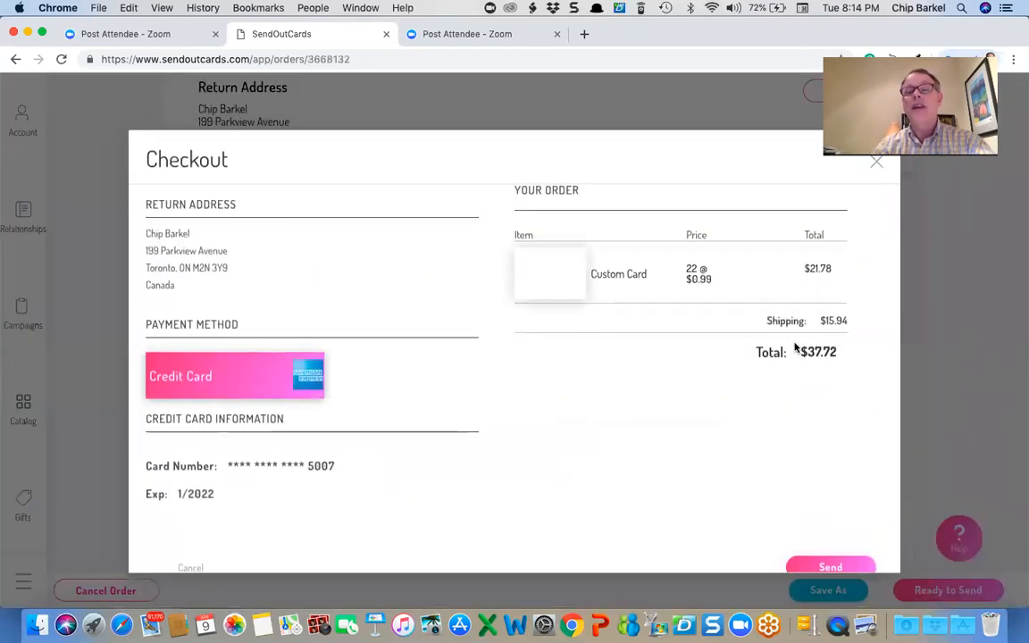
mouse_move(724, 310)
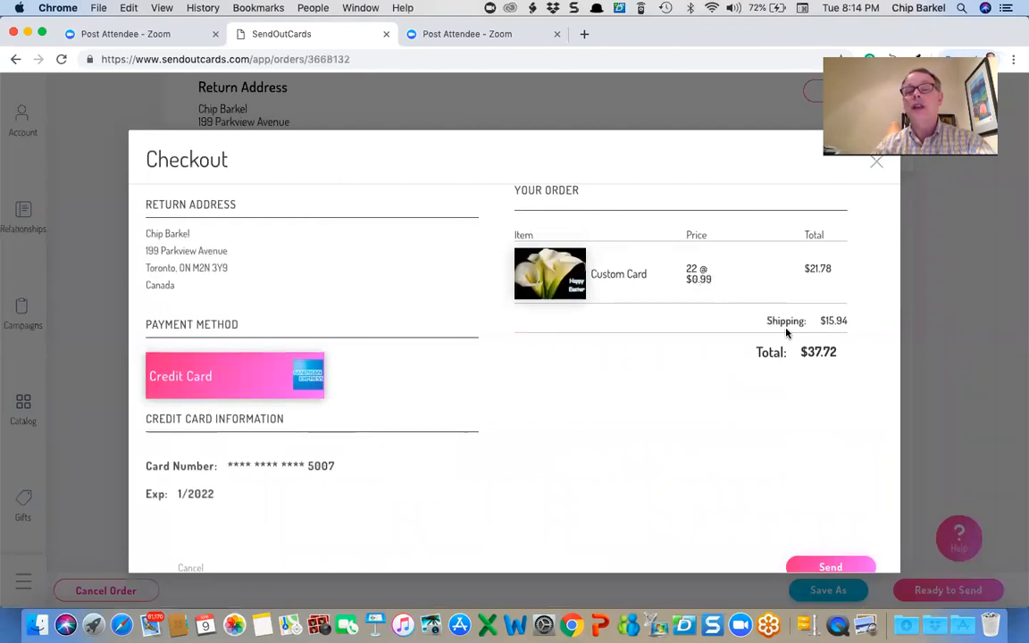
mouse_move(741, 396)
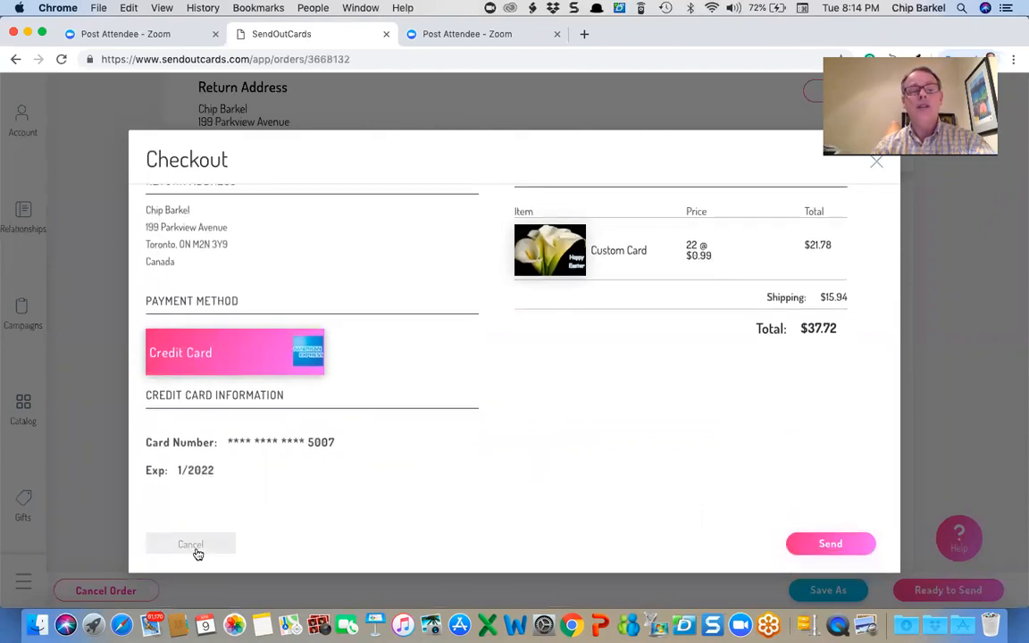
- Back out of checkout and set the card's schedule to a specific date, April 10th, 2019
left_click(189, 545)
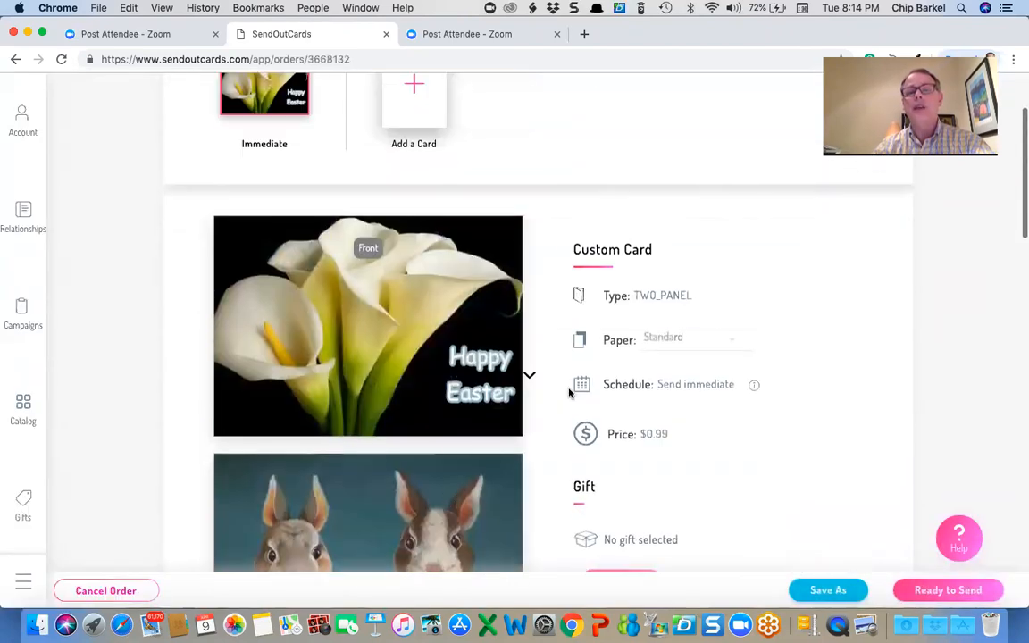
left_click(695, 384)
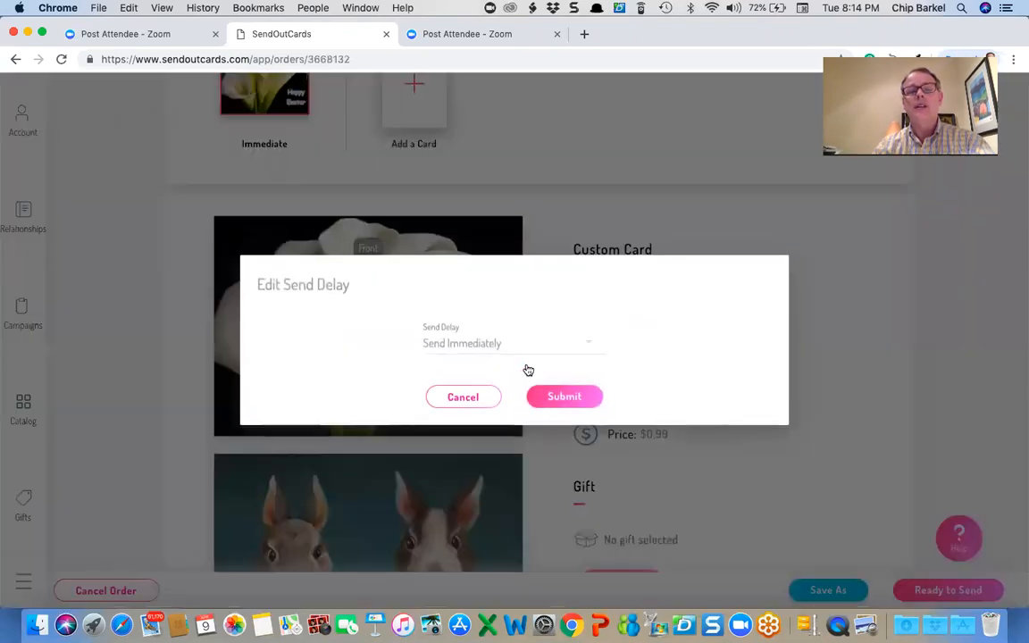
left_click(509, 344)
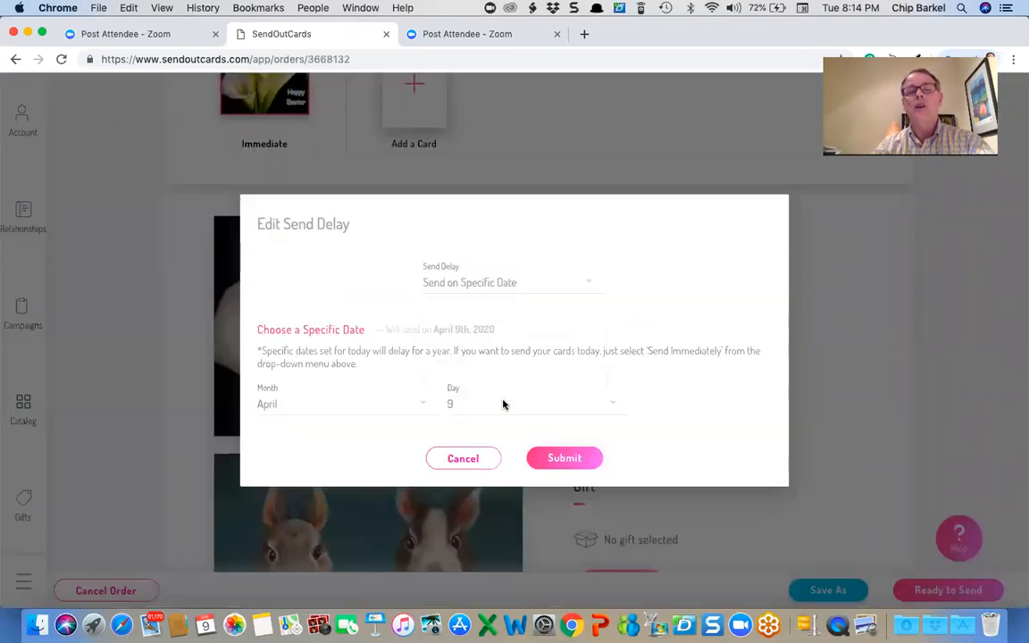
left_click(533, 404)
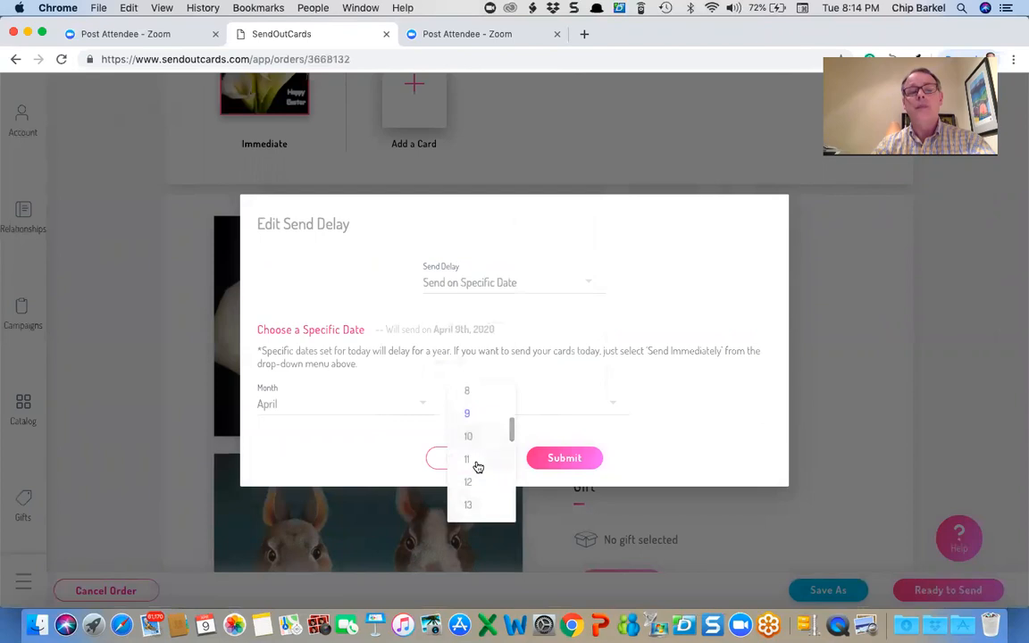
left_click(468, 437)
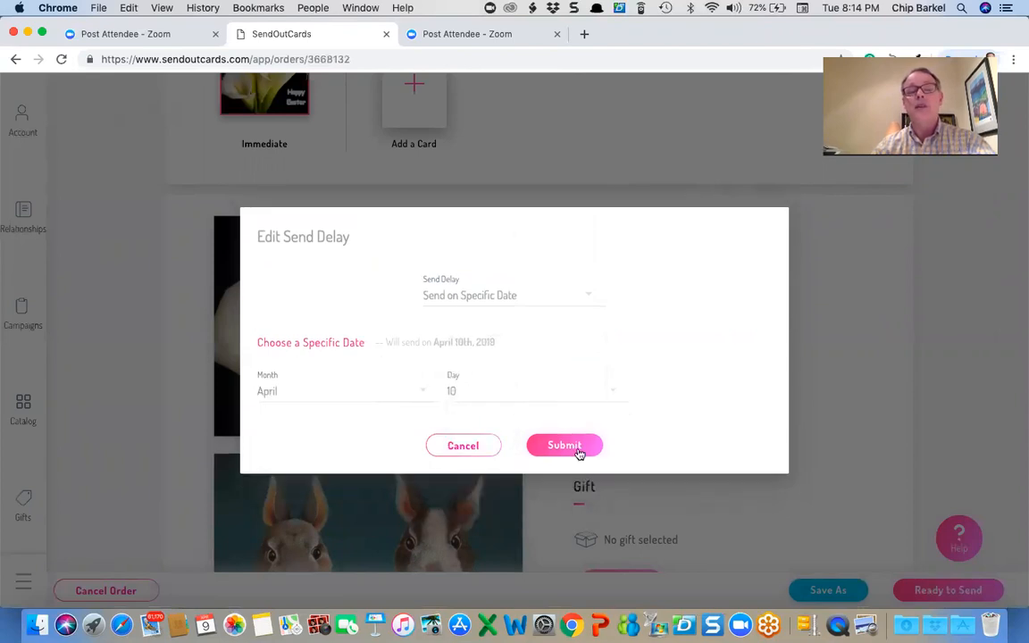
left_click(565, 445)
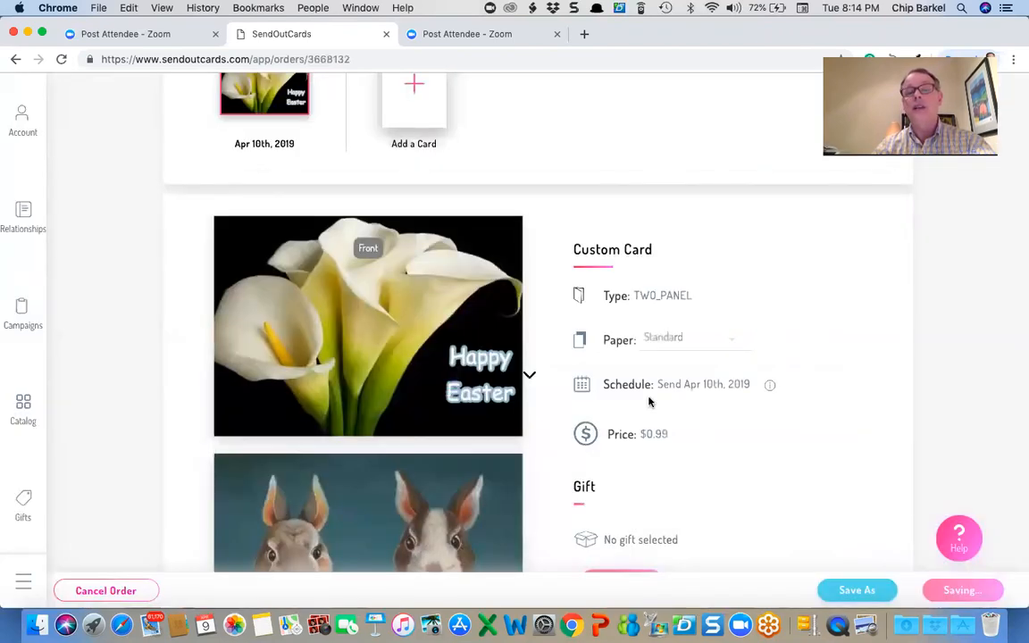
scroll("down", 3)
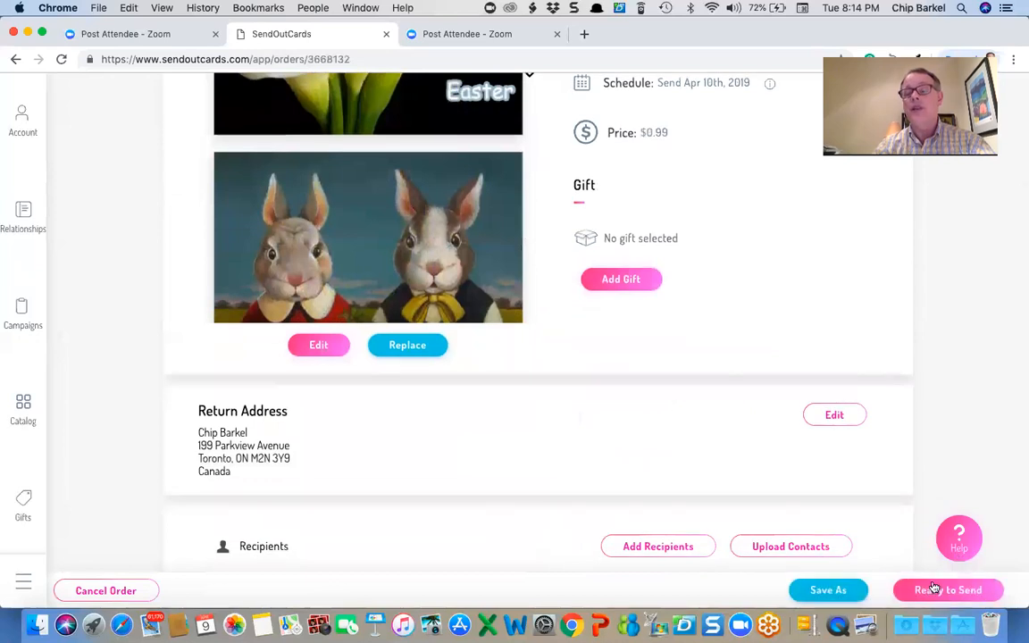
- Check out the 22-card order at $15.94 with free cards and dismiss the congratulations popup
left_click(947, 589)
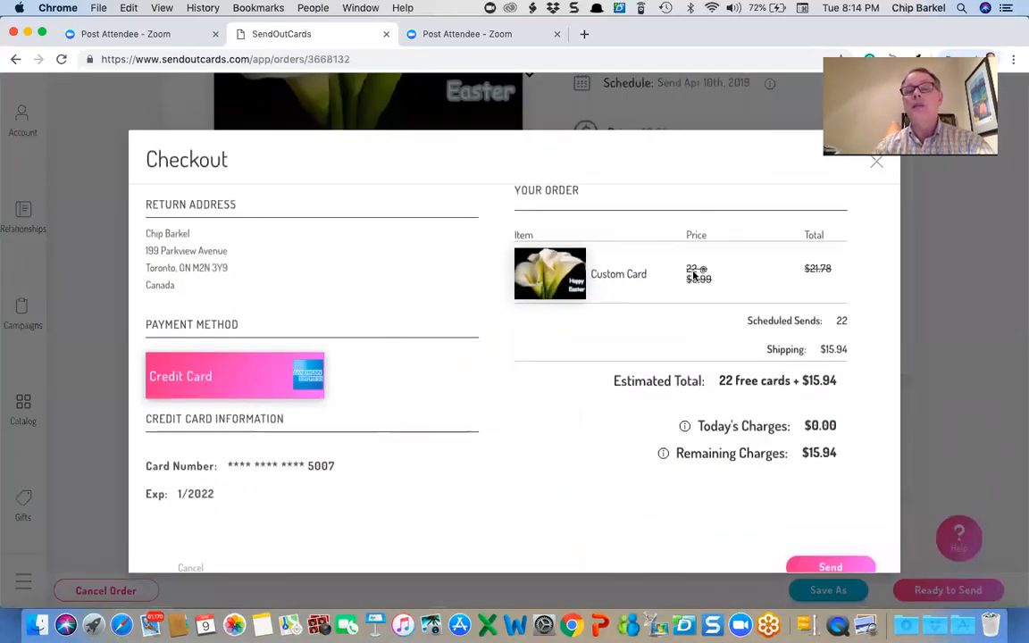
mouse_move(775, 270)
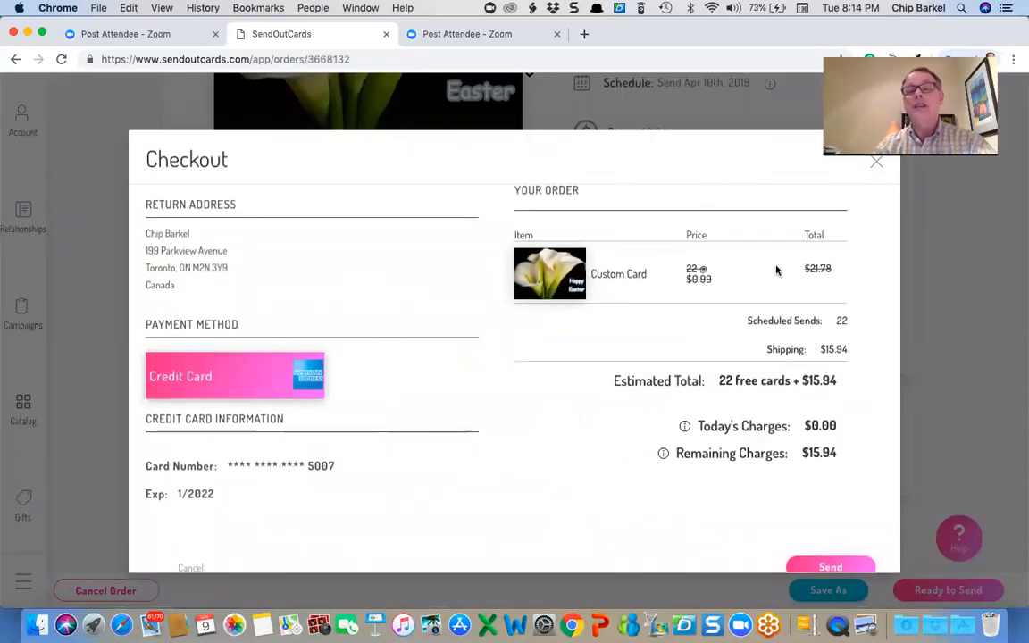
mouse_move(794, 331)
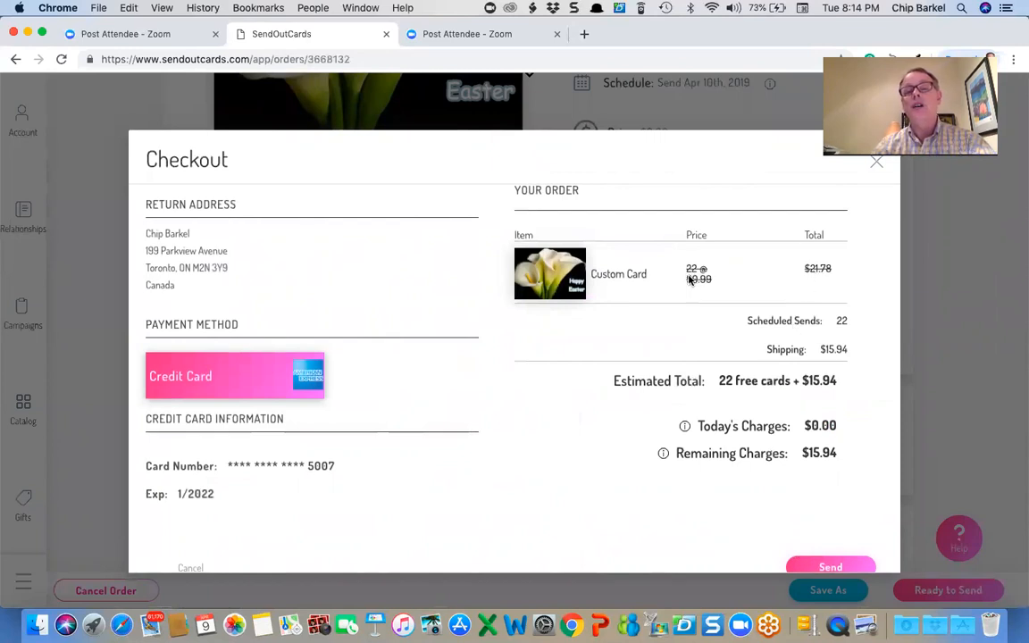
mouse_move(822, 346)
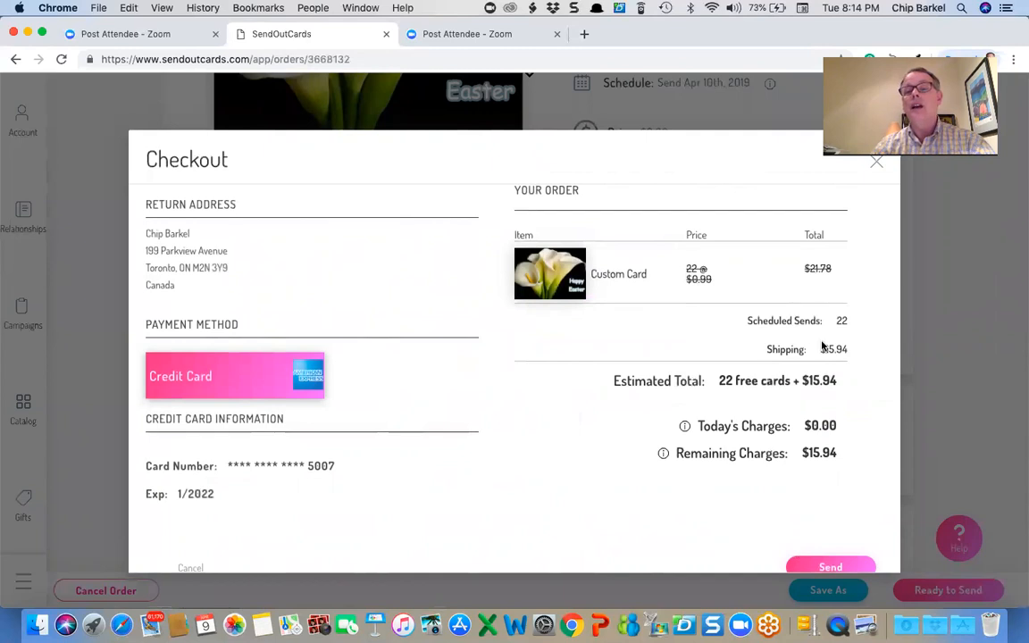
mouse_move(836, 386)
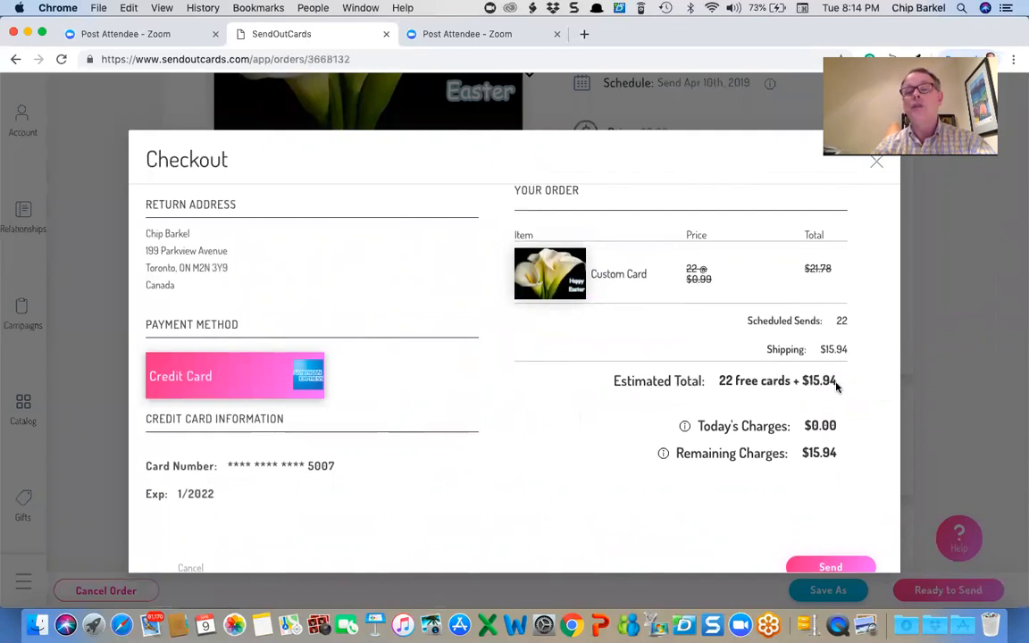
scroll("down", 3)
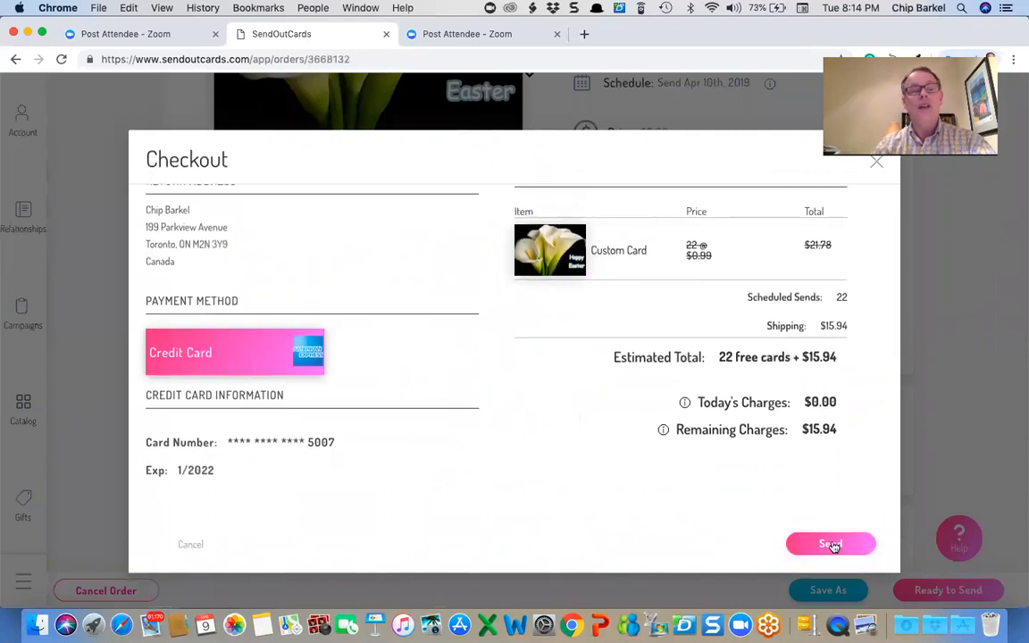
left_click(829, 544)
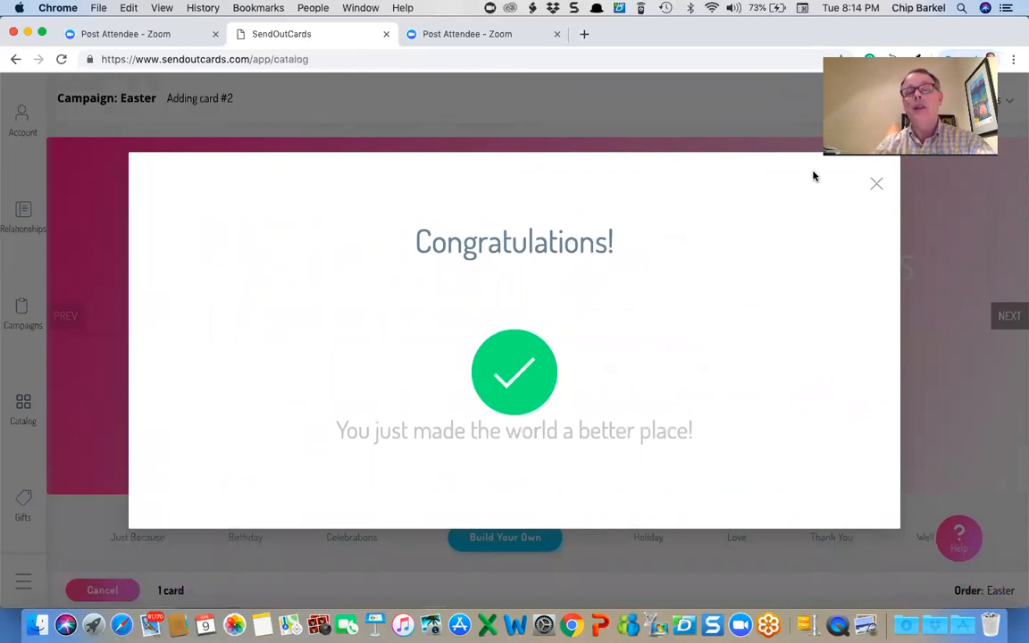
mouse_move(760, 146)
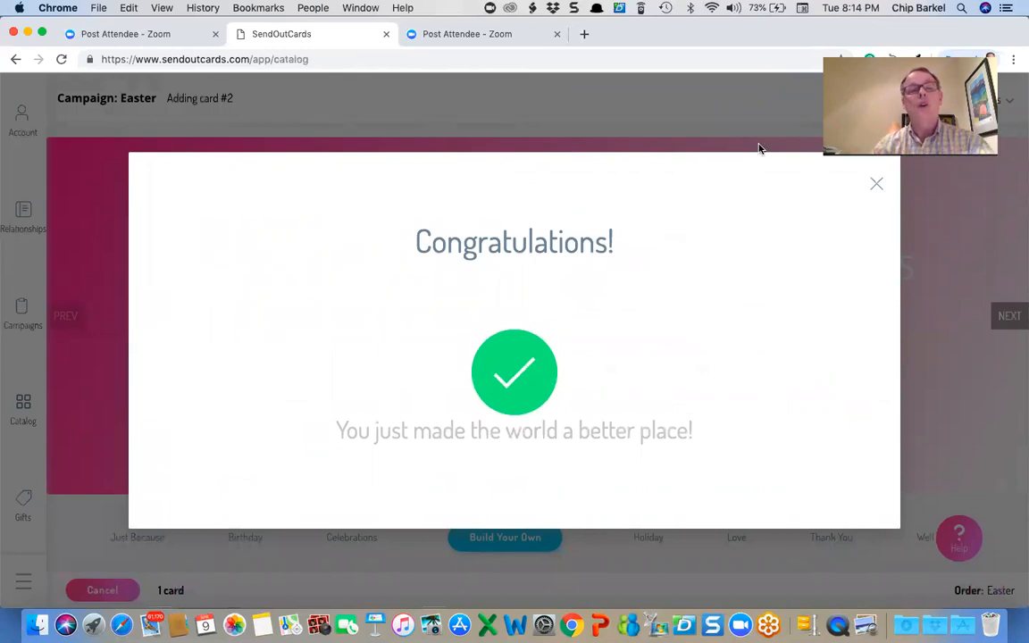
left_click(875, 184)
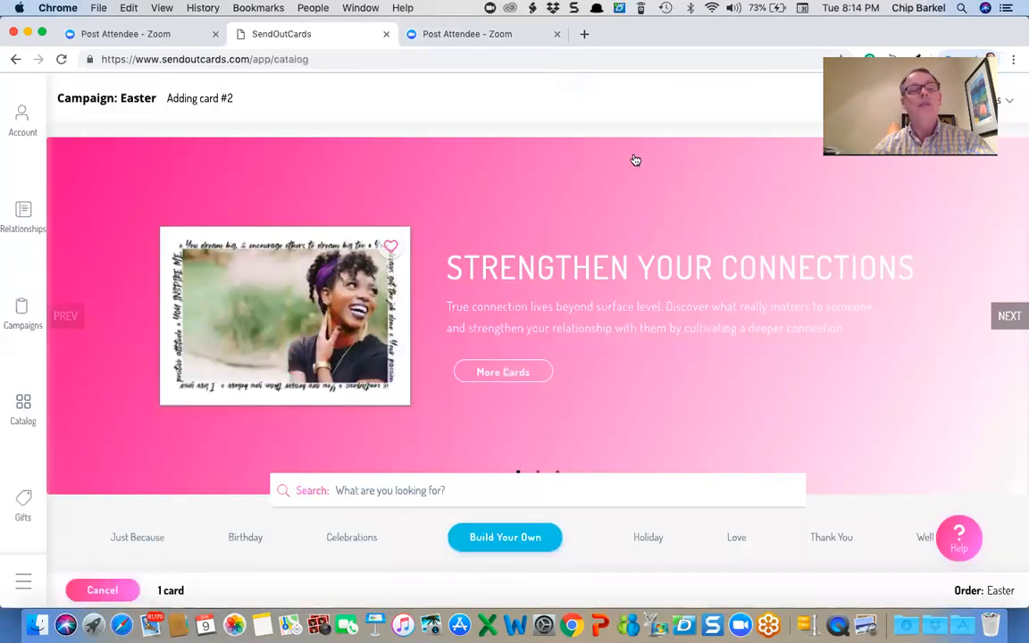
- From the dashboard, show Card History filtered to the 47 pending cards dated 2019-04-10
left_click(21, 122)
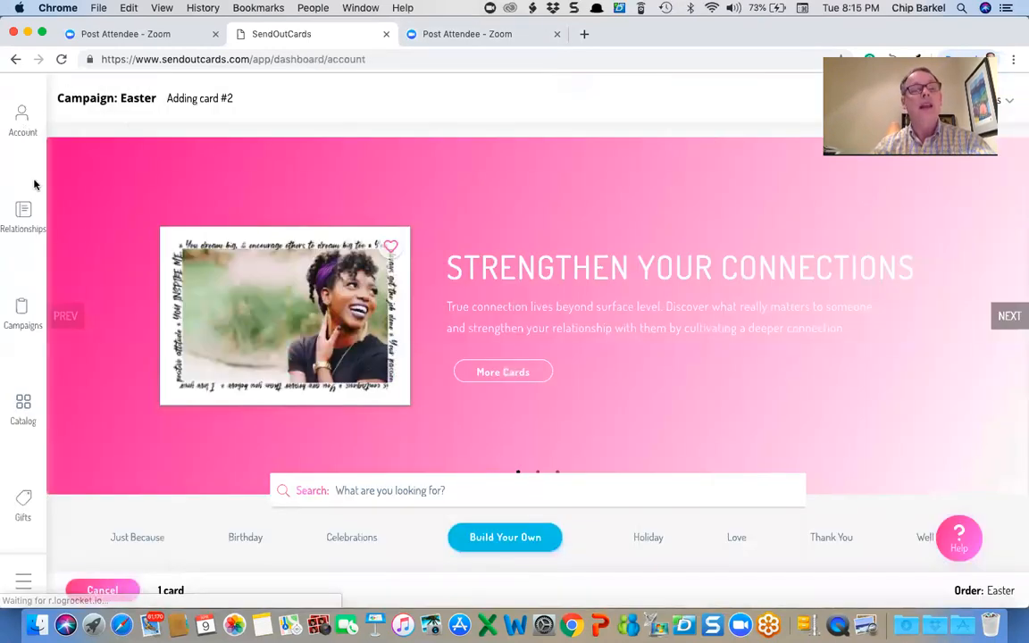
left_click(64, 290)
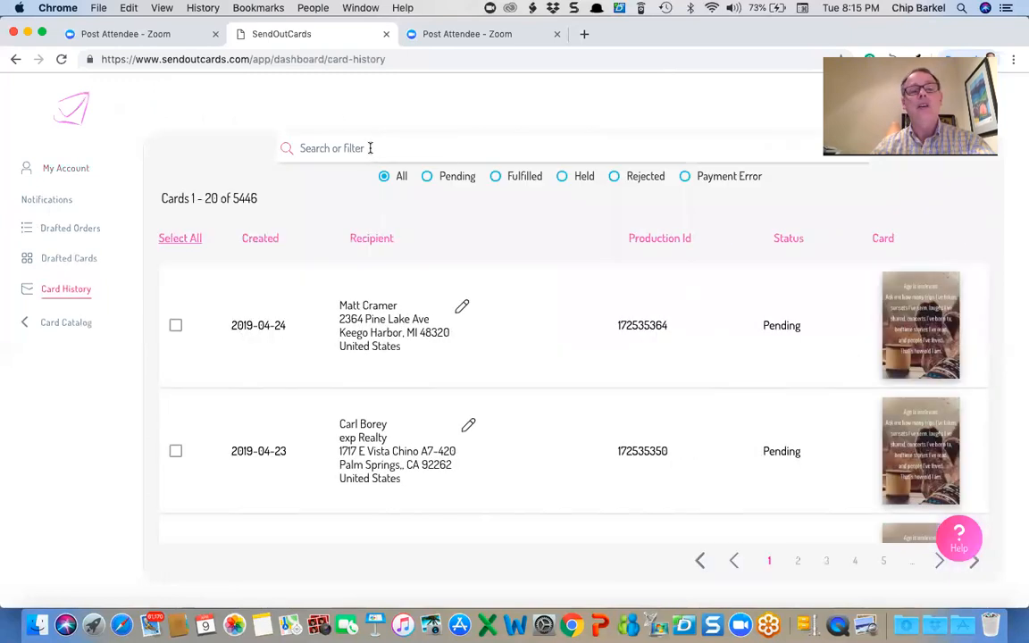
left_click(425, 177)
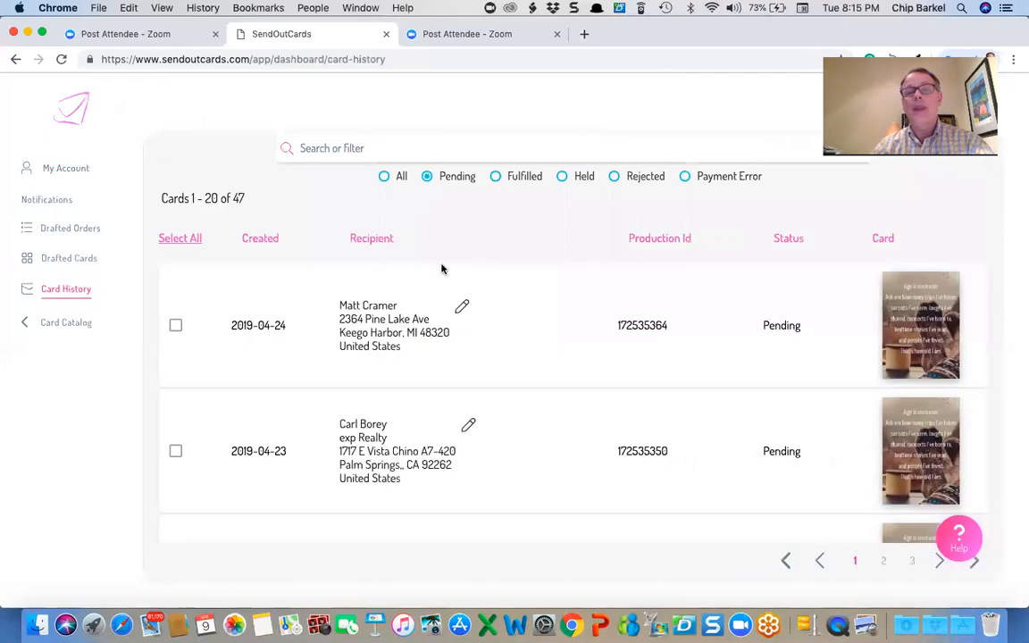
scroll("down", 3)
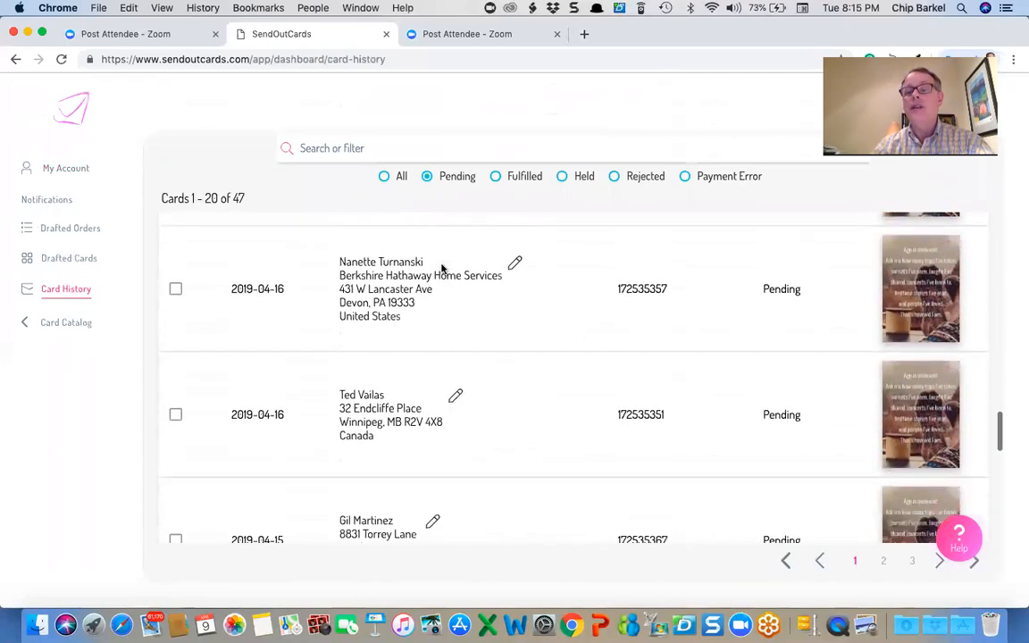
scroll("down", 3)
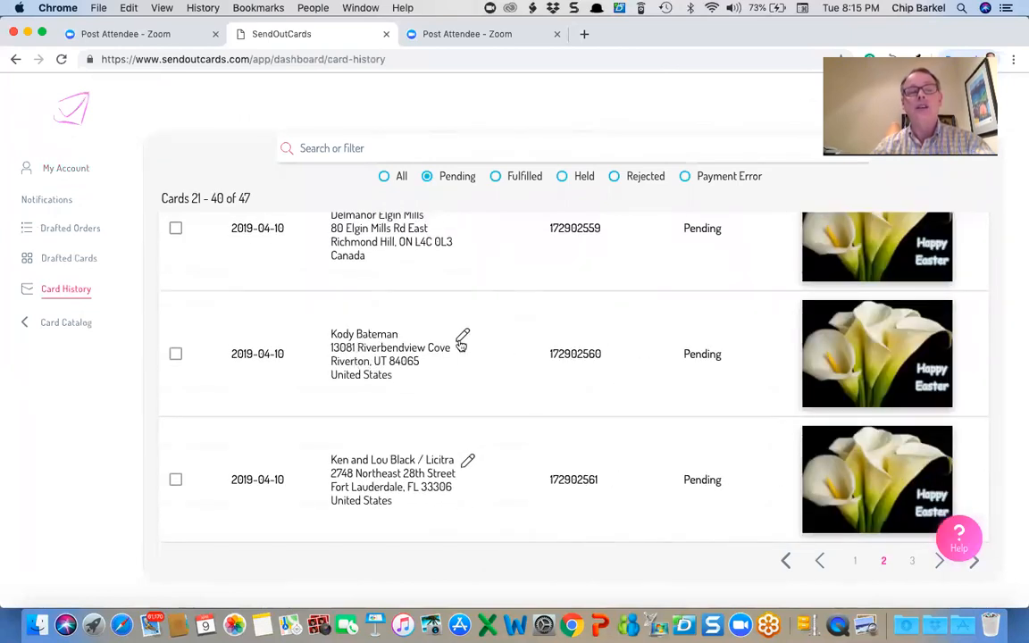
- Rename the recipient to 'Kody and Jodi Bateman', updating the Relationship Manager, and save the address
left_click(463, 340)
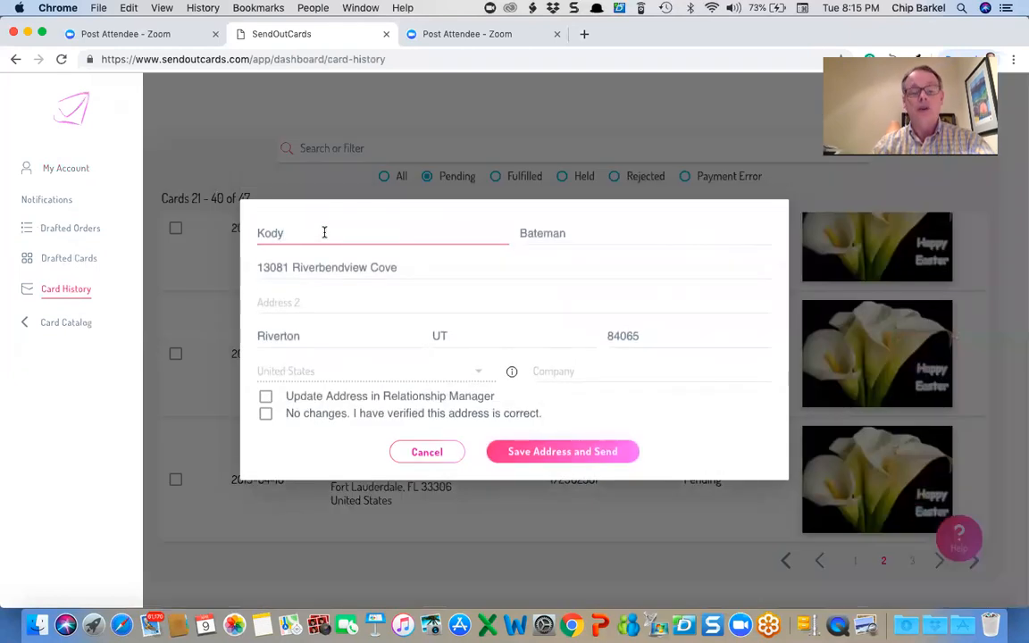
type("a")
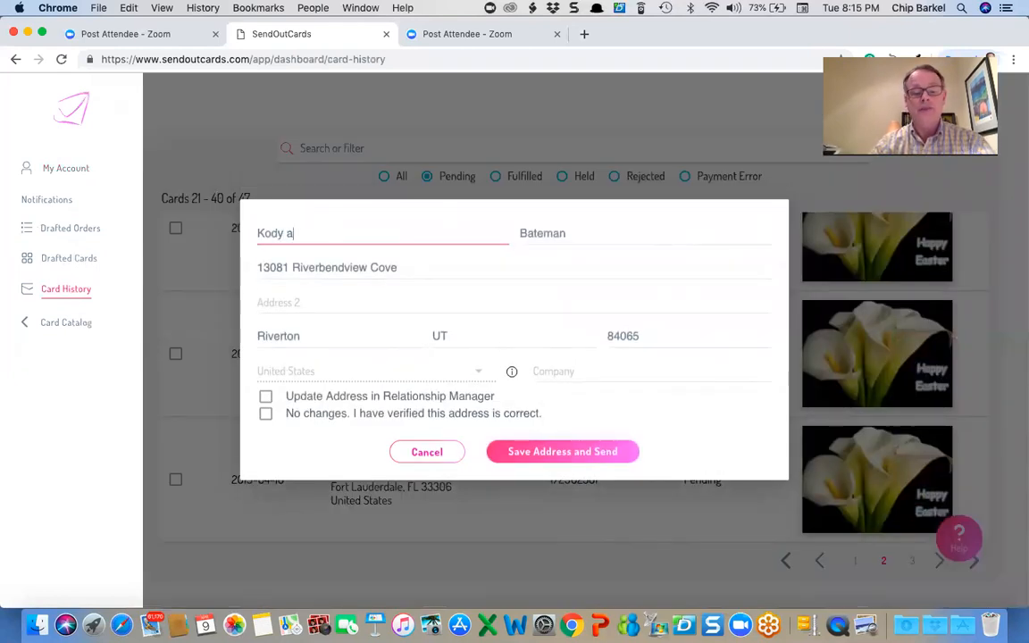
type("nd Jodi")
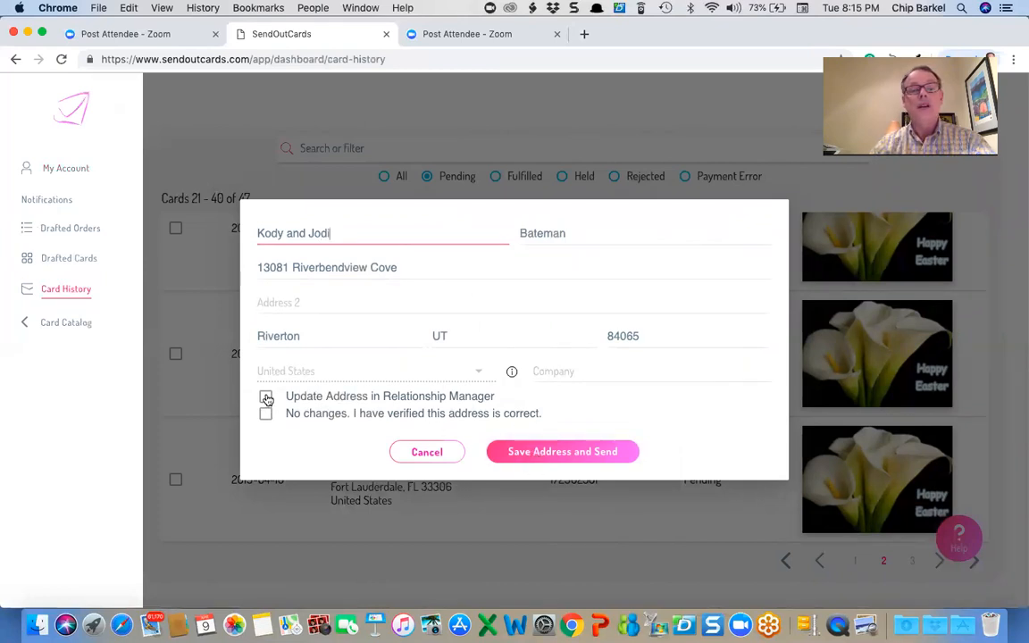
left_click(265, 397)
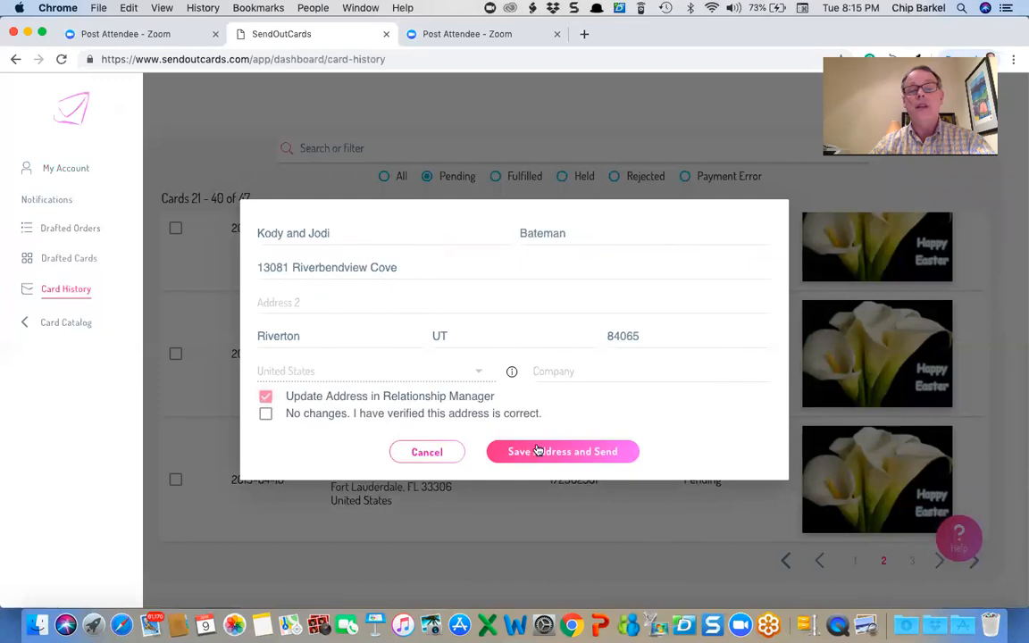
left_click(563, 451)
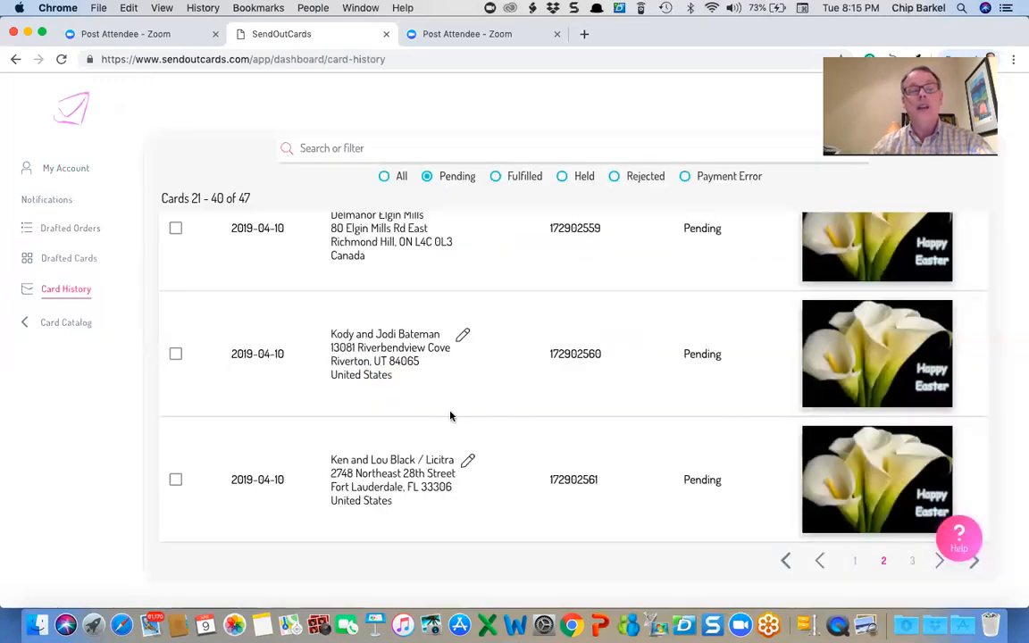
scroll("up", 3)
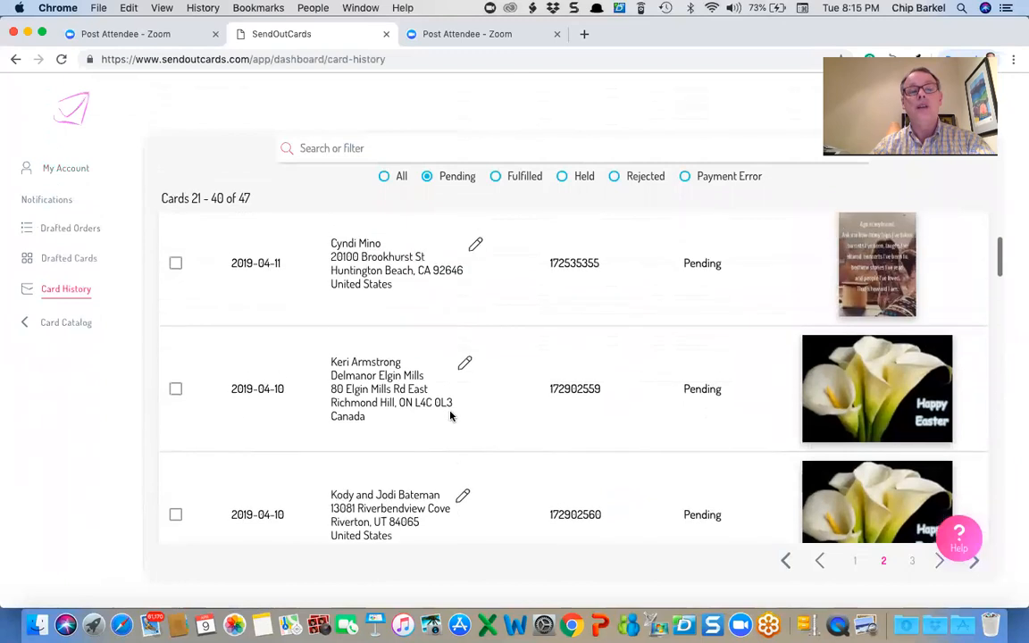
scroll("down", 3)
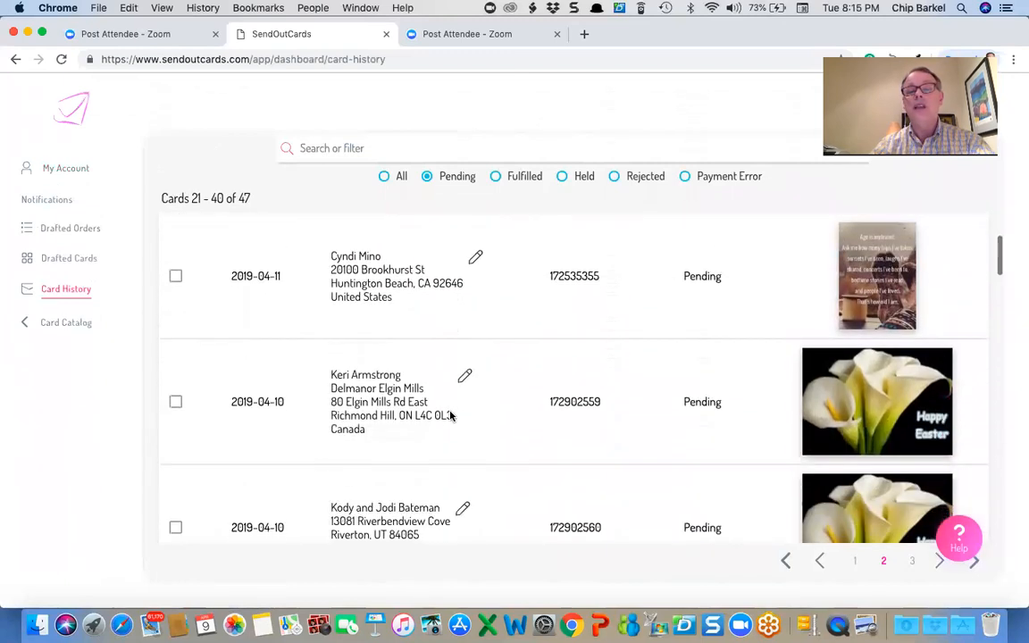
- Preview a pending Easter card's front and rabbit inside panel, then reach cards 41-47 of 47
scroll("down", 3)
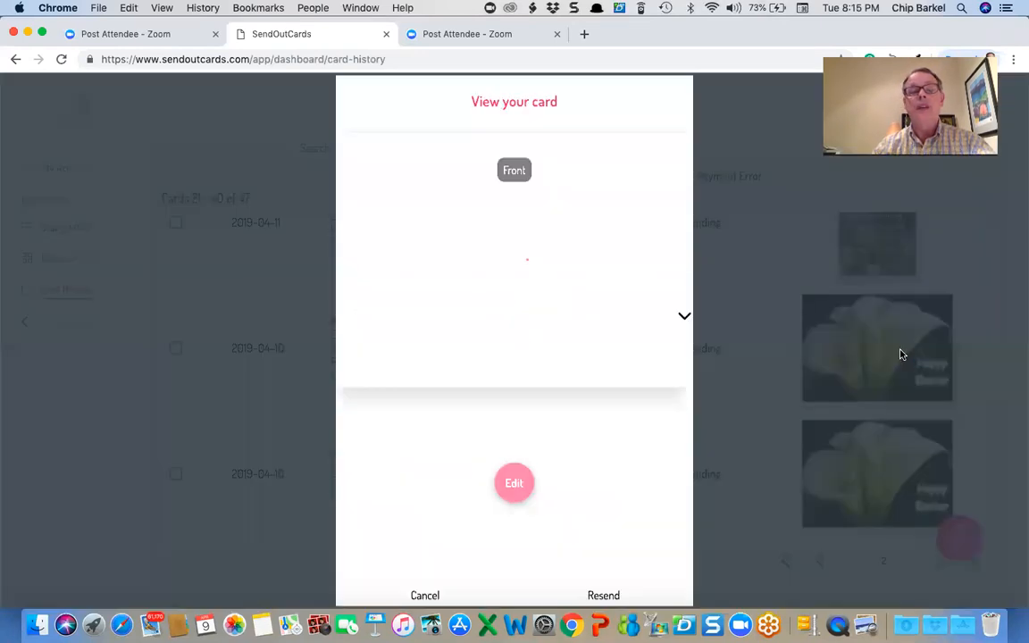
mouse_move(608, 491)
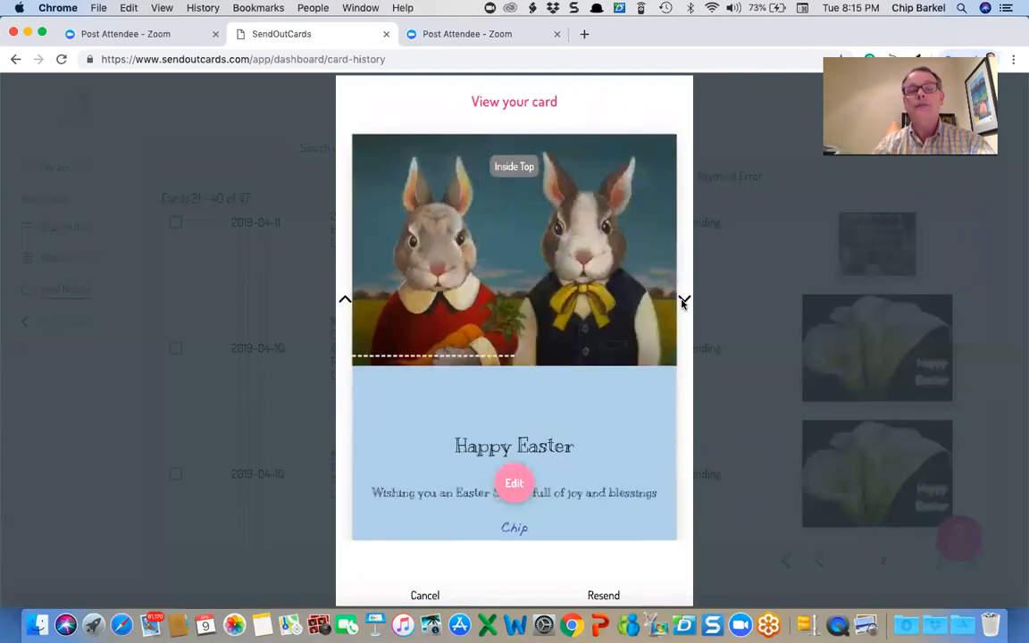
left_click(514, 482)
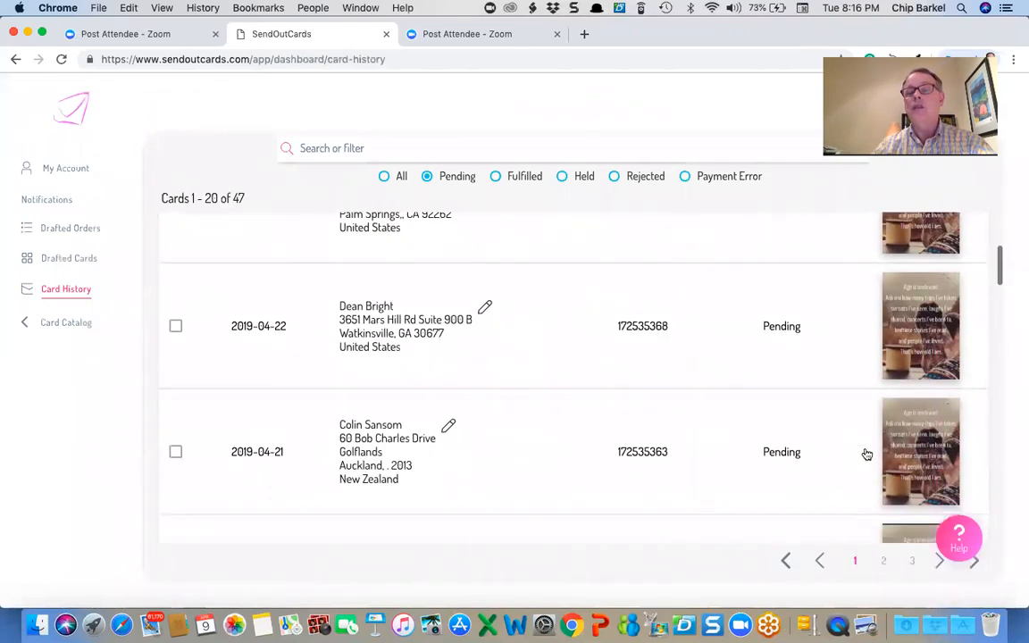
scroll("down", 3)
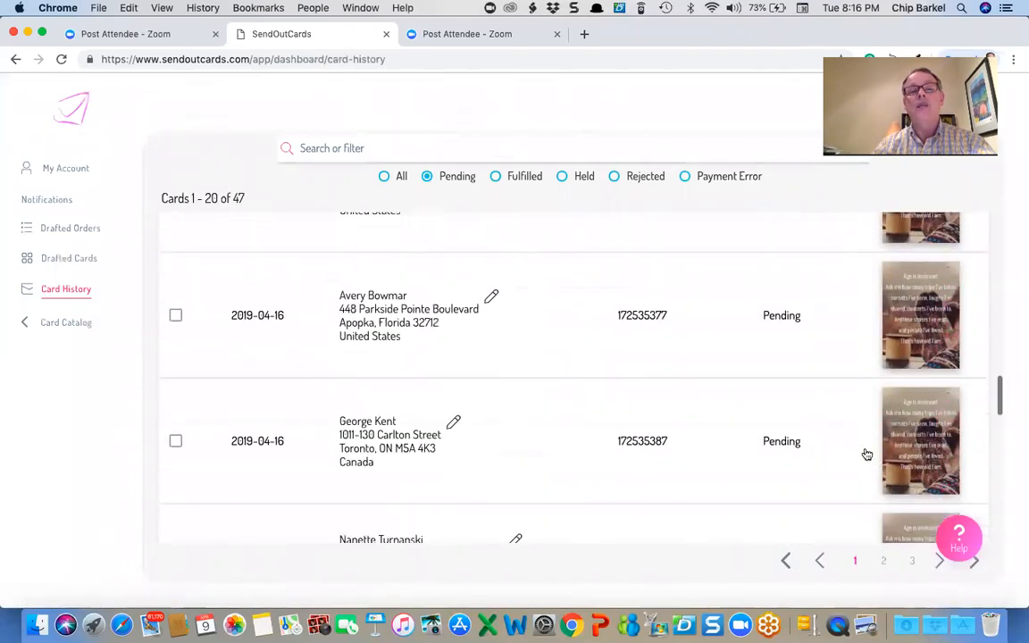
scroll("down", 3)
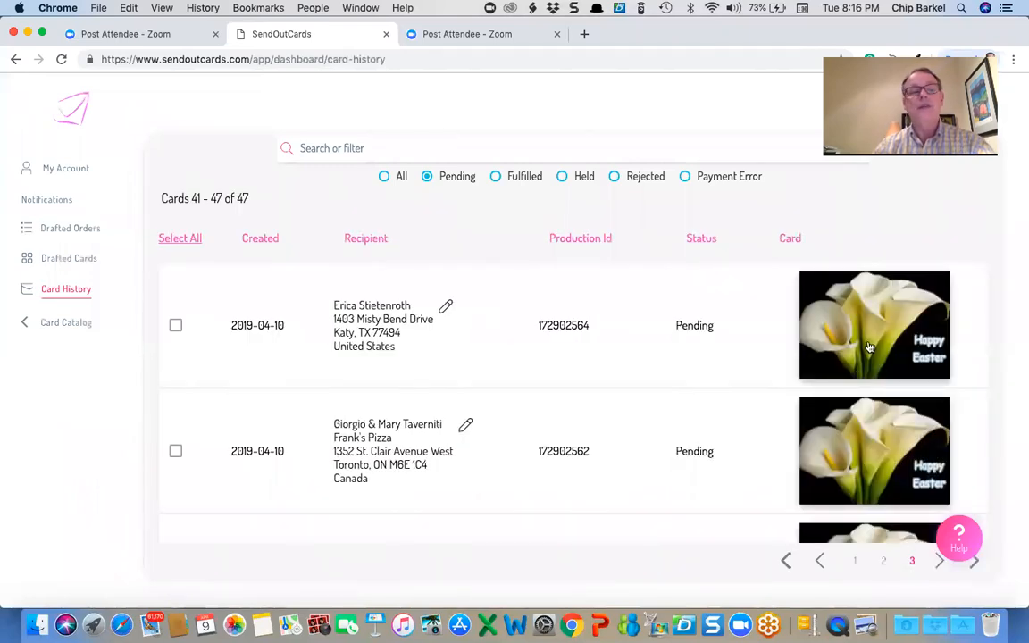
- Open the last pending Easter card in the editor and flip through its inside and back panels
left_click(874, 325)
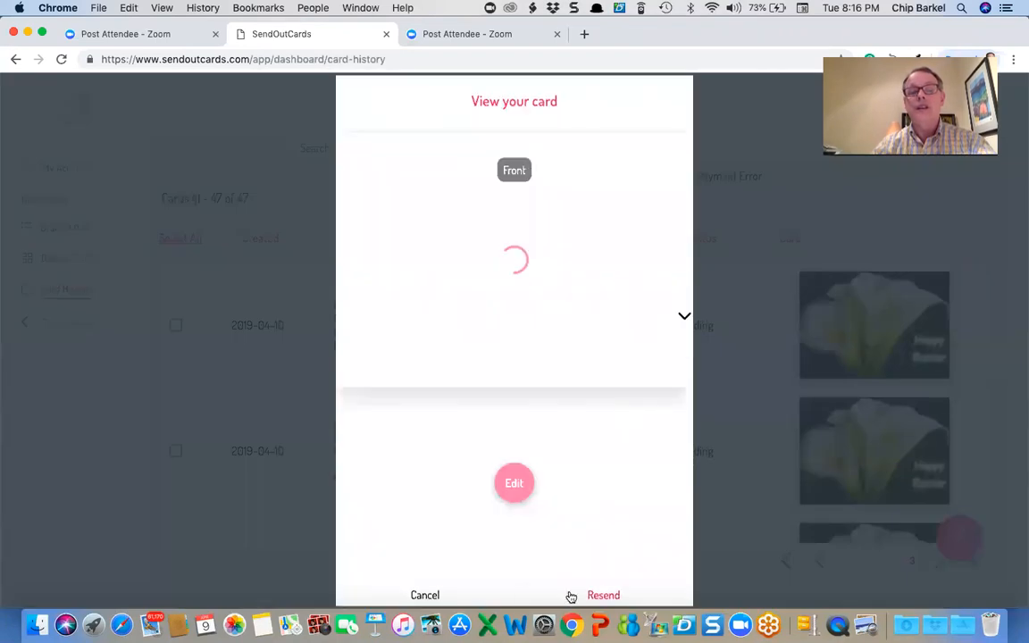
left_click(515, 482)
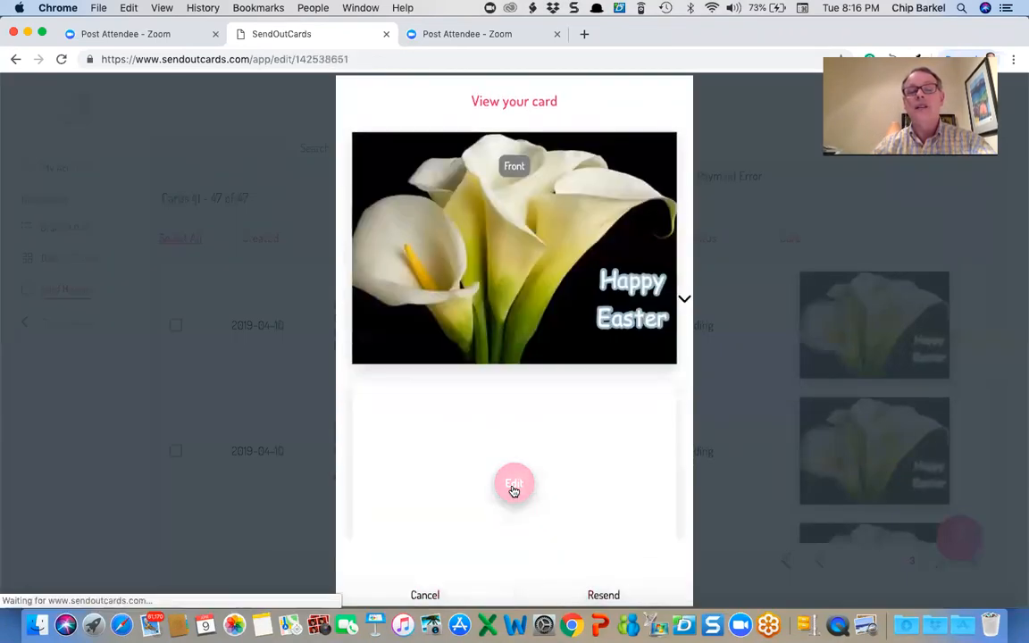
left_click(514, 482)
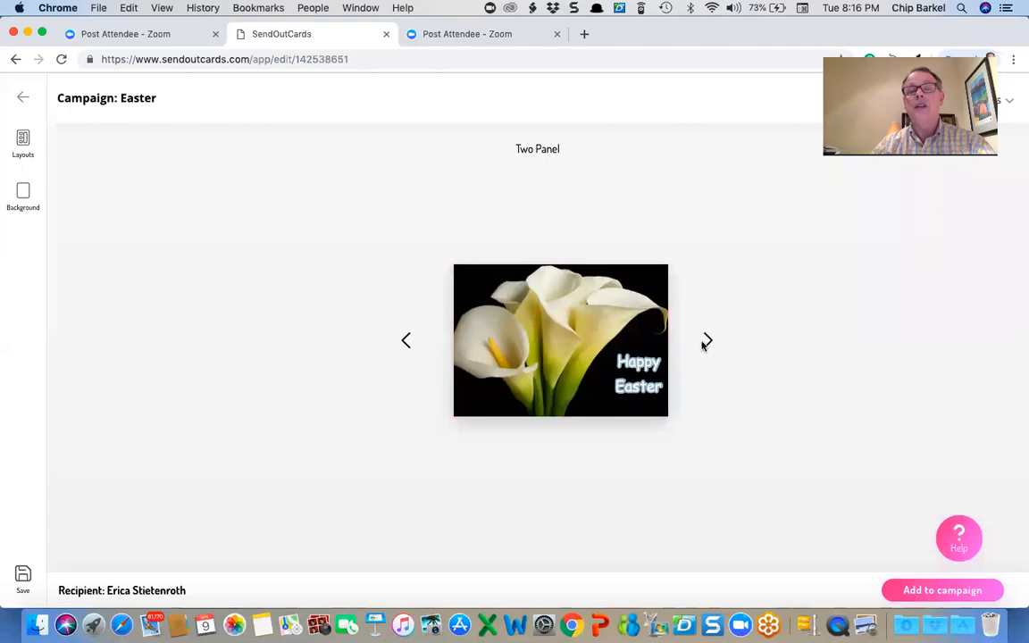
left_click(707, 339)
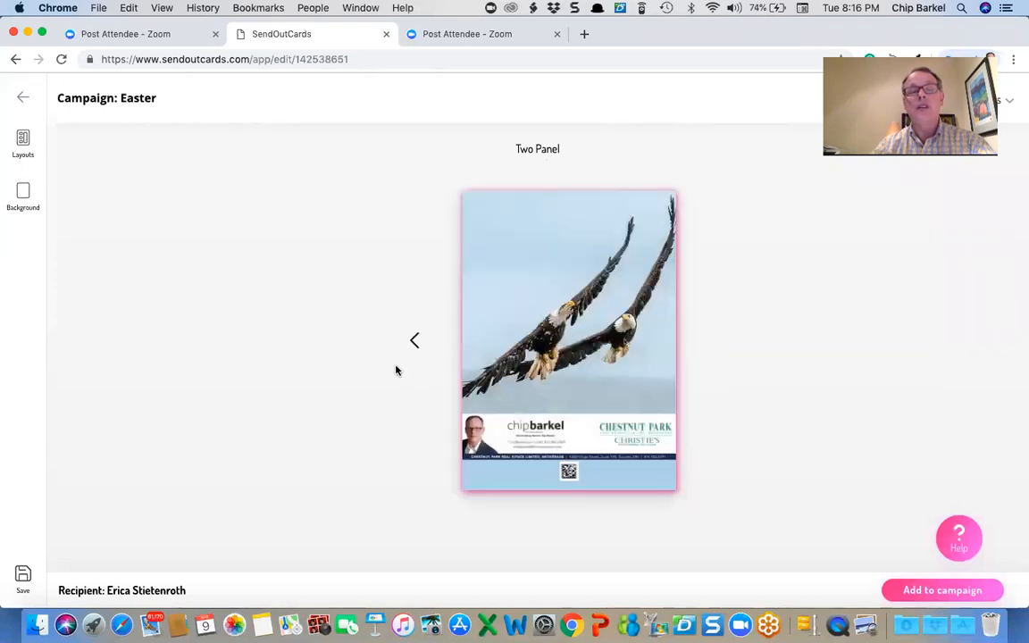
left_click(415, 340)
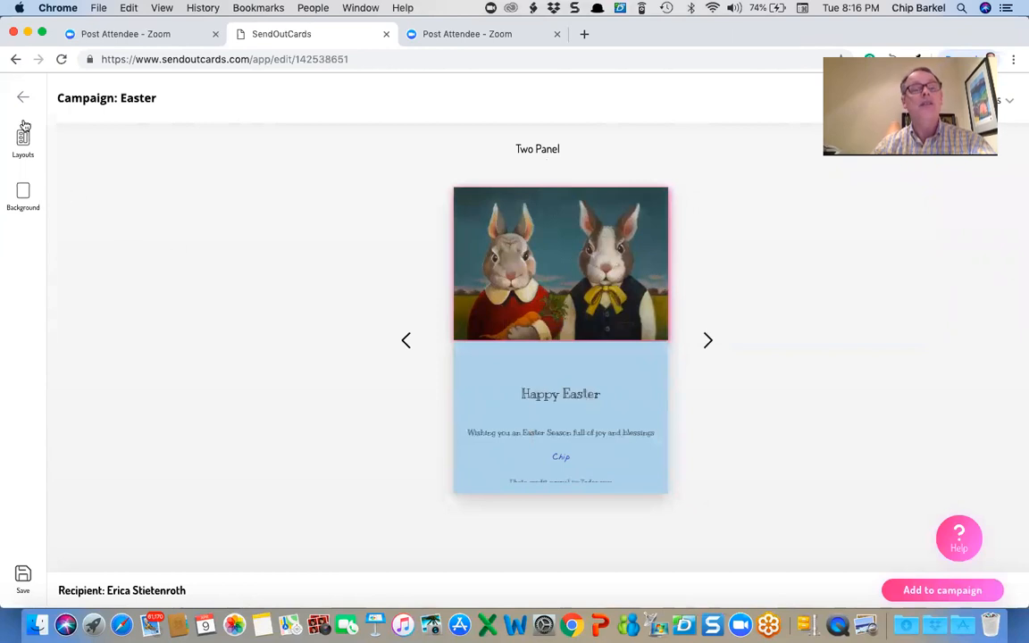
- Leave the editor without saving, confirming with Continue, back to the card history
left_click(23, 96)
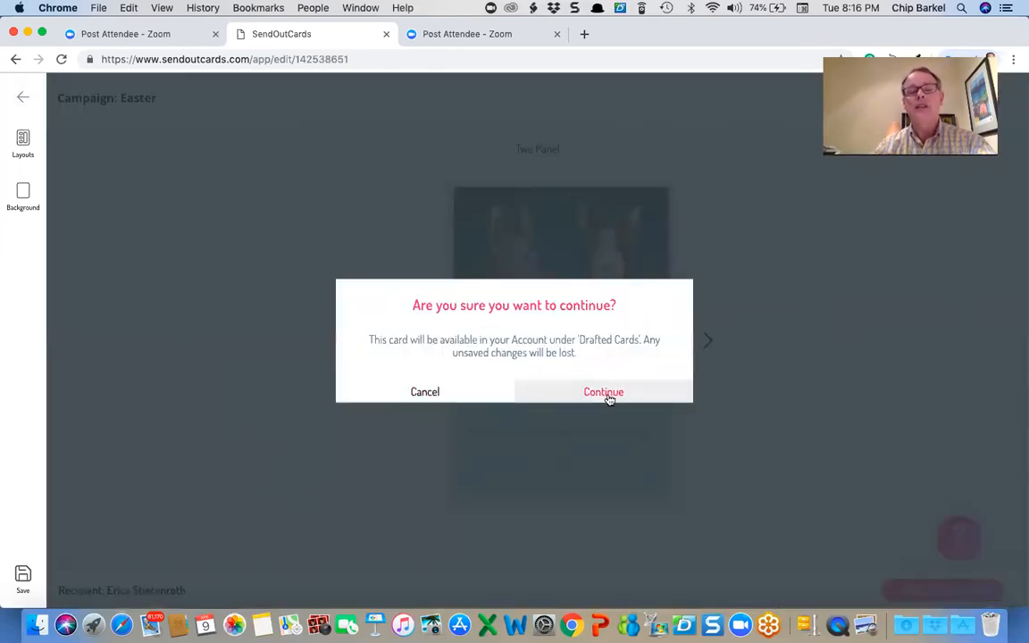
left_click(604, 393)
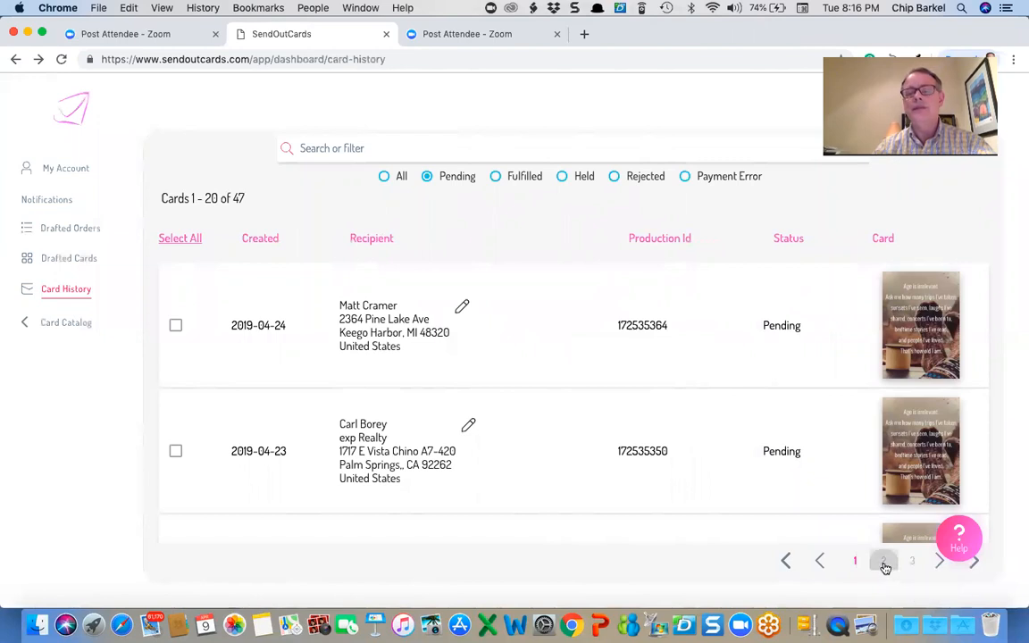
- On page 2 of pending cards, tick the three remaining Happy Easter cards for cancelling
left_click(883, 562)
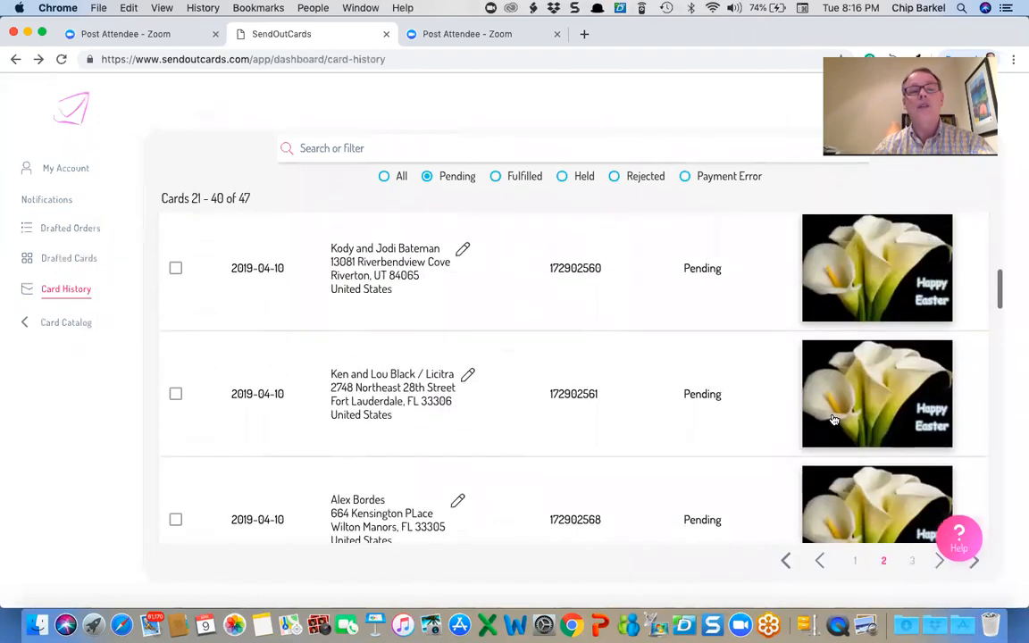
scroll("down", 3)
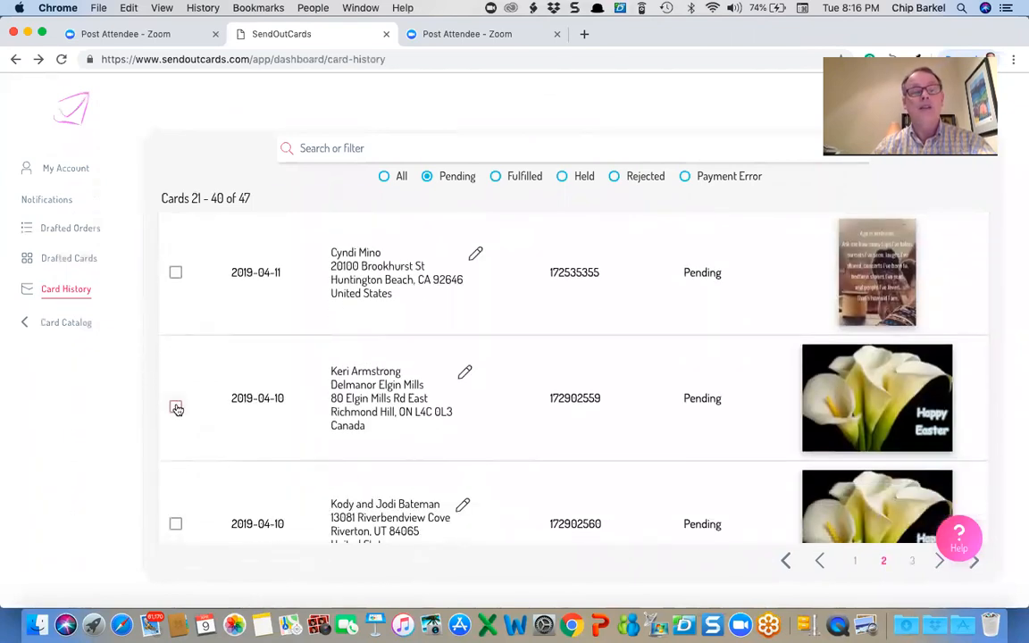
left_click(175, 407)
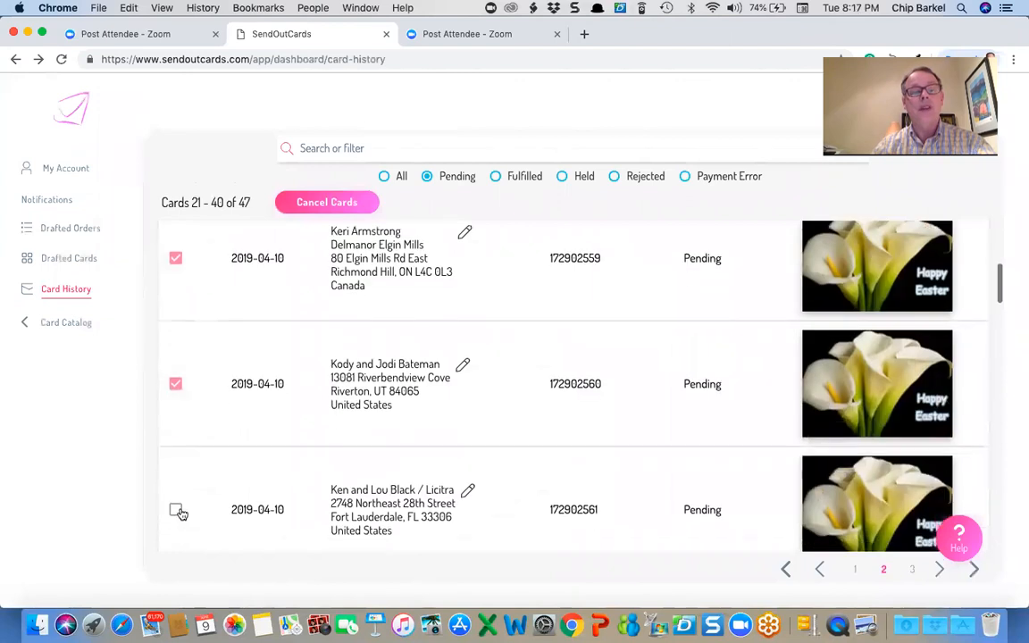
scroll("down", 3)
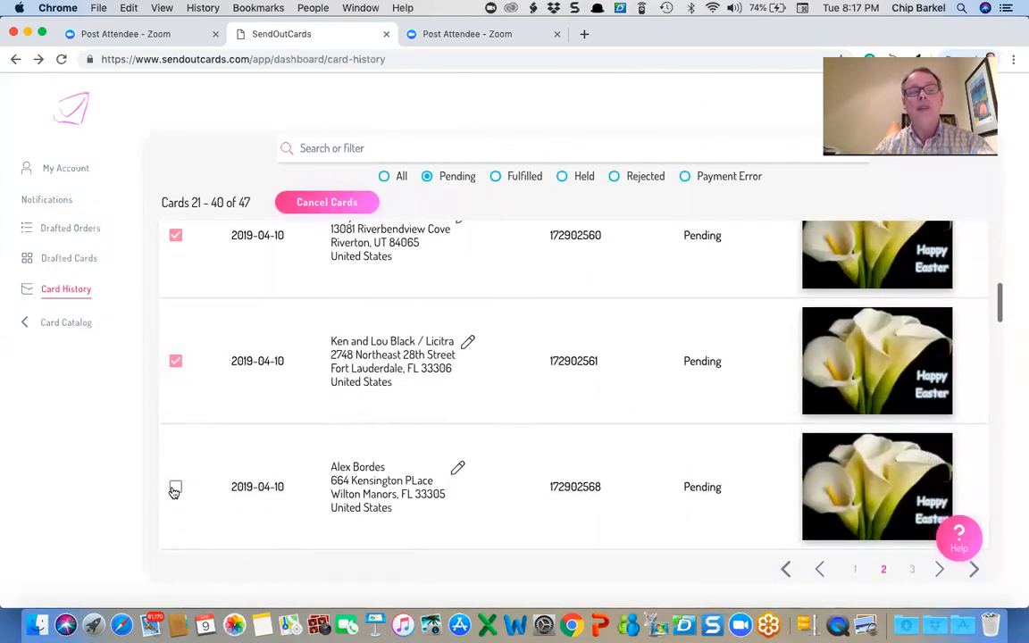
scroll("down", 3)
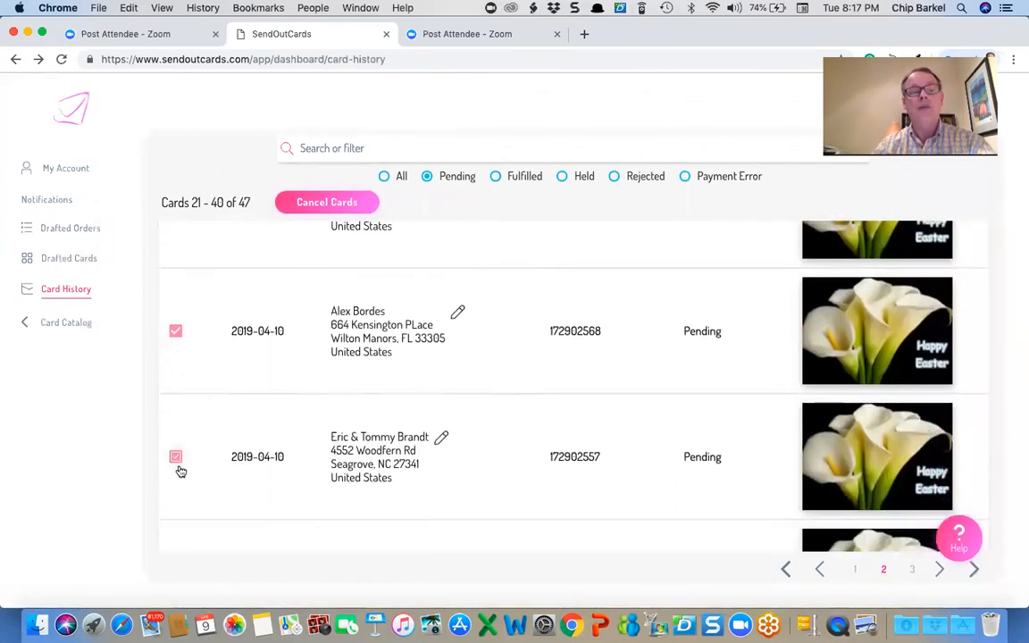
scroll("down", 3)
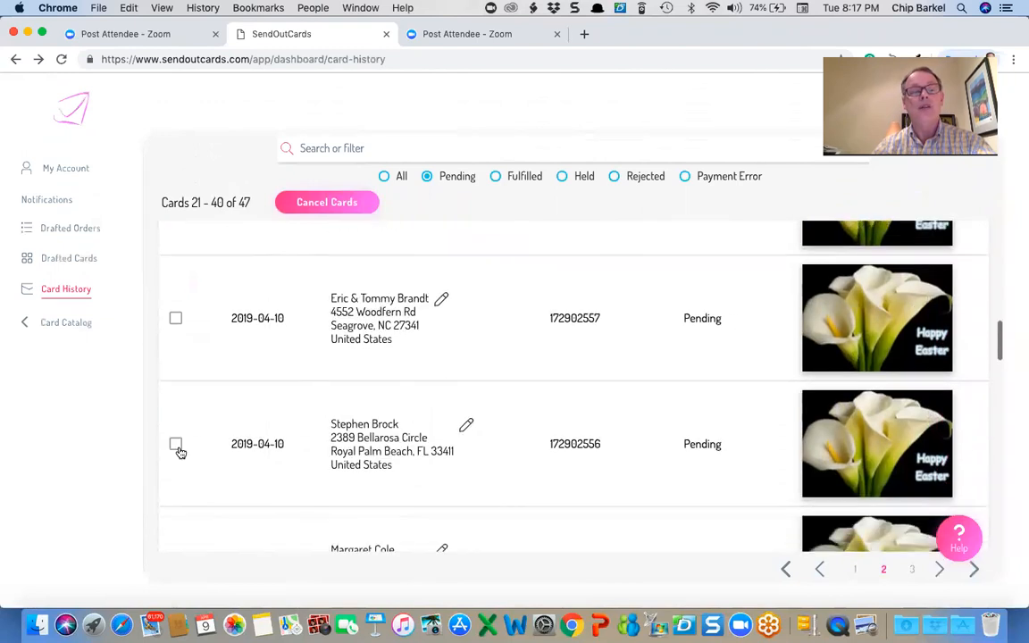
left_click(175, 443)
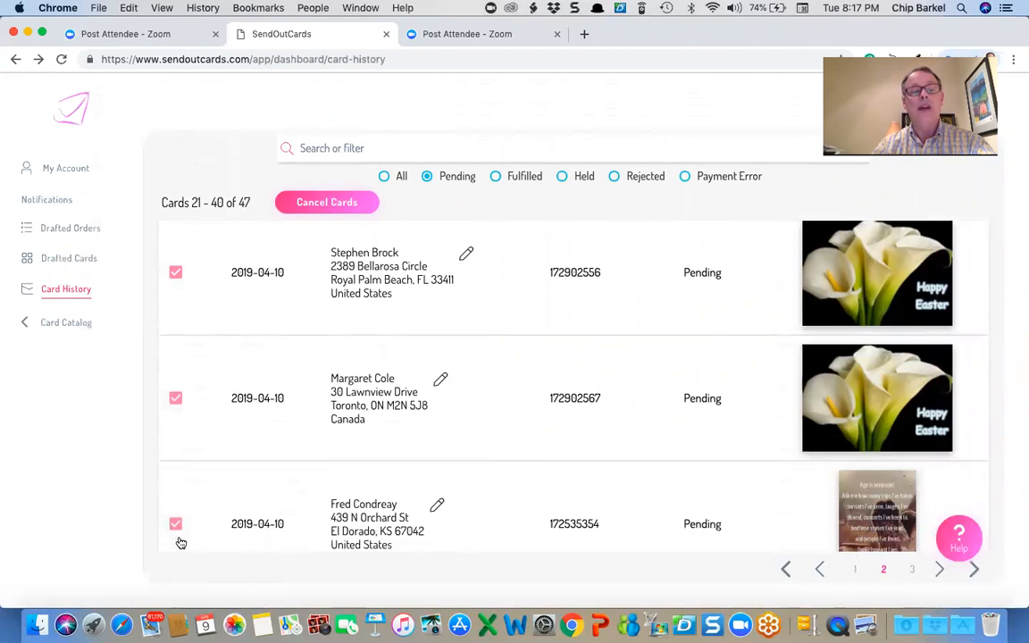
scroll("down", 3)
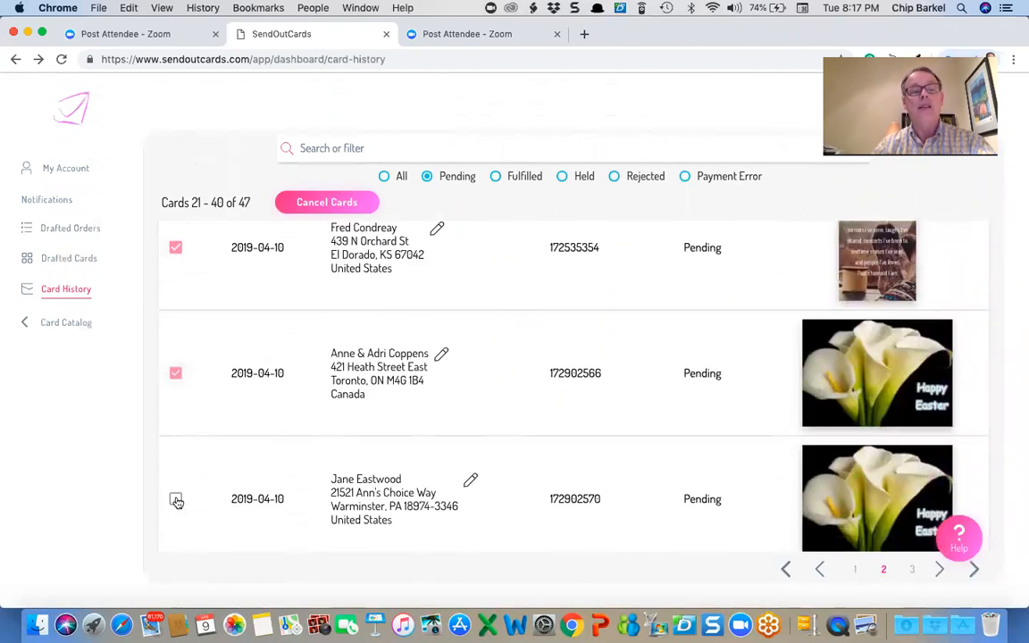
scroll("down", 3)
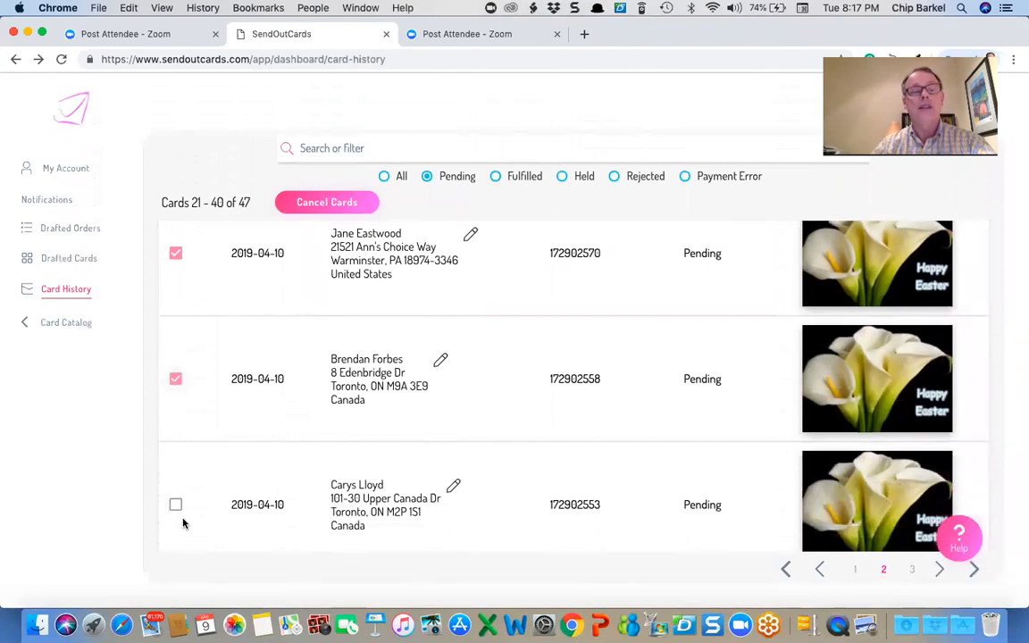
scroll("down", 3)
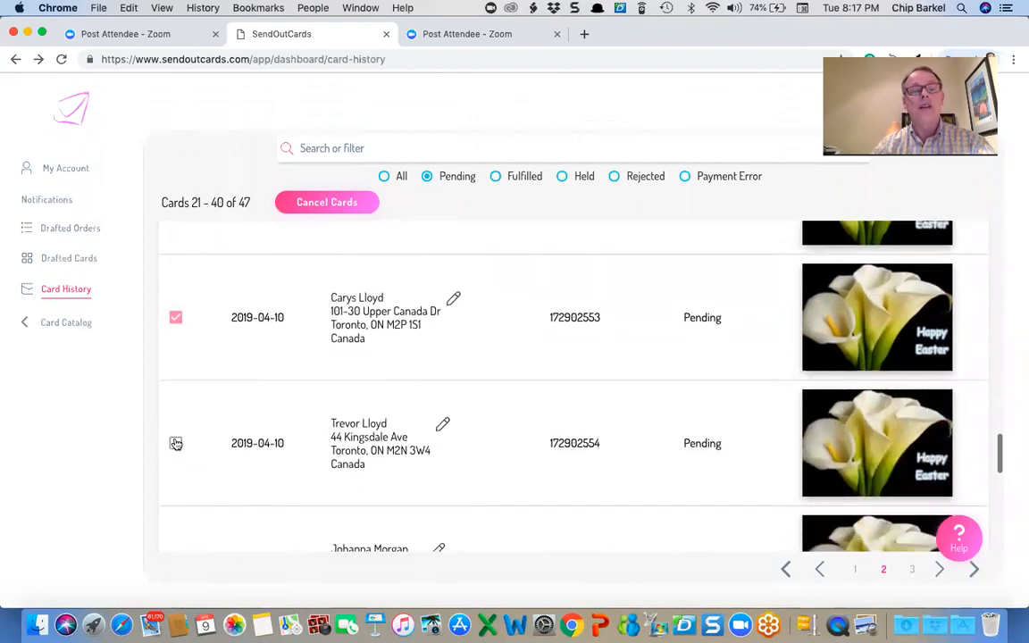
scroll("down", 3)
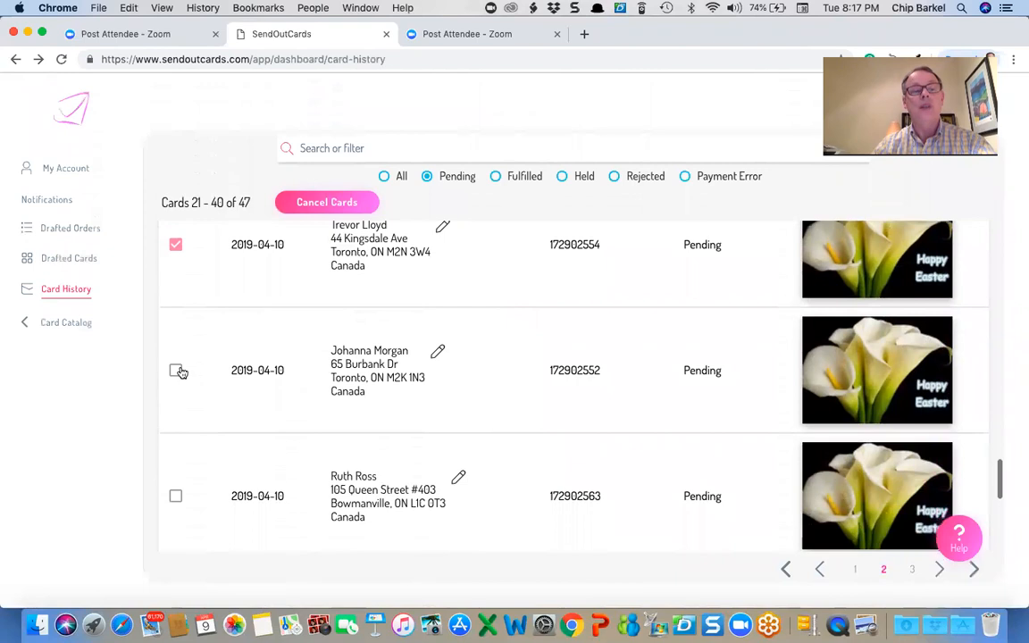
scroll("down", 3)
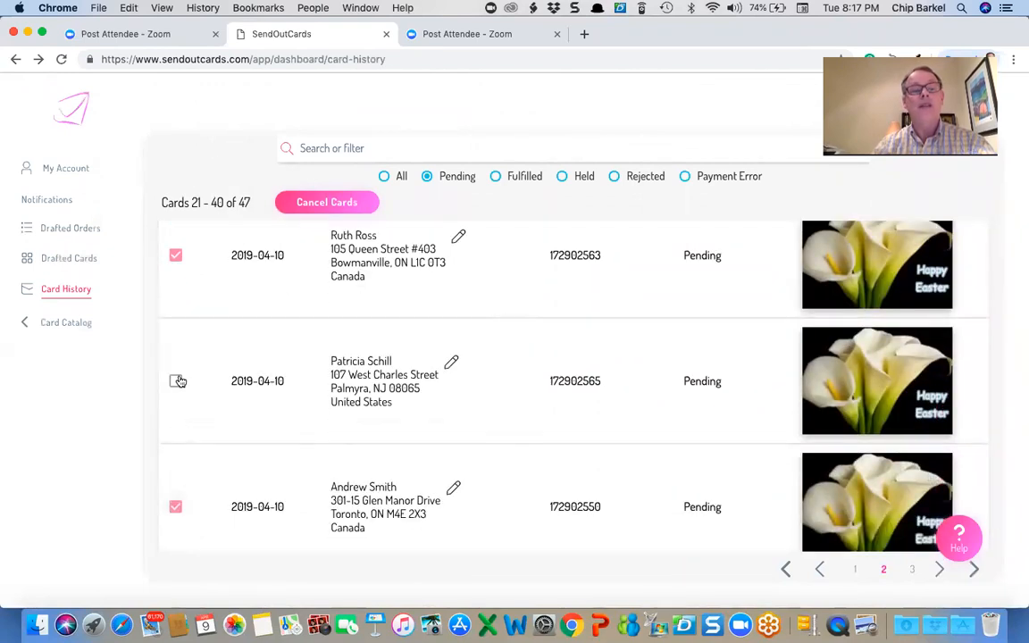
scroll("down", 3)
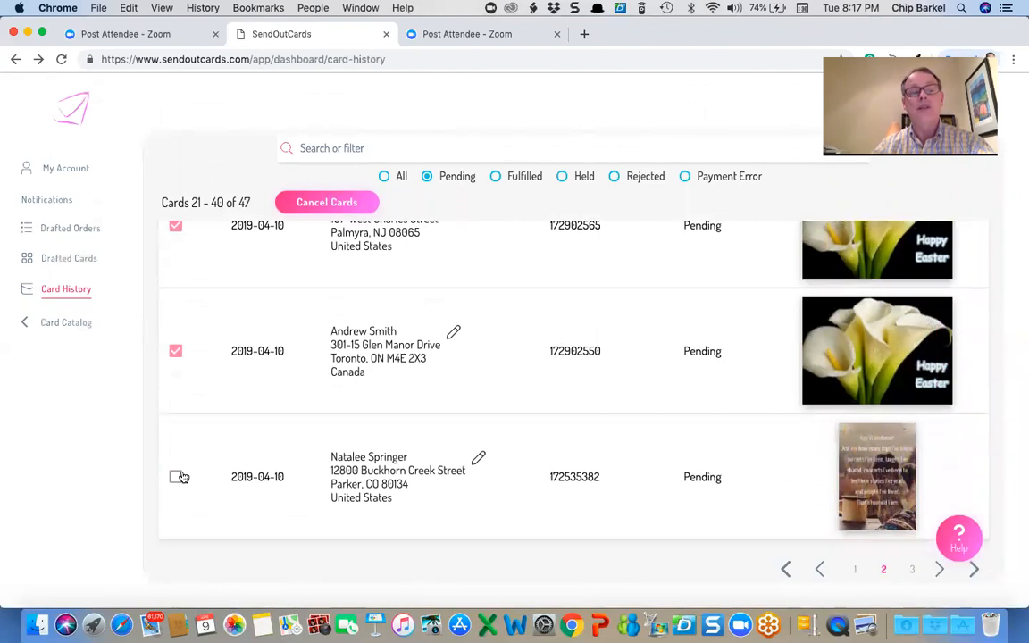
left_click(175, 476)
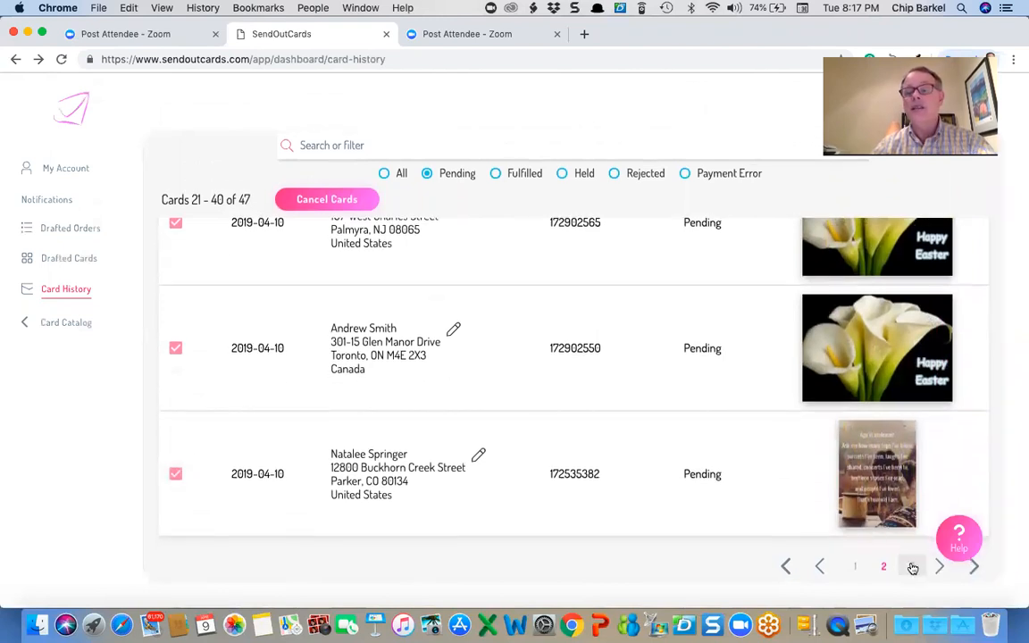
- Move to page 3, then cancel all the marked cards and confirm with Yes
left_click(912, 566)
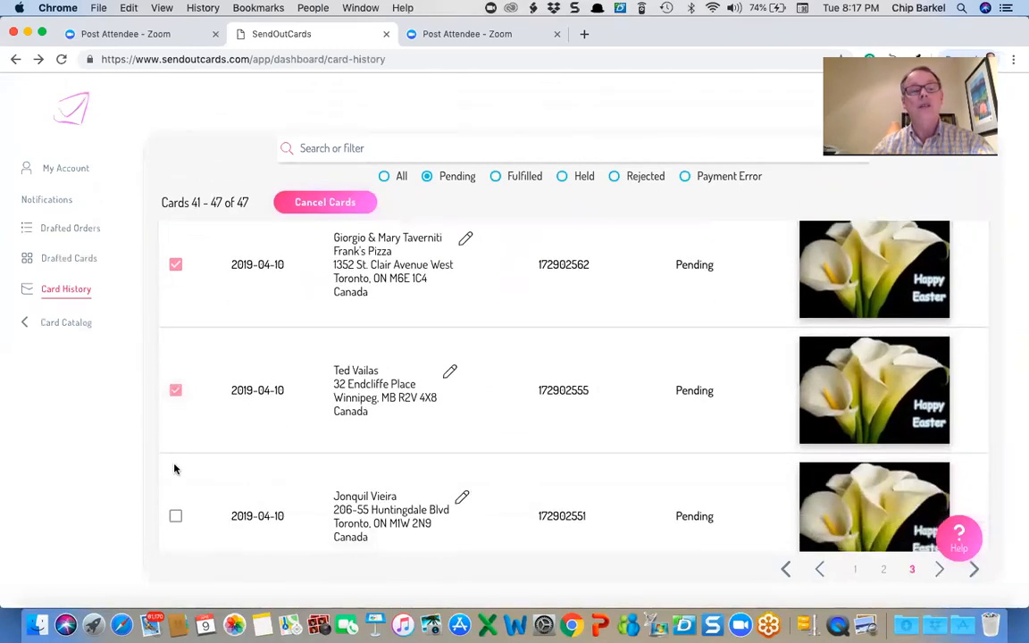
scroll("down", 3)
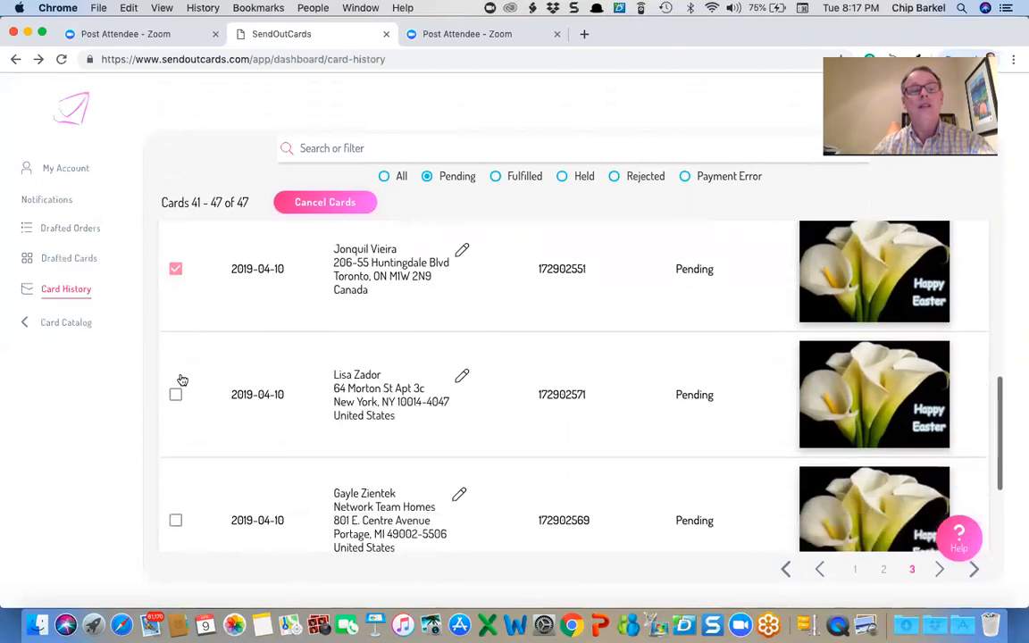
scroll("down", 3)
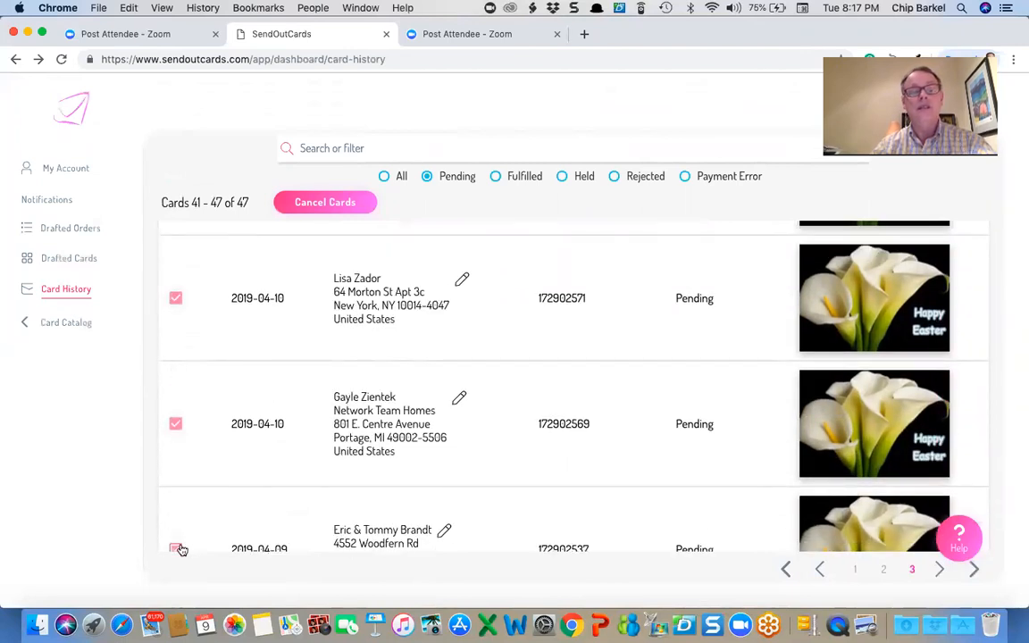
scroll("down", 3)
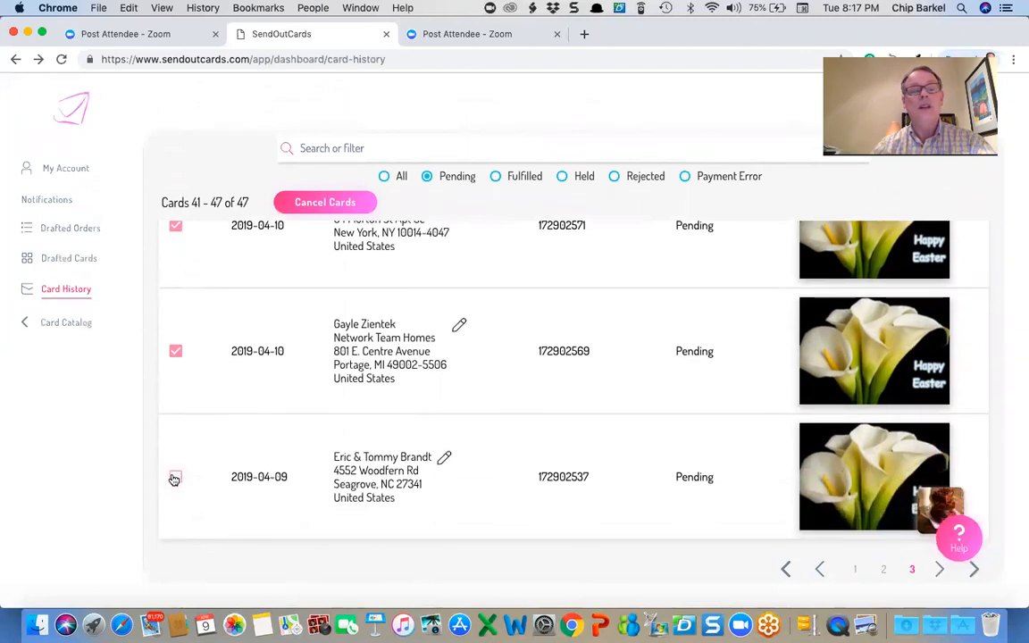
left_click(325, 202)
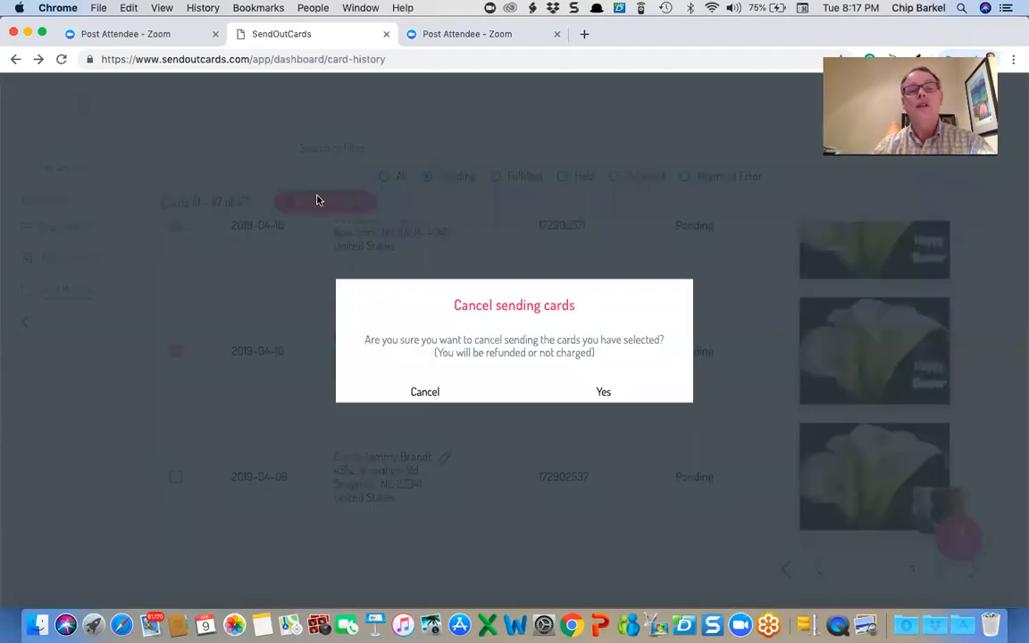
left_click(604, 391)
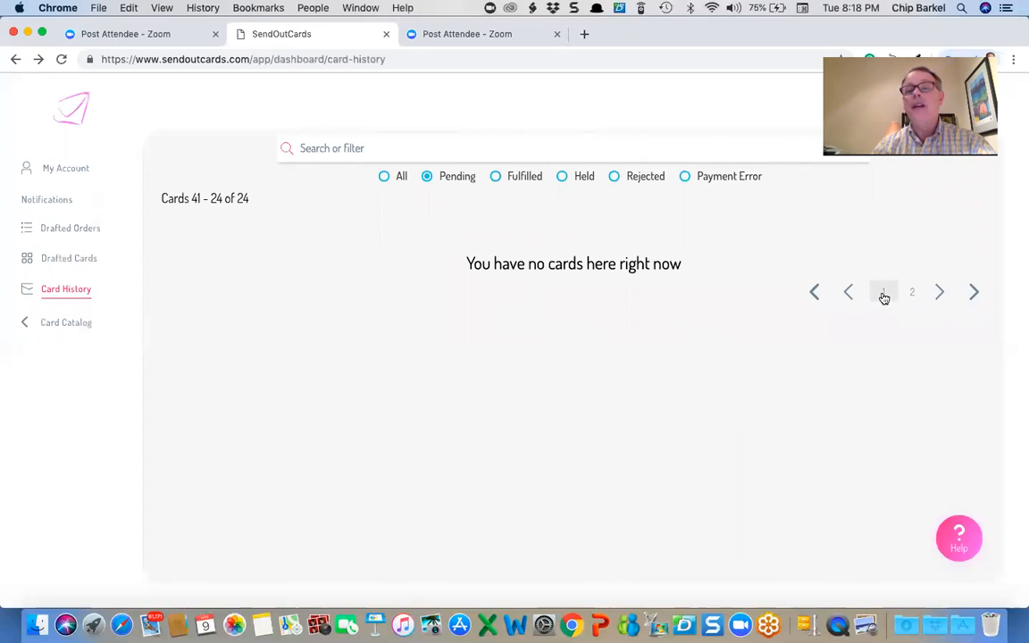
- Find the leftover 2019-04-10 Easter card on page 2 of Pending, cancel it and acknowledge with Okay
left_click(882, 293)
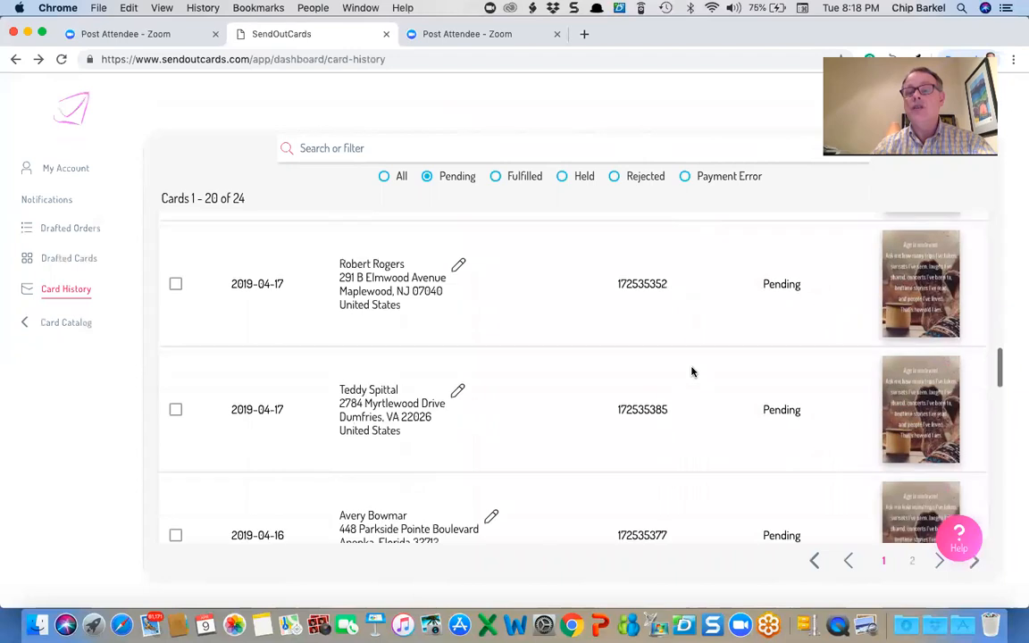
scroll("down", 3)
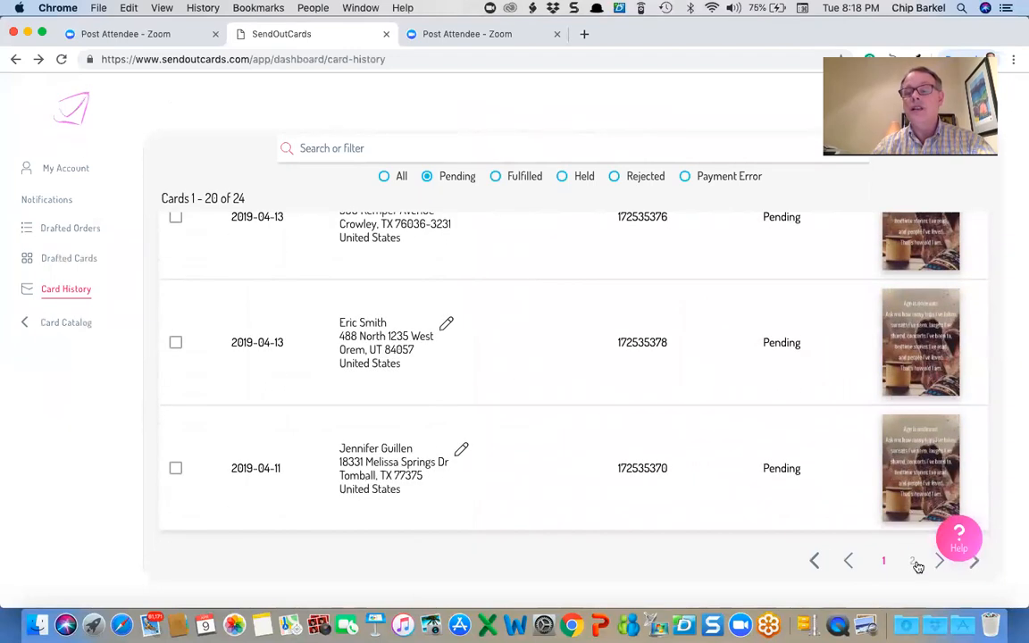
left_click(911, 561)
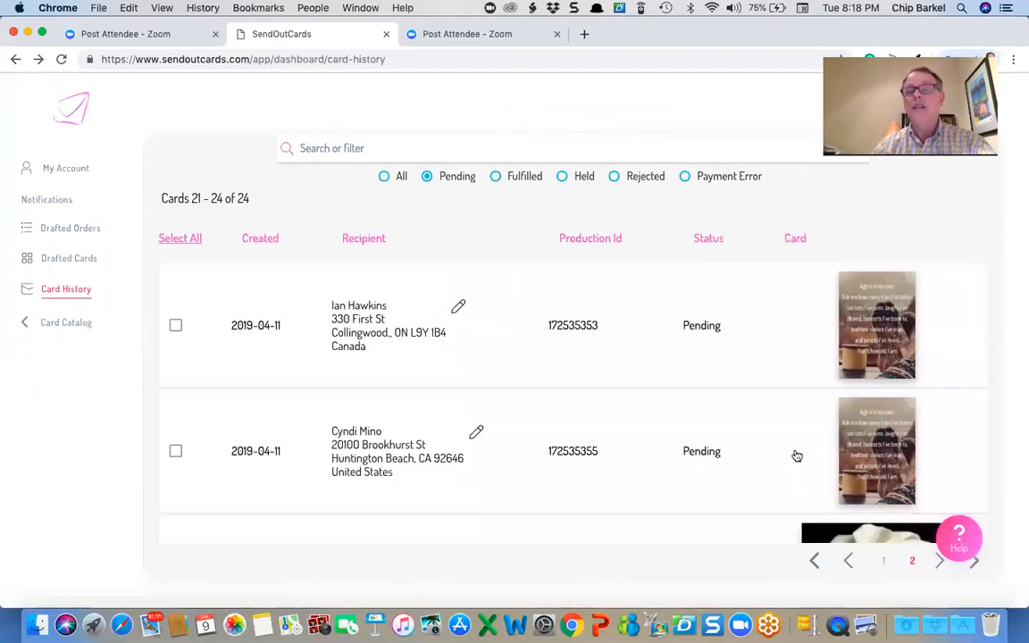
scroll("down", 3)
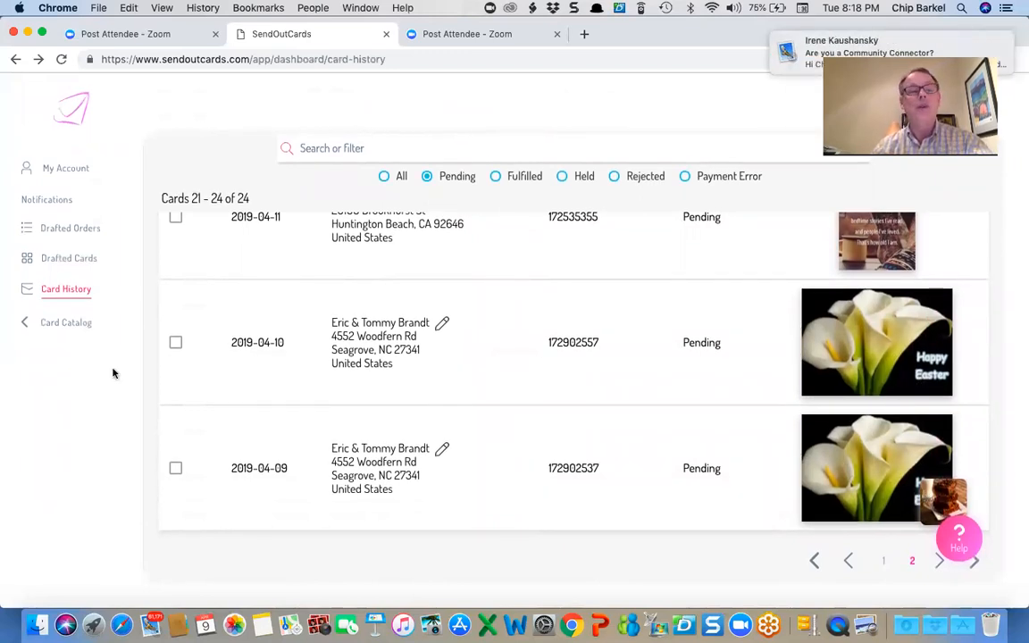
left_click(175, 350)
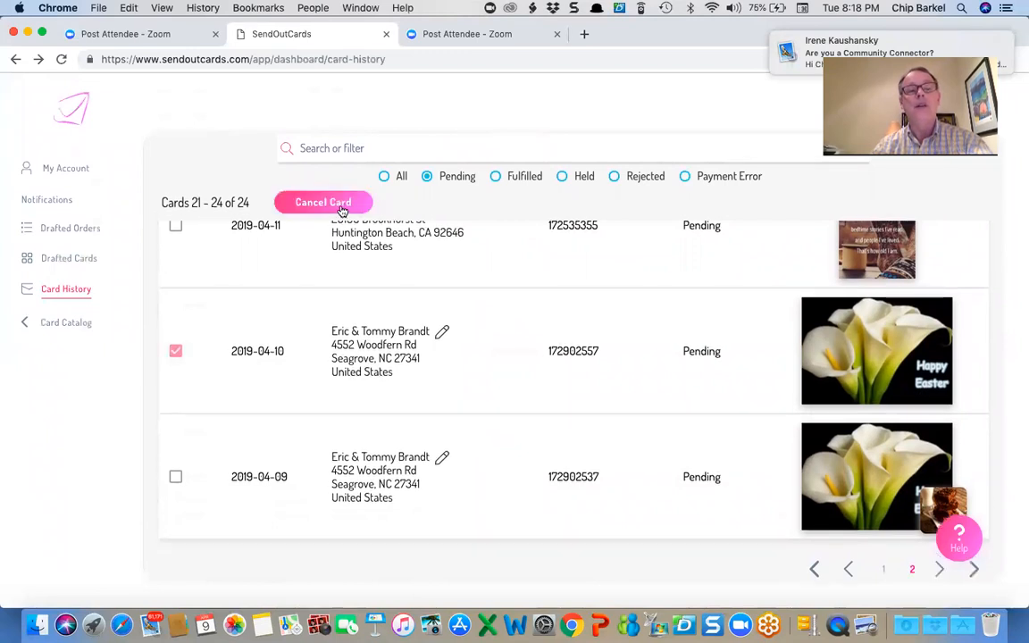
left_click(321, 202)
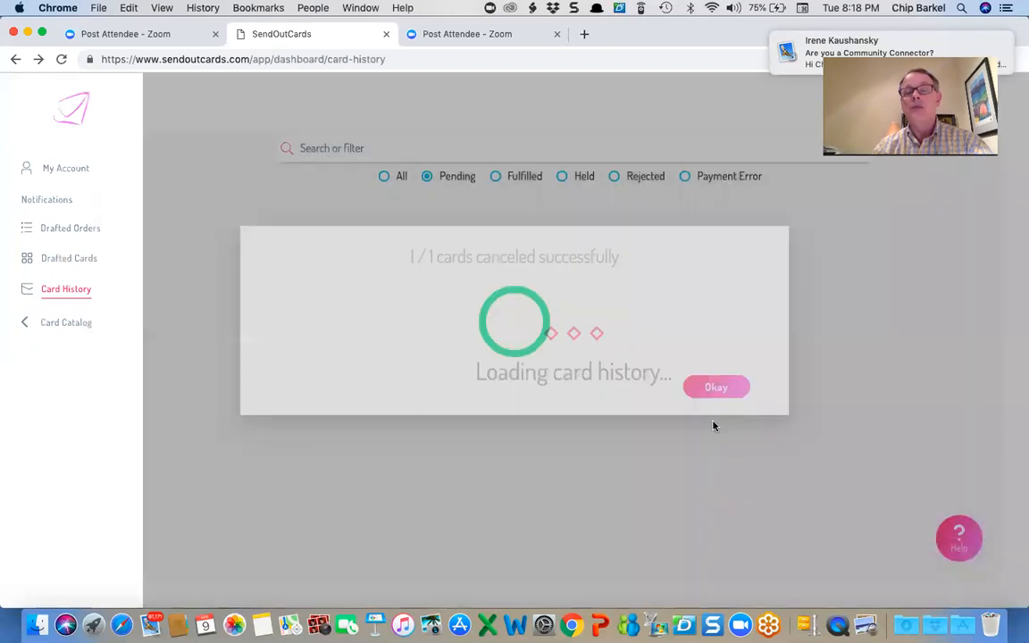
left_click(714, 386)
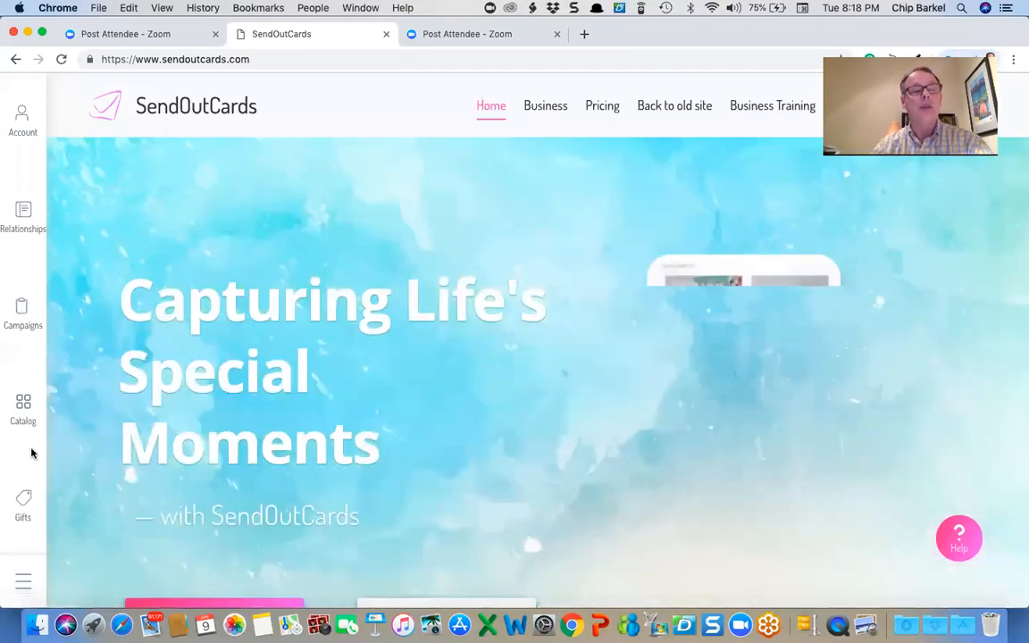
- Reopen the Easter campaign under My Campaigns and bring its card into the editor
left_click(21, 312)
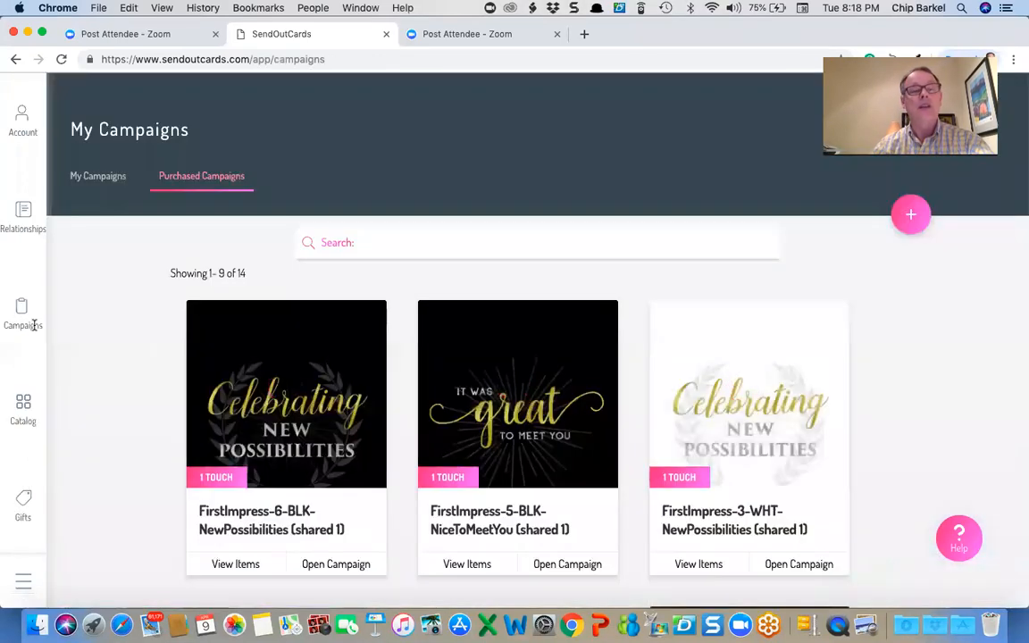
left_click(96, 175)
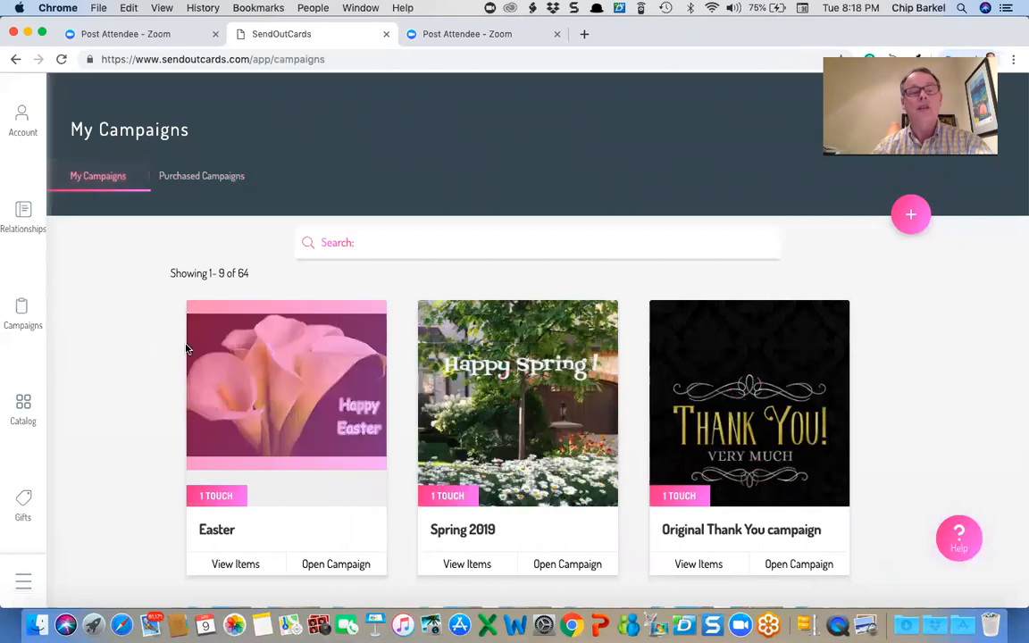
left_click(336, 565)
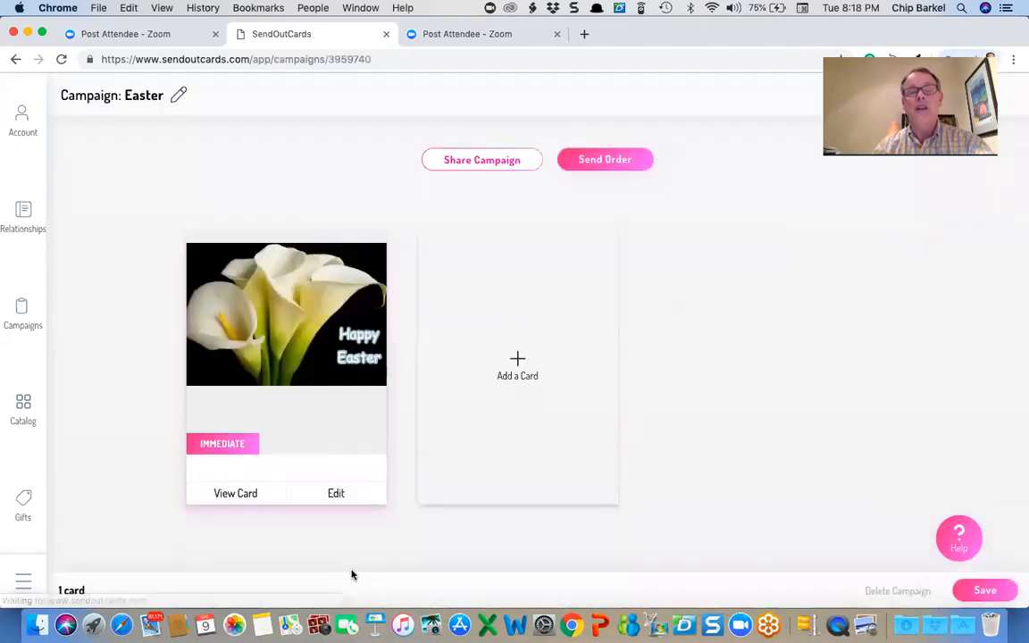
left_click(336, 493)
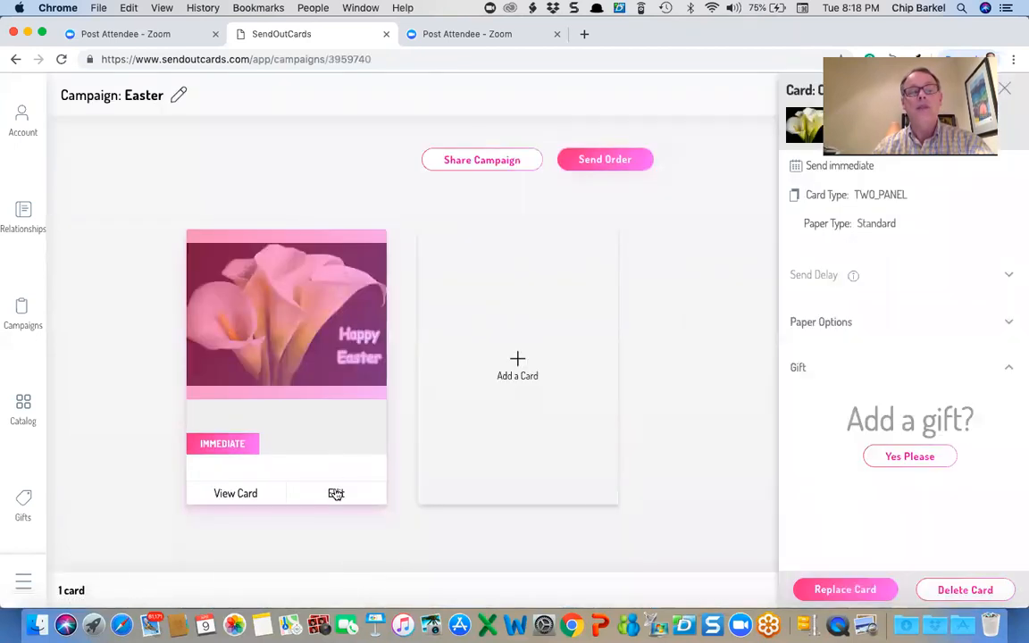
mouse_move(336, 494)
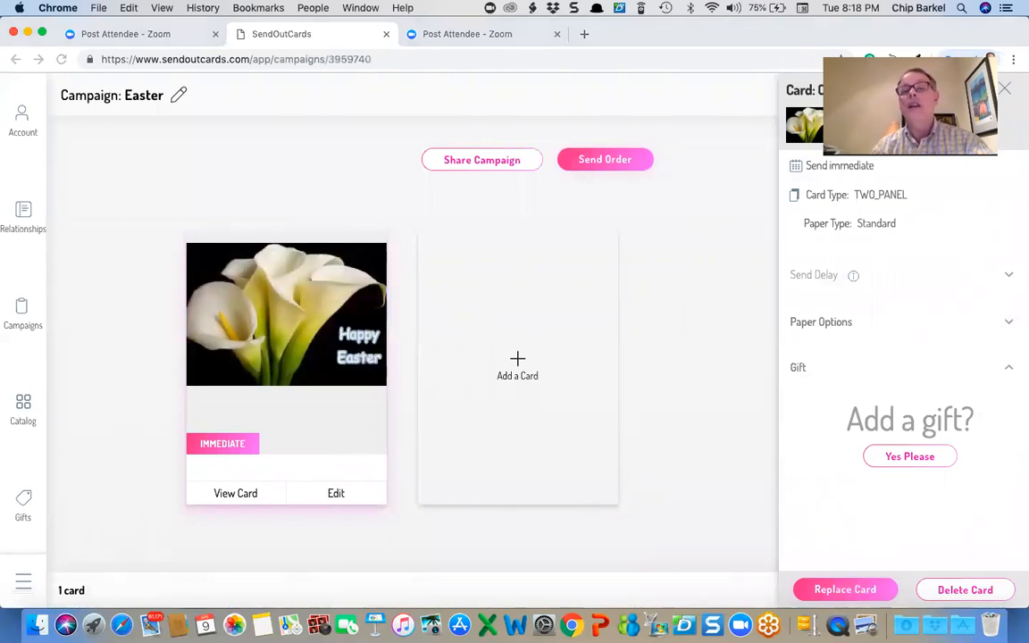
left_click(336, 493)
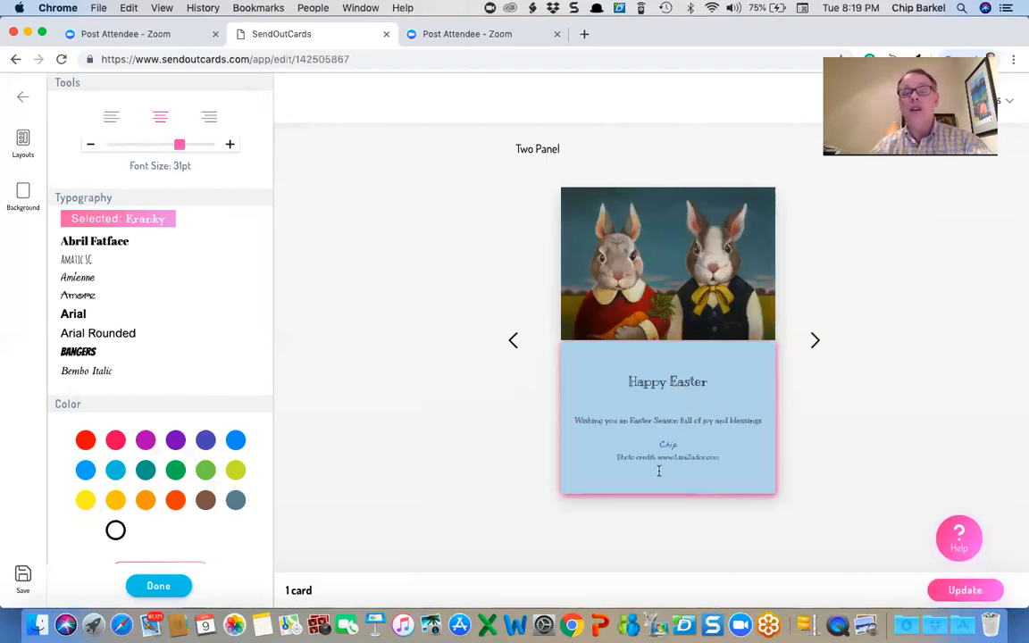
- Shrink the website line of the inside message to 16pt and save with Update
left_click_drag(178, 143, 132, 143)
type("Artwork")
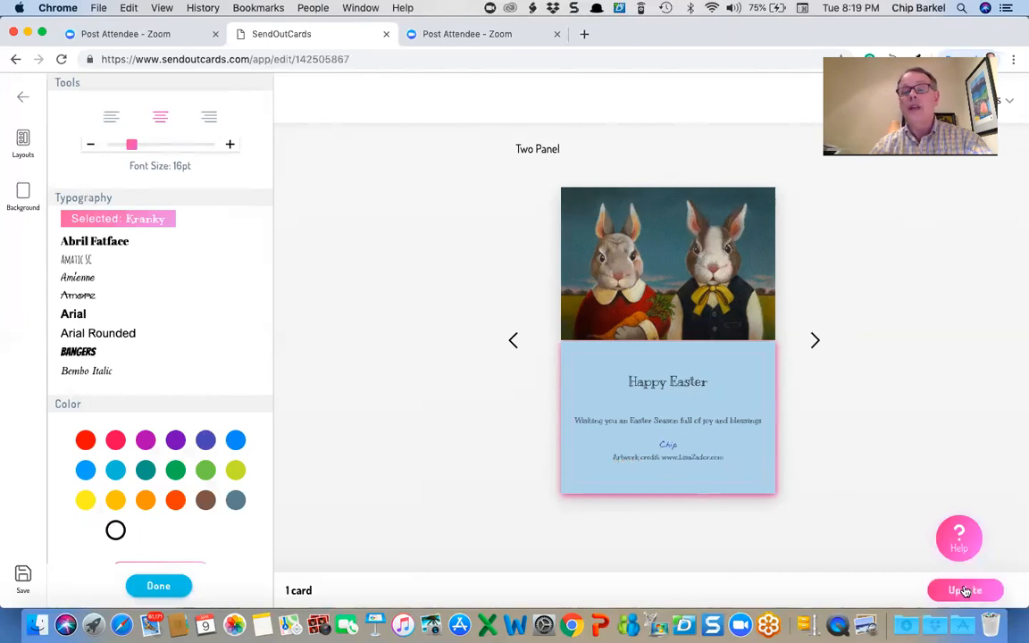
left_click(965, 589)
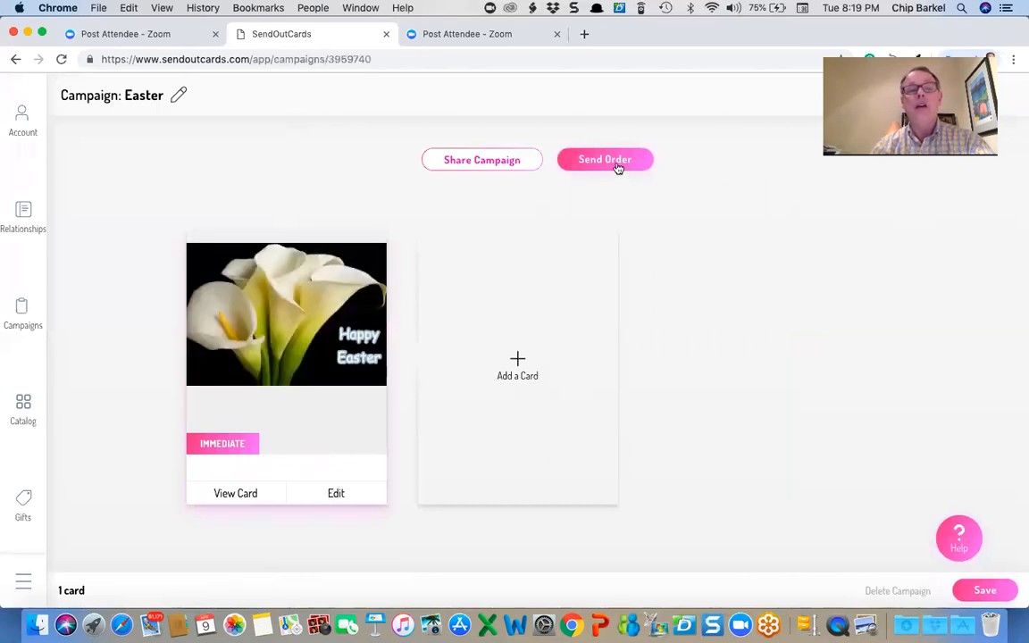
- Start a Send Order from the Easter campaign and schedule the card for April 10th, 2019
left_click(604, 160)
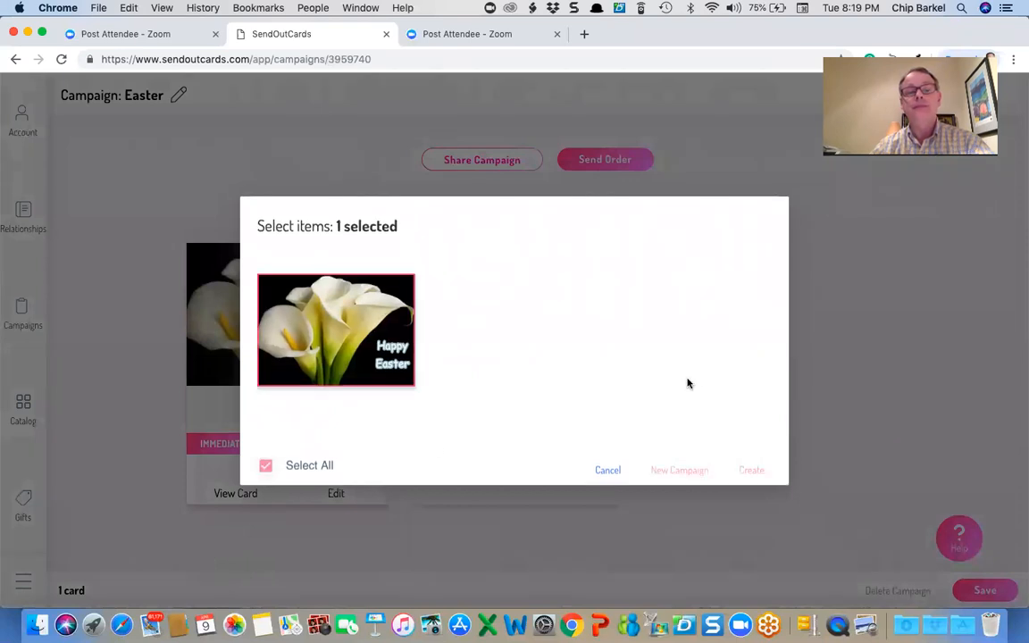
left_click(751, 470)
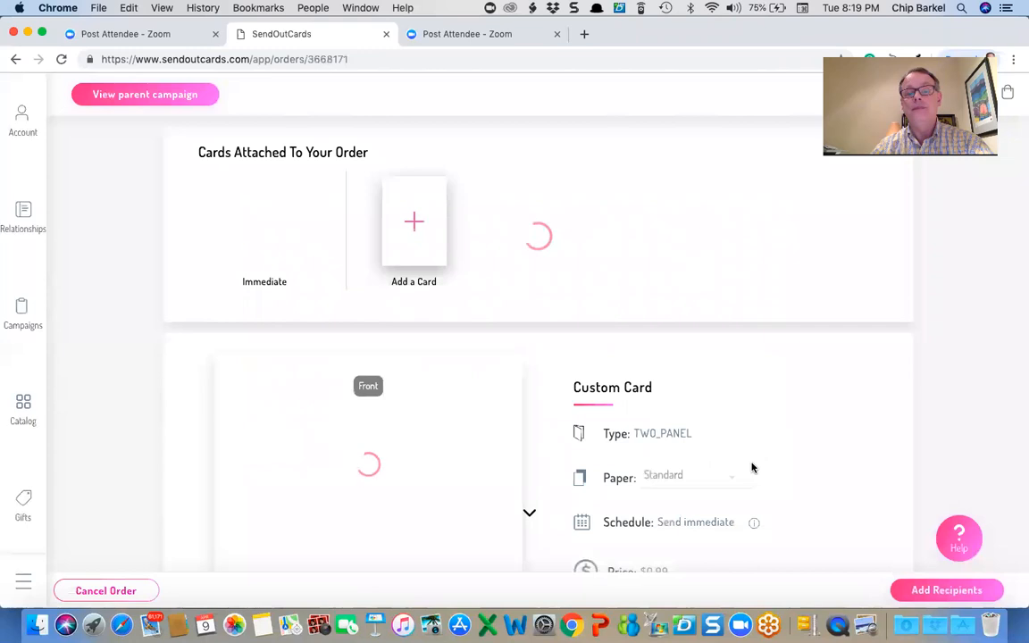
scroll("down", 3)
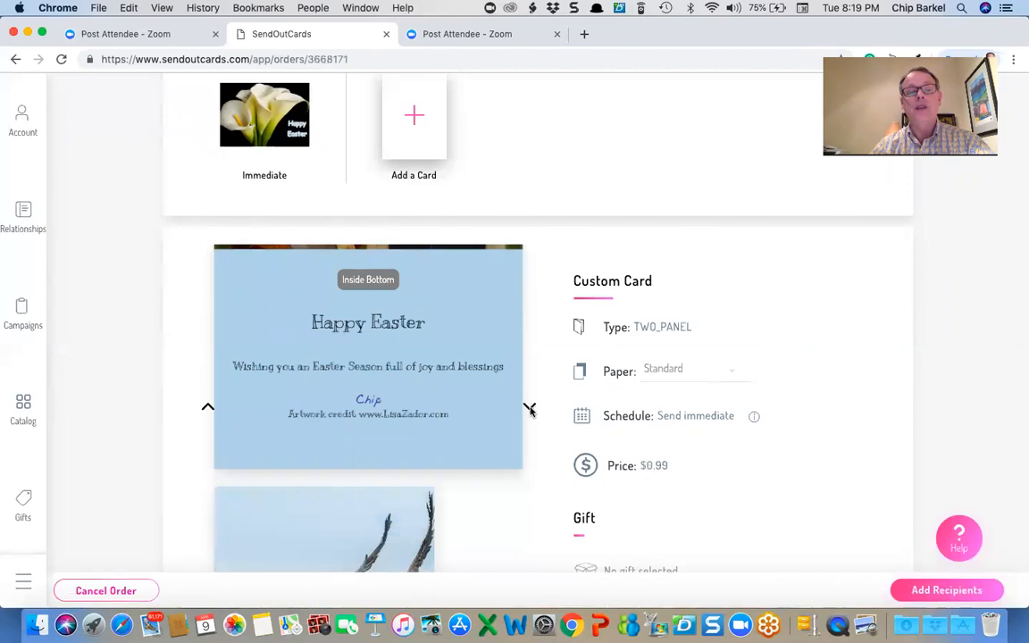
left_click(695, 415)
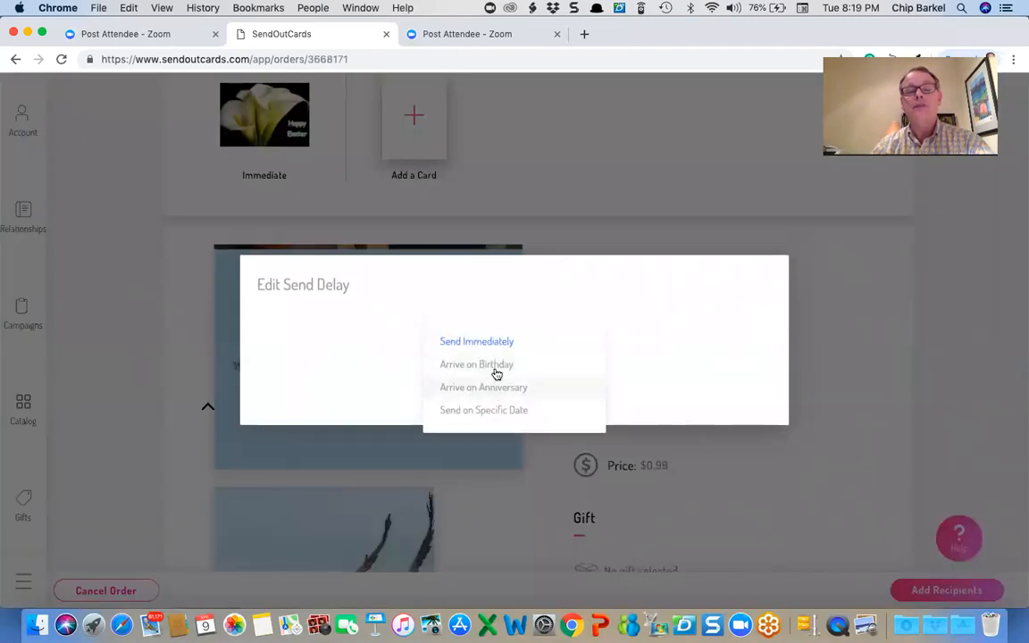
left_click(483, 409)
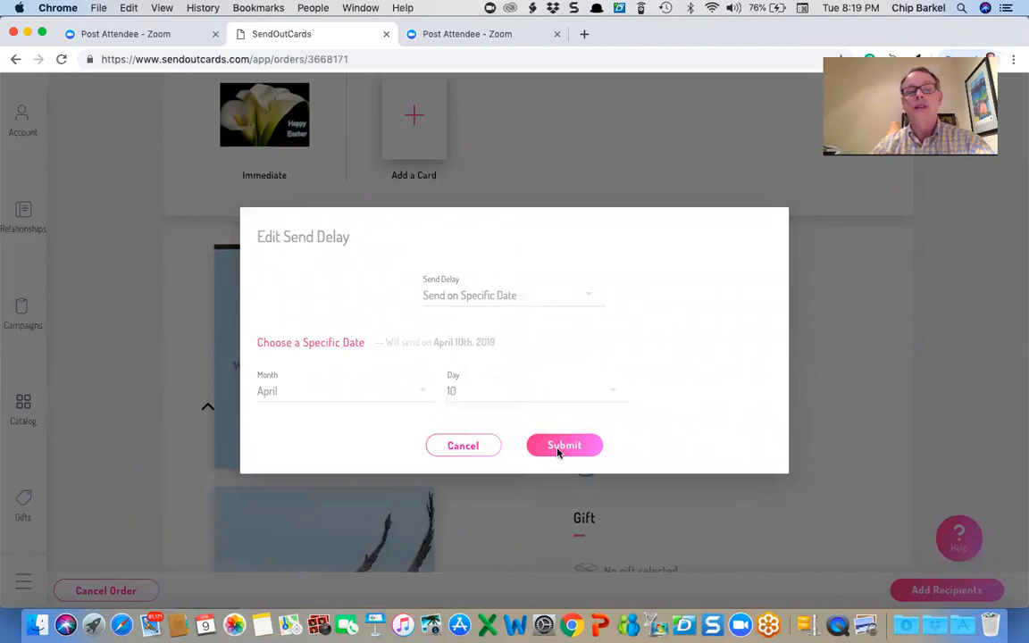
left_click(565, 445)
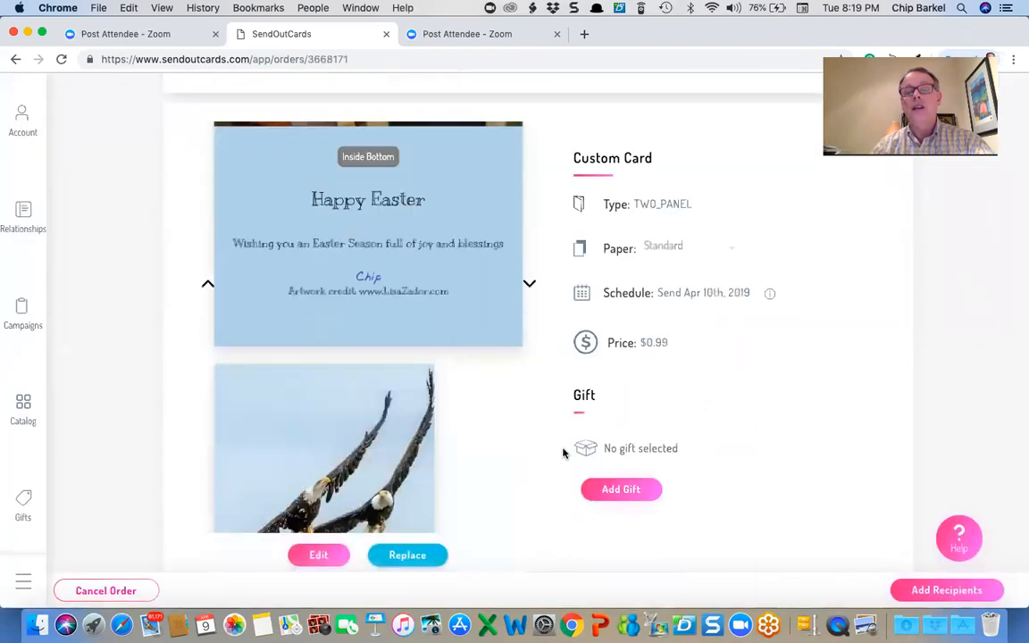
- Search groups for 'Easter' and attach the Easter group as the order's recipients
scroll("down", 3)
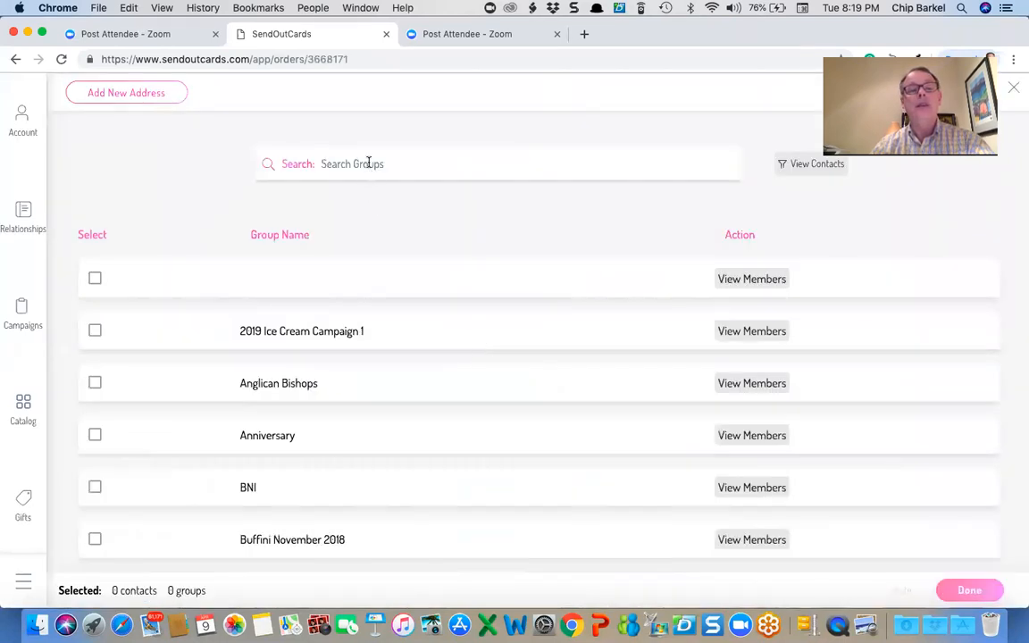
type("East")
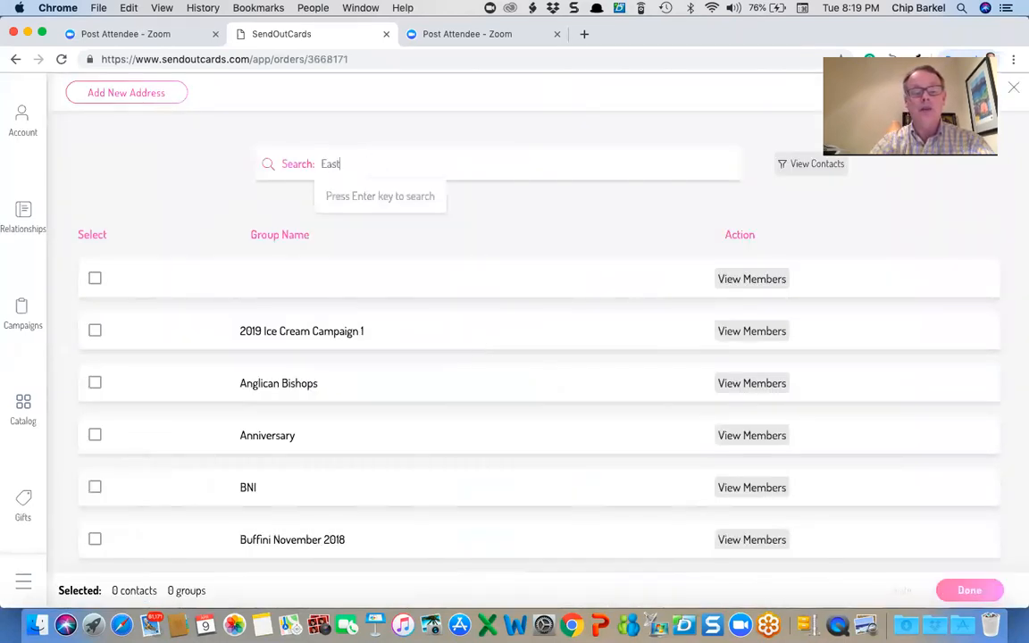
type("er")
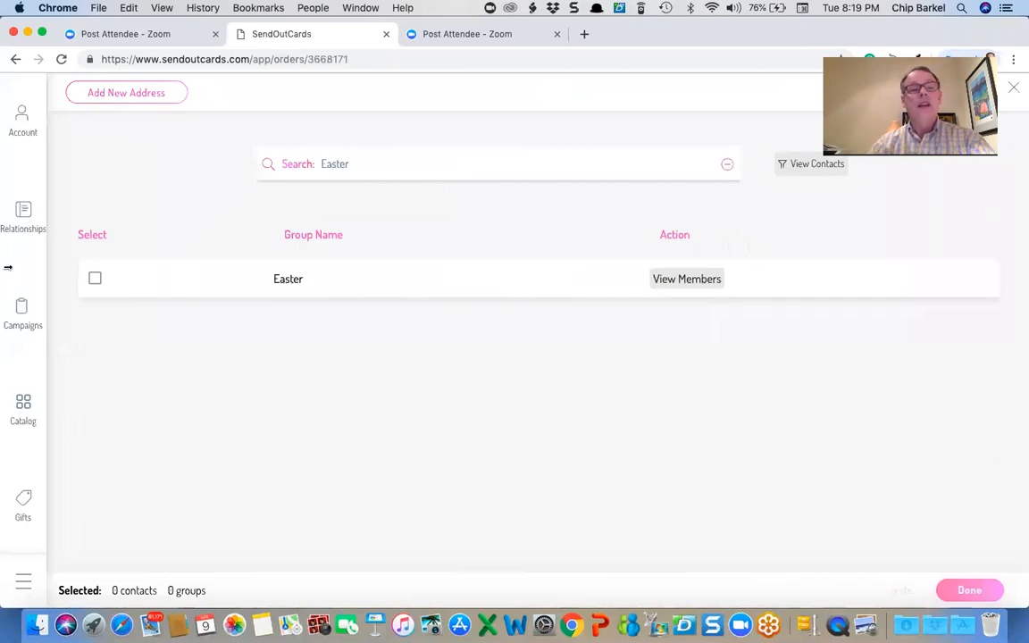
left_click(95, 279)
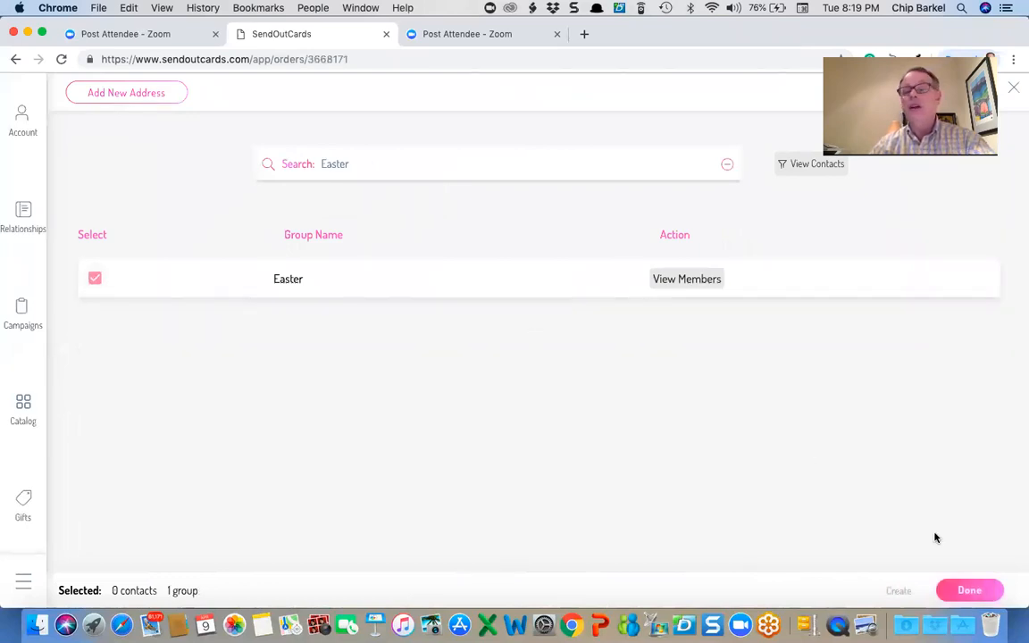
left_click(968, 590)
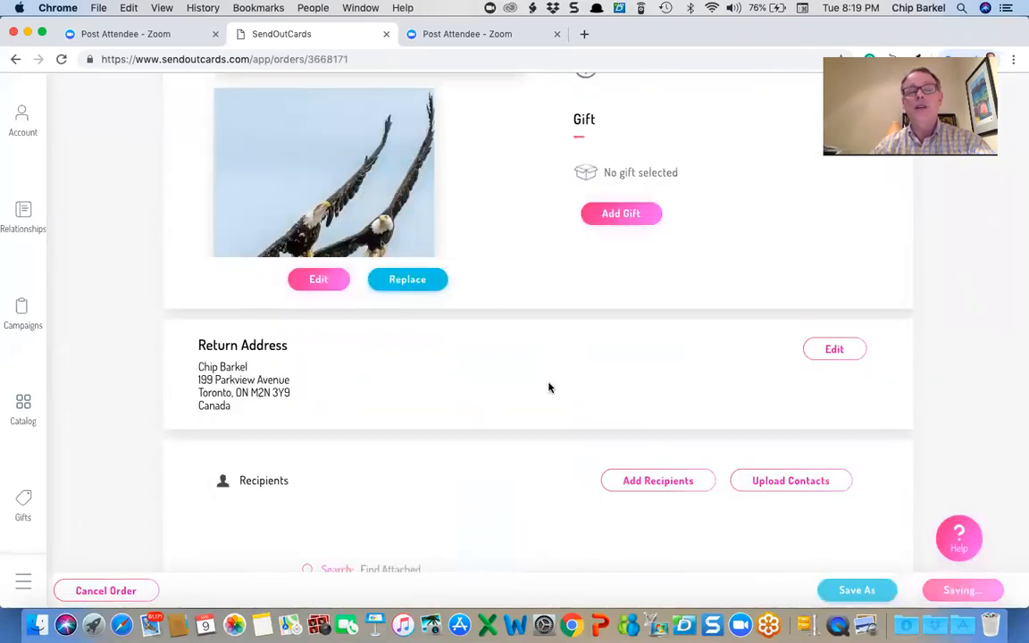
- Remove one person from the attached recipients, leaving 22, and return to the order summary
scroll("down", 3)
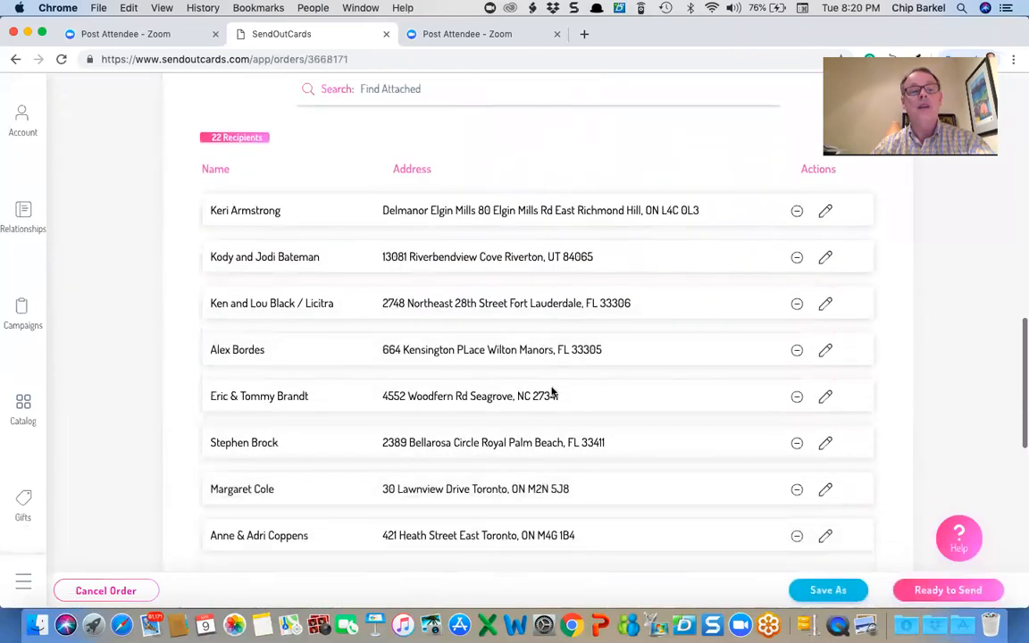
scroll("down", 3)
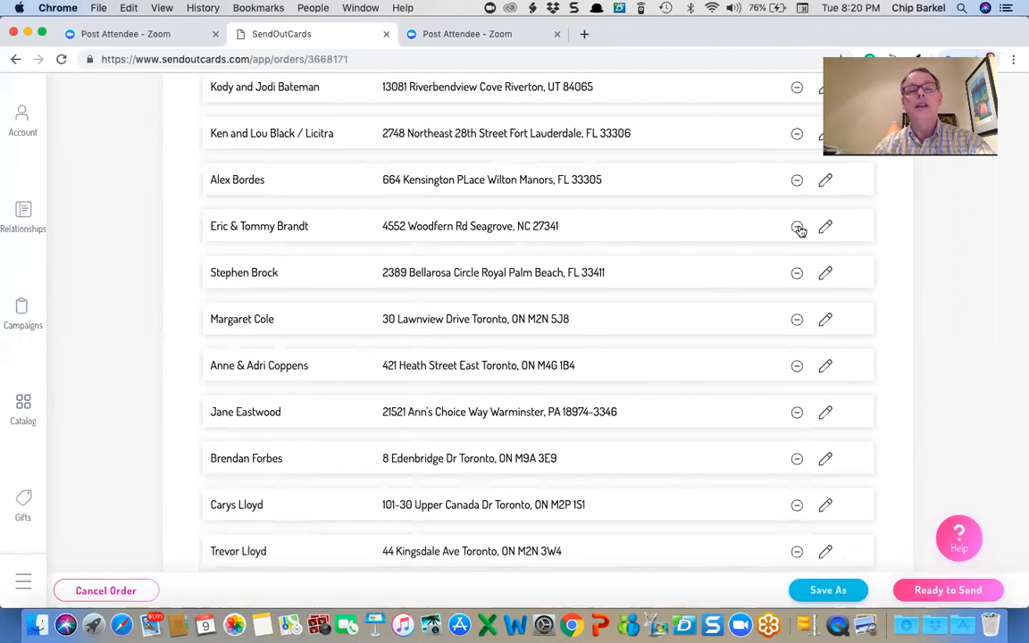
left_click(797, 225)
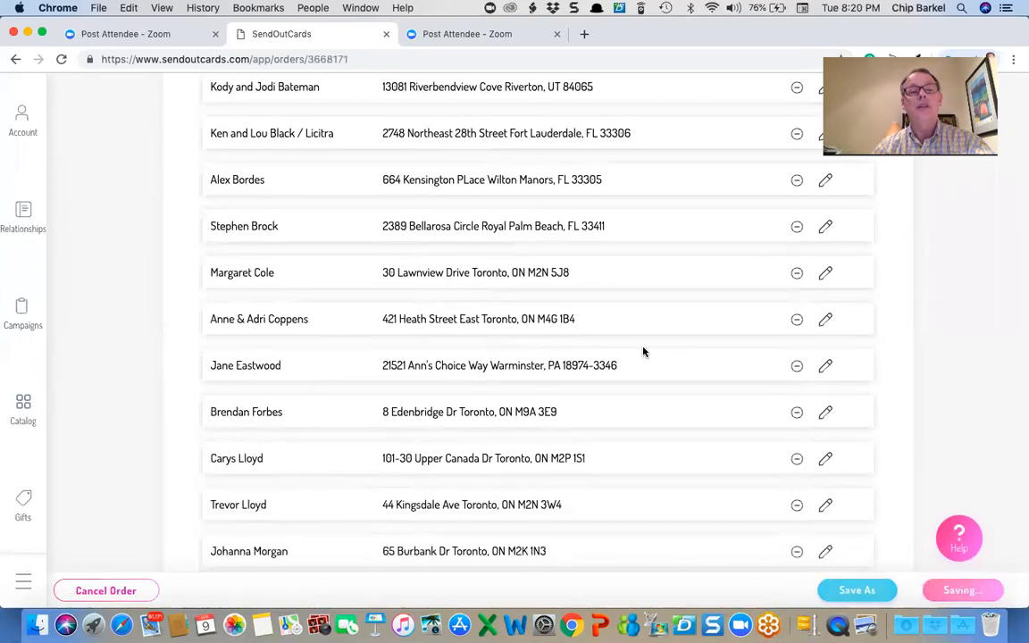
scroll("down", 3)
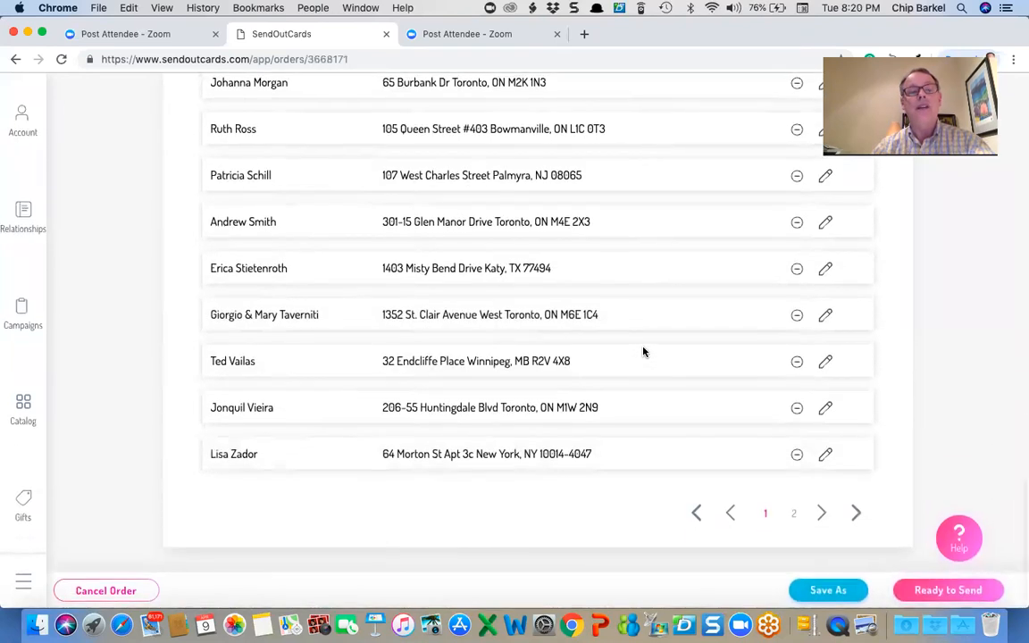
left_click(793, 512)
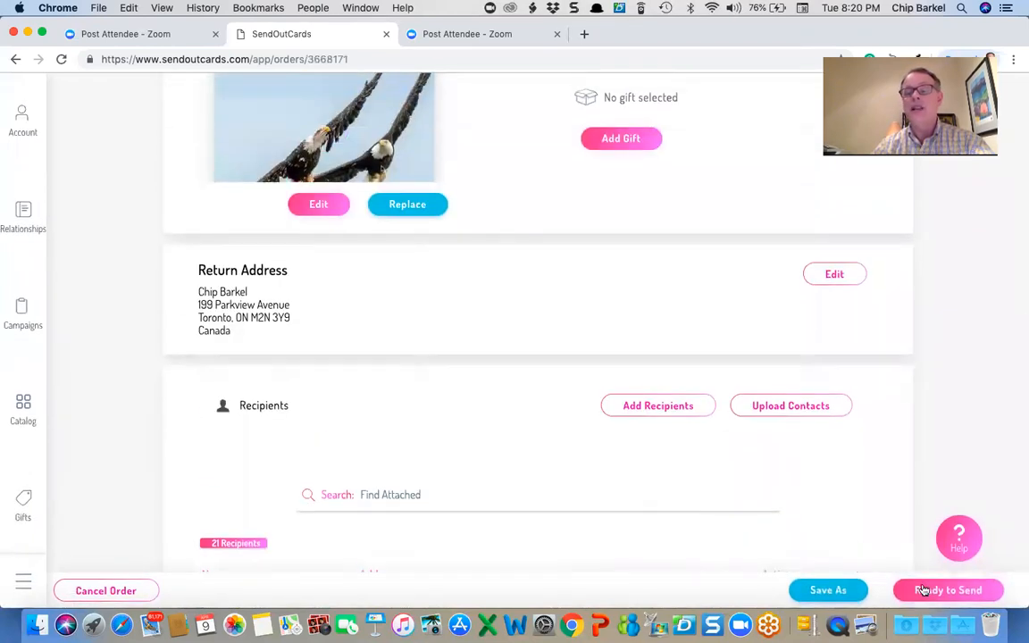
- Check out and send the 21 free Easter cards with $15.39 shipping
left_click(947, 590)
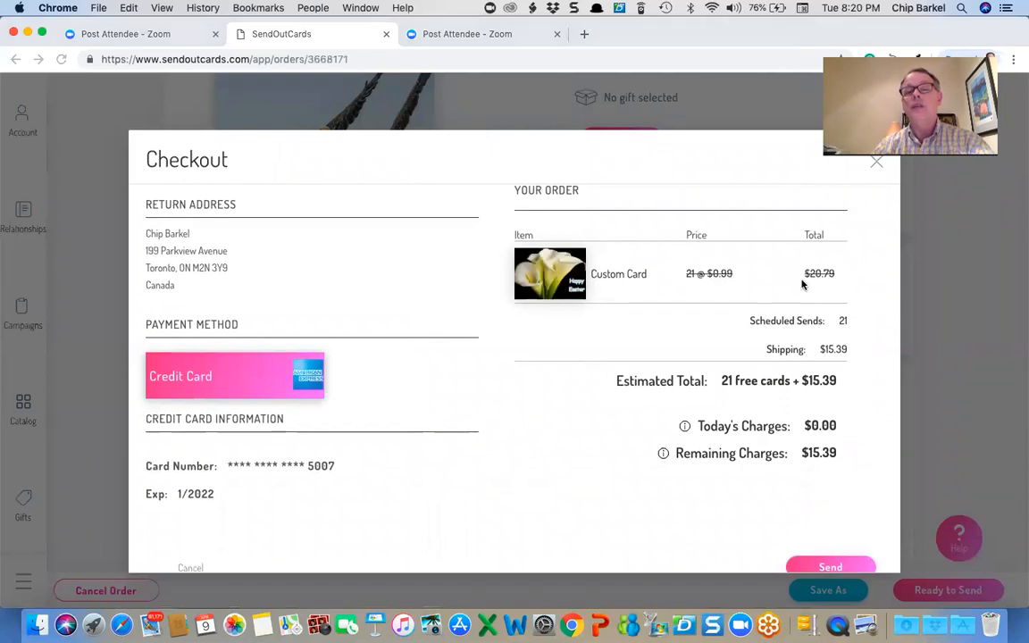
mouse_move(822, 486)
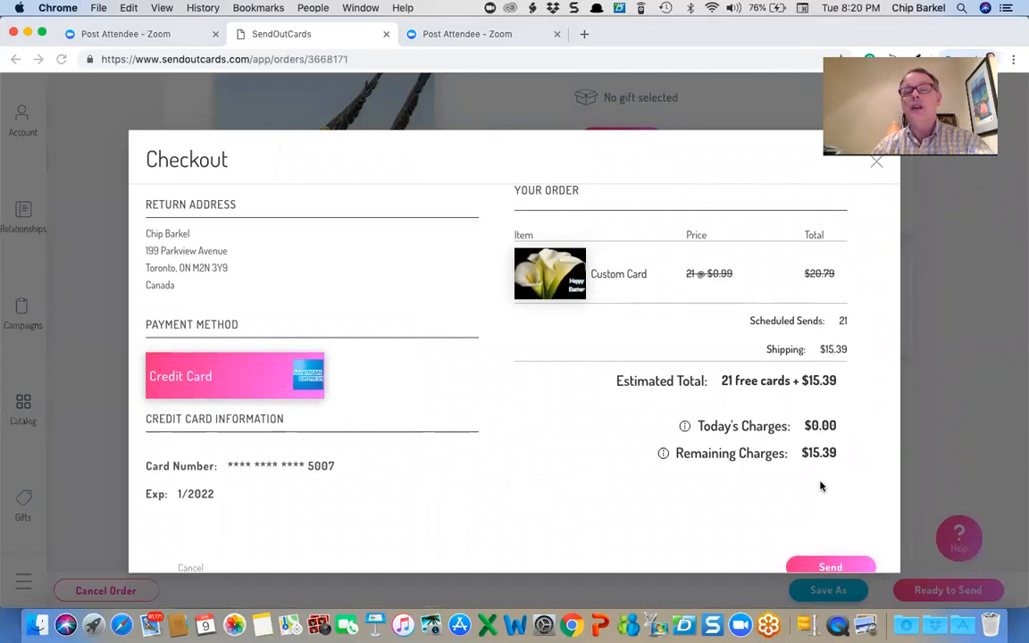
left_click(829, 566)
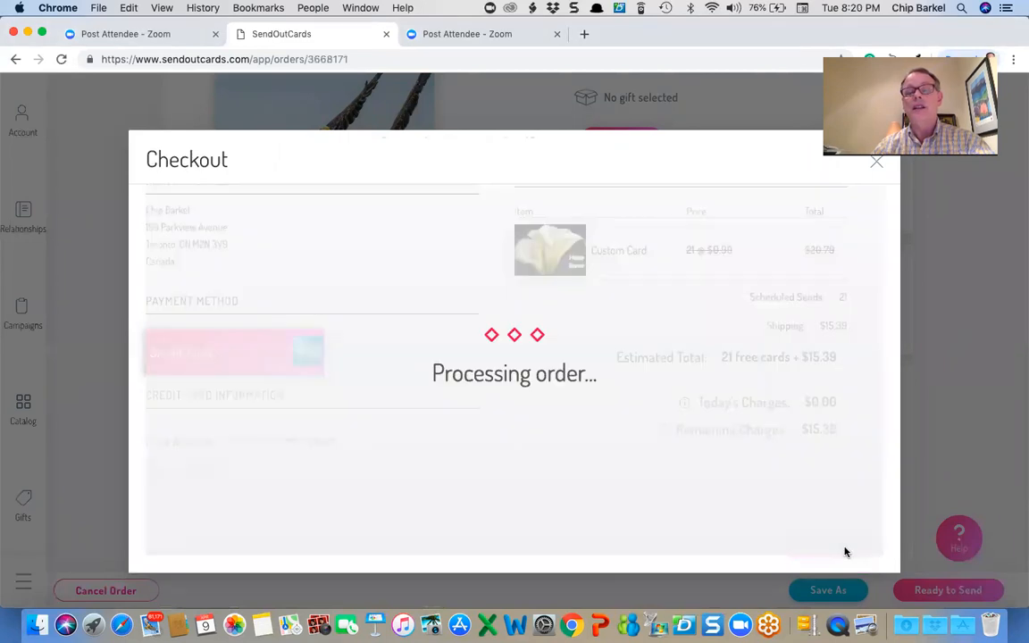